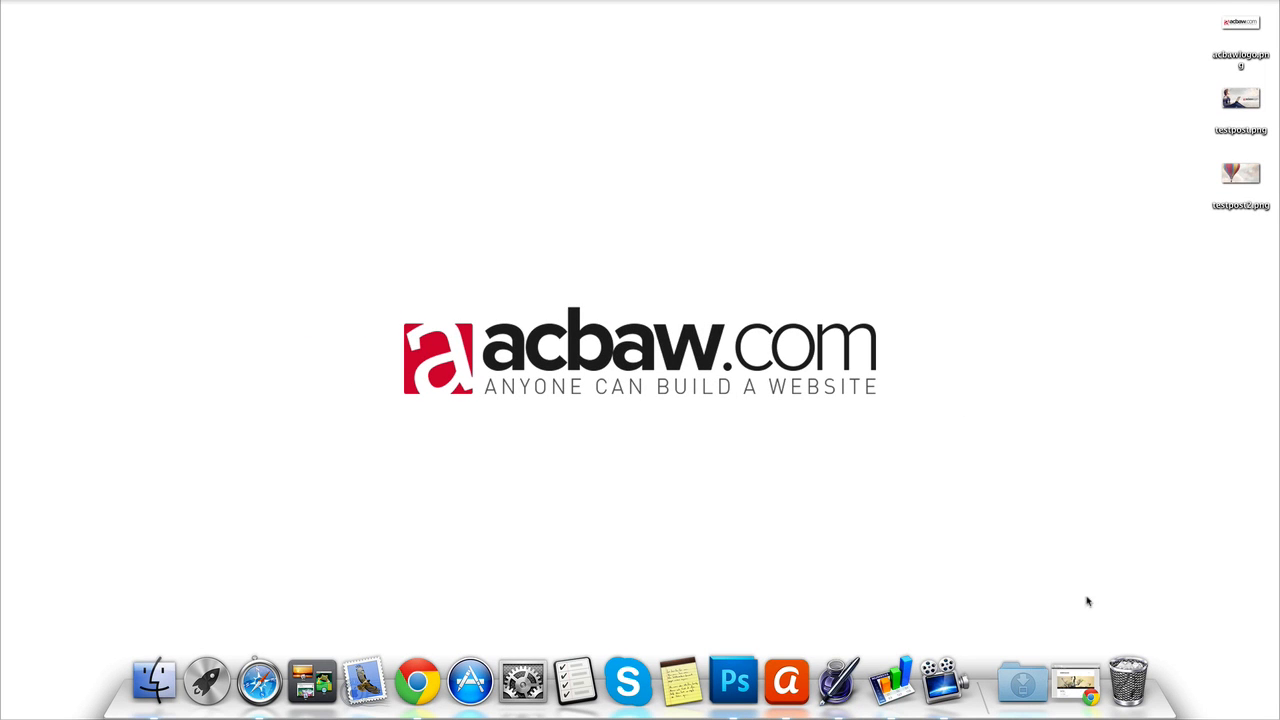
- Bring the ACBAW Example front page forward and scroll through its posts and sidebar
{"action": "left_click", "coordinate": [416, 680]}
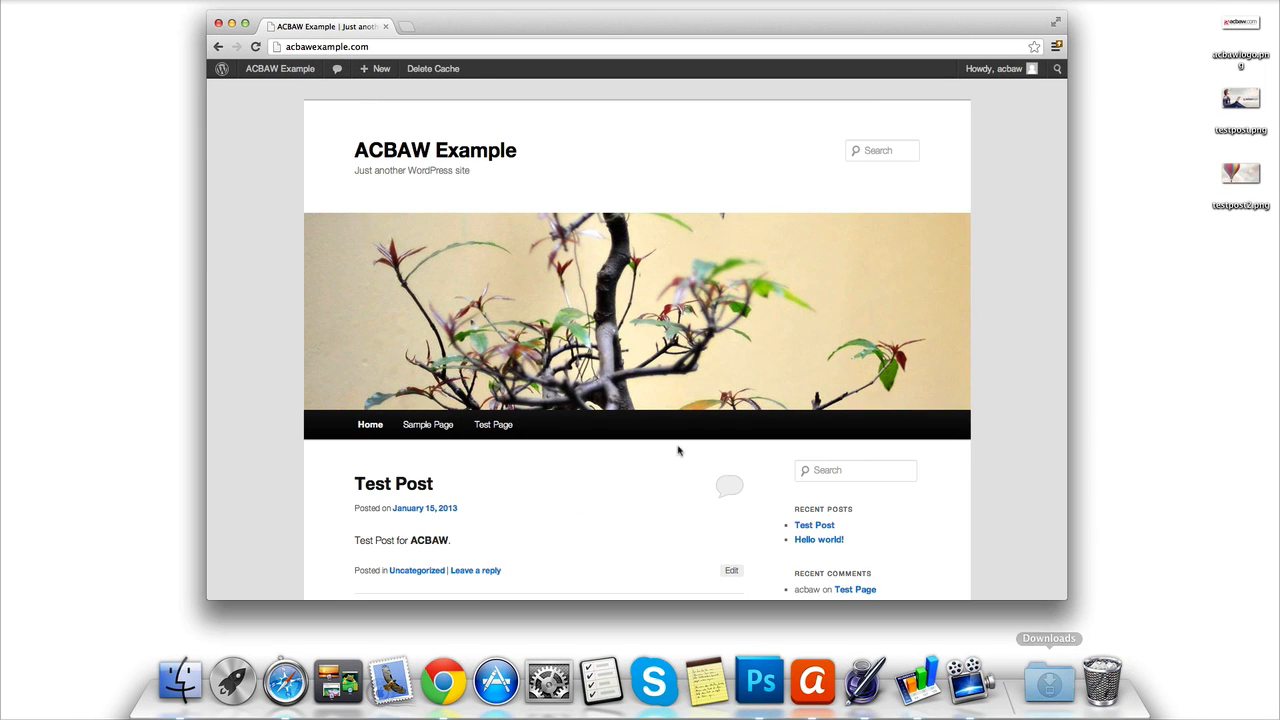
{"action": "mouse_move", "coordinate": [316, 300]}
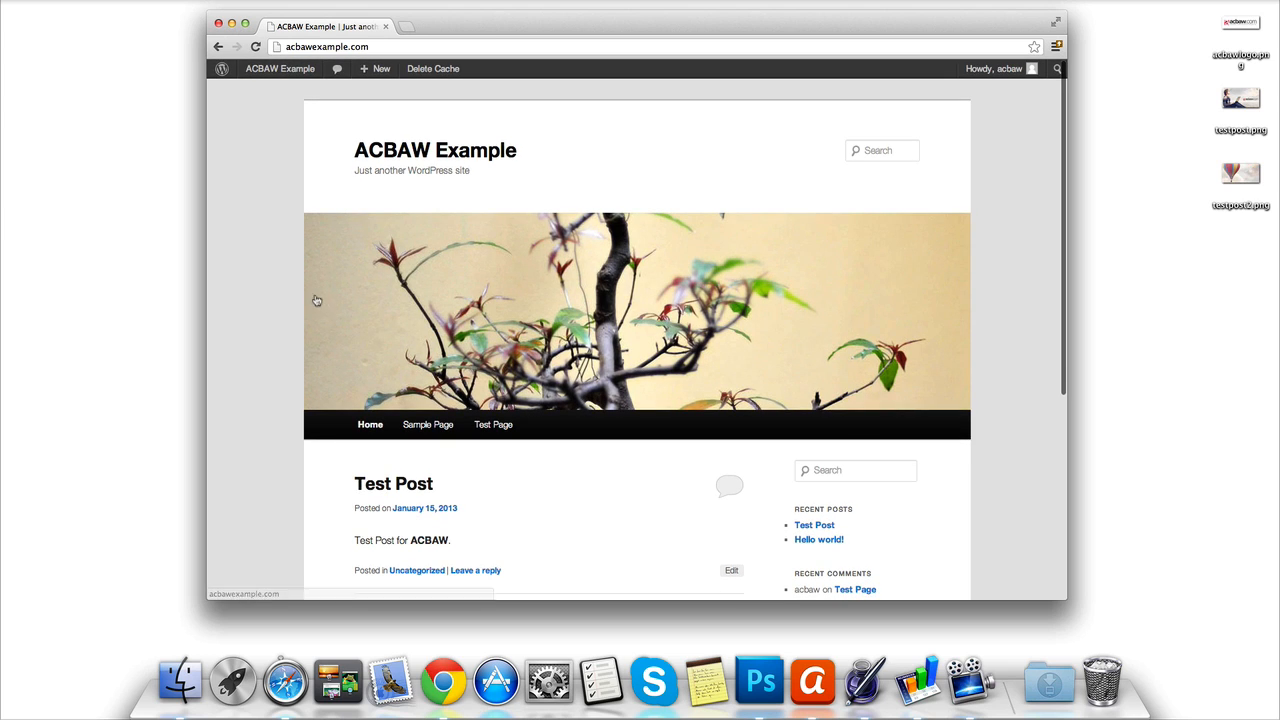
{"action": "mouse_move", "coordinate": [308, 198]}
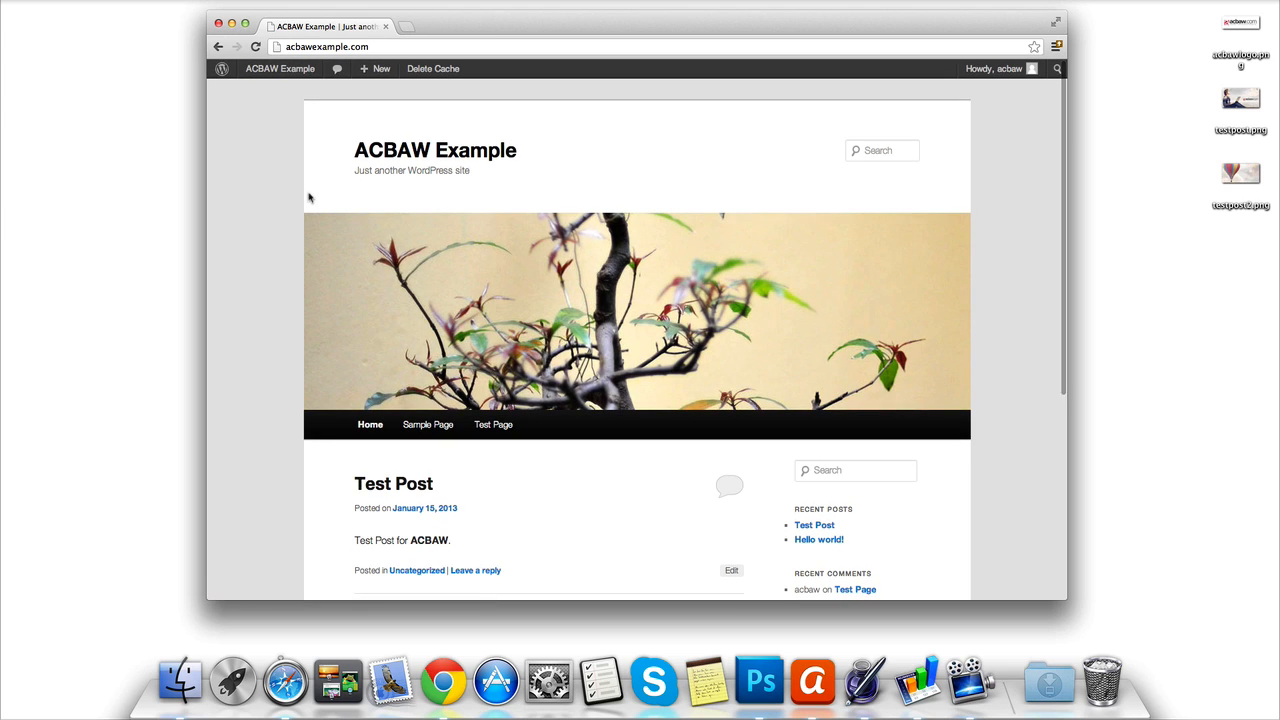
{"action": "scroll", "scroll_direction": "down", "scroll_amount": 3}
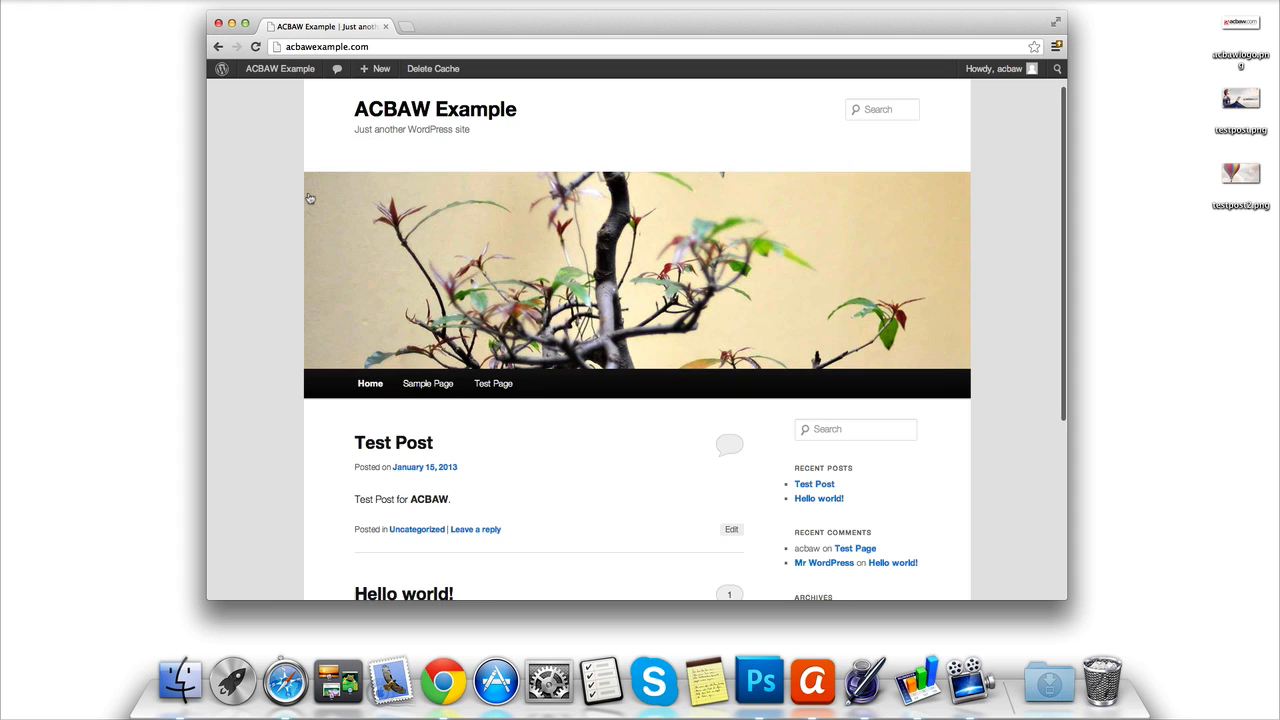
{"action": "scroll", "scroll_direction": "down", "scroll_amount": 3}
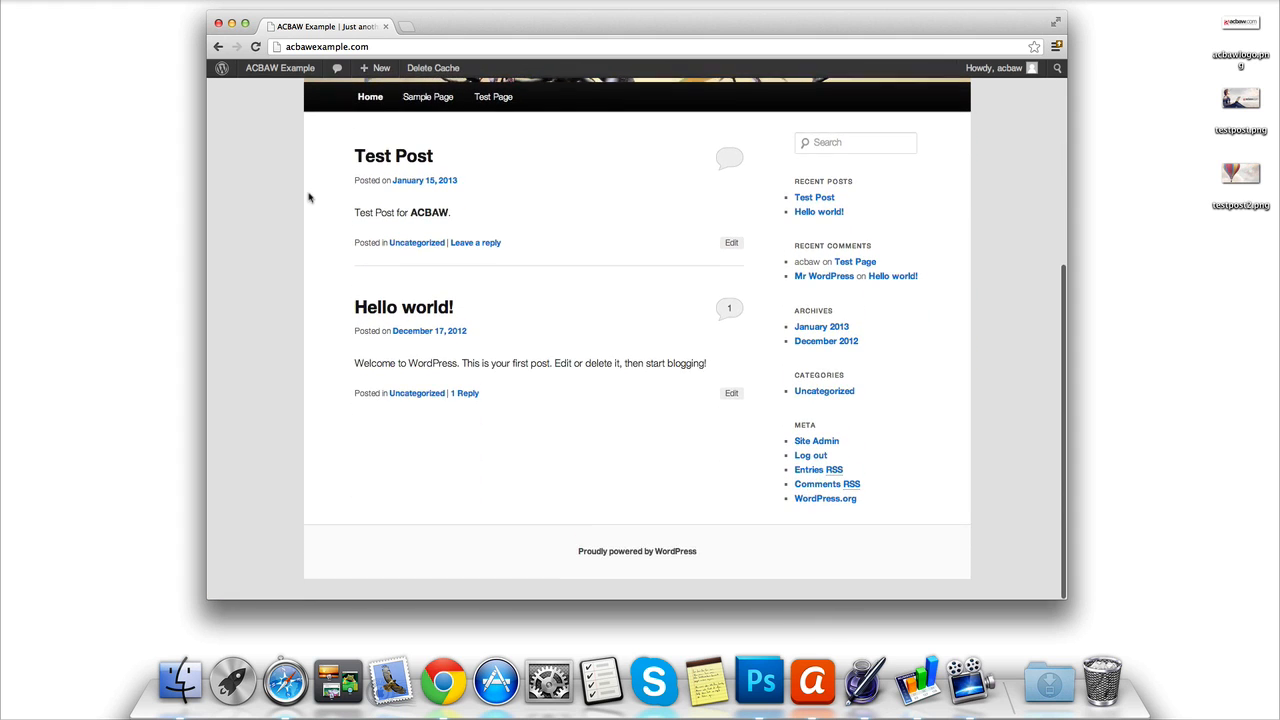
{"action": "scroll", "scroll_direction": "up", "scroll_amount": 3}
{"action": "type", "text": "acbawexample.com"}
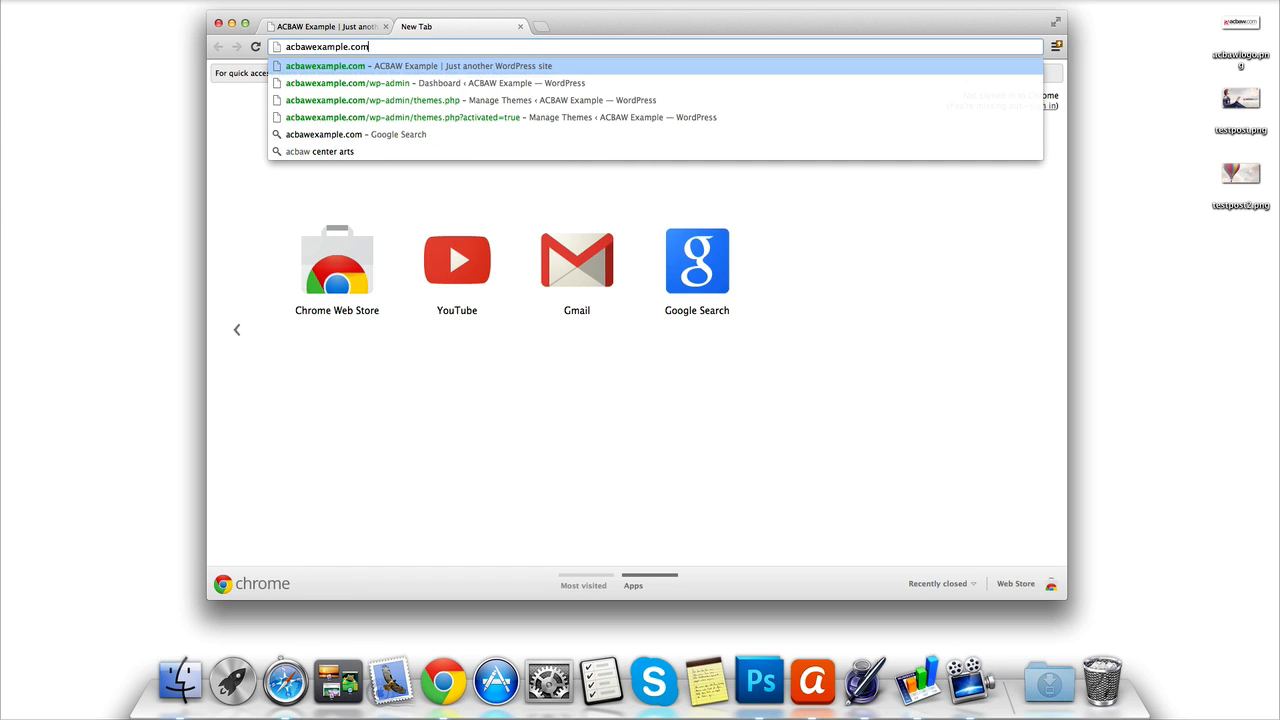
- Load acbawexample.com/wp-admin to reach the admin Dashboard
{"action": "type", "text": "/"}
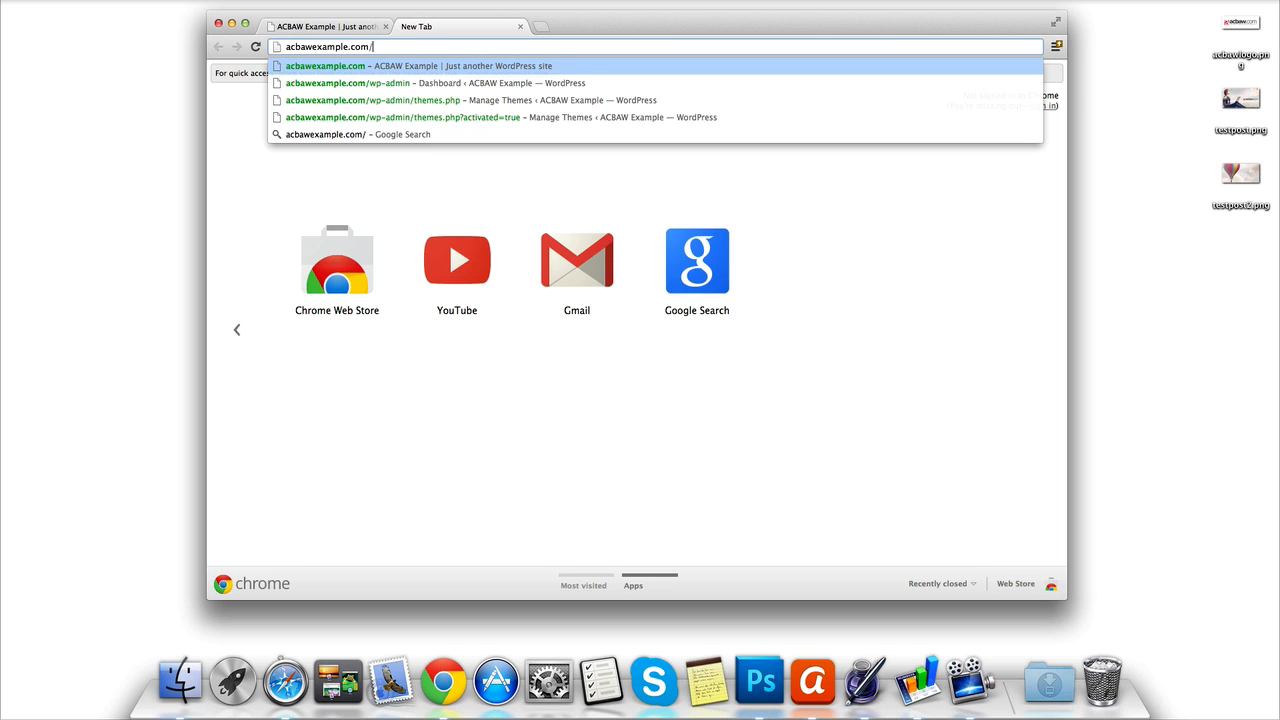
{"action": "type", "text": "wp-admin/"}
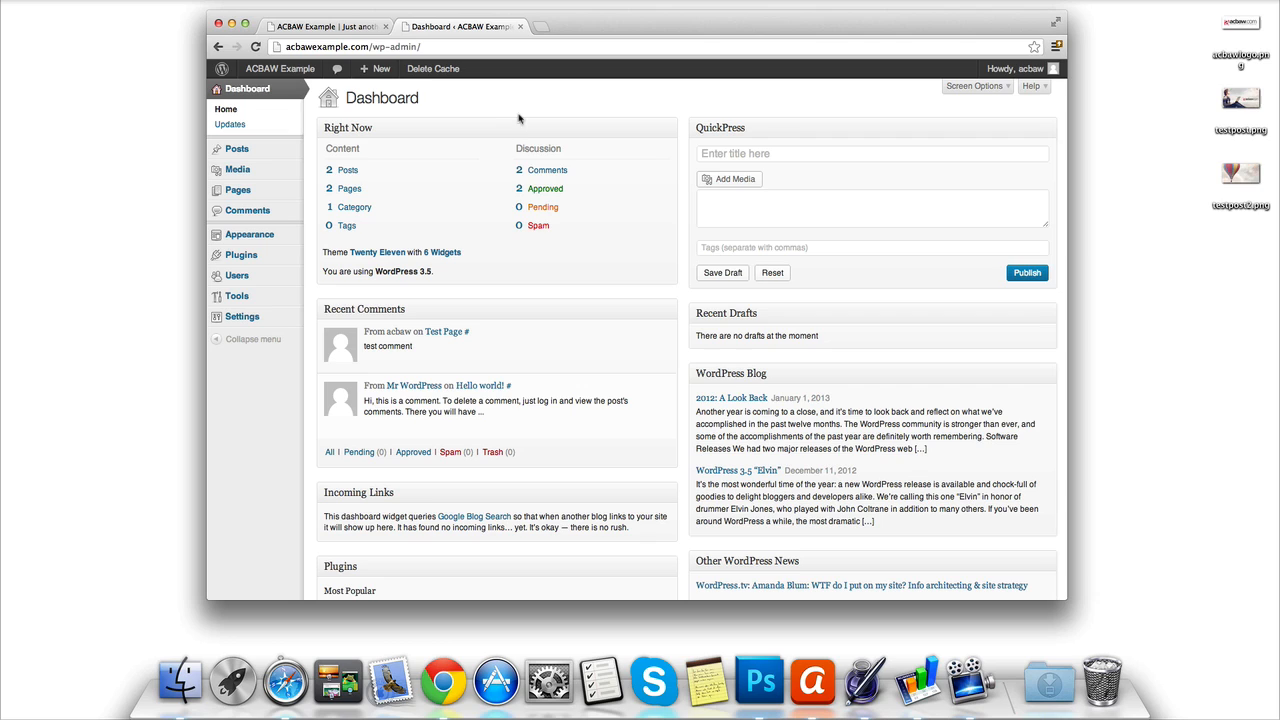
{"action": "mouse_move", "coordinate": [472, 132]}
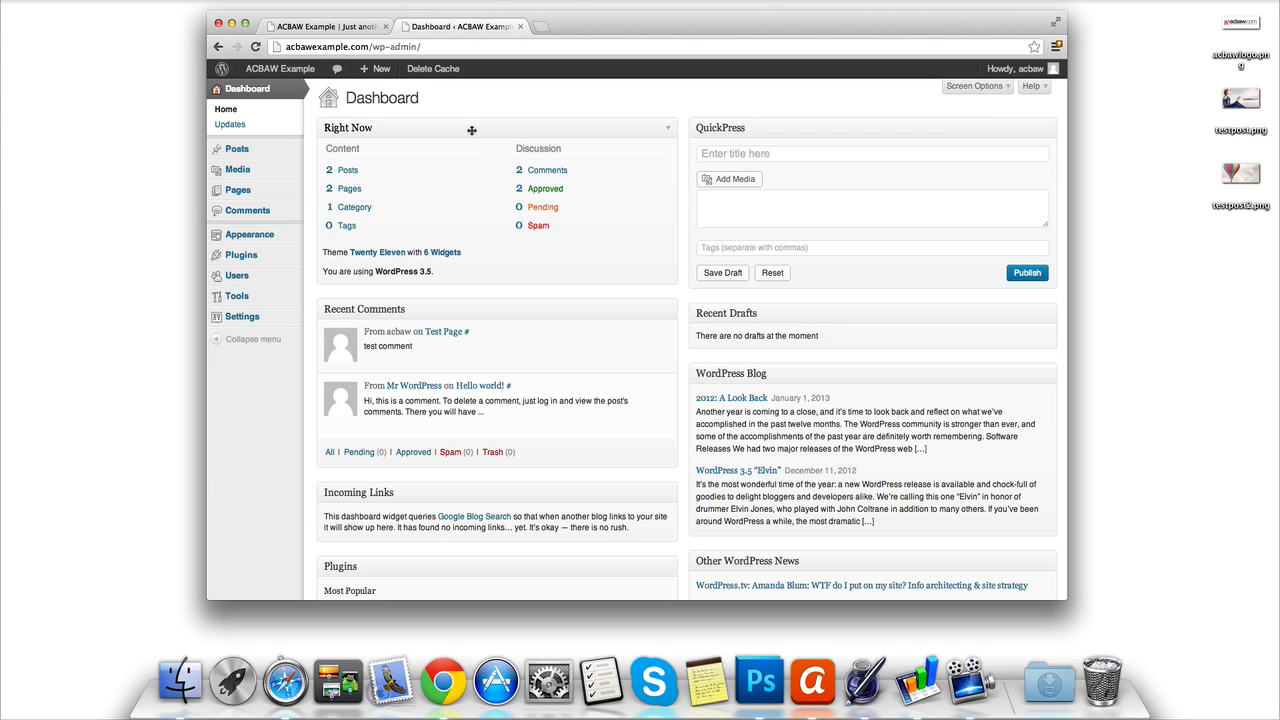
{"action": "mouse_move", "coordinate": [452, 248]}
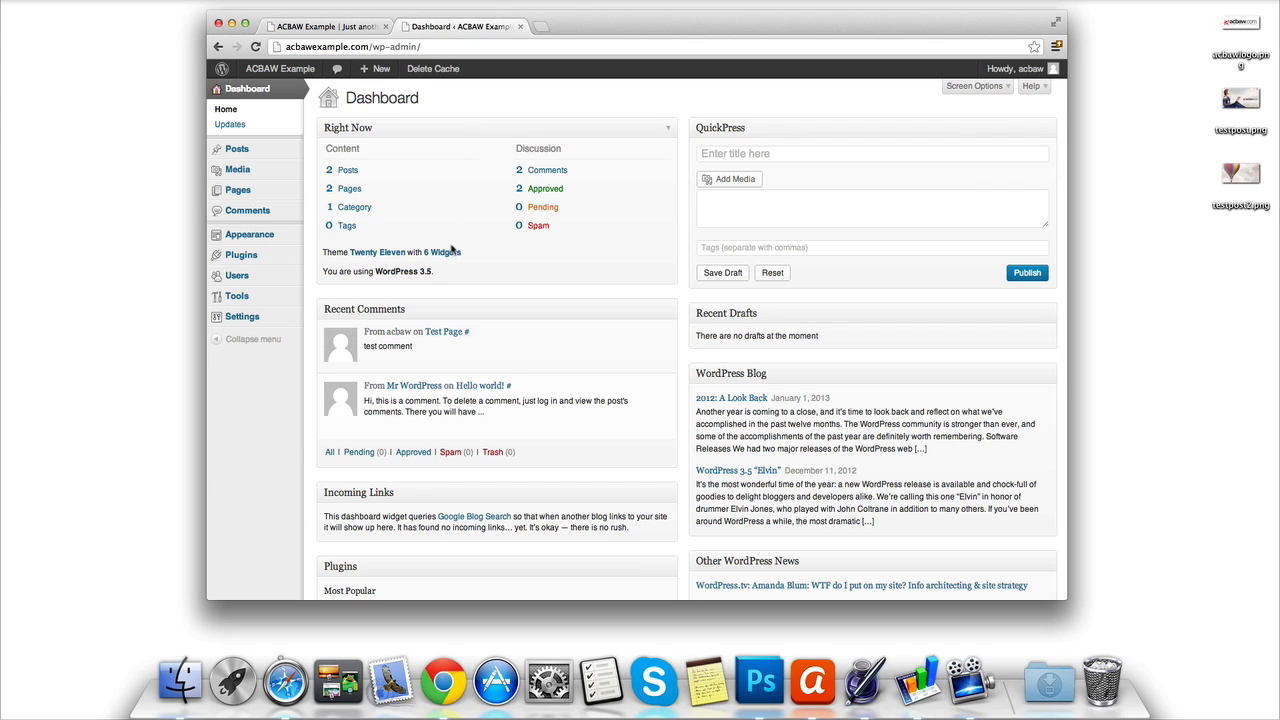
{"action": "mouse_move", "coordinate": [330, 242]}
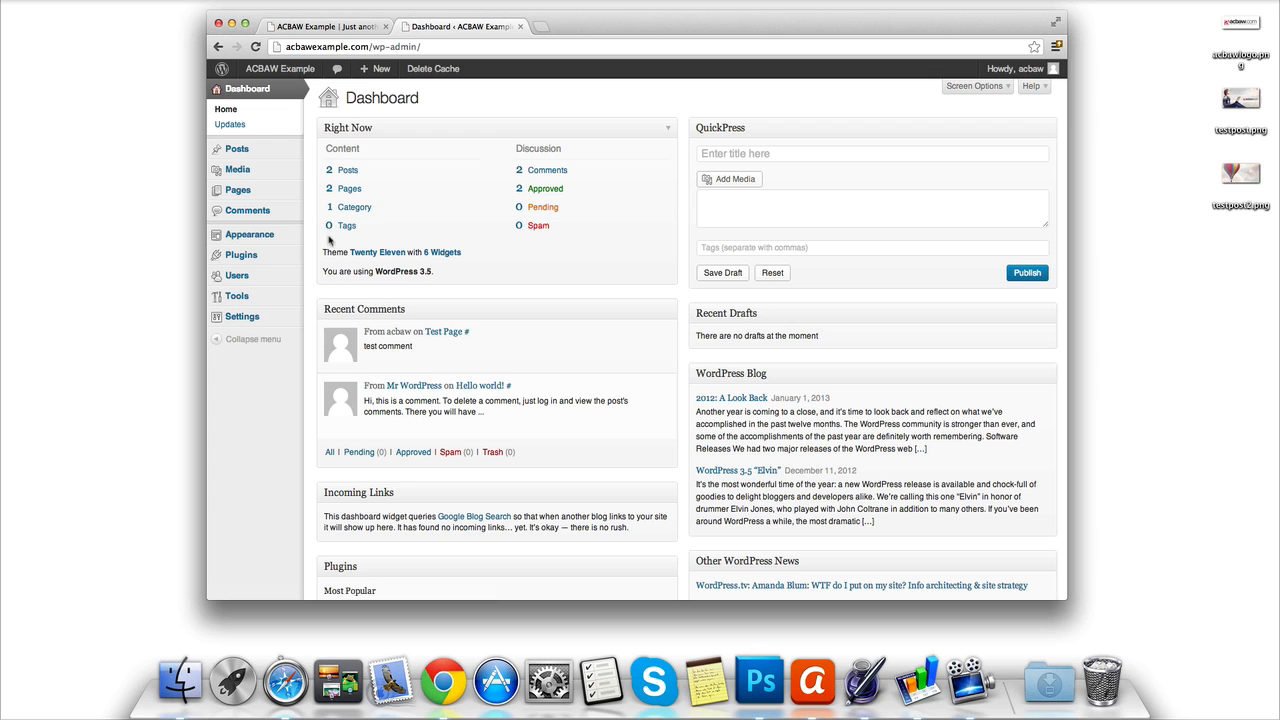
- Go to Appearance > Themes and switch to Install Themes
{"action": "left_click", "coordinate": [248, 234]}
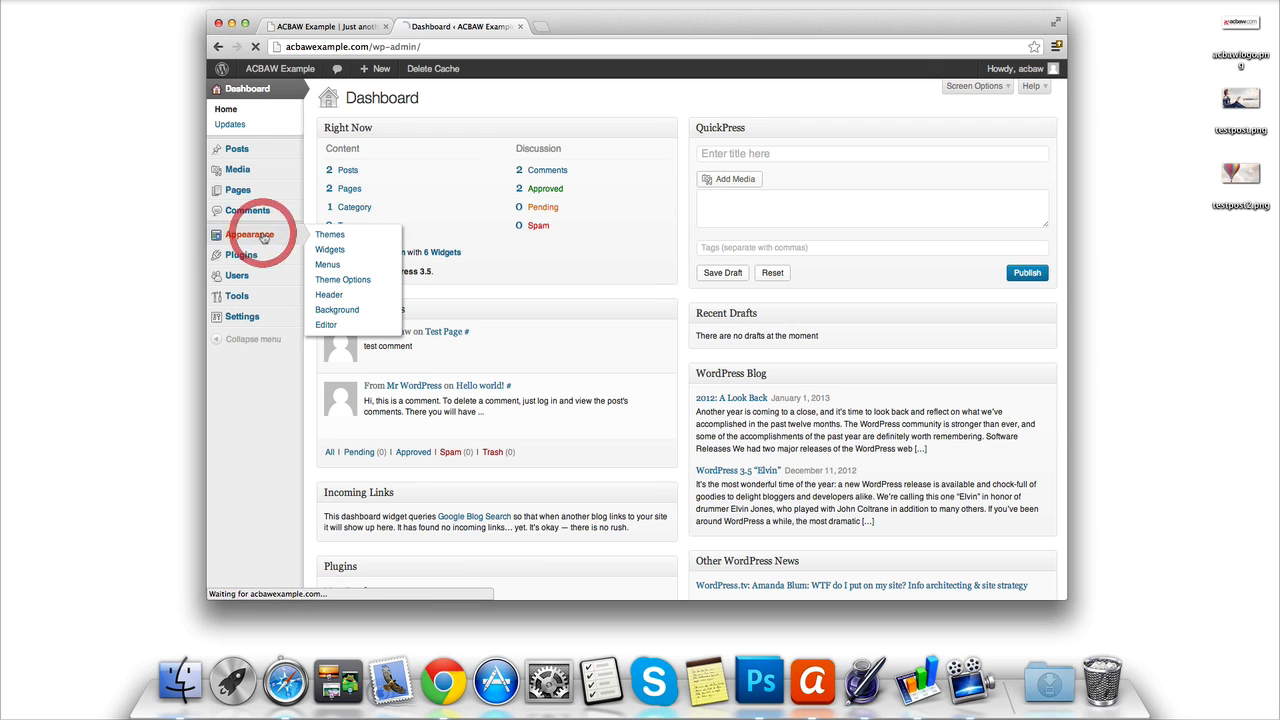
{"action": "left_click", "coordinate": [330, 234]}
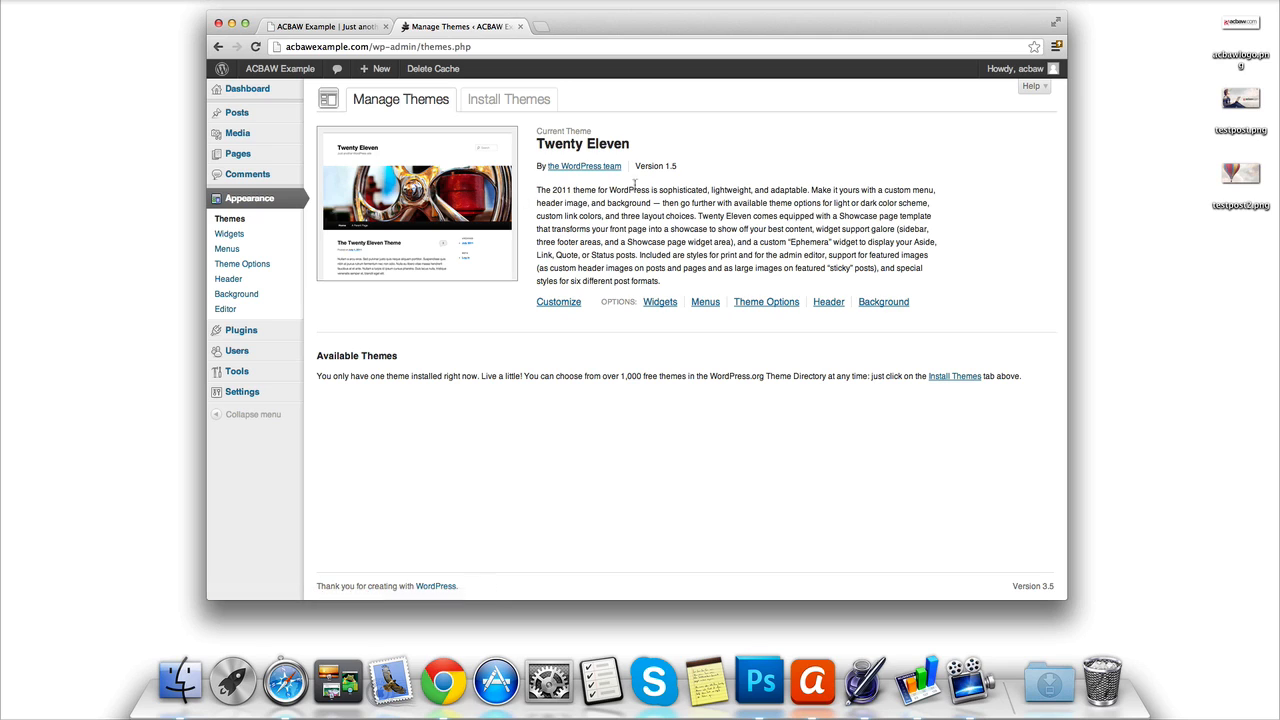
{"action": "mouse_move", "coordinate": [400, 100]}
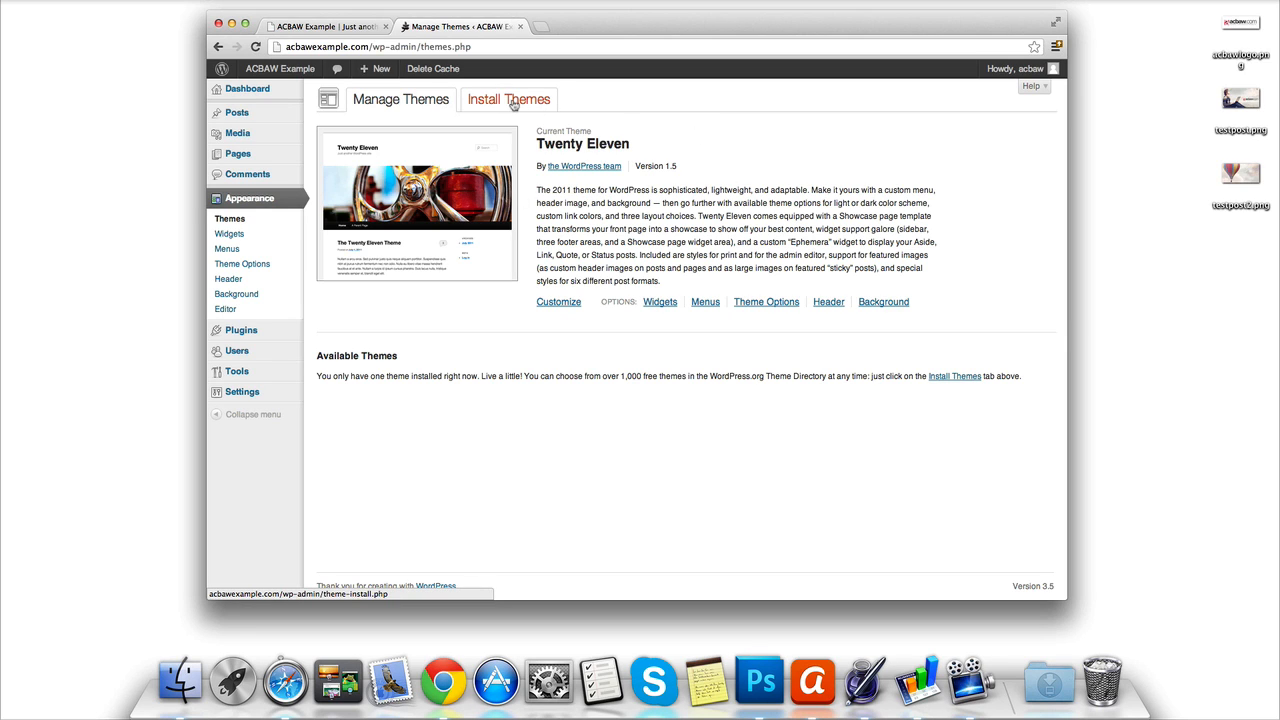
{"action": "left_click", "coordinate": [508, 100]}
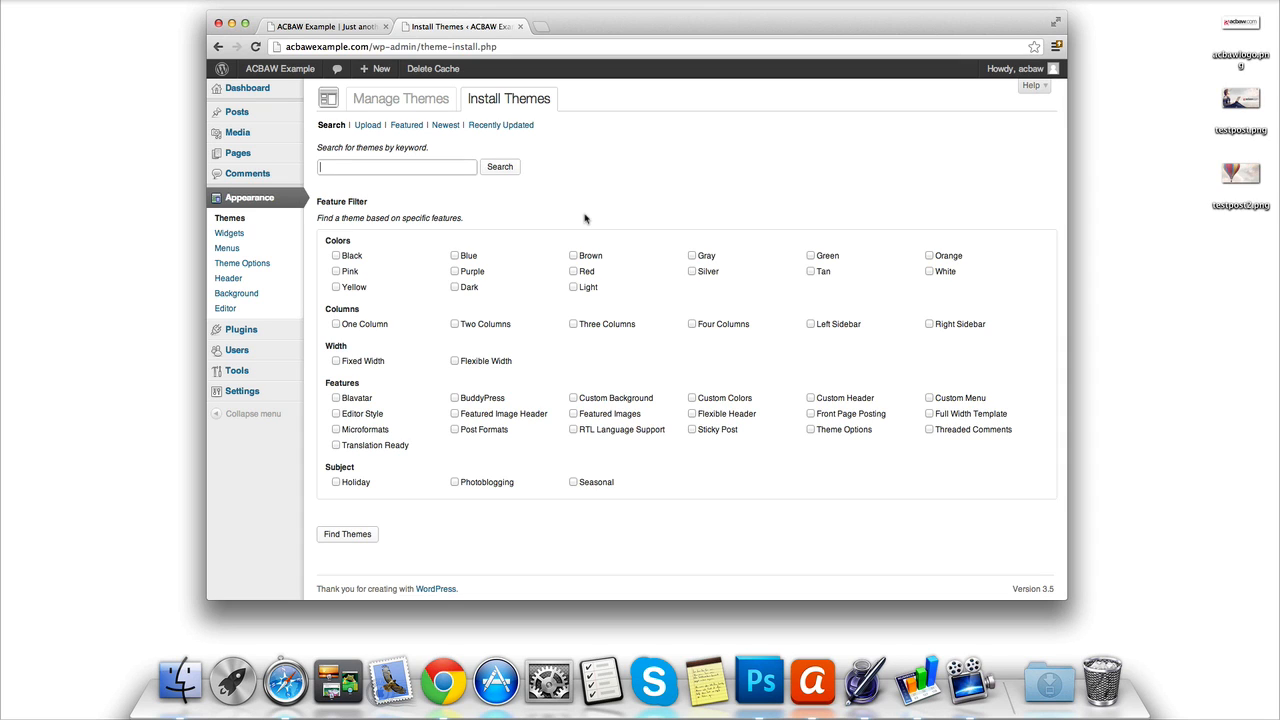
{"action": "mouse_move", "coordinate": [624, 180]}
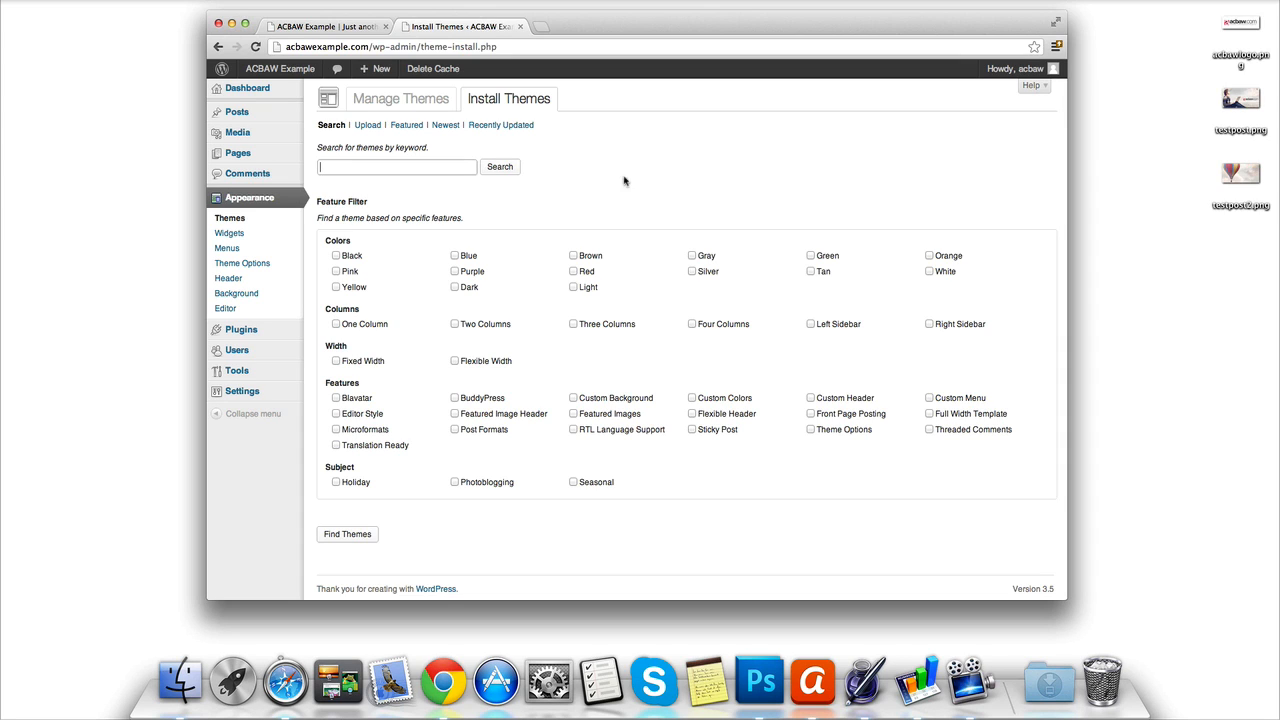
{"action": "mouse_move", "coordinate": [944, 276]}
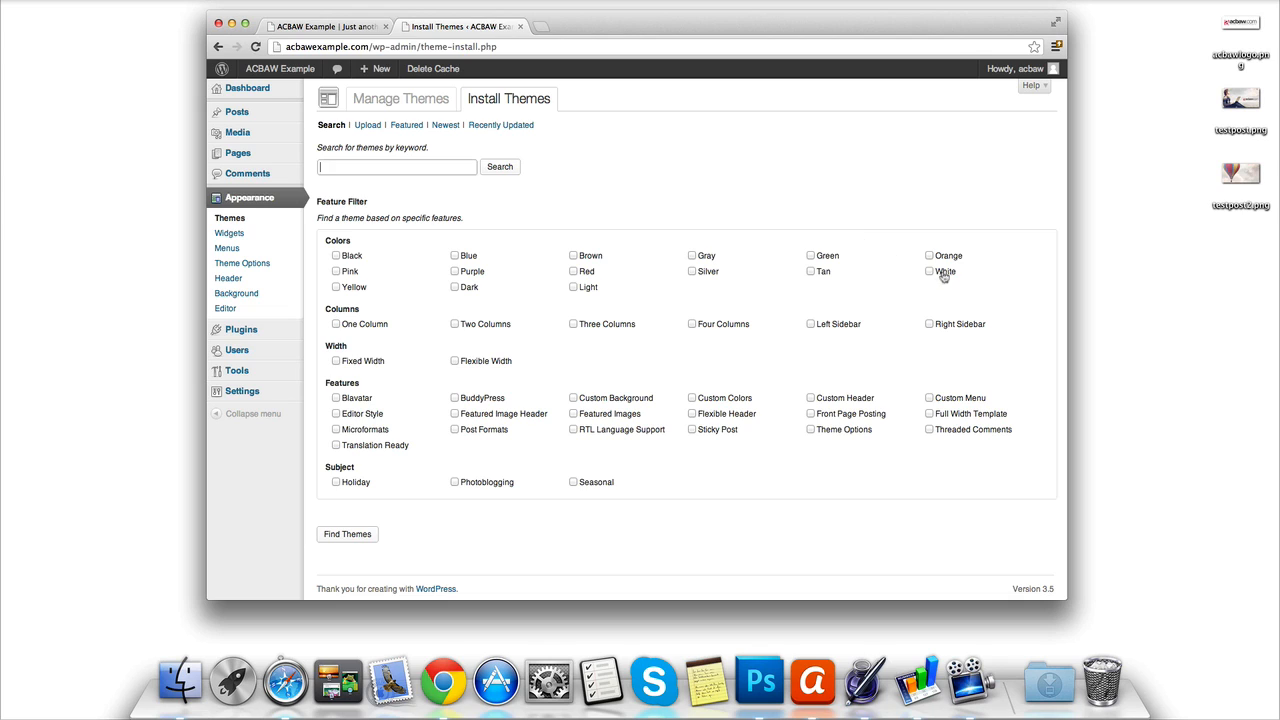
- Tick the White and Red colour filters and run the theme search
{"action": "left_click", "coordinate": [928, 272]}
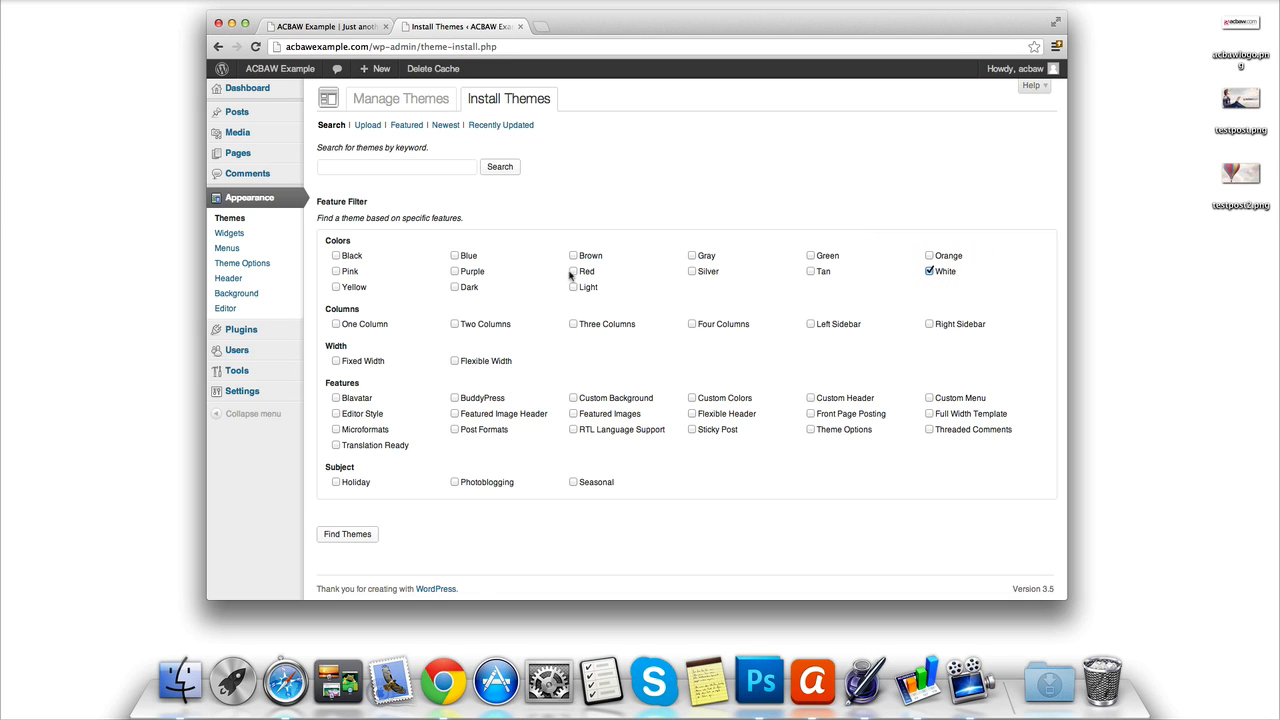
{"action": "left_click", "coordinate": [572, 272]}
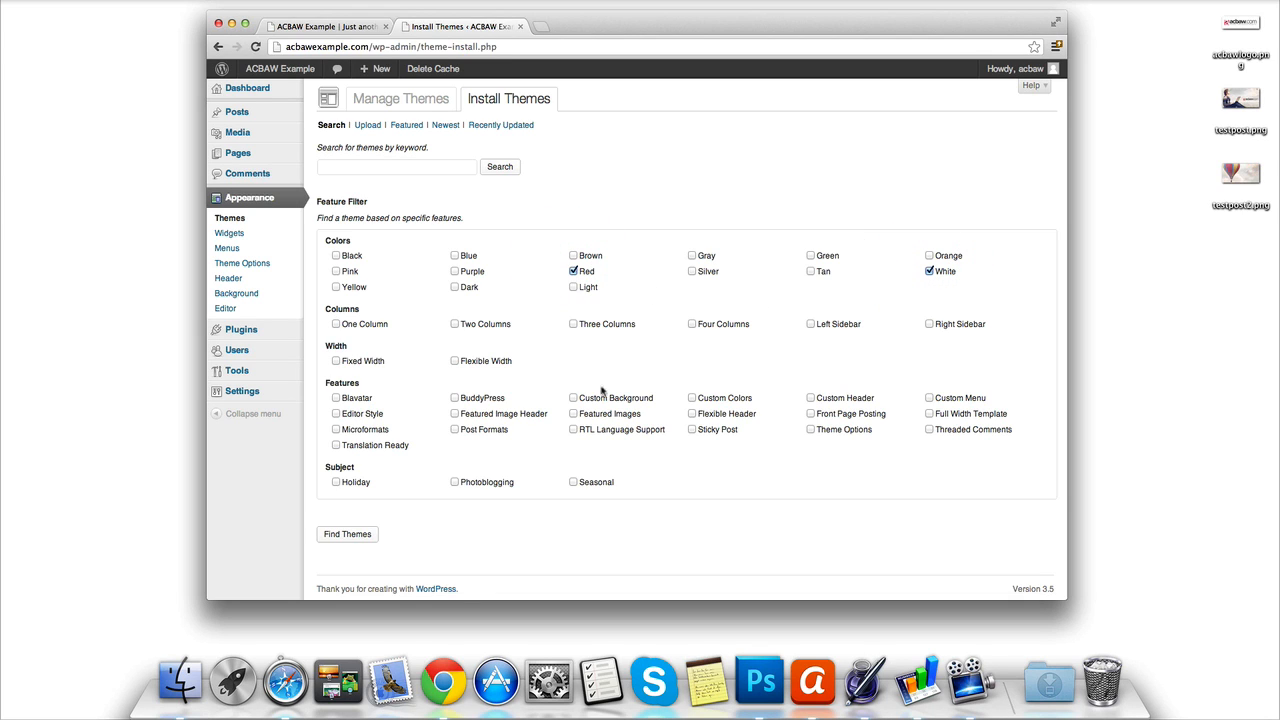
{"action": "mouse_move", "coordinate": [418, 452]}
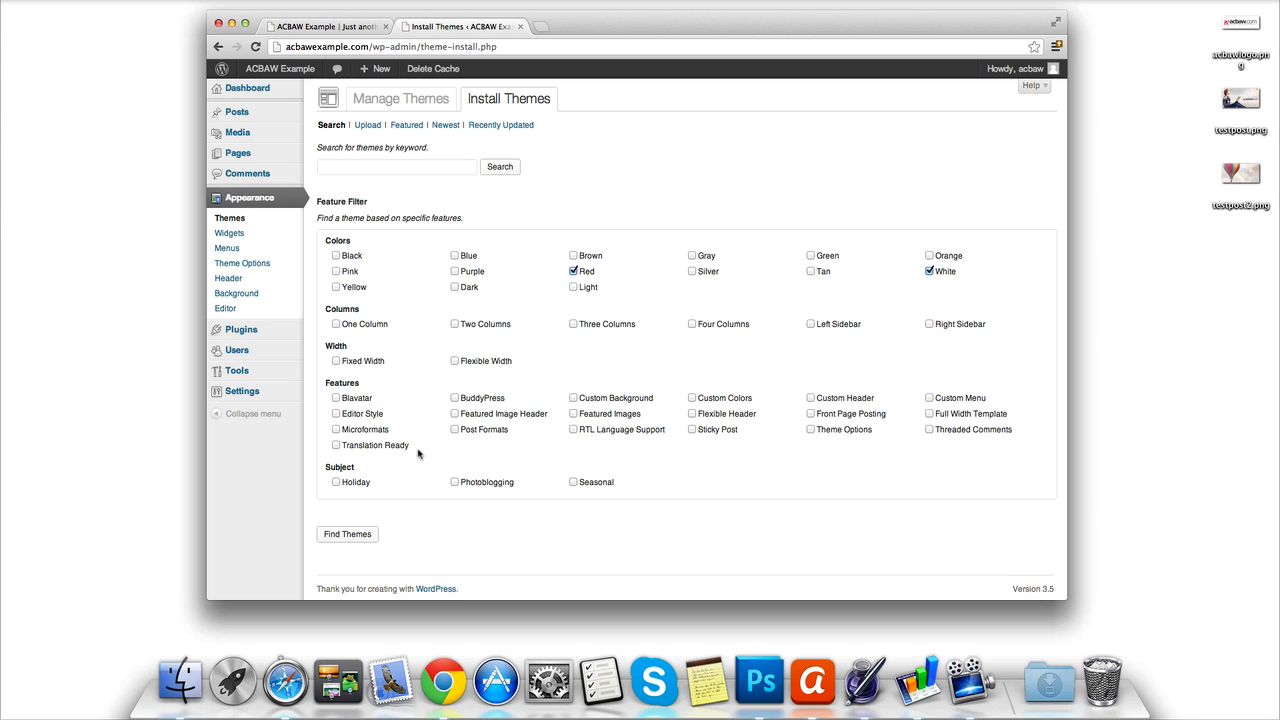
{"action": "left_click", "coordinate": [348, 532]}
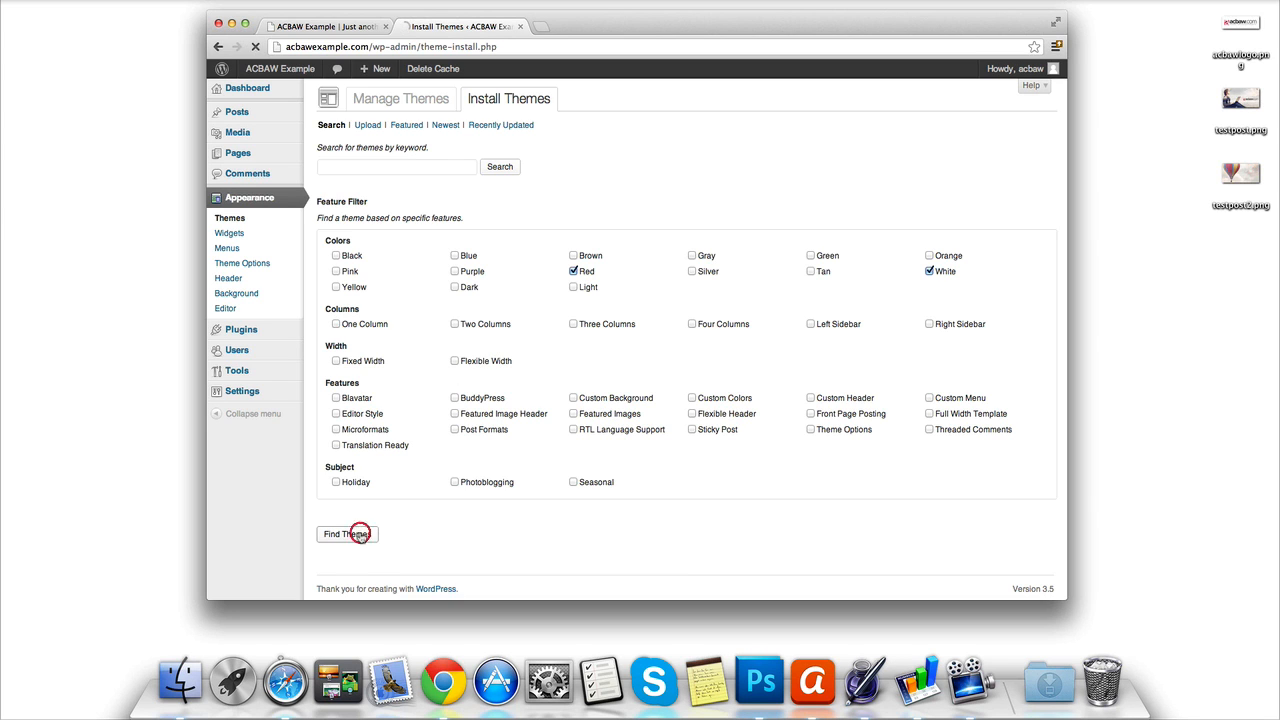
- Browse the red-and-white theme results, then return to the Install Themes search form
{"action": "left_click", "coordinate": [346, 532]}
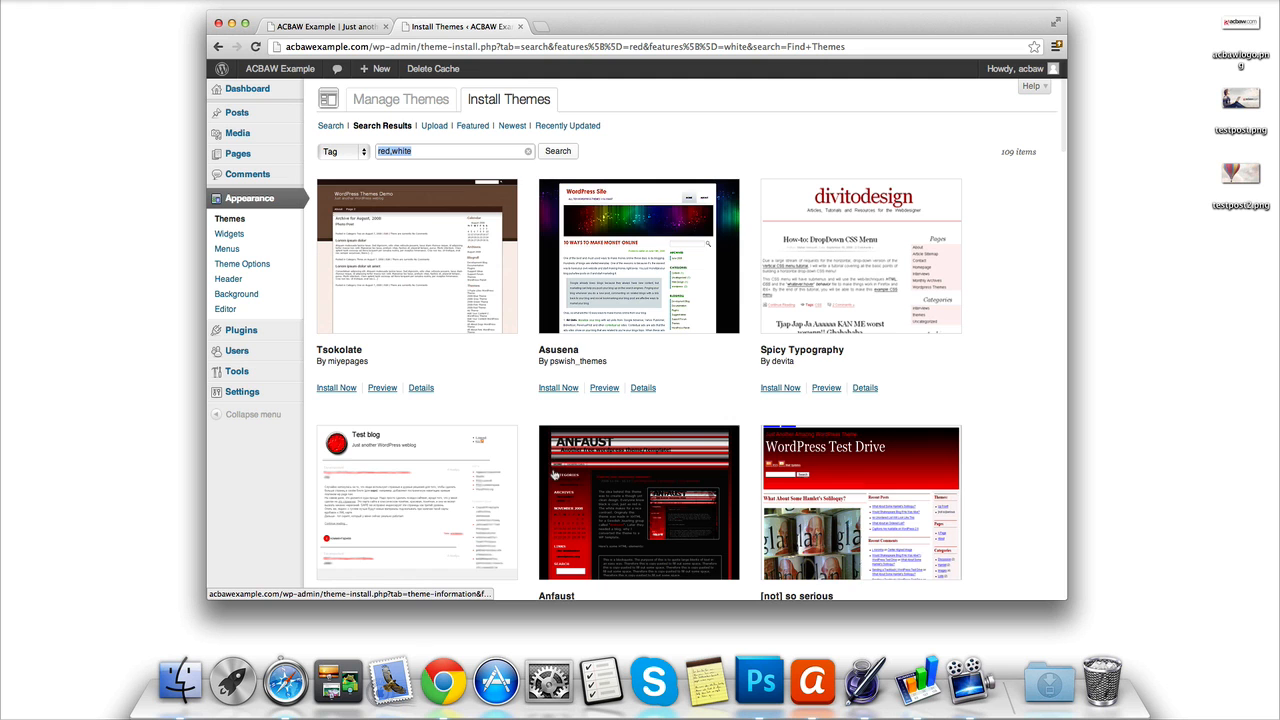
{"action": "mouse_move", "coordinate": [530, 400]}
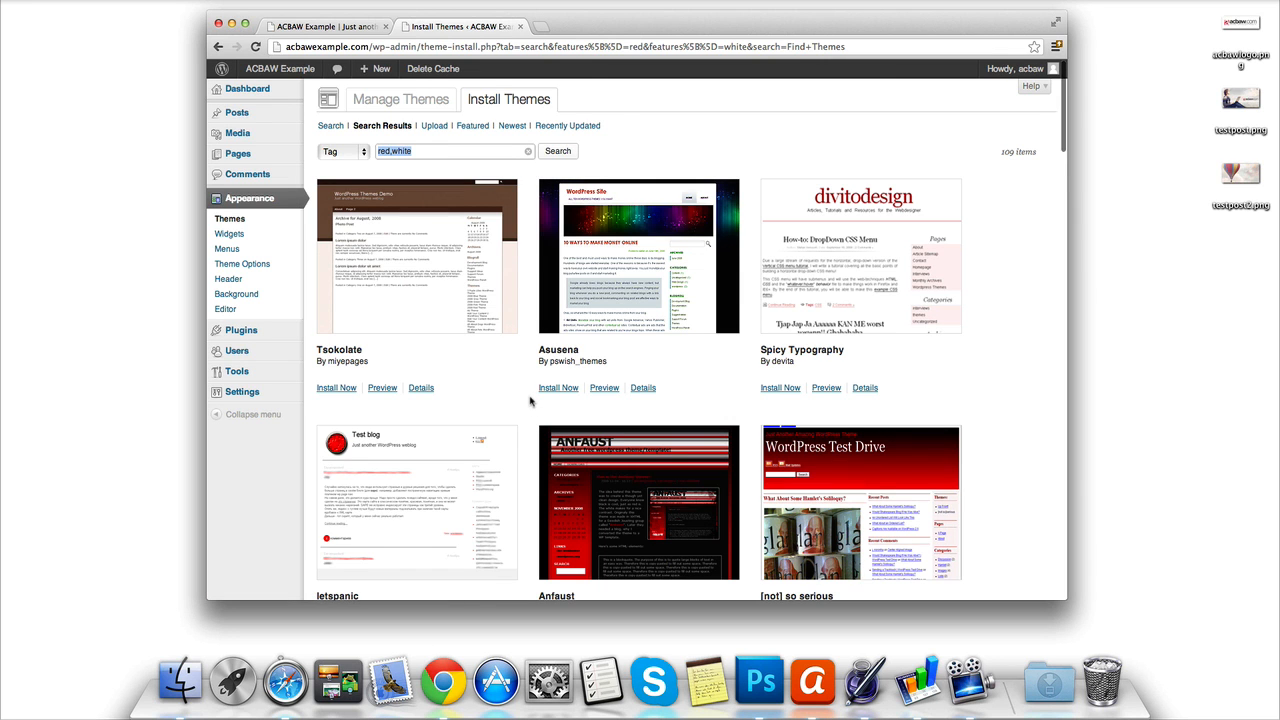
{"action": "scroll", "scroll_direction": "down", "scroll_amount": 3}
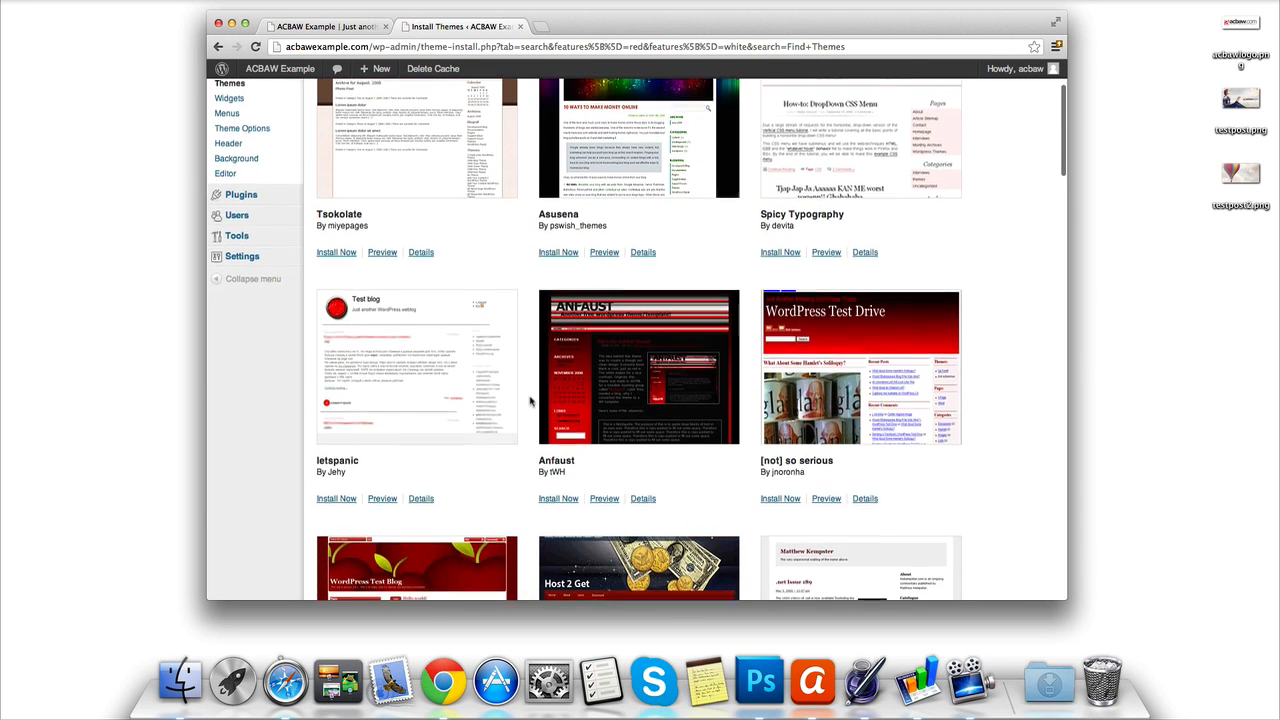
{"action": "scroll", "scroll_direction": "down", "scroll_amount": 3}
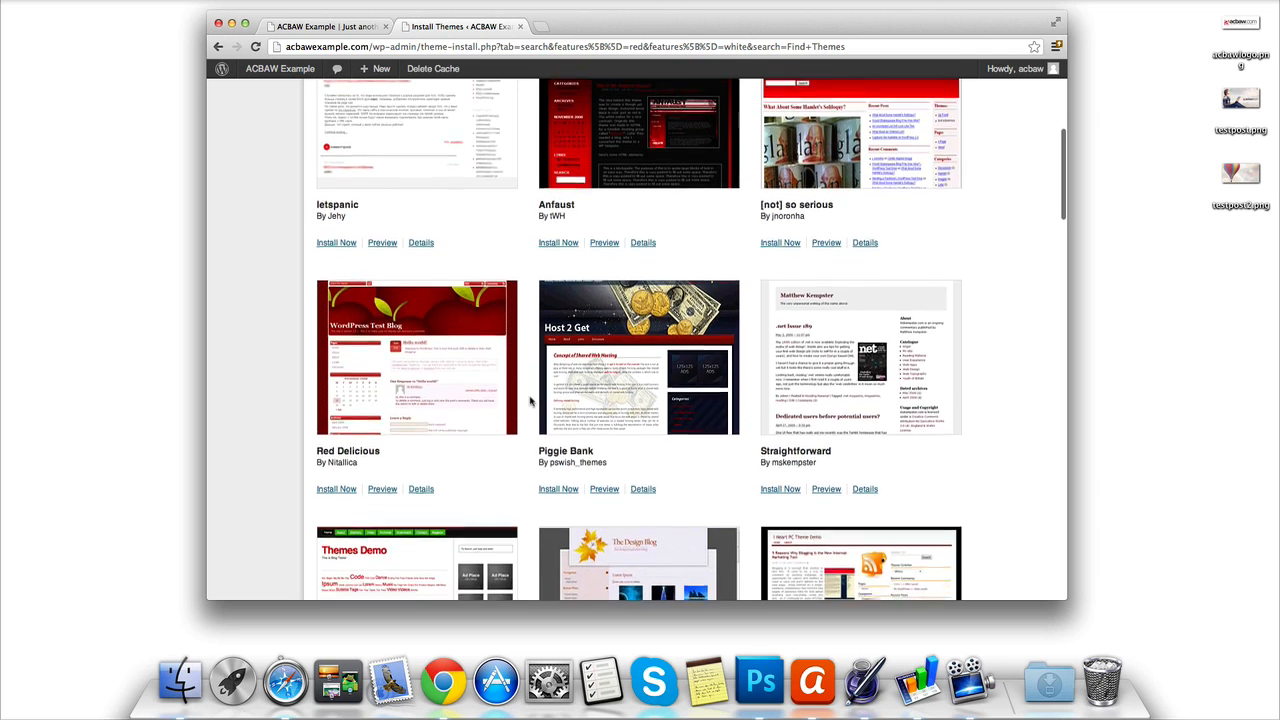
{"action": "scroll", "scroll_direction": "down", "scroll_amount": 3}
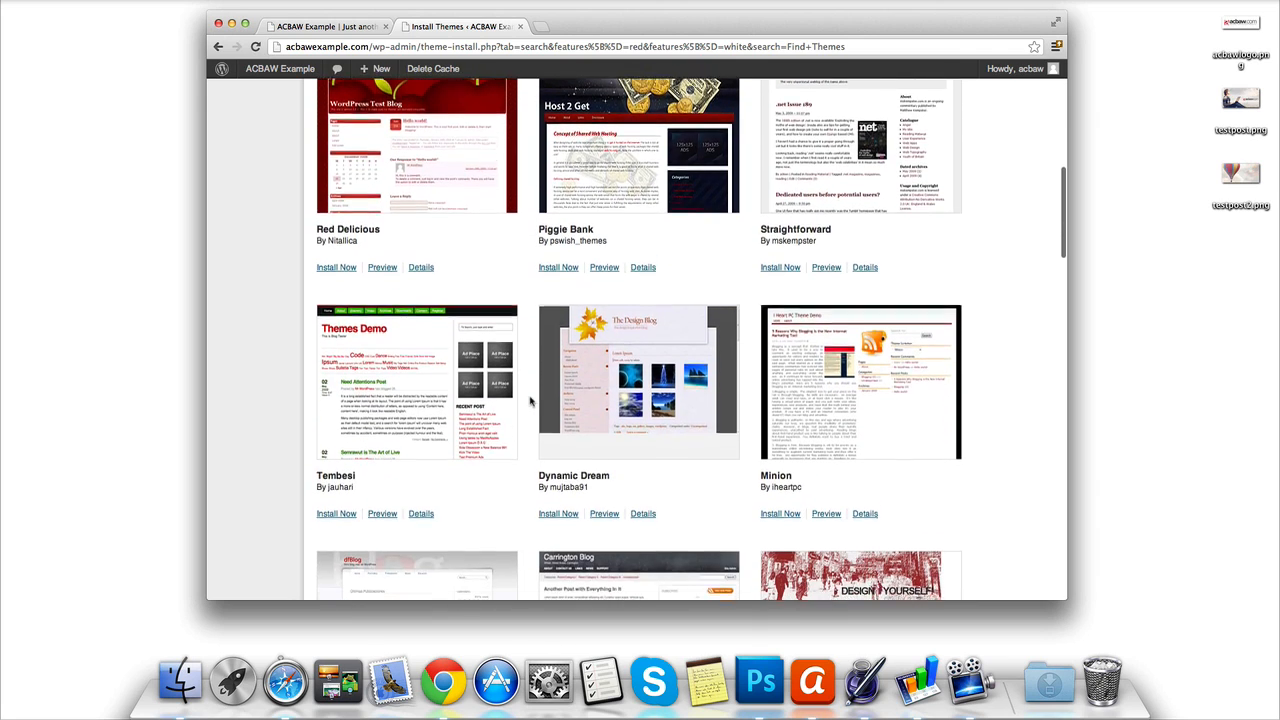
{"action": "scroll", "scroll_direction": "down", "scroll_amount": 3}
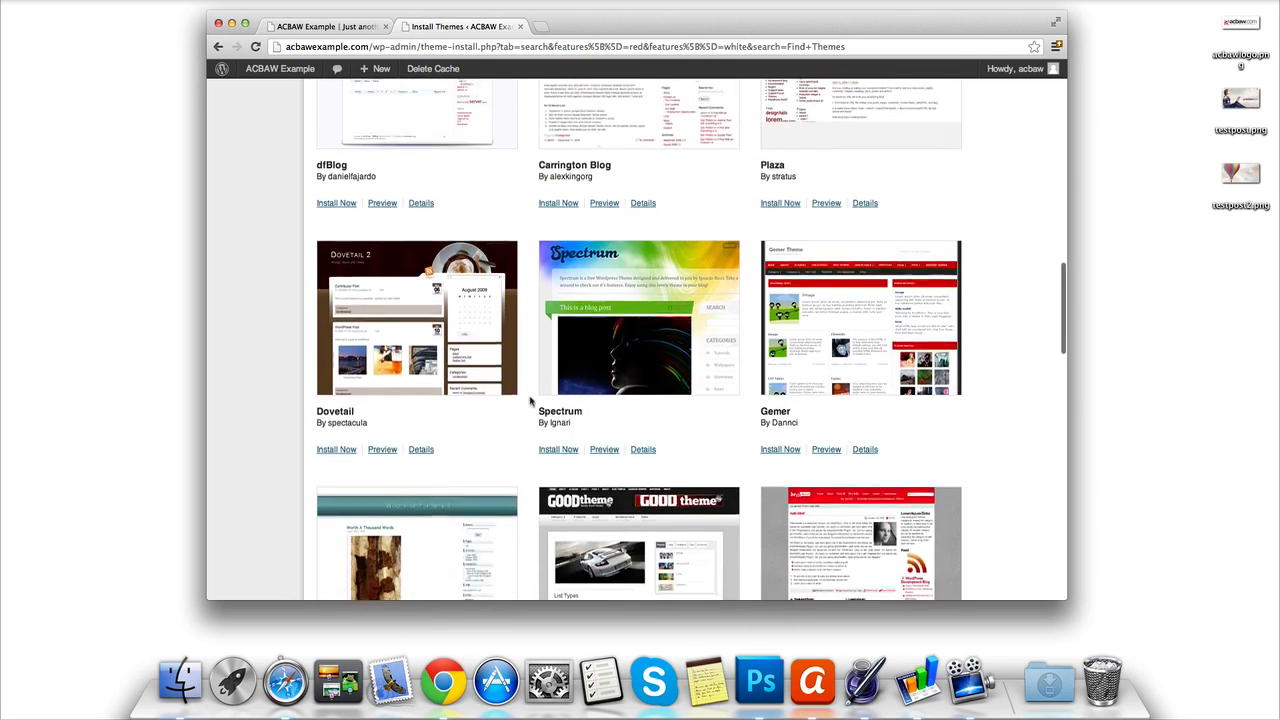
{"action": "scroll", "scroll_direction": "down", "scroll_amount": 3}
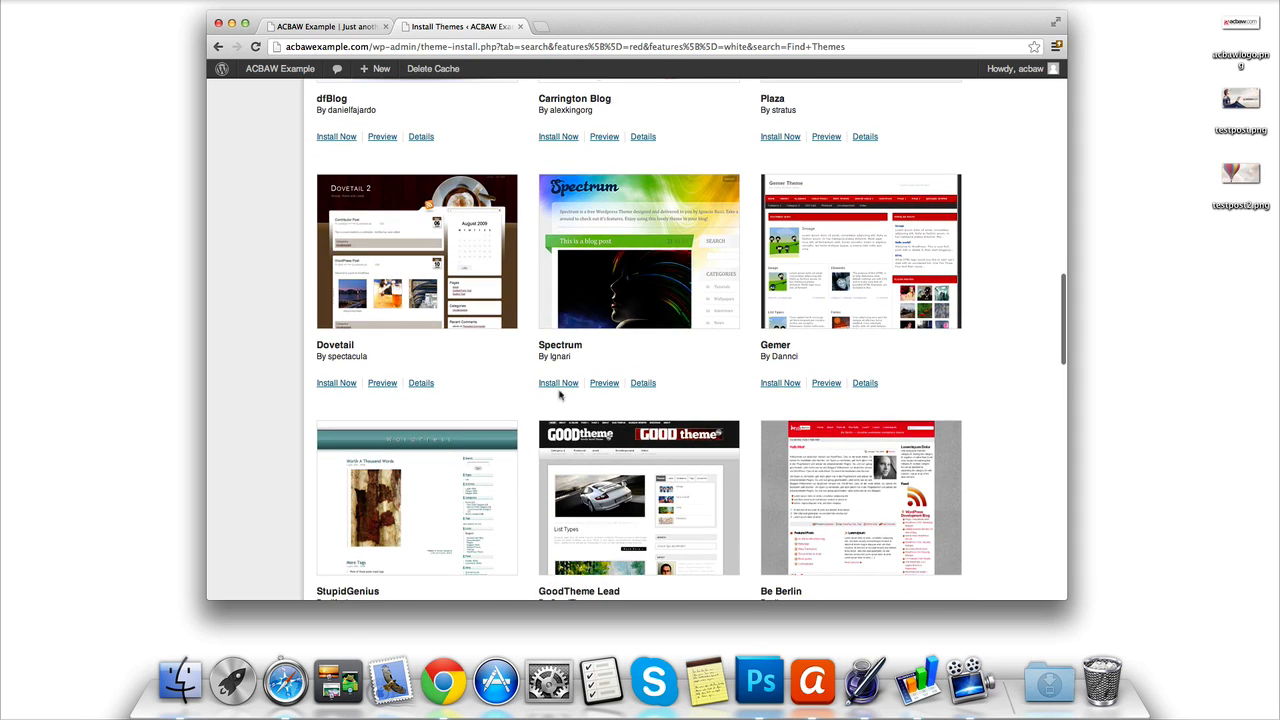
{"action": "mouse_move", "coordinate": [826, 382]}
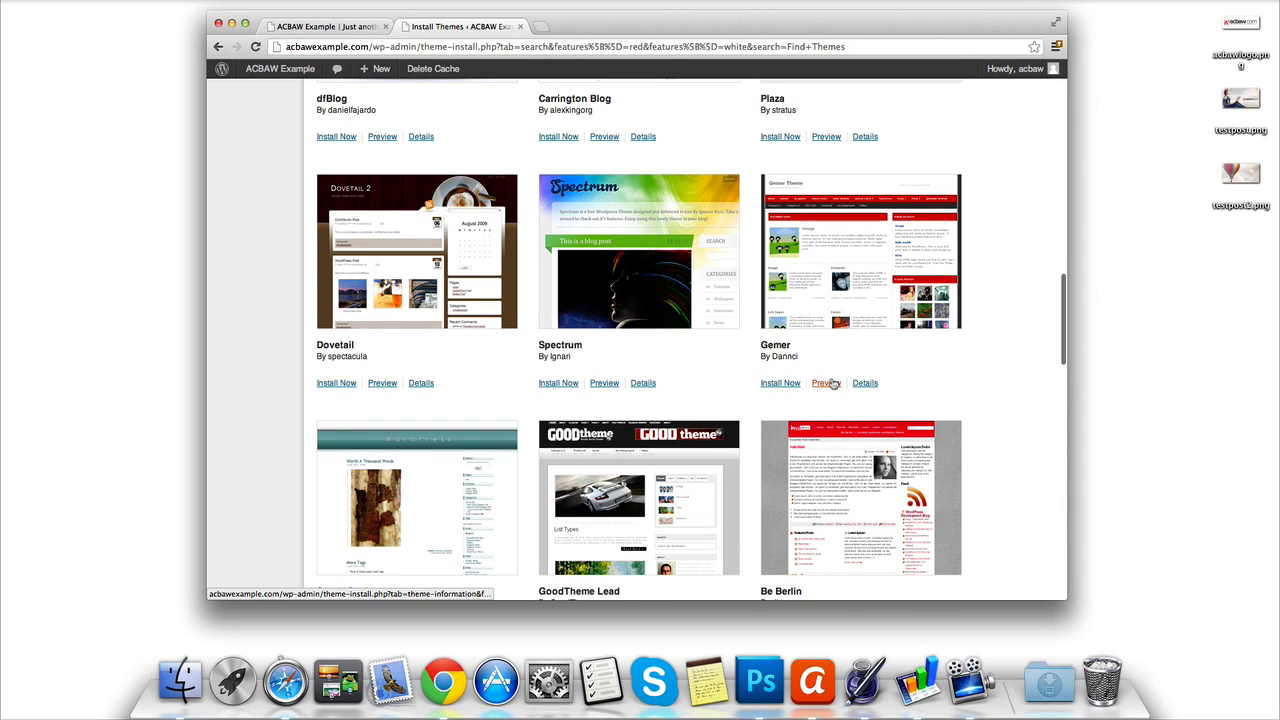
{"action": "left_click", "coordinate": [864, 382]}
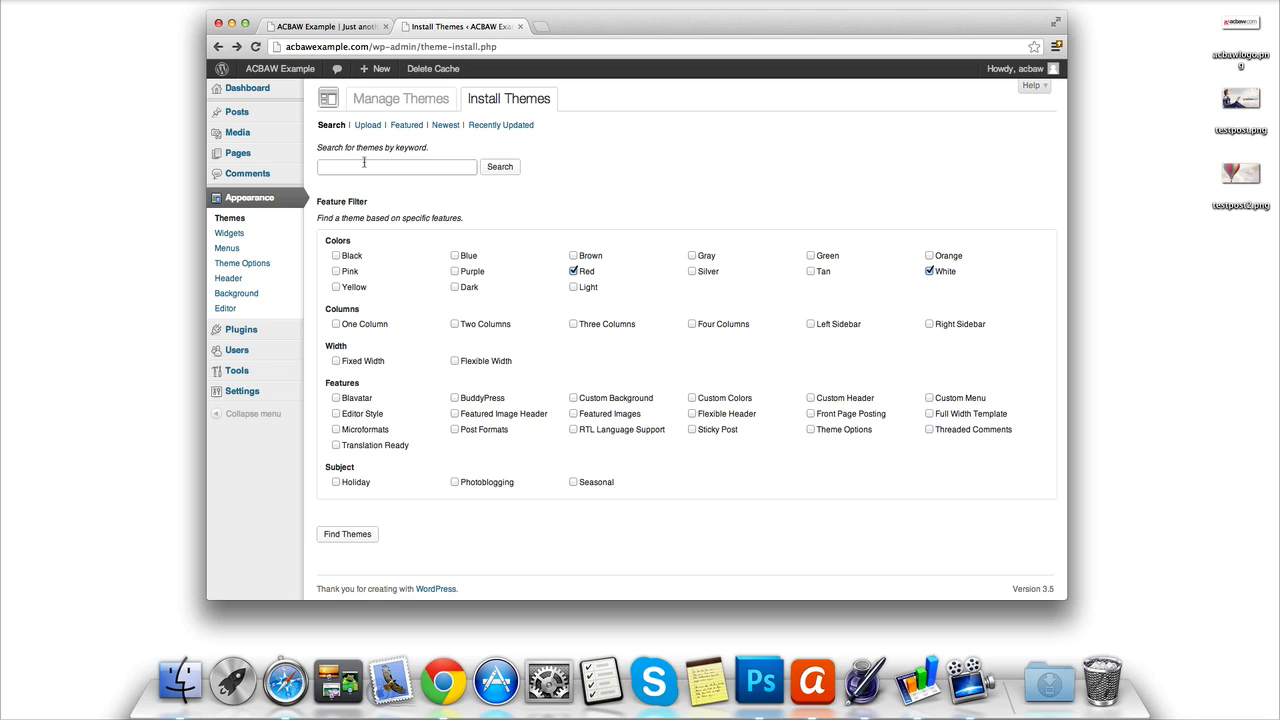
- Search the theme directory for 'catchbox' and preview the Catch Box theme
{"action": "type", "text": "catchbox"}
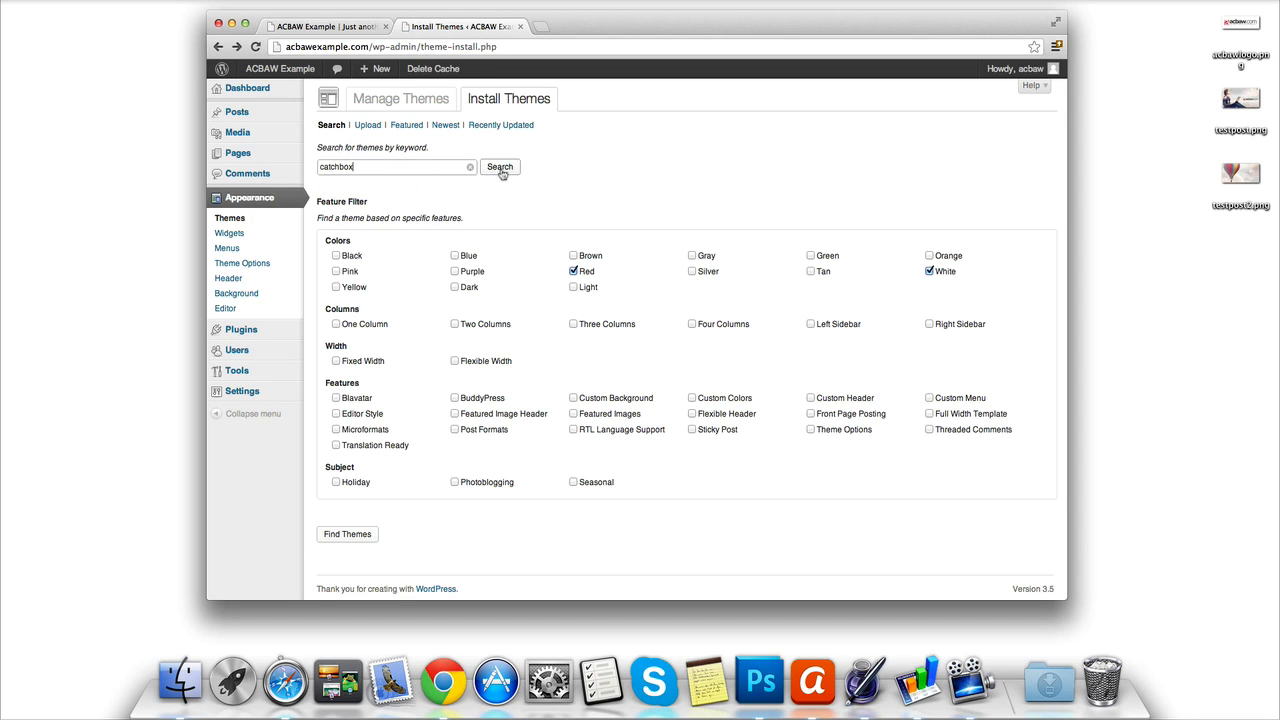
{"action": "left_click", "coordinate": [500, 166]}
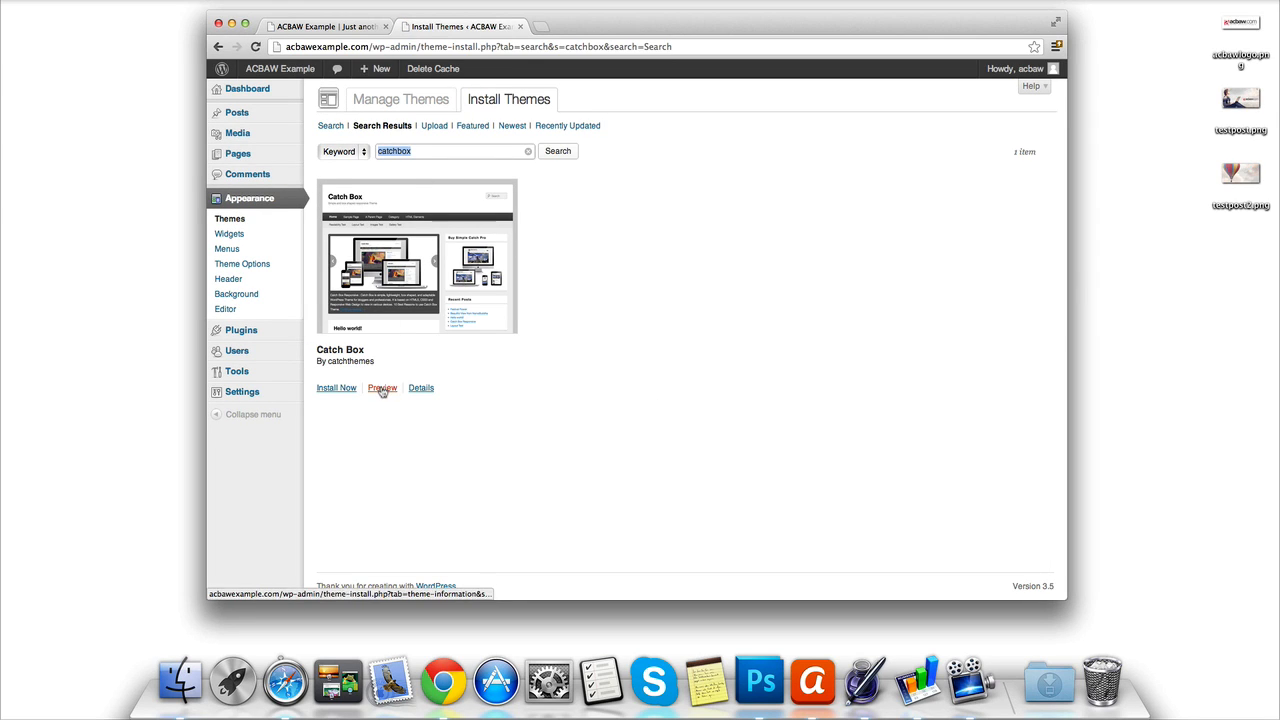
{"action": "left_click", "coordinate": [382, 388]}
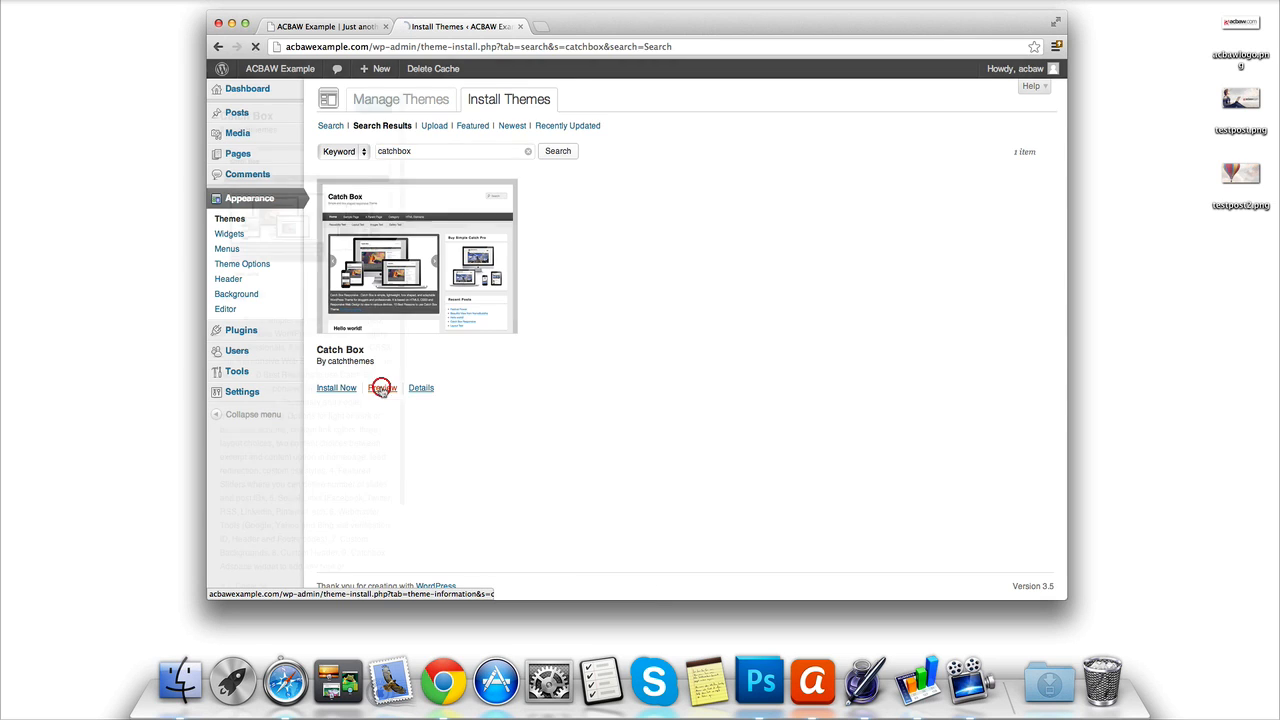
{"action": "left_click", "coordinate": [382, 388]}
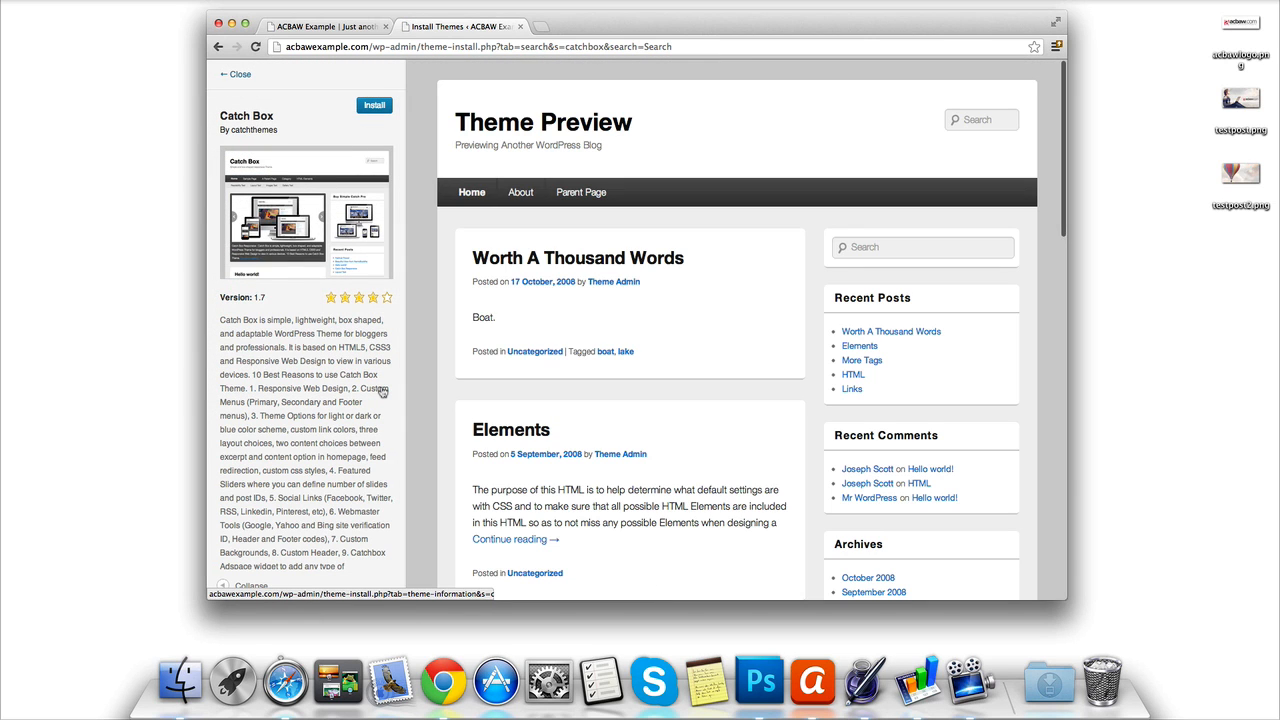
{"action": "mouse_move", "coordinate": [644, 220]}
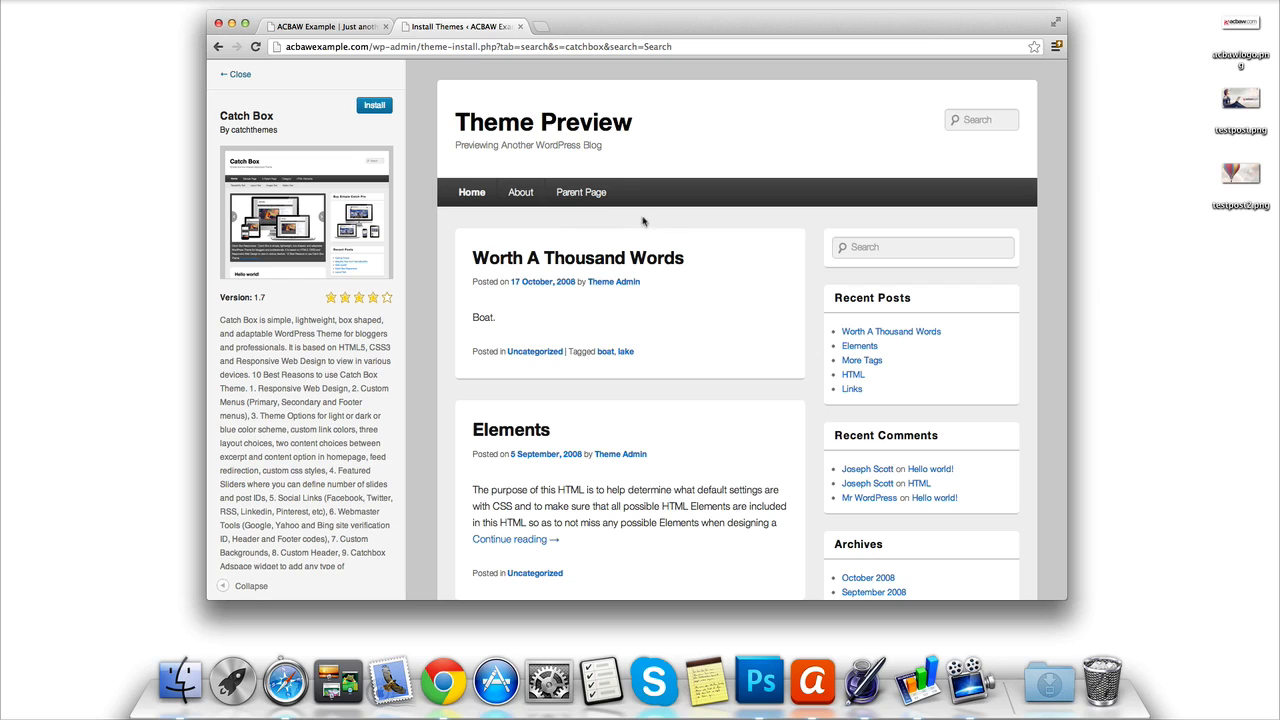
{"action": "mouse_move", "coordinate": [408, 140]}
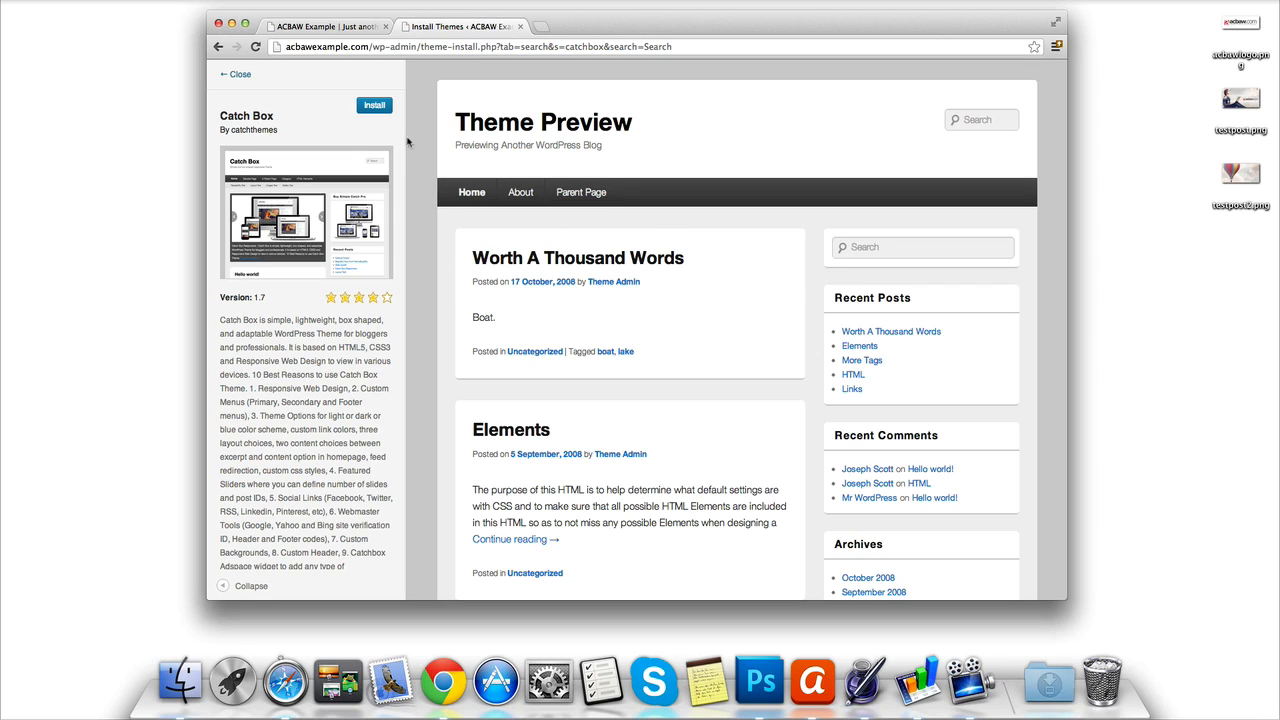
{"action": "mouse_move", "coordinate": [378, 126]}
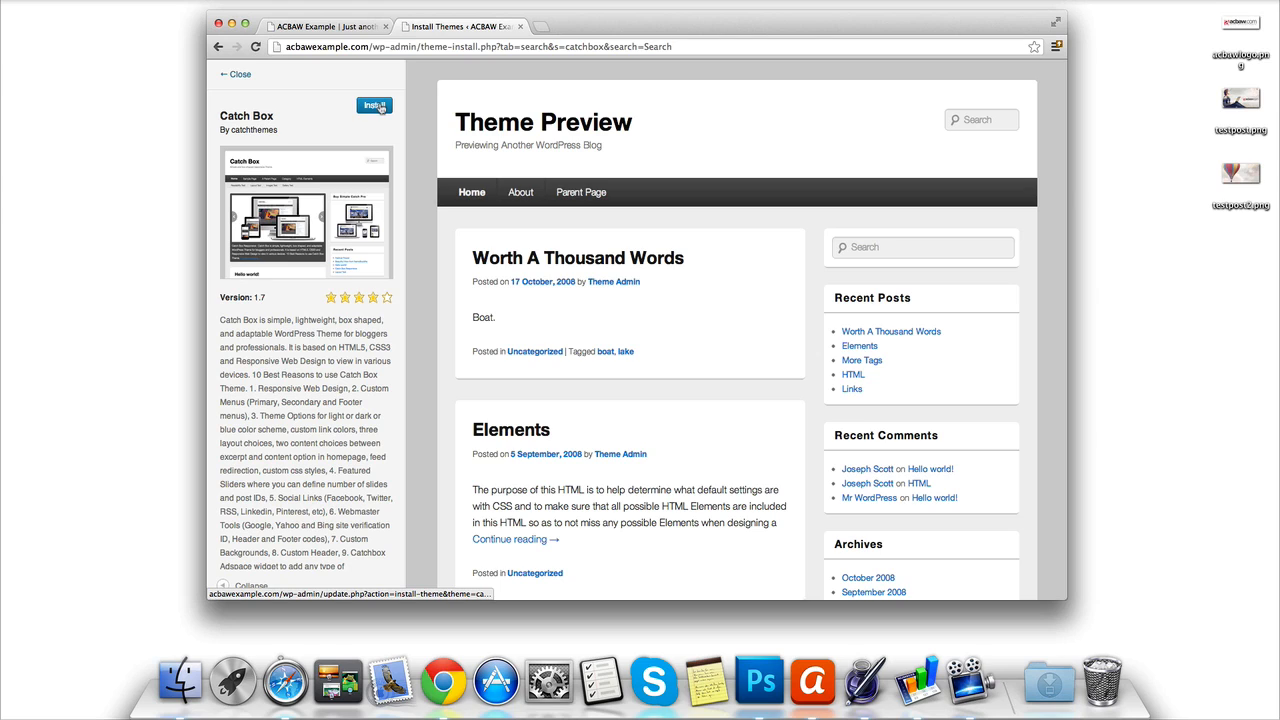
- Install and activate the Catch Box theme
{"action": "left_click", "coordinate": [372, 104]}
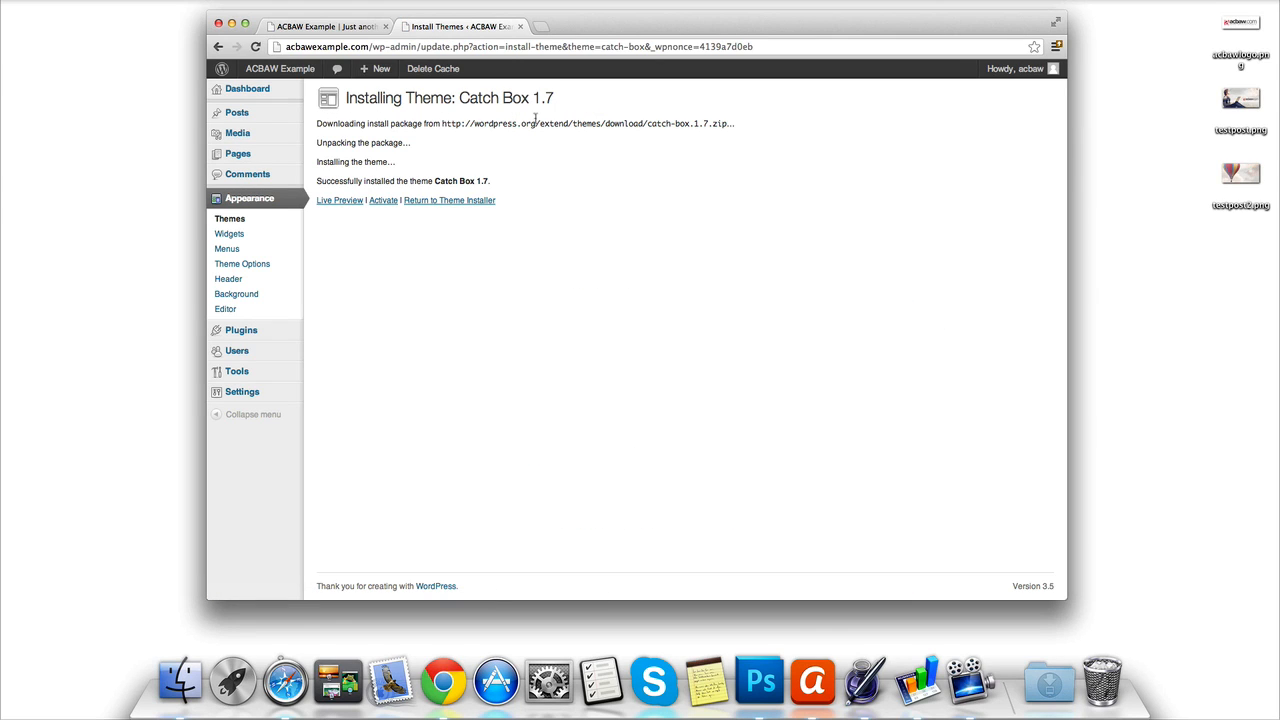
{"action": "mouse_move", "coordinate": [326, 144]}
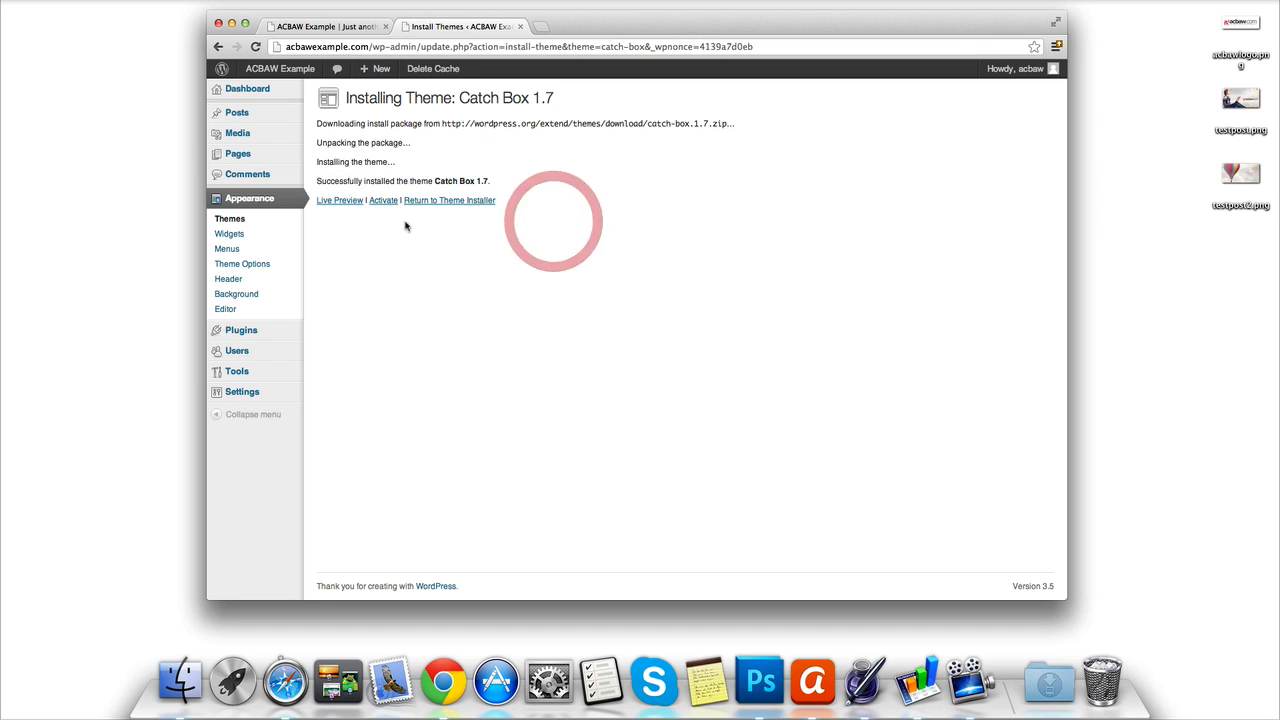
{"action": "left_click", "coordinate": [384, 200]}
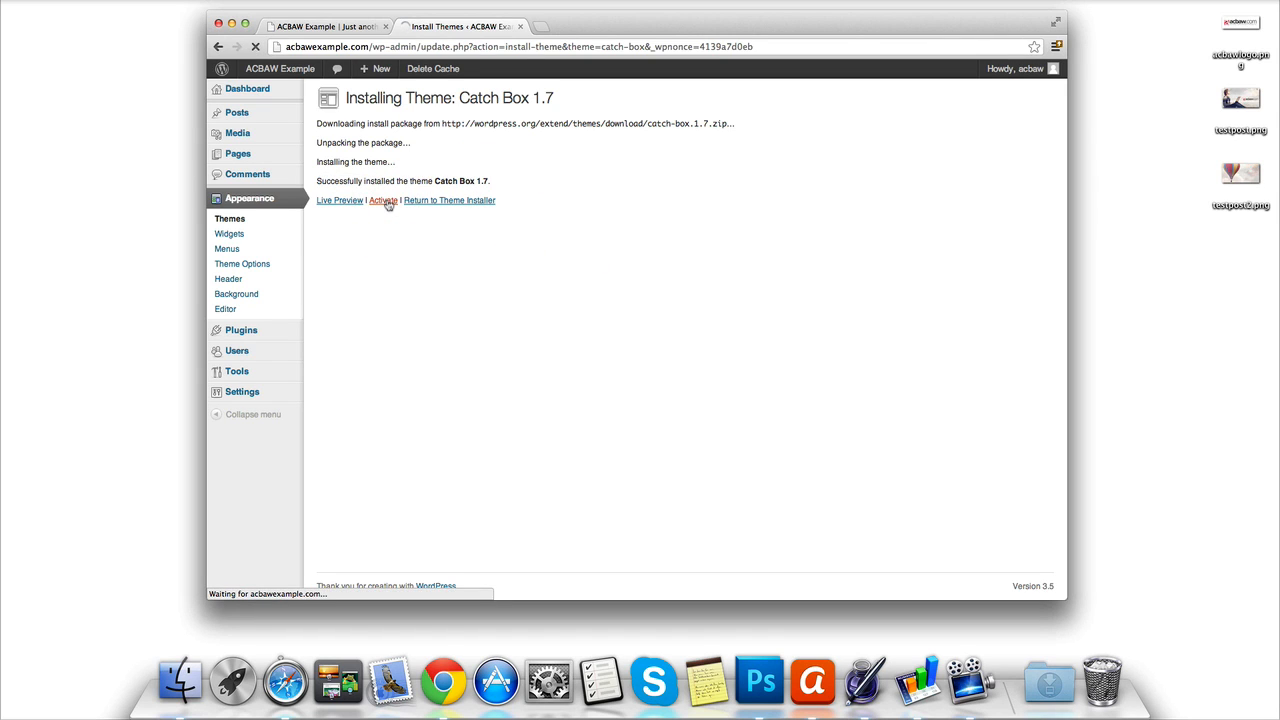
{"action": "left_click", "coordinate": [384, 200]}
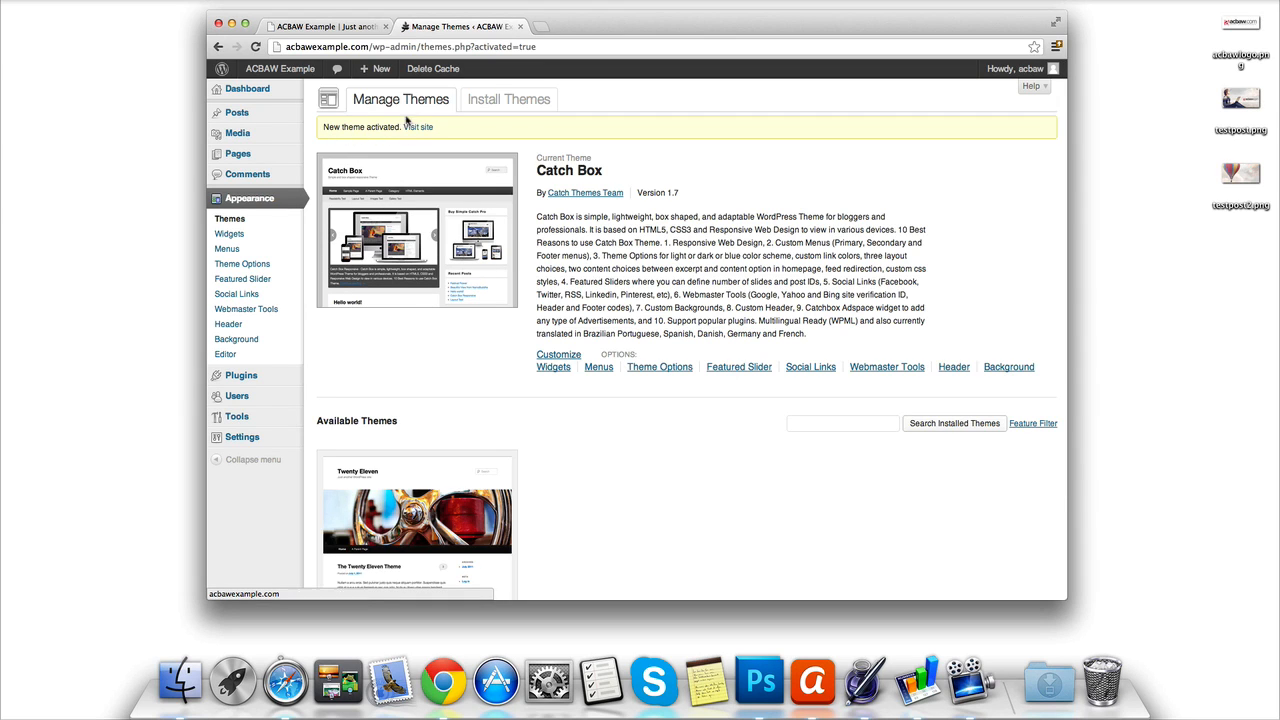
- Visit the live site and look over the front page in its new design
{"action": "left_click", "coordinate": [418, 128]}
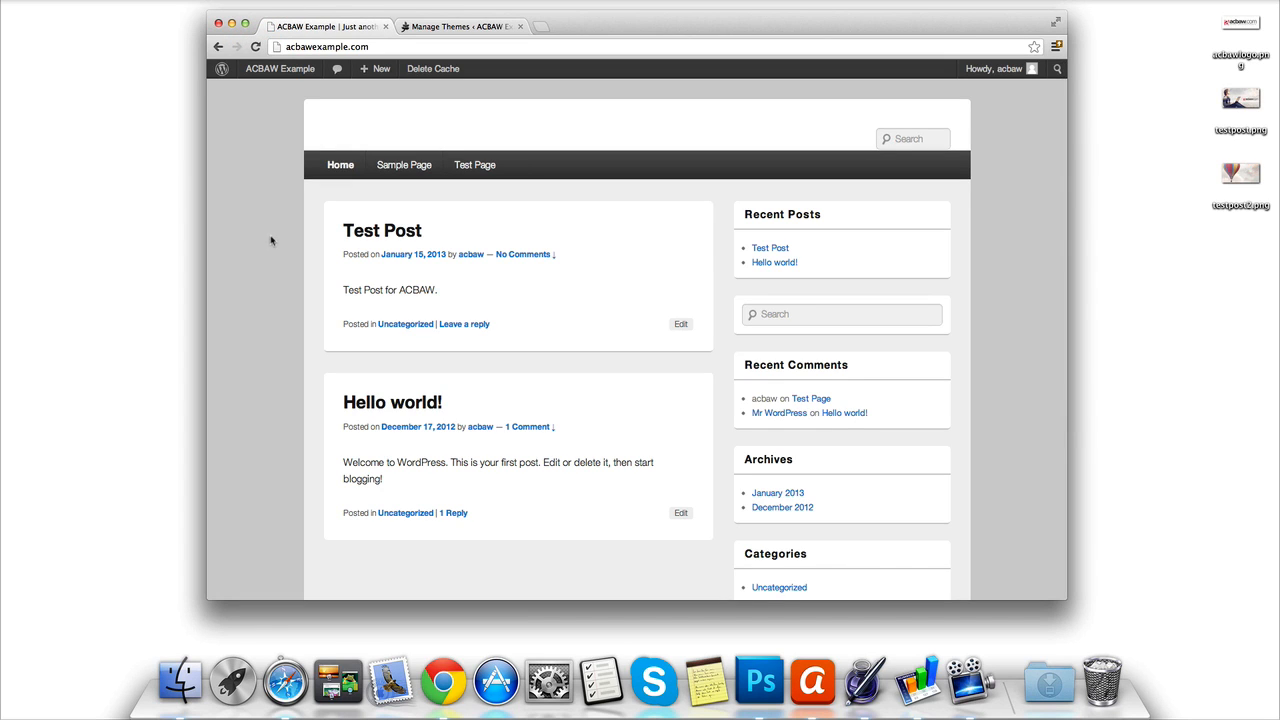
{"action": "scroll", "scroll_direction": "down", "scroll_amount": 3}
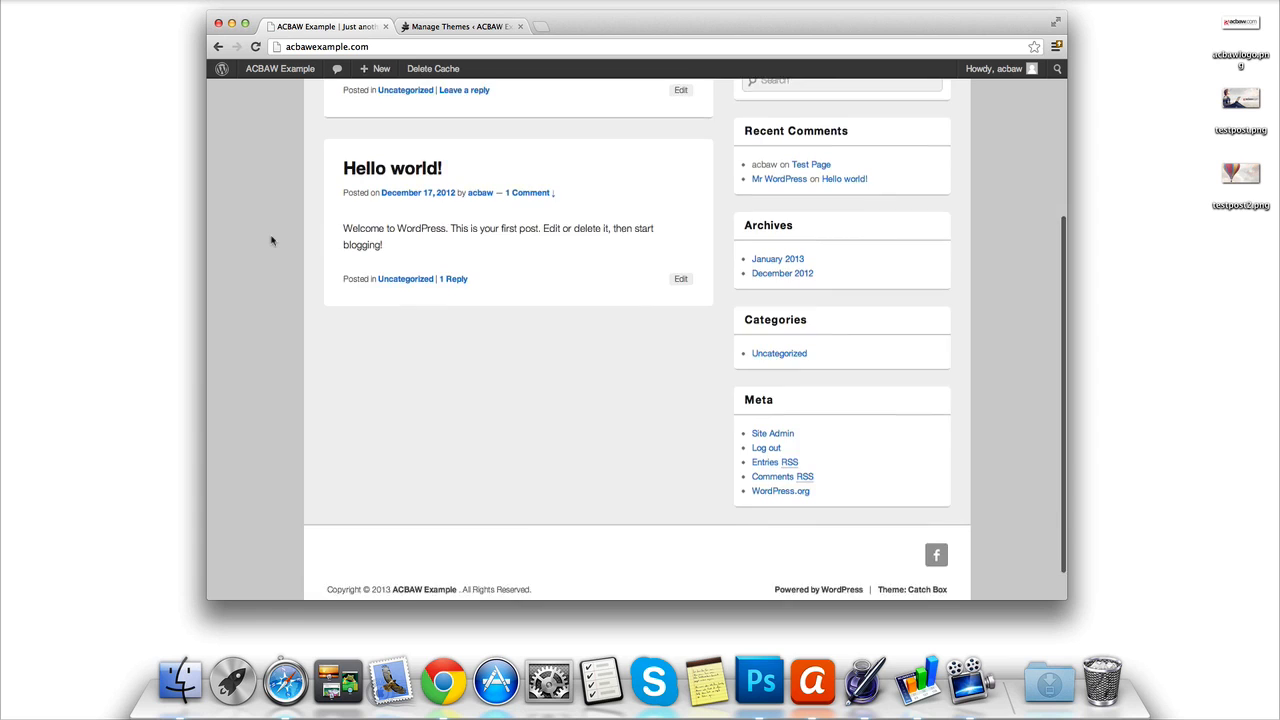
{"action": "scroll", "scroll_direction": "up", "scroll_amount": 3}
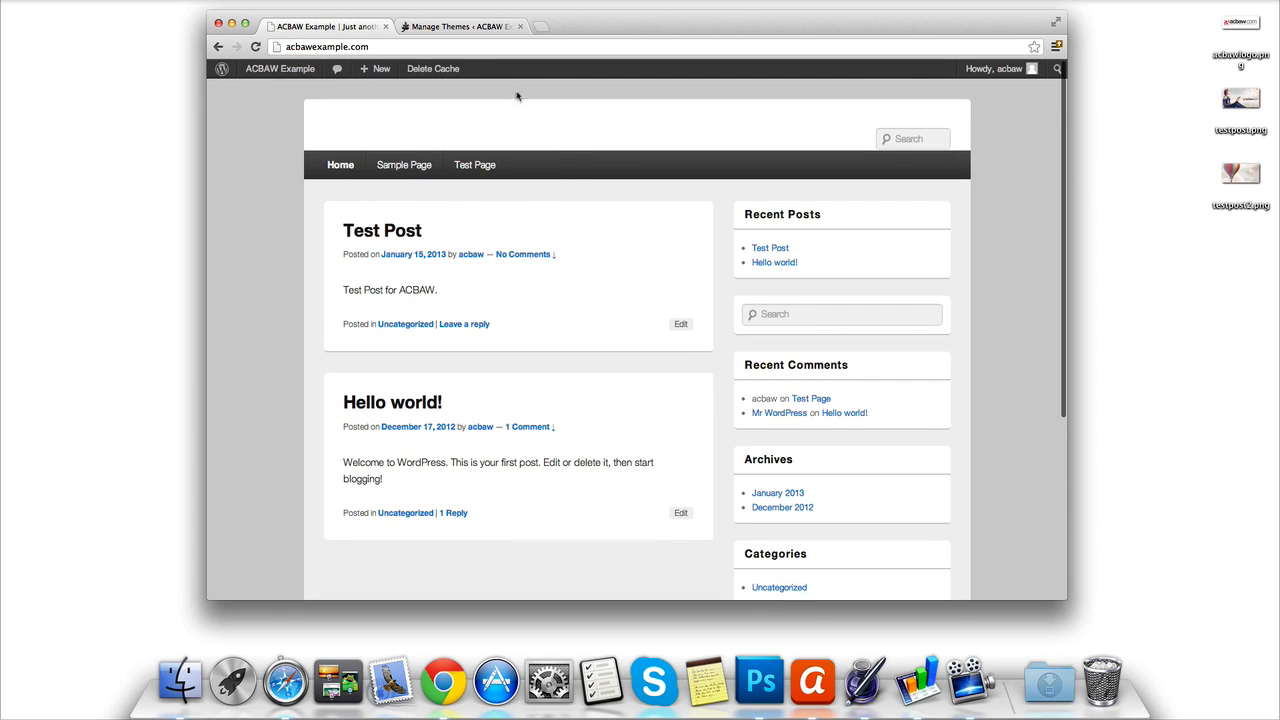
- Return to Manage Themes and go to Catch Box's Header settings
{"action": "left_click", "coordinate": [460, 26]}
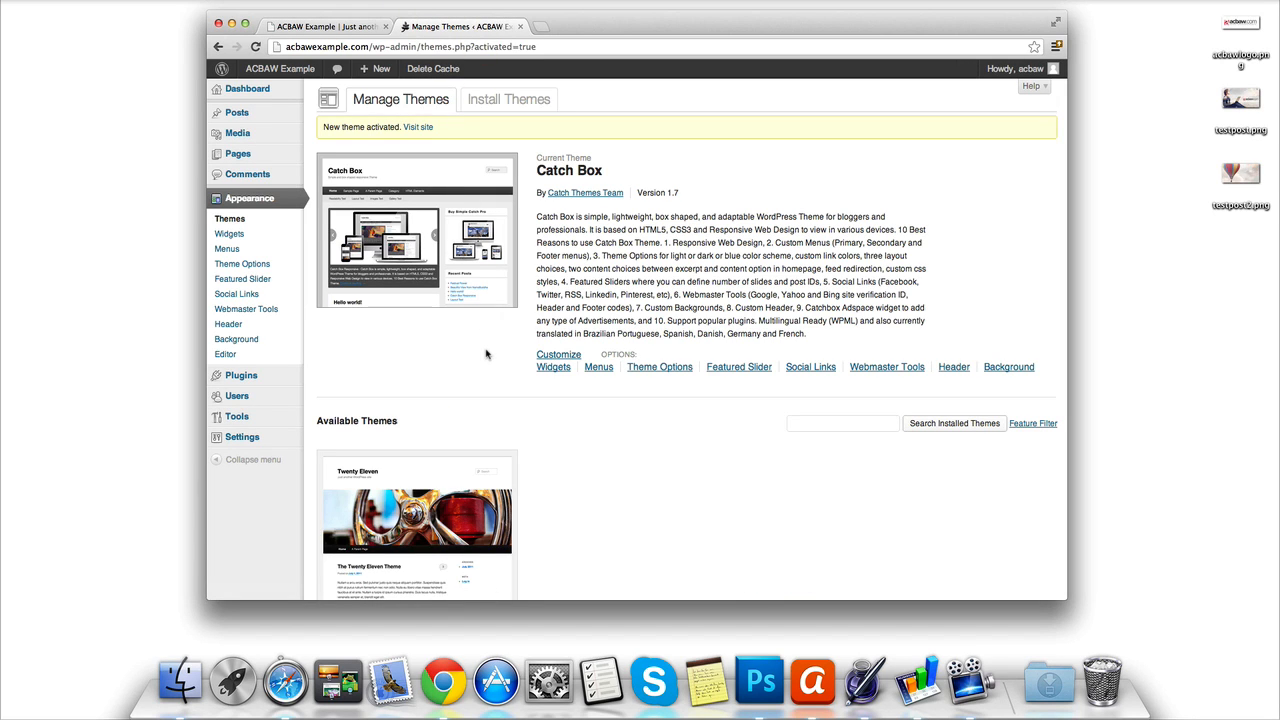
{"action": "mouse_move", "coordinate": [660, 368]}
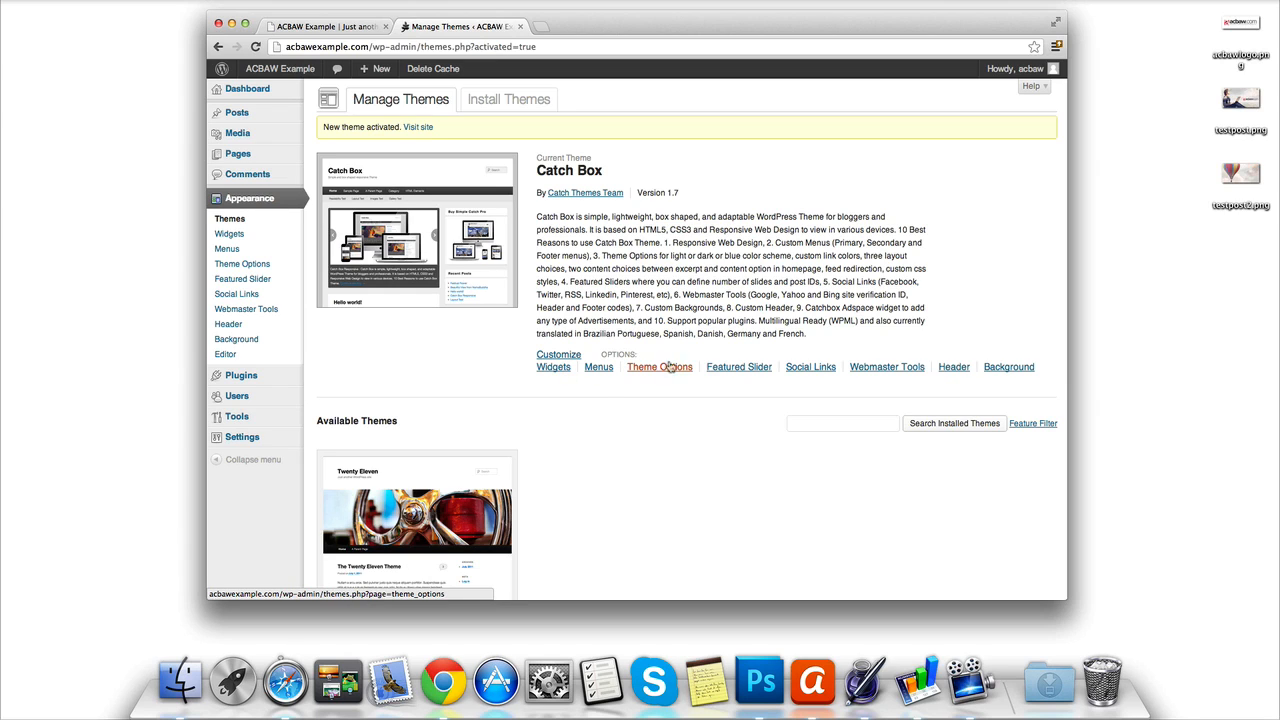
{"action": "mouse_move", "coordinate": [1008, 366]}
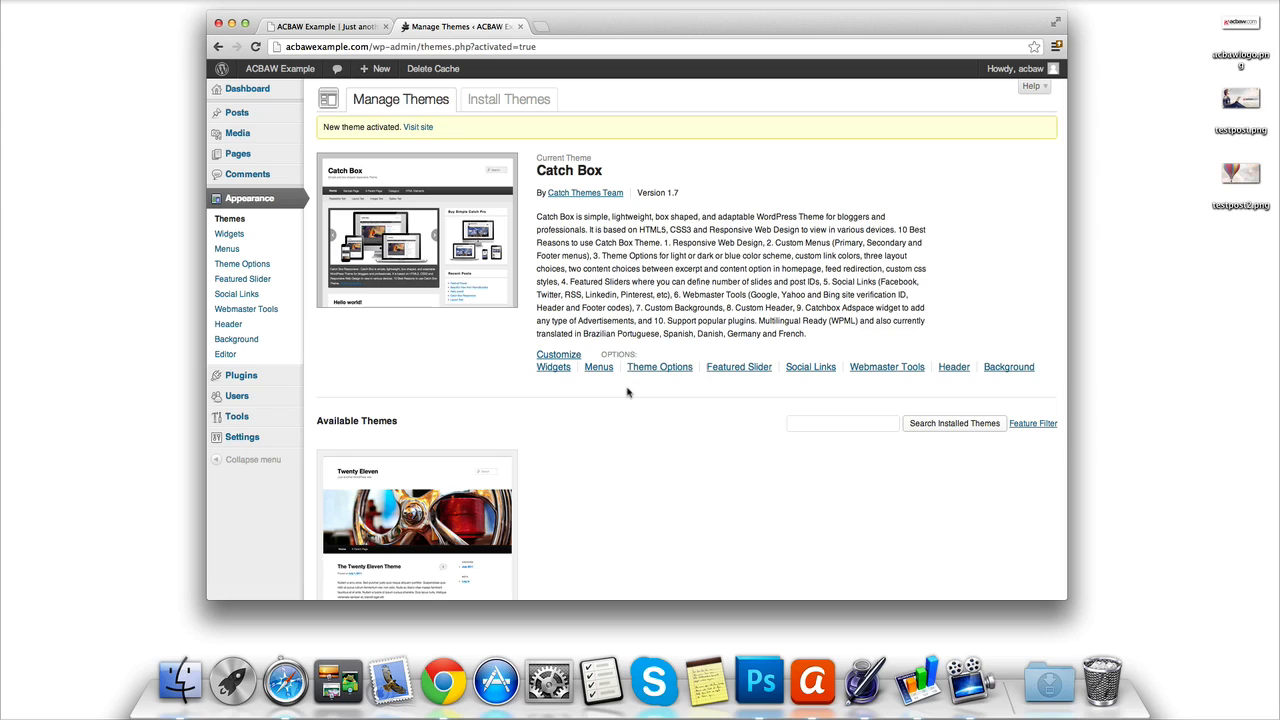
{"action": "mouse_move", "coordinate": [512, 370]}
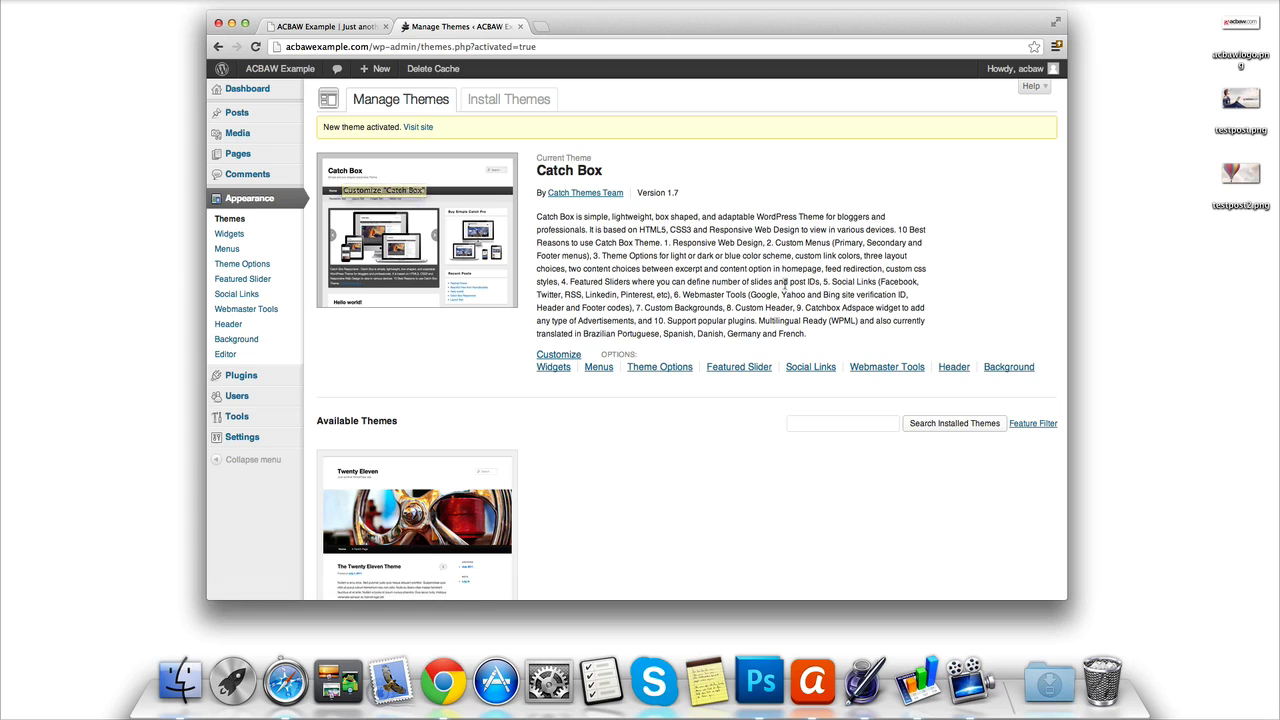
{"action": "mouse_move", "coordinate": [952, 368]}
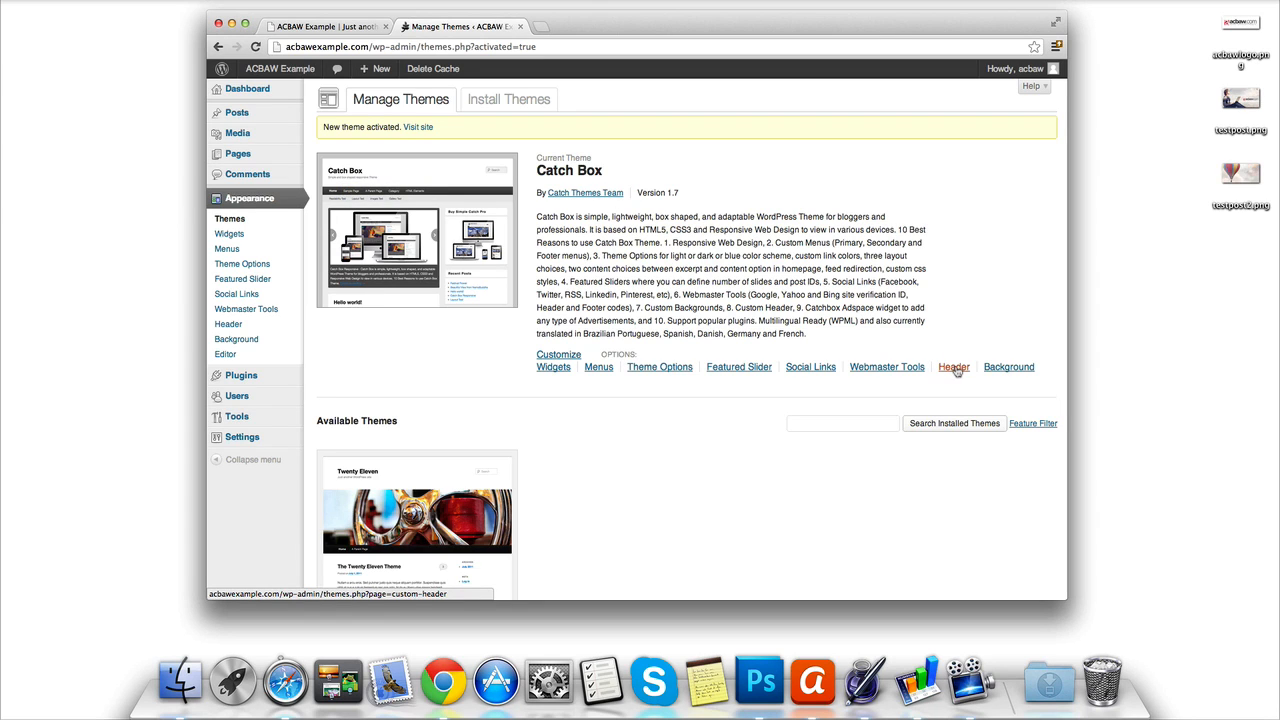
{"action": "left_click", "coordinate": [952, 366]}
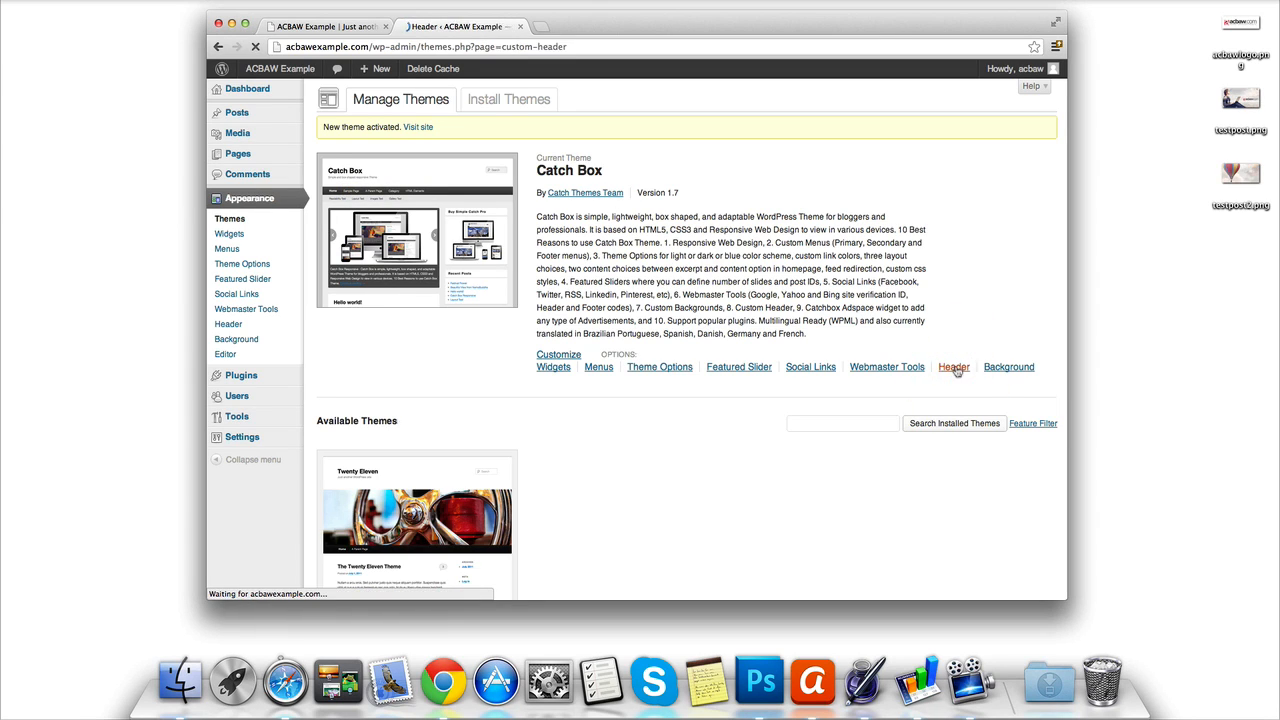
- Choose acbawlogo.png and upload it as the custom header, reaching the crop step
{"action": "left_click", "coordinate": [952, 368]}
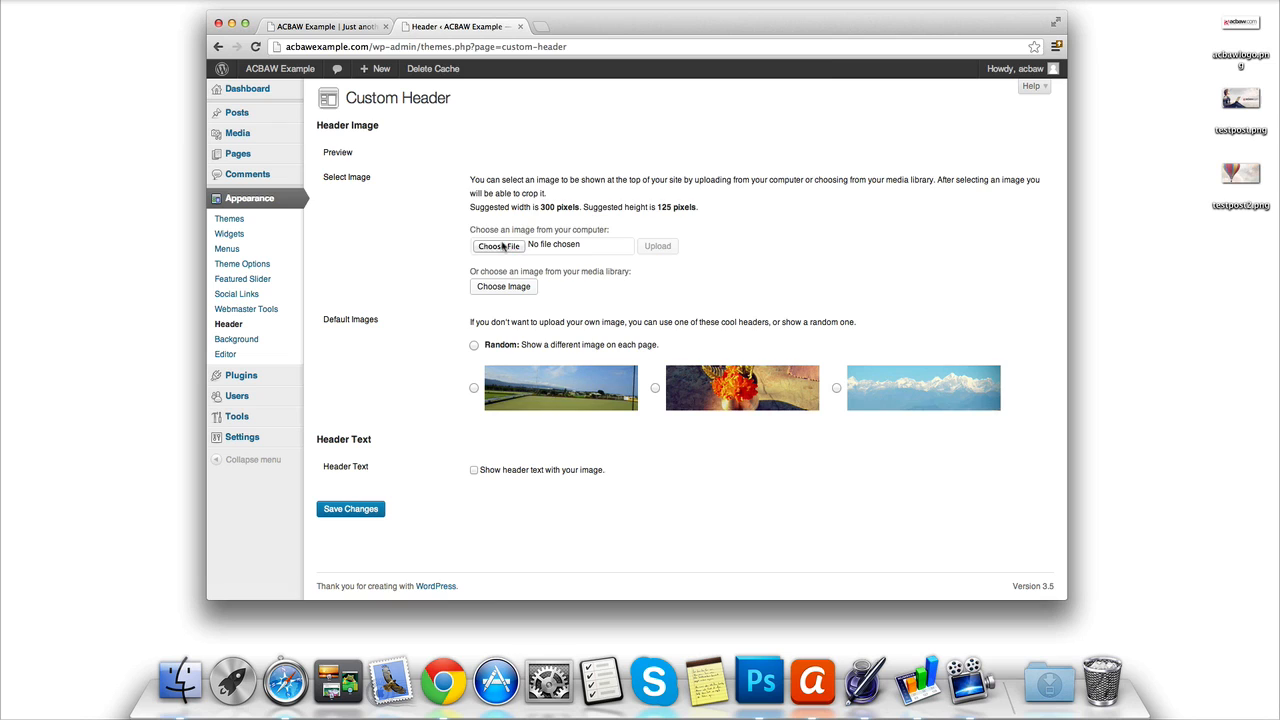
{"action": "left_click", "coordinate": [496, 244]}
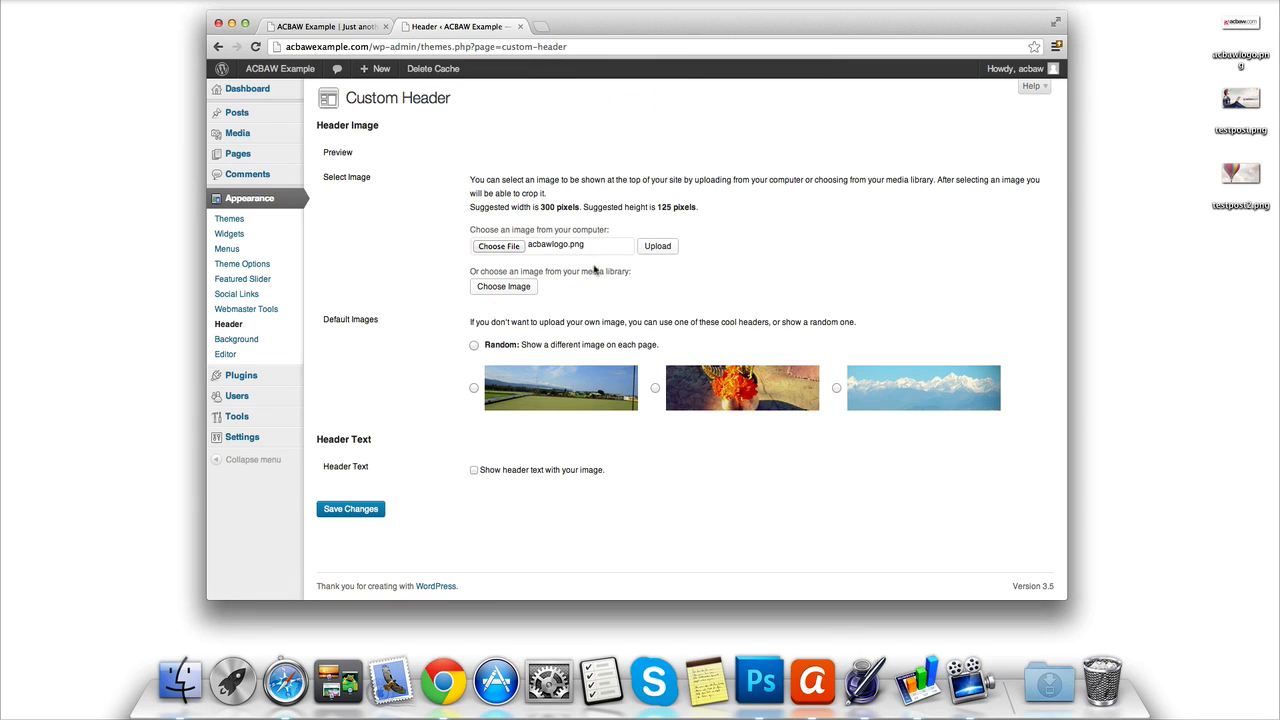
{"action": "mouse_move", "coordinate": [664, 264]}
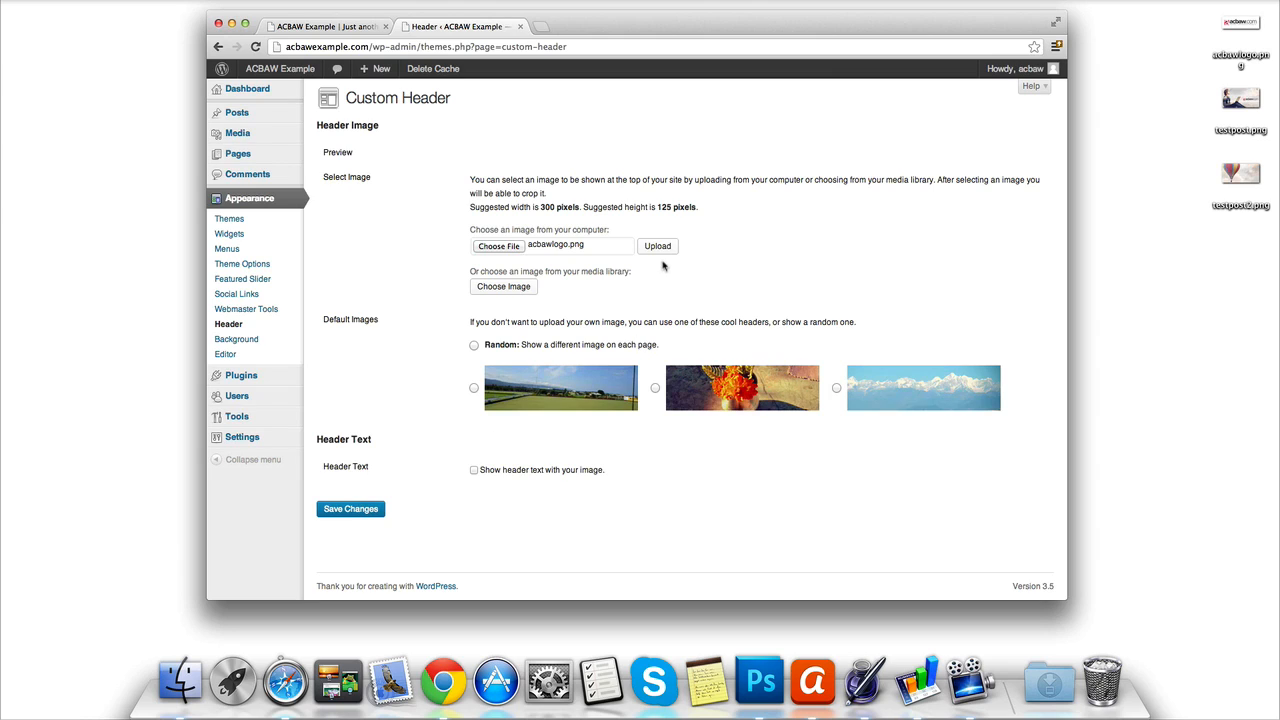
{"action": "left_click", "coordinate": [656, 244]}
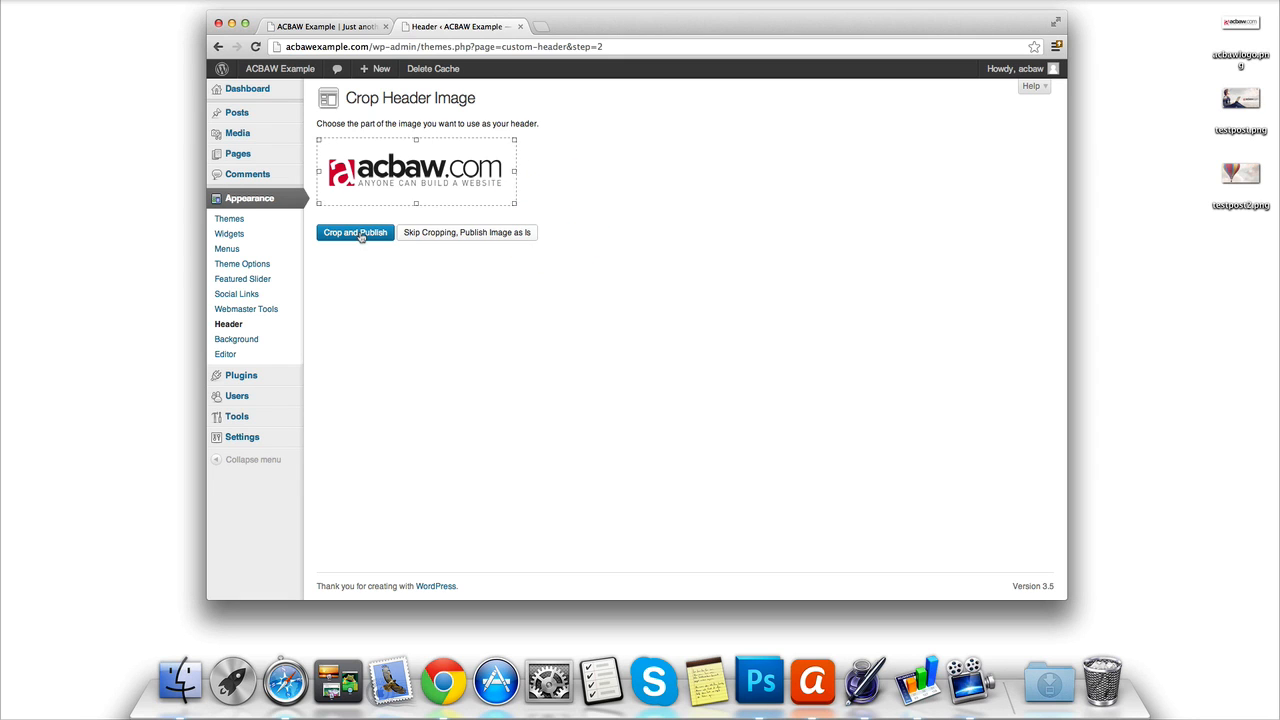
- Publish the logo as the site header and follow 'Visit your site' to the front page
{"action": "left_click", "coordinate": [354, 232]}
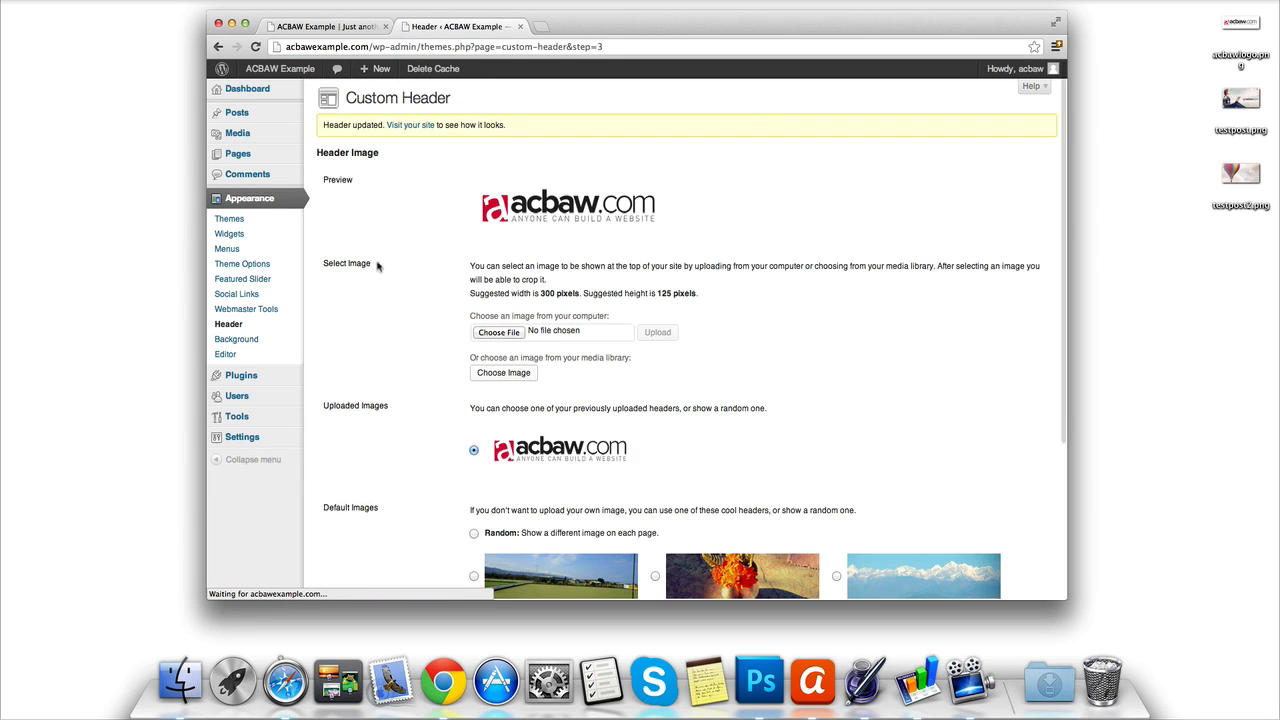
{"action": "scroll", "scroll_direction": "down", "scroll_amount": 3}
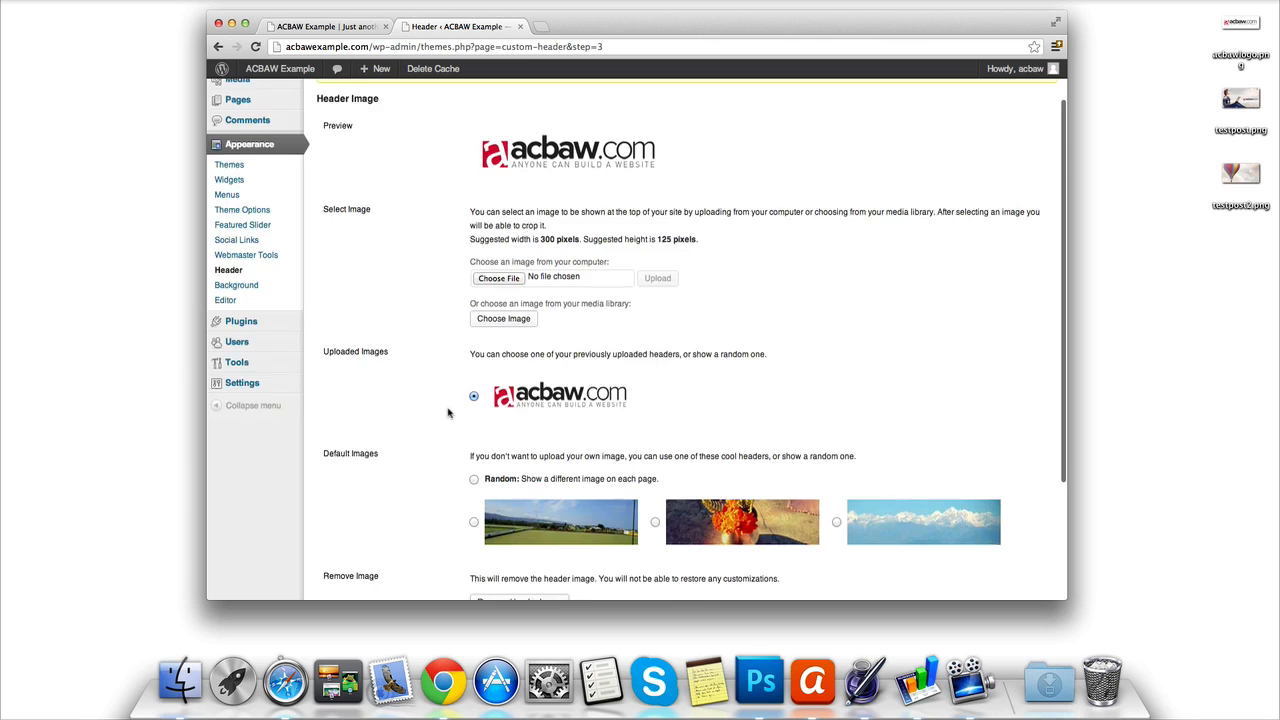
{"action": "scroll", "scroll_direction": "down", "scroll_amount": 3}
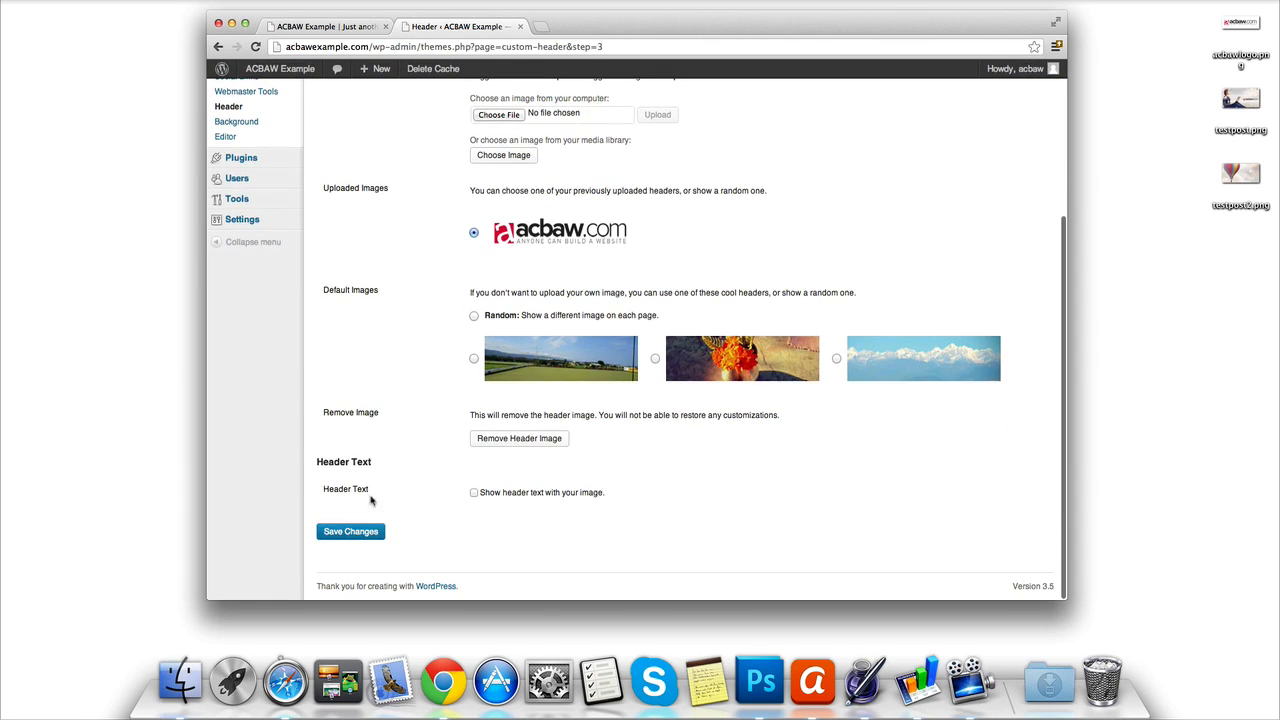
{"action": "left_click", "coordinate": [350, 532]}
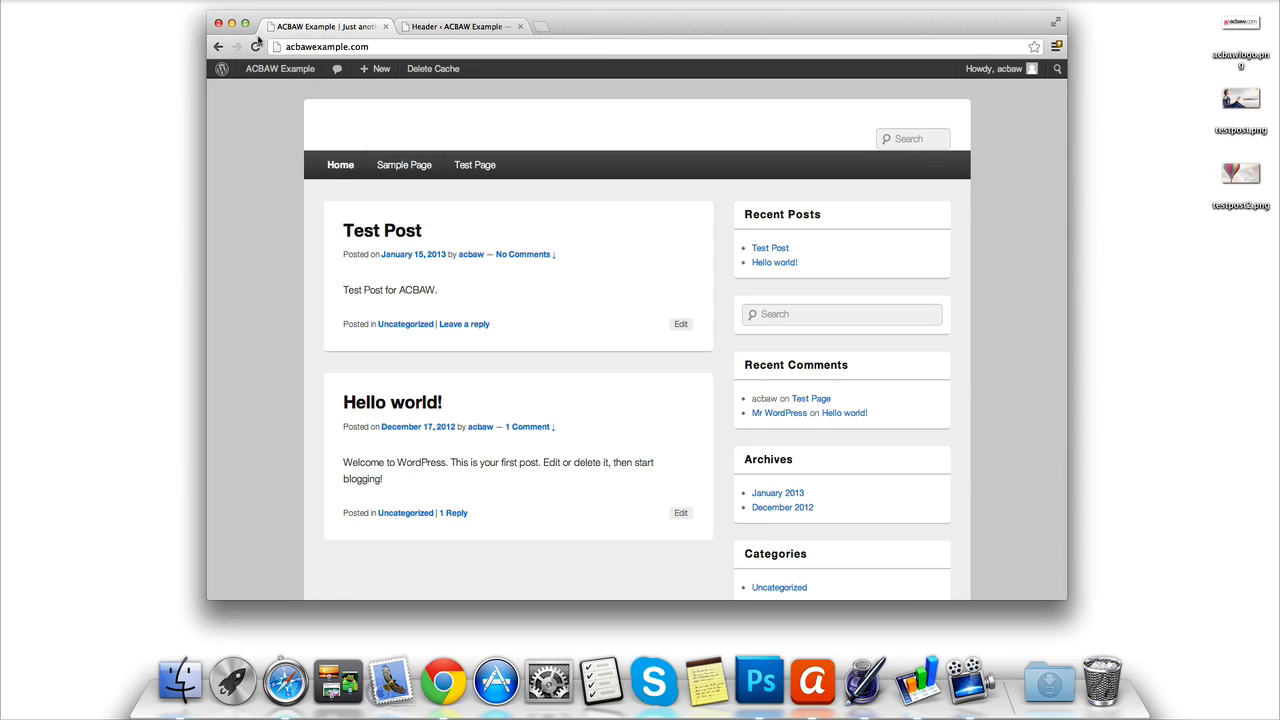
- Reload the front page to confirm the acbaw.com logo shows in the header
{"action": "left_click", "coordinate": [256, 46]}
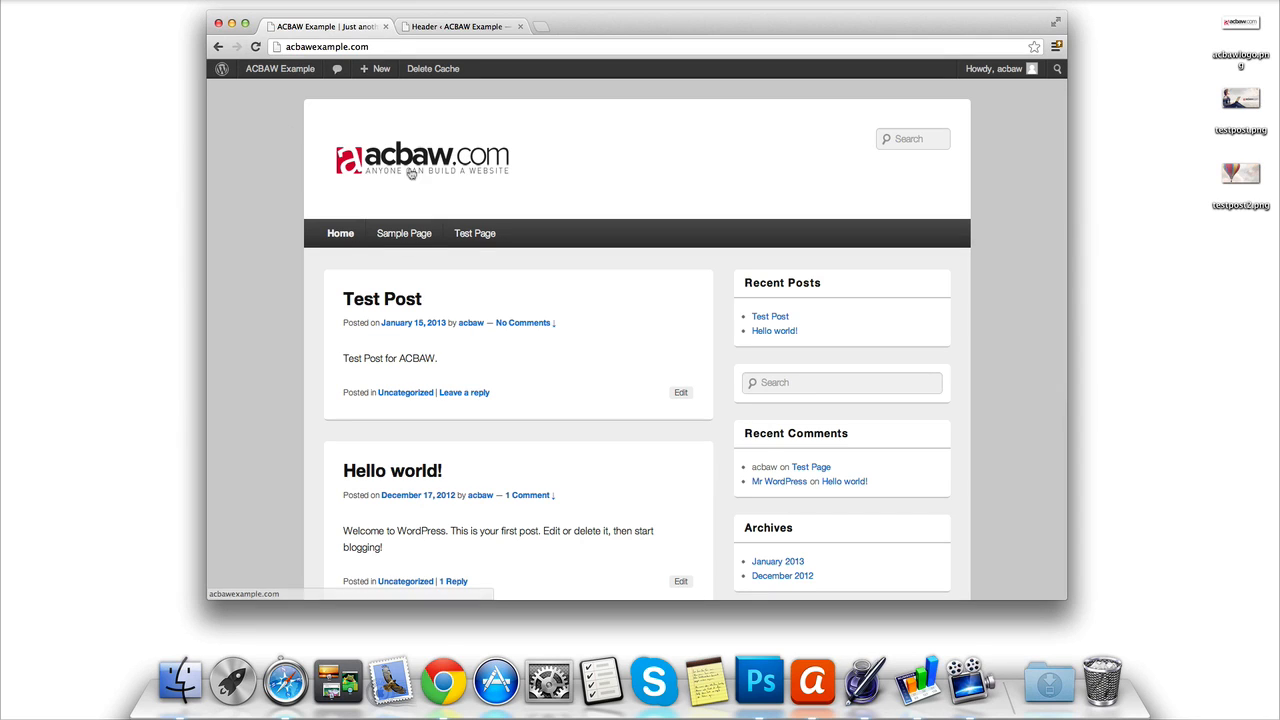
{"action": "mouse_move", "coordinate": [410, 172]}
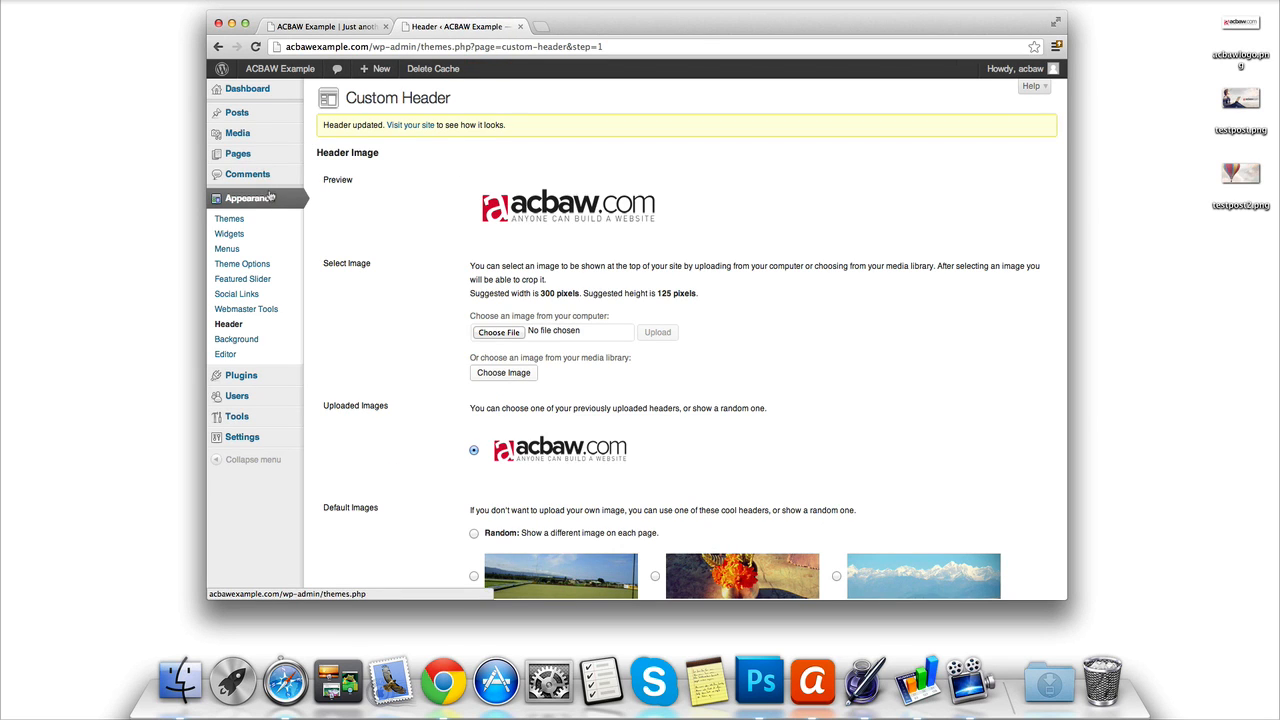
- Reach the Catch Box Featured Slider options via Appearance > Themes and open Posts in a new tab
{"action": "left_click", "coordinate": [228, 218]}
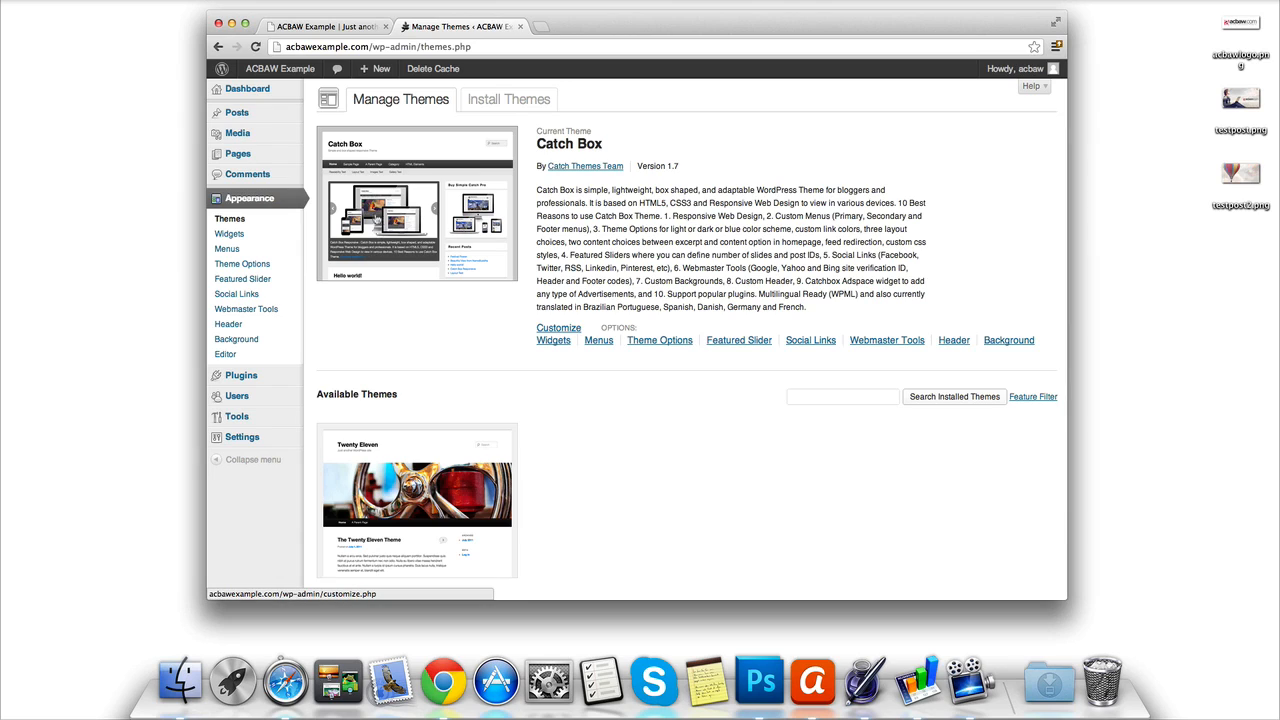
{"action": "mouse_move", "coordinate": [738, 340]}
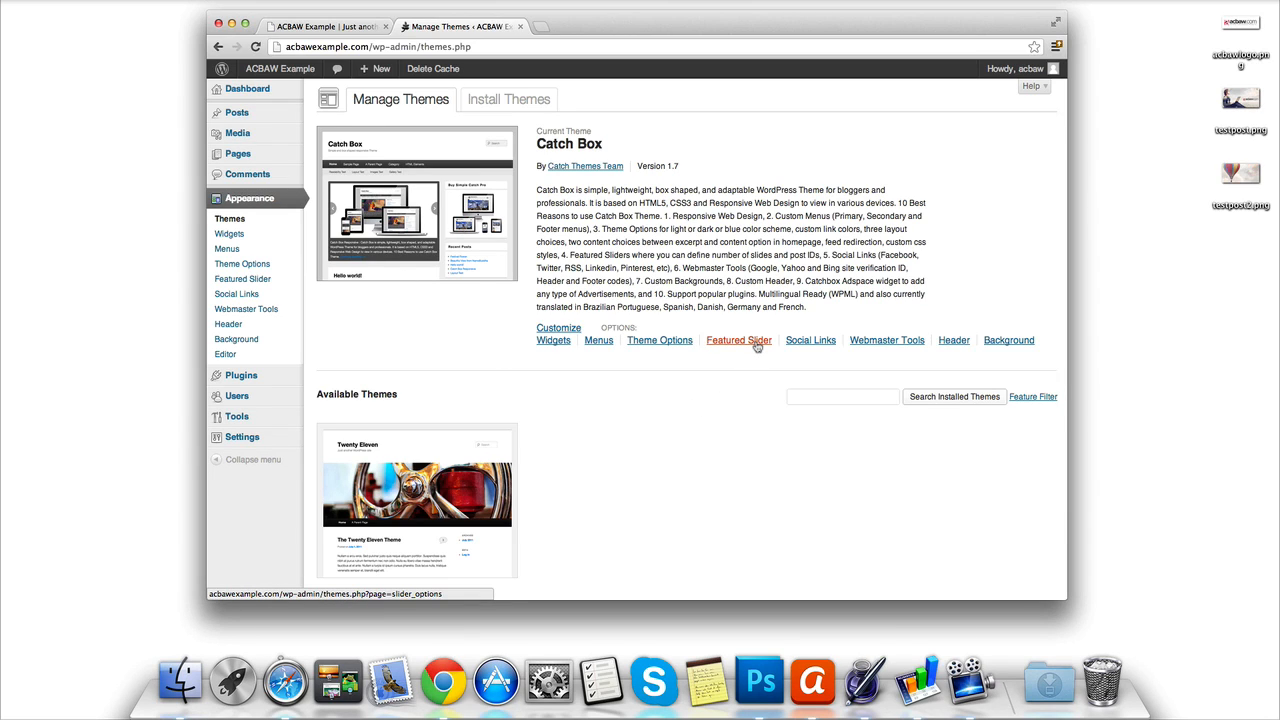
{"action": "left_click", "coordinate": [738, 340]}
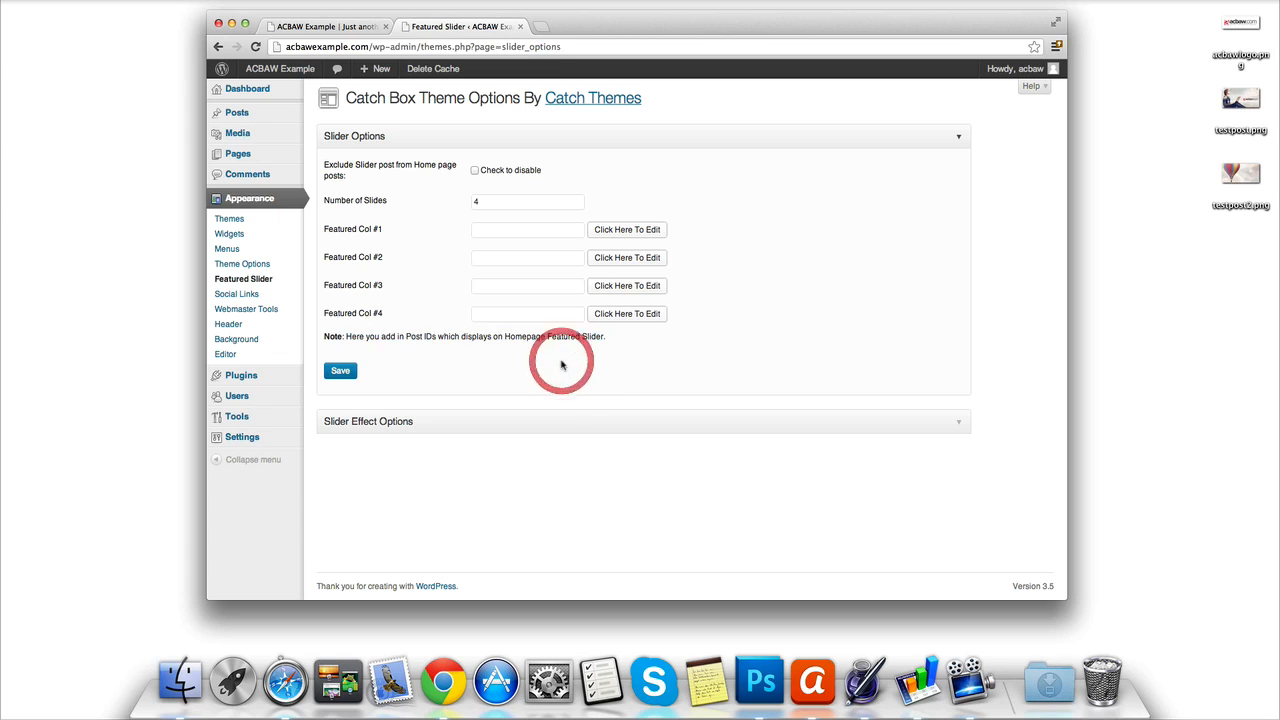
{"action": "mouse_move", "coordinate": [236, 112]}
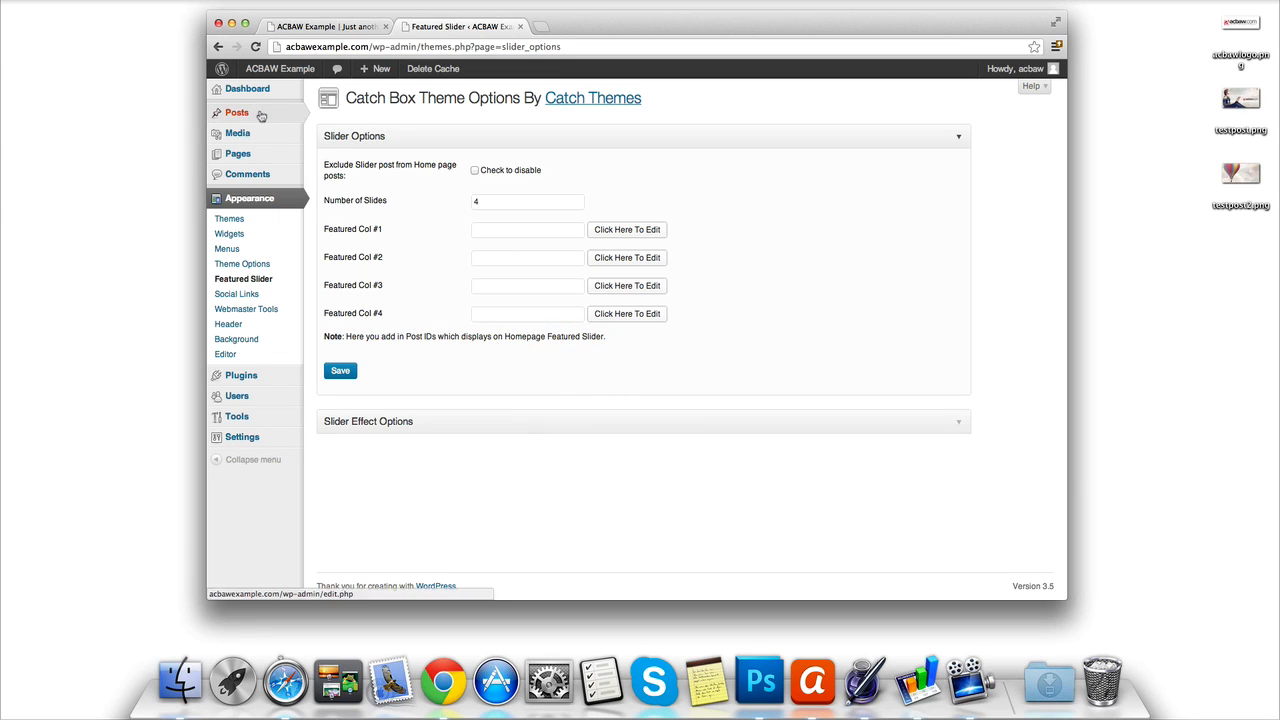
{"action": "left_click", "coordinate": [236, 112]}
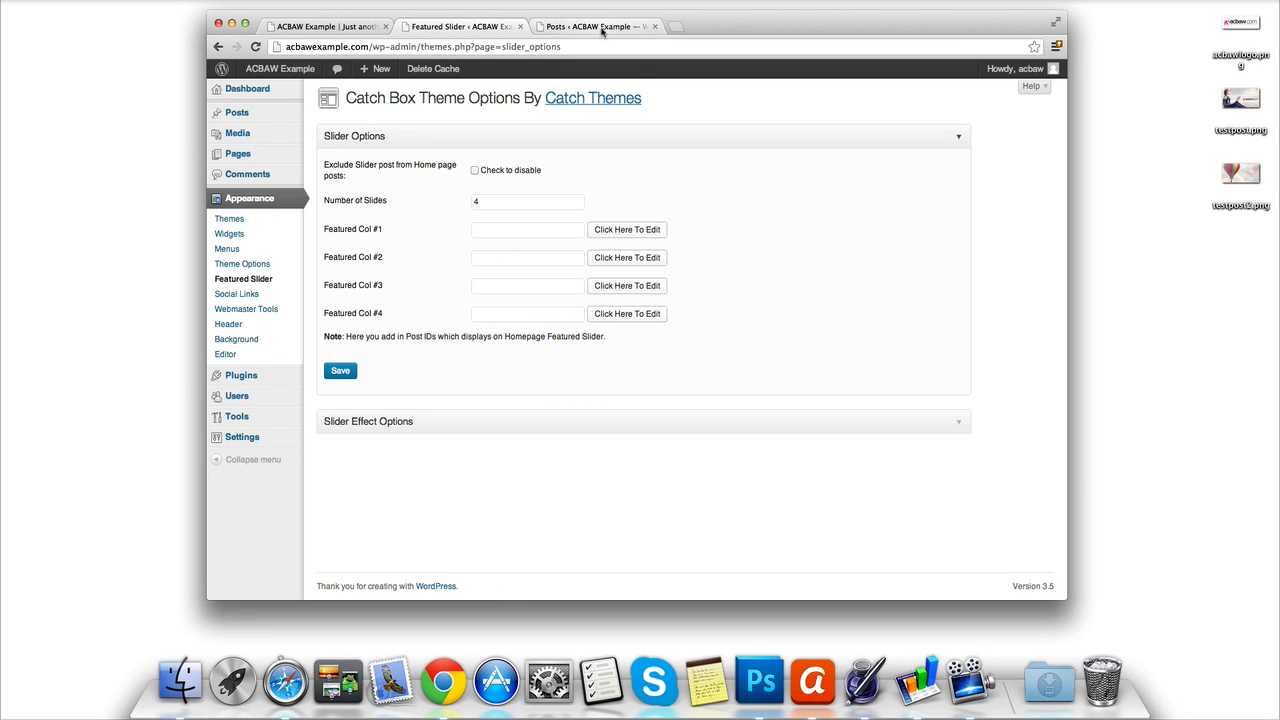
- Go to the Posts tab and open Test Post in the editor
{"action": "left_click", "coordinate": [596, 26]}
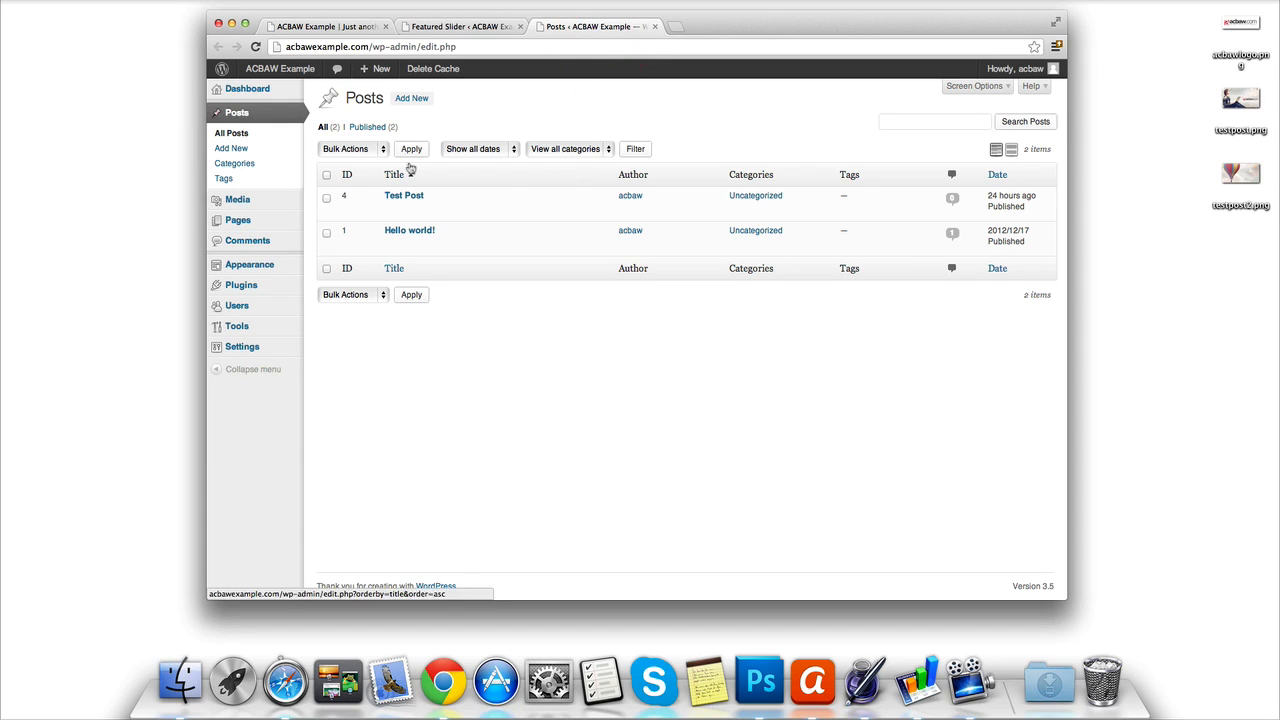
{"action": "mouse_move", "coordinate": [348, 198]}
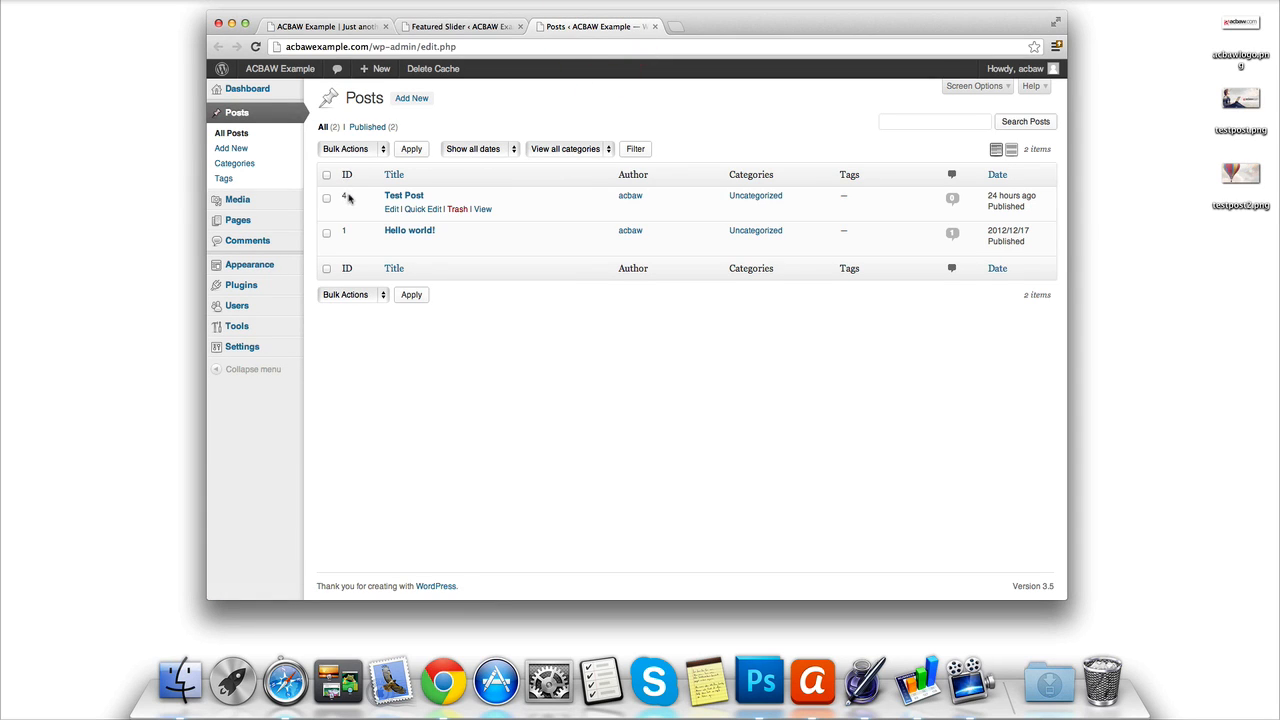
{"action": "mouse_move", "coordinate": [340, 230]}
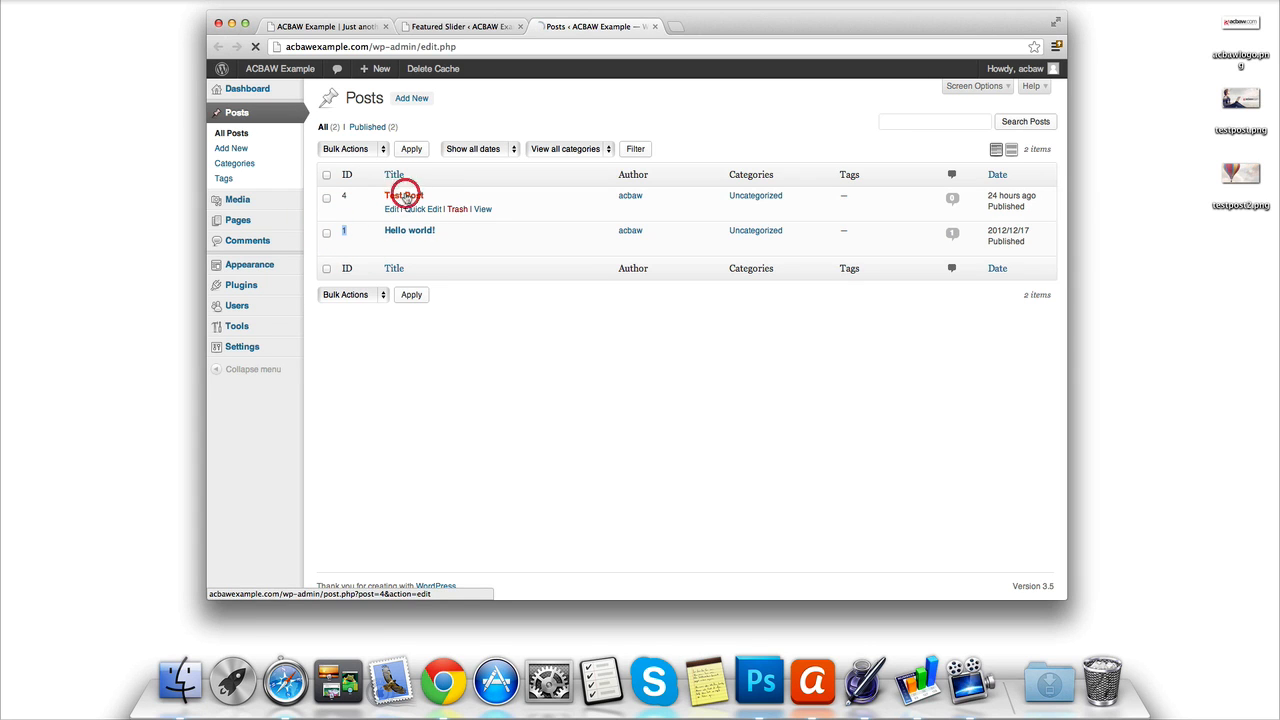
{"action": "left_click", "coordinate": [404, 194]}
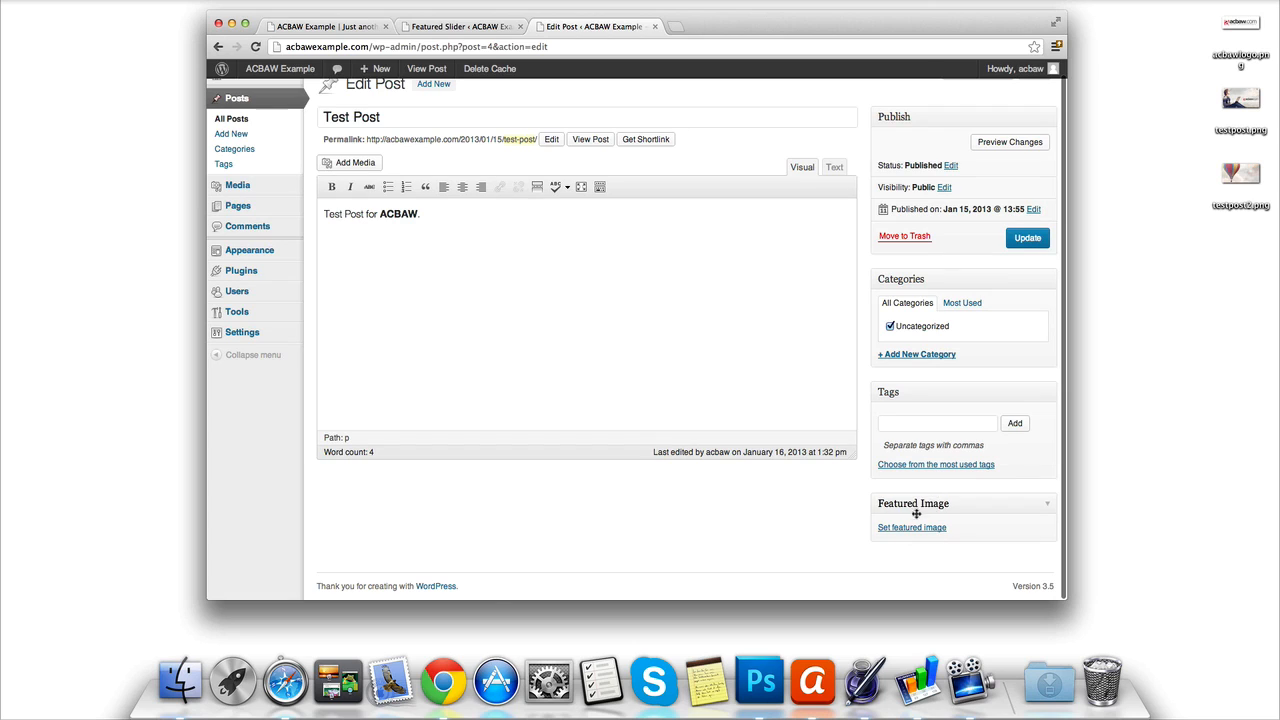
{"action": "mouse_move", "coordinate": [912, 528]}
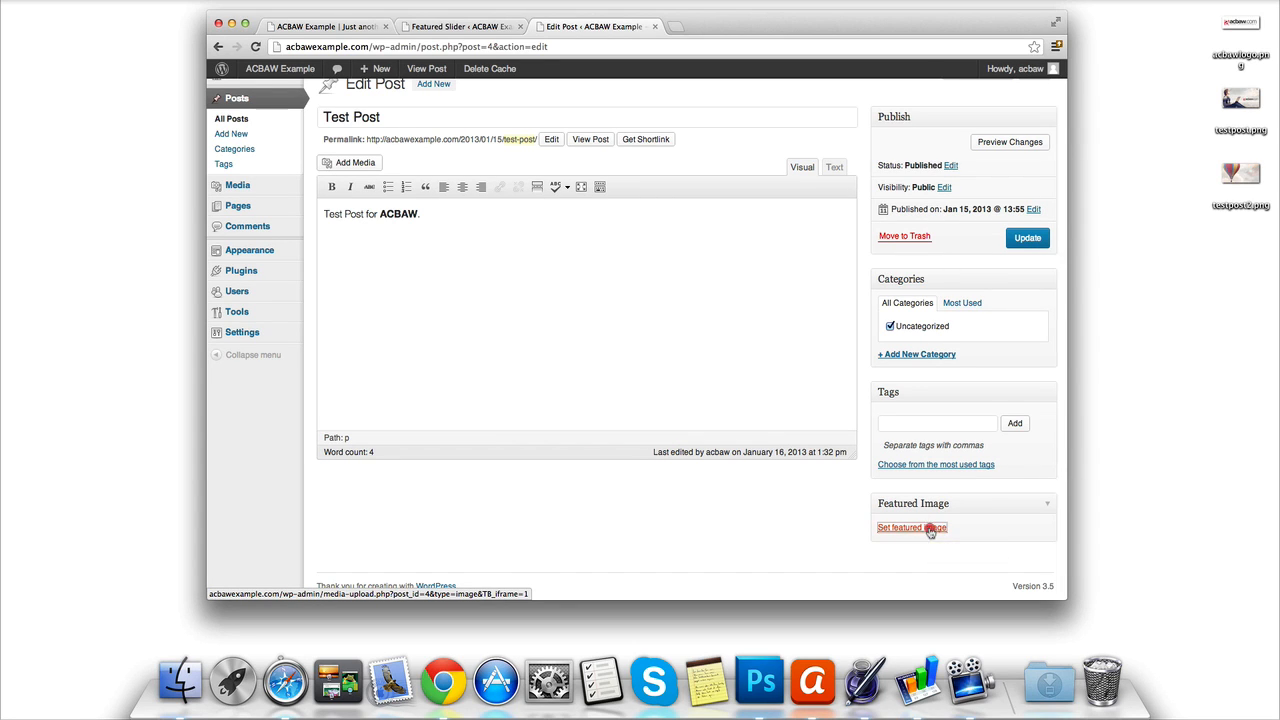
- Upload testpost.png from the Desktop and set it as Test Post's featured image
{"action": "left_click", "coordinate": [910, 528]}
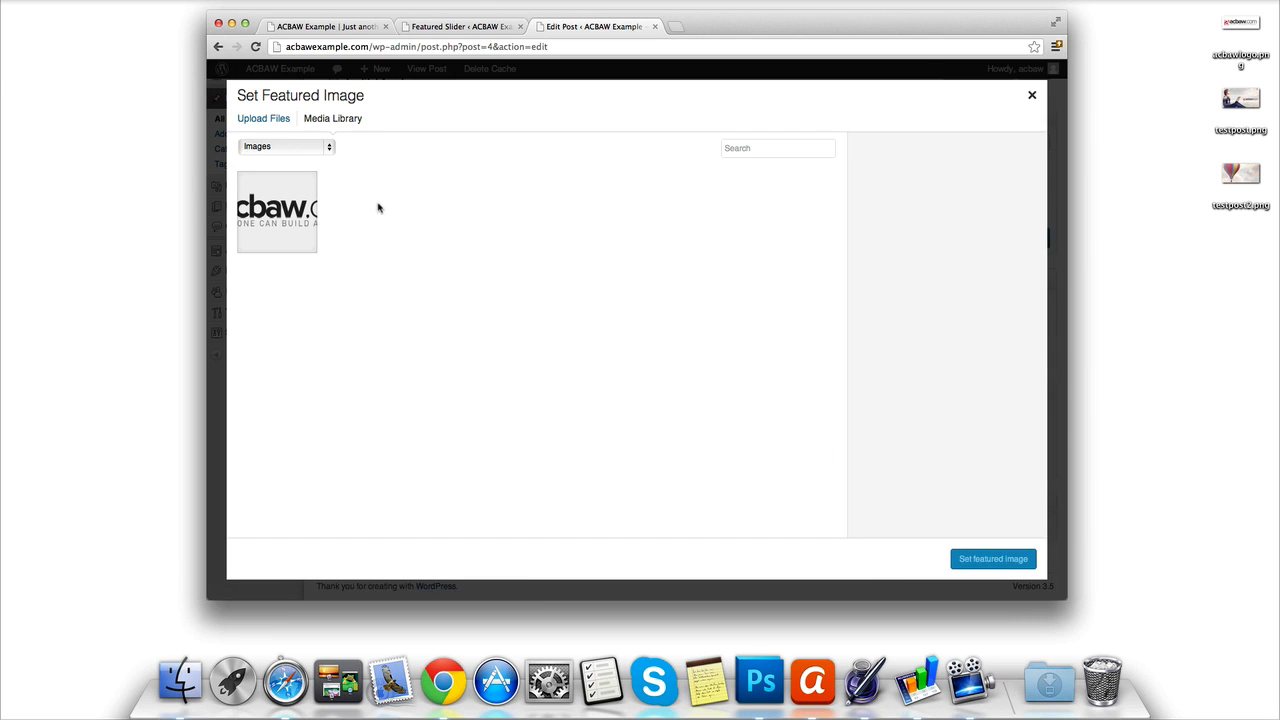
{"action": "left_click", "coordinate": [264, 118]}
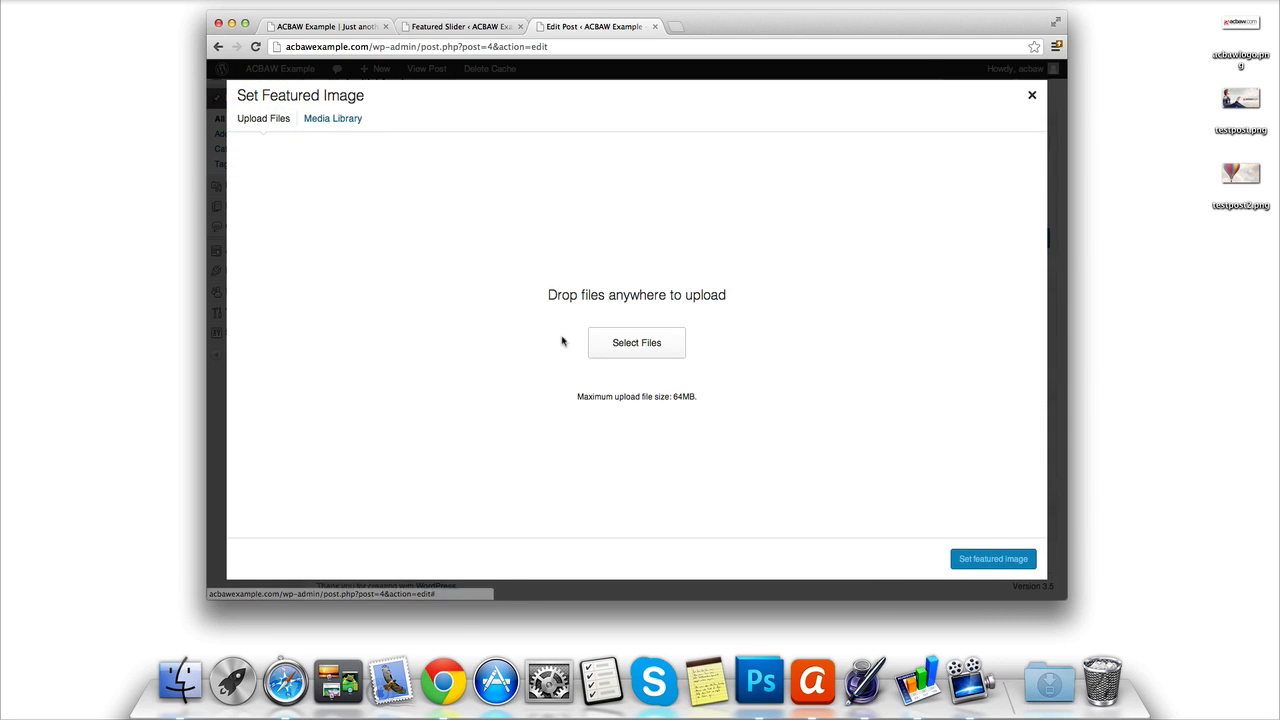
{"action": "left_click", "coordinate": [636, 342]}
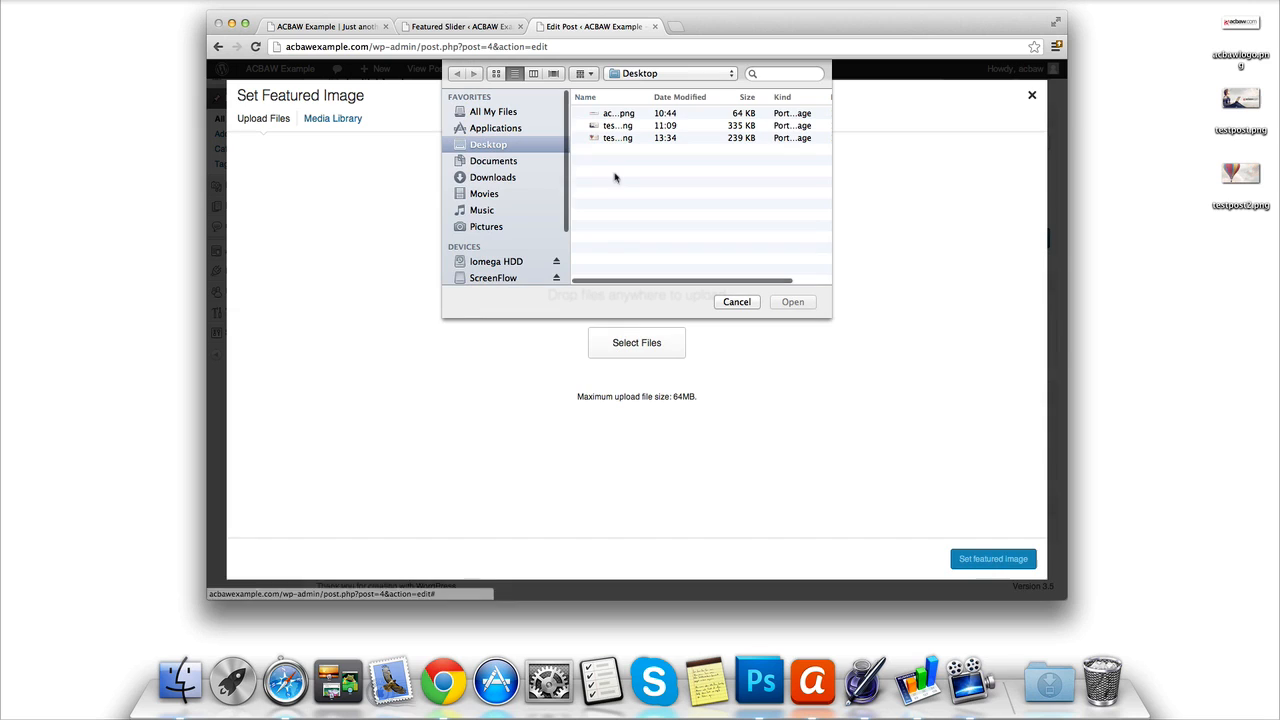
{"action": "left_click", "coordinate": [616, 124]}
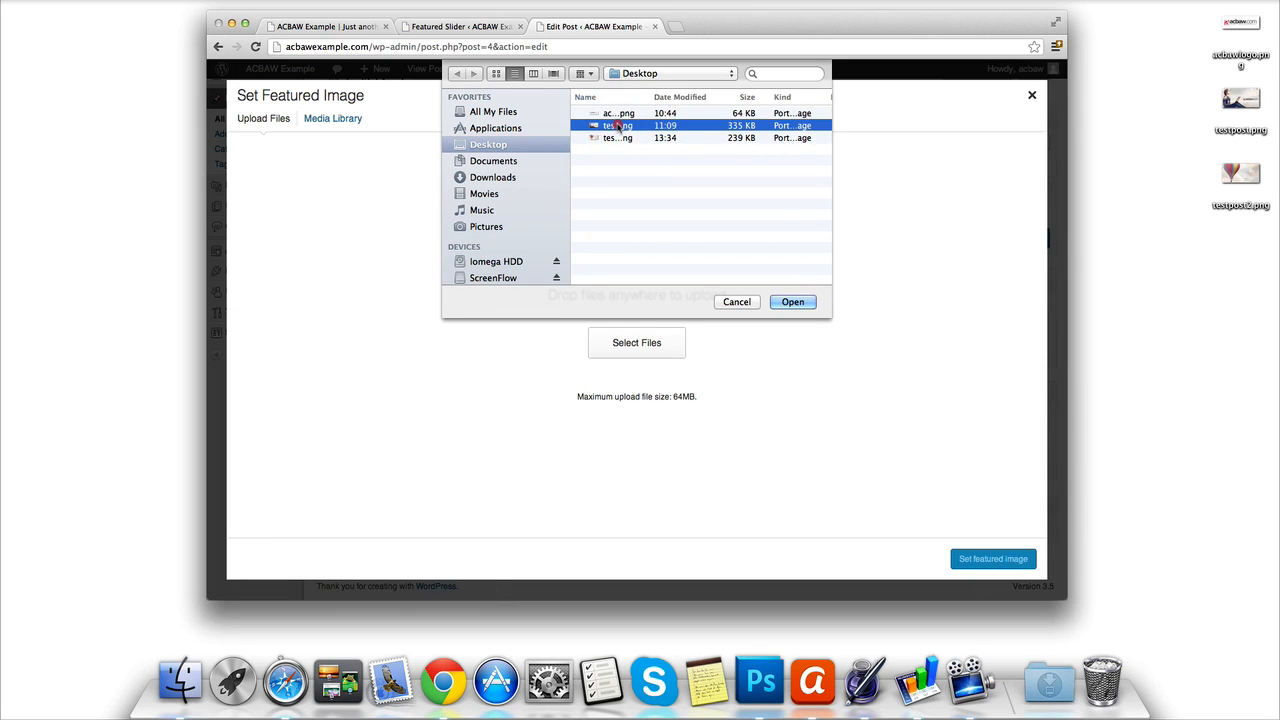
{"action": "left_click", "coordinate": [792, 302]}
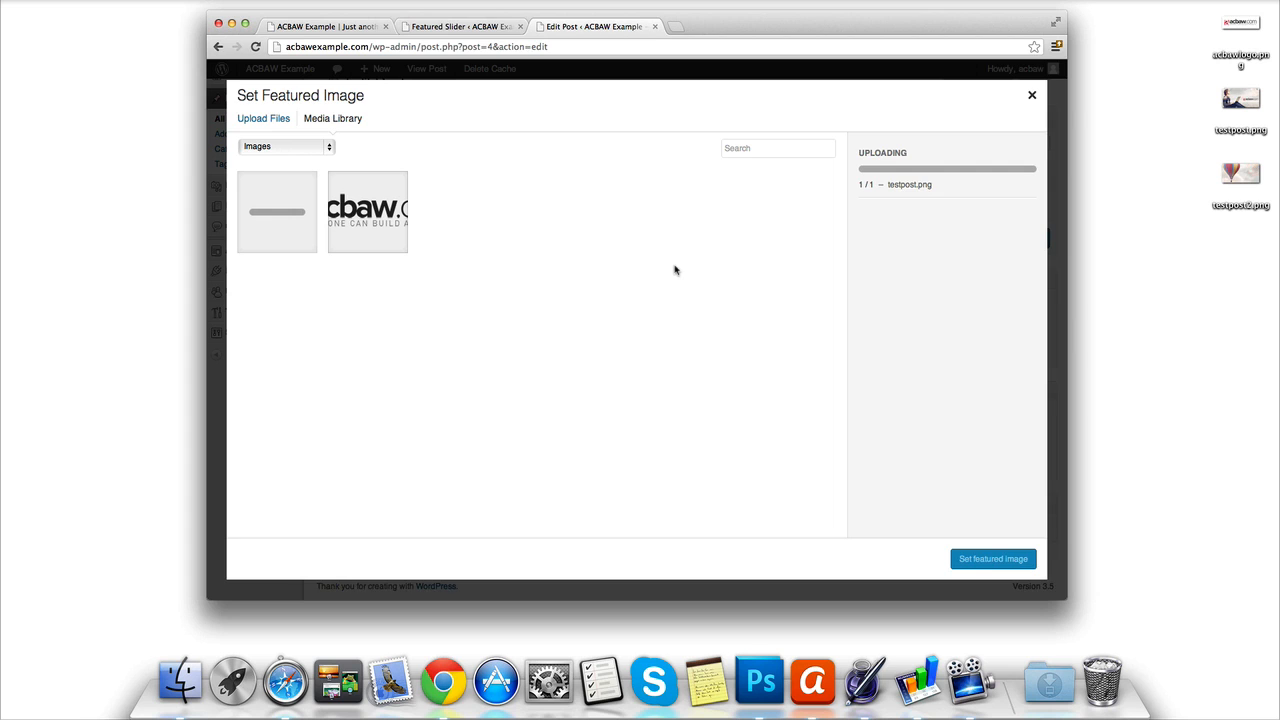
{"action": "left_click", "coordinate": [276, 212]}
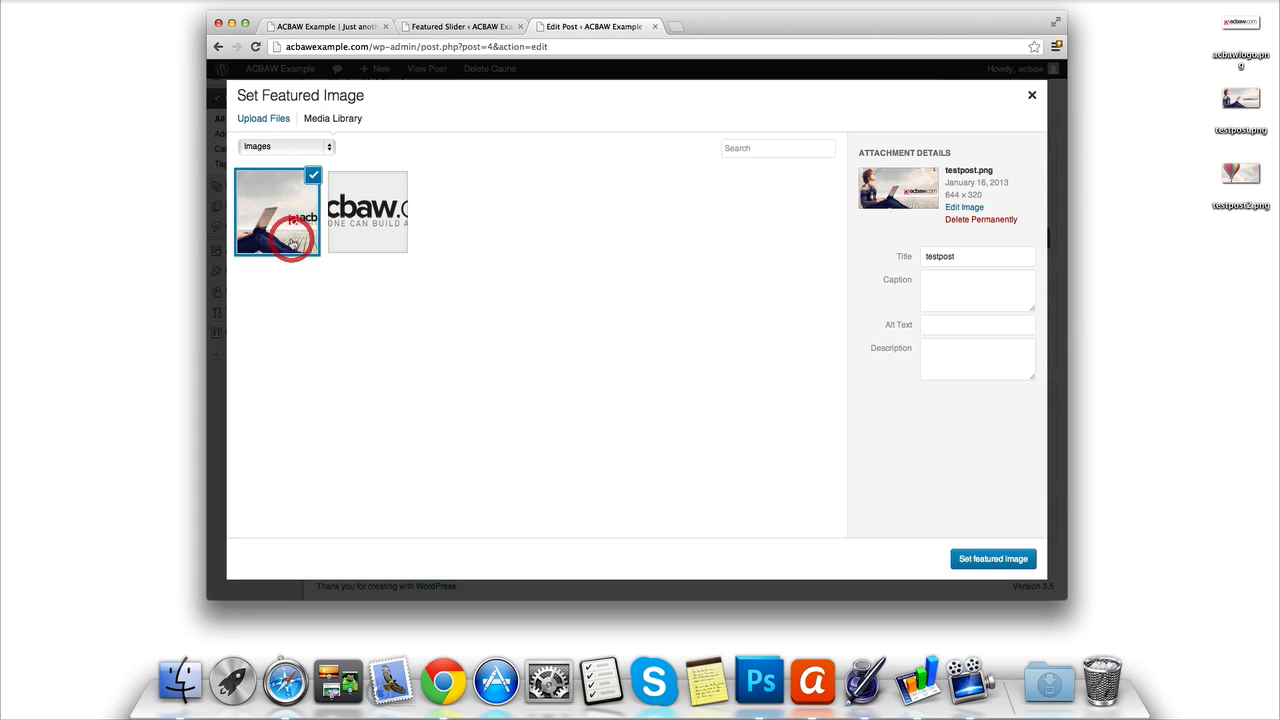
{"action": "left_click", "coordinate": [992, 558]}
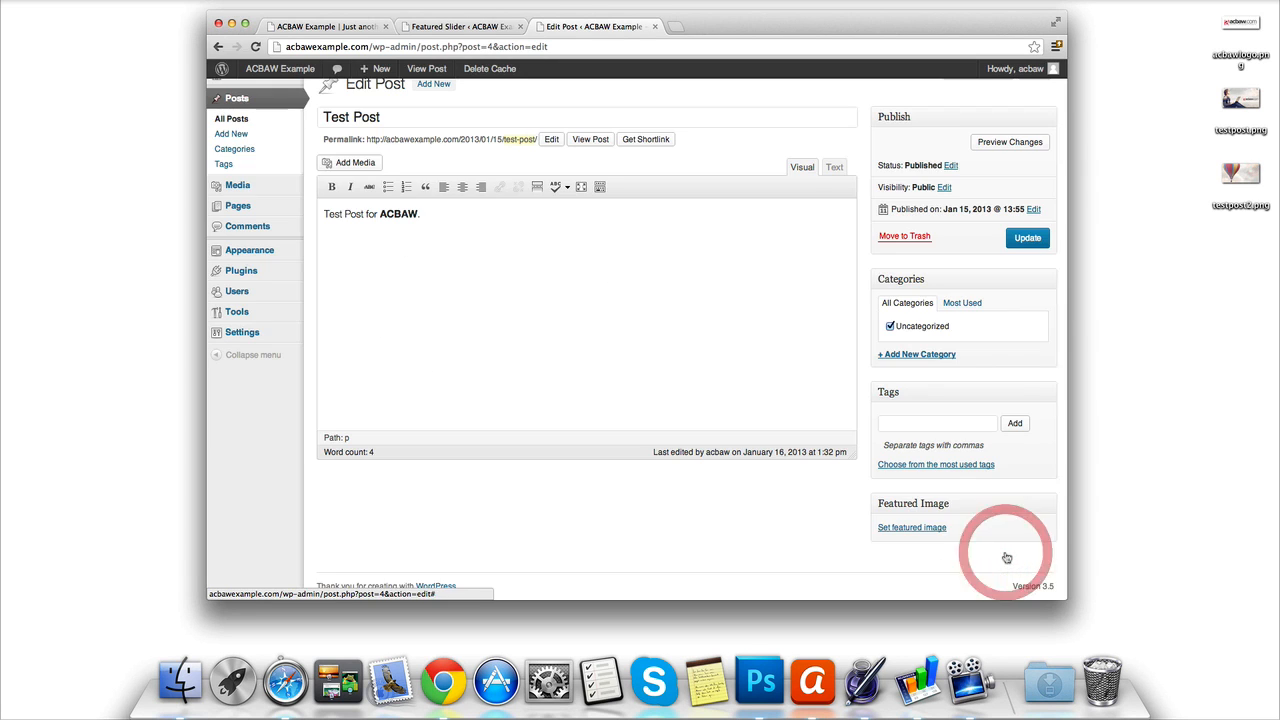
- Update Test Post so the testpost.png featured image is saved
{"action": "left_click", "coordinate": [912, 528]}
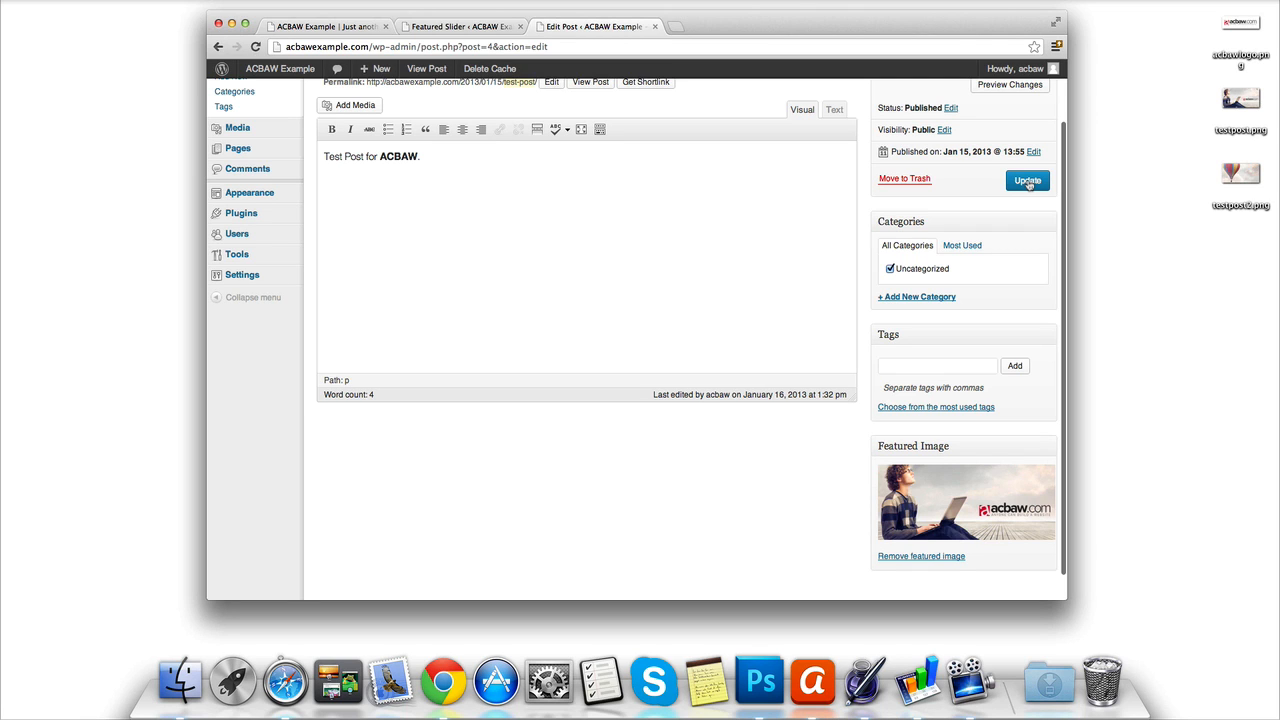
{"action": "left_click", "coordinate": [1028, 180]}
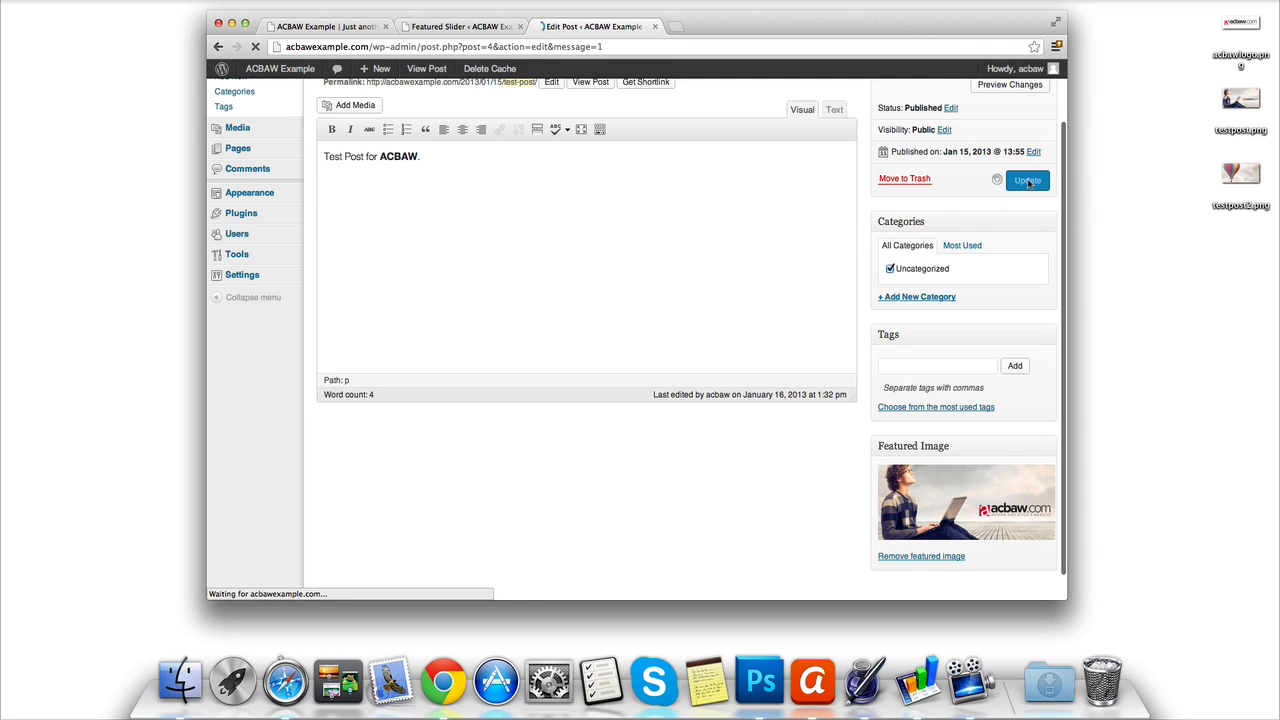
{"action": "left_click", "coordinate": [1028, 180]}
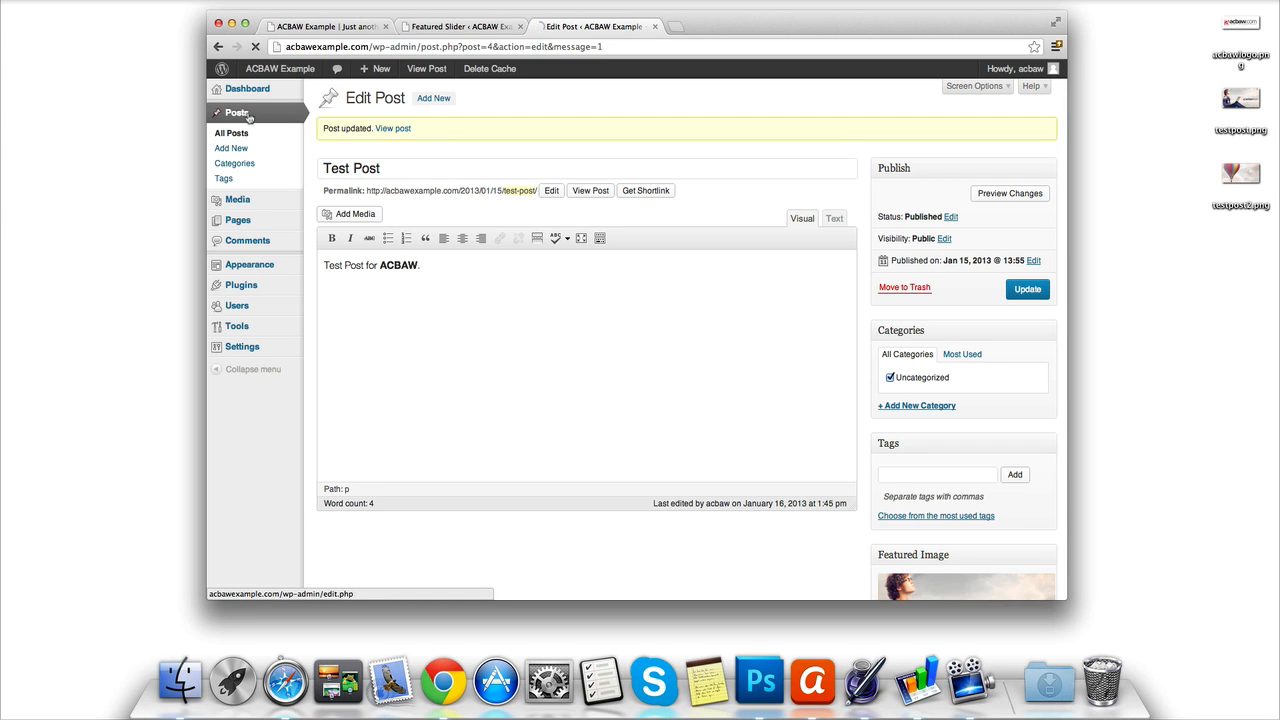
- Edit the Hello world! post and set the uploaded balloon image testpost2.png as its featured image
{"action": "left_click", "coordinate": [232, 132]}
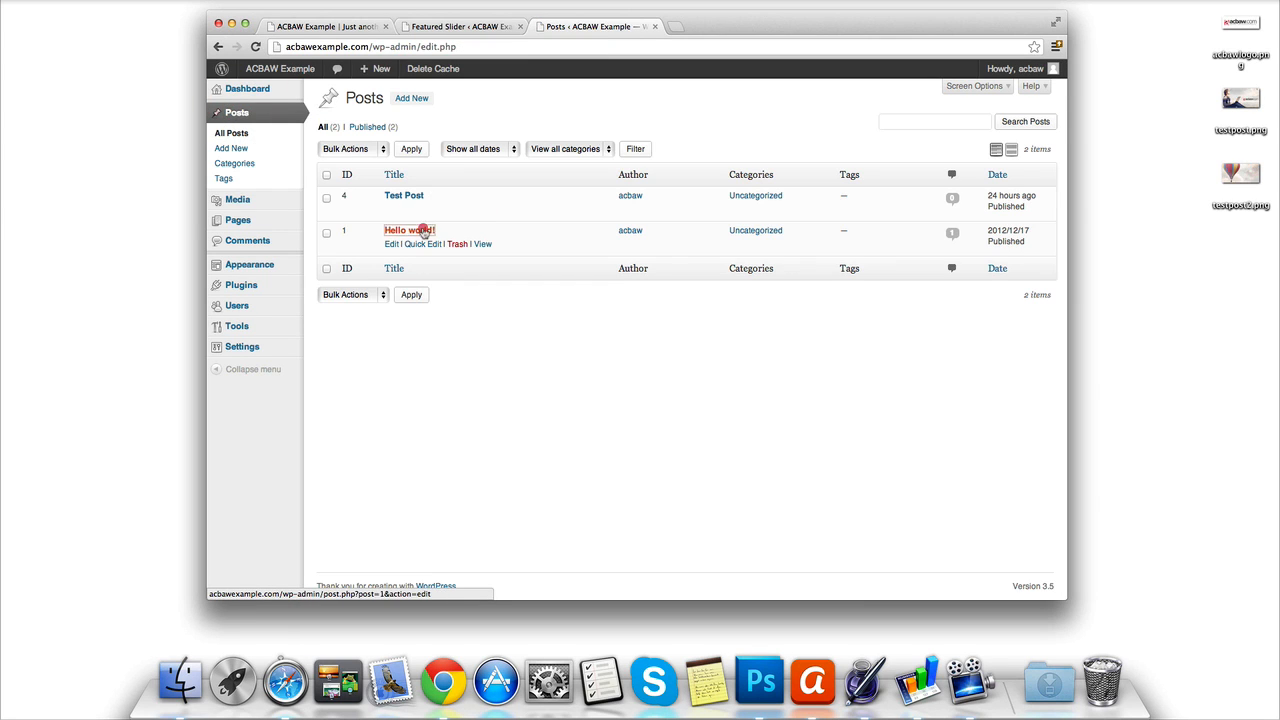
{"action": "left_click", "coordinate": [408, 230]}
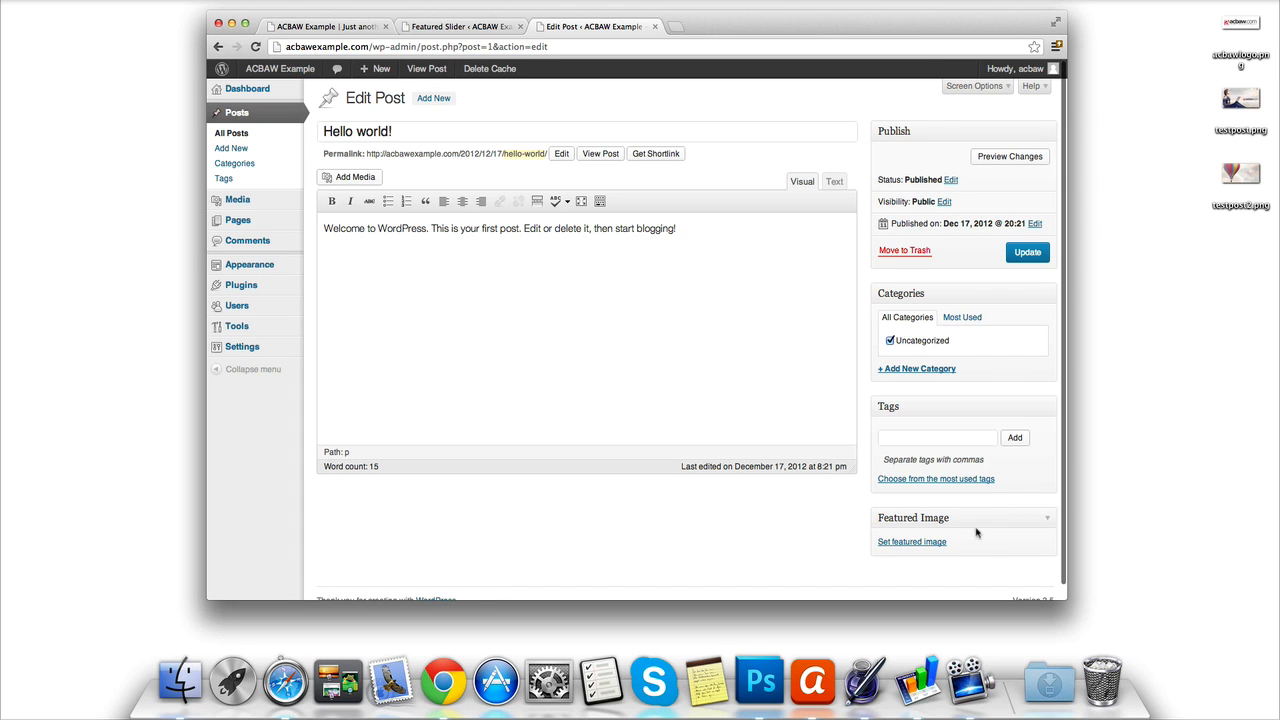
{"action": "left_click", "coordinate": [912, 540]}
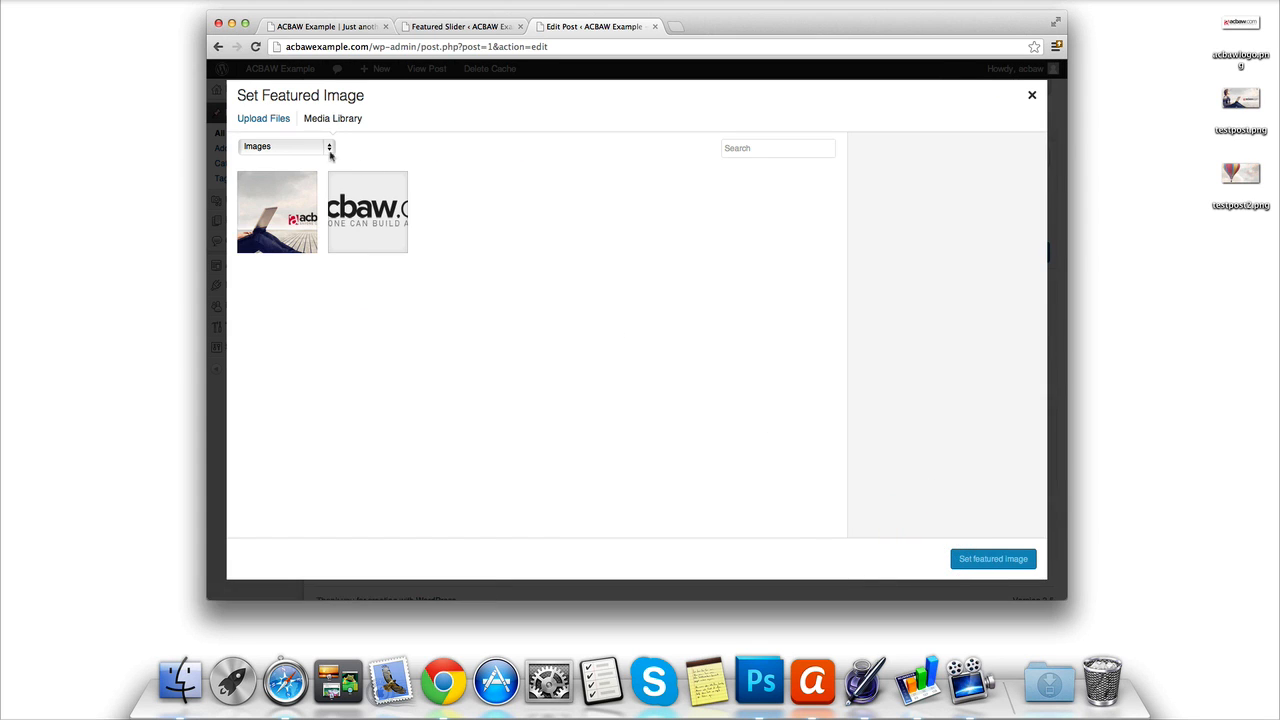
{"action": "left_click", "coordinate": [264, 118]}
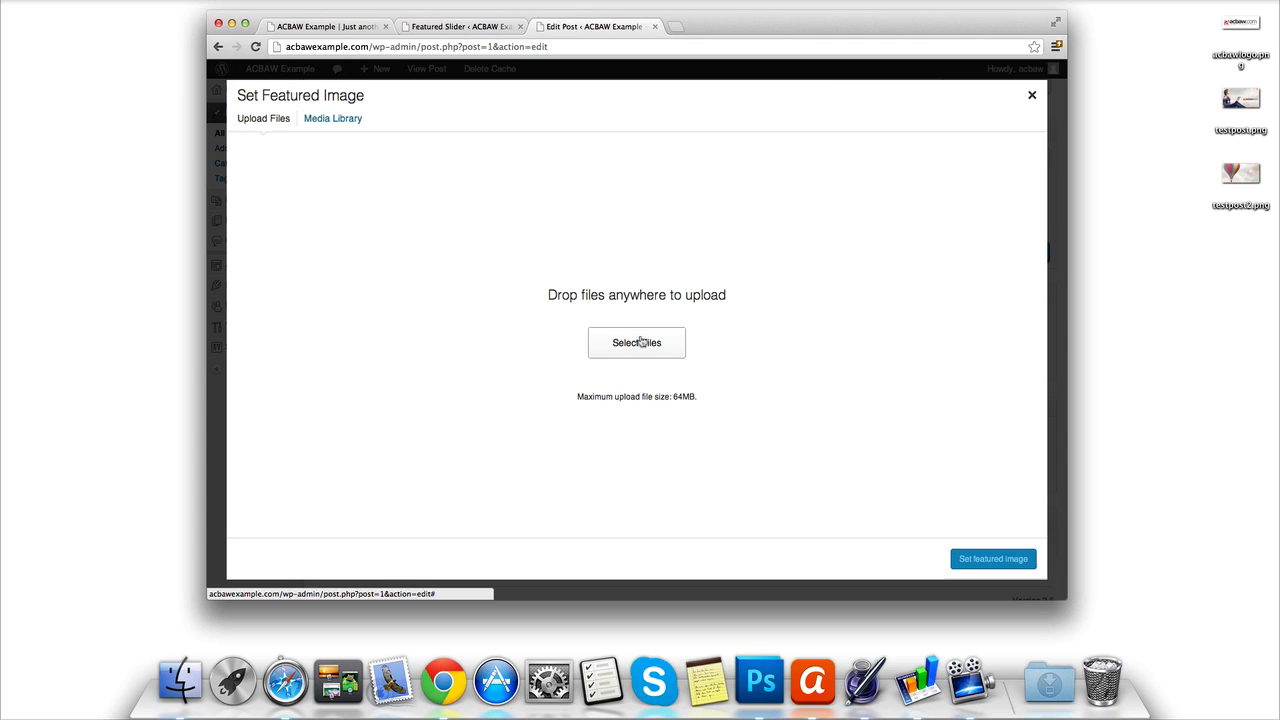
{"action": "left_click", "coordinate": [636, 342]}
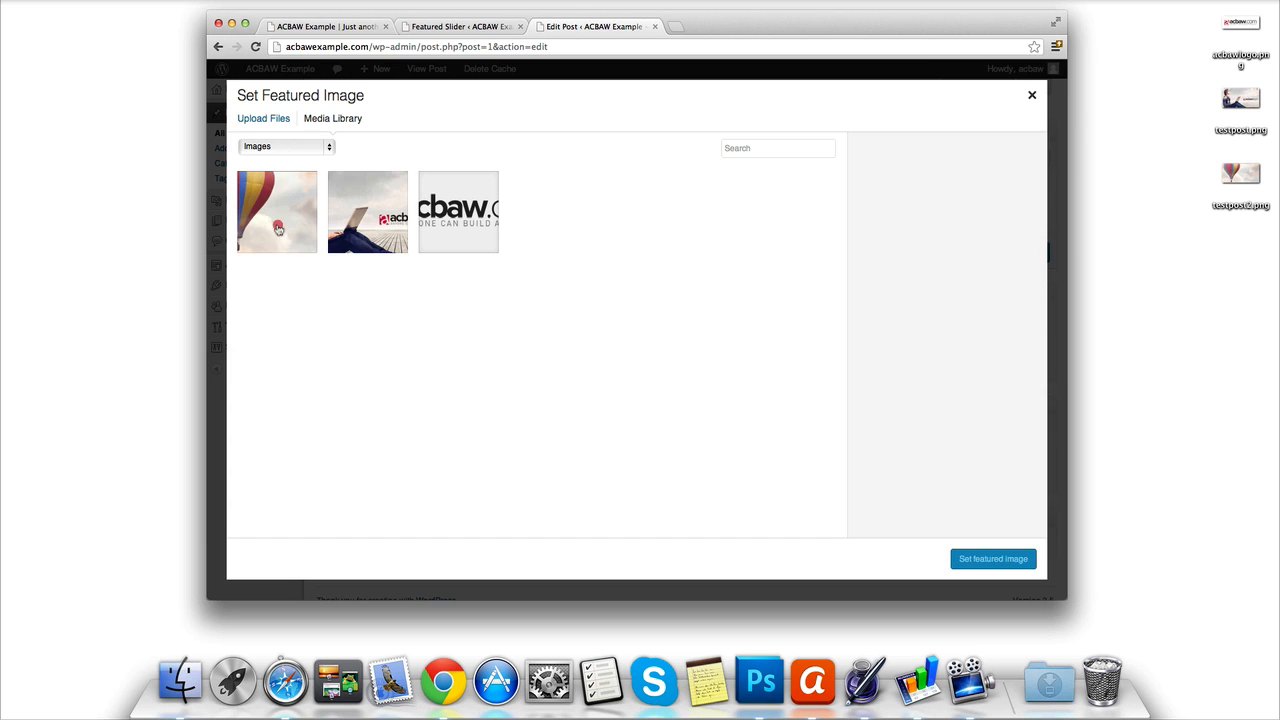
{"action": "left_click", "coordinate": [276, 212]}
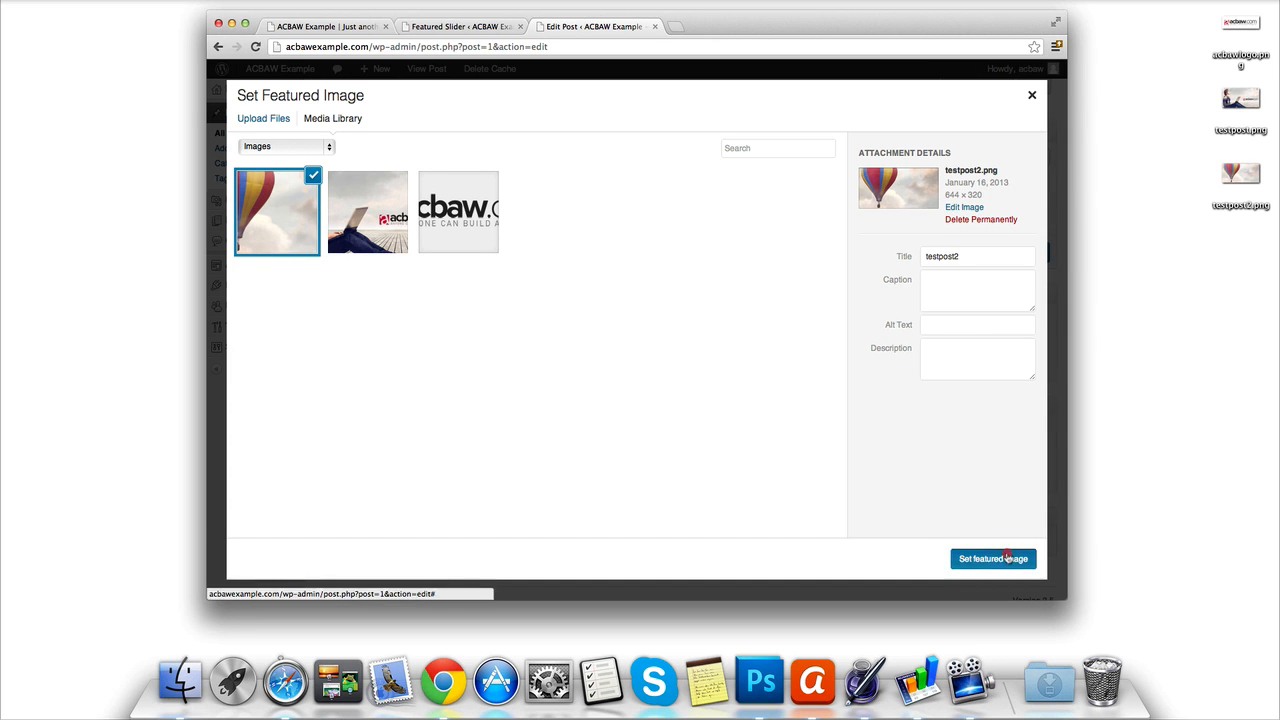
{"action": "left_click", "coordinate": [992, 558]}
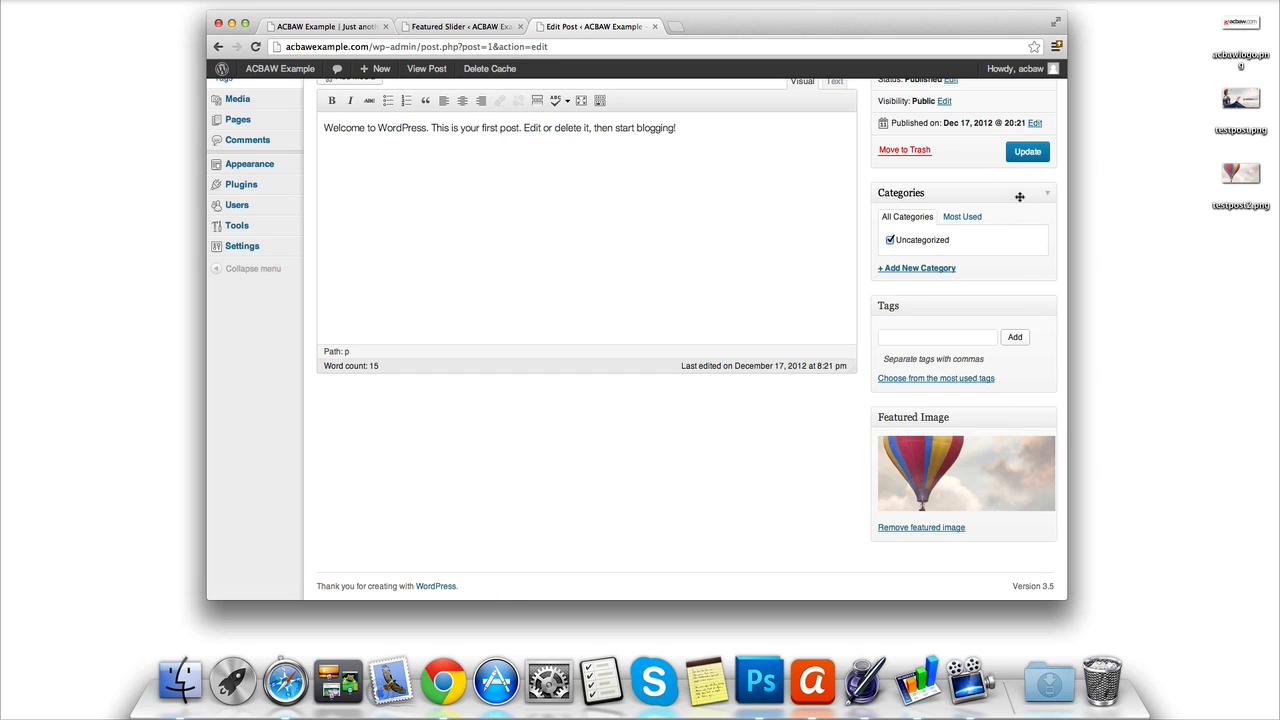
- Update the Hello world! post to save its new featured image
{"action": "left_click", "coordinate": [1028, 152]}
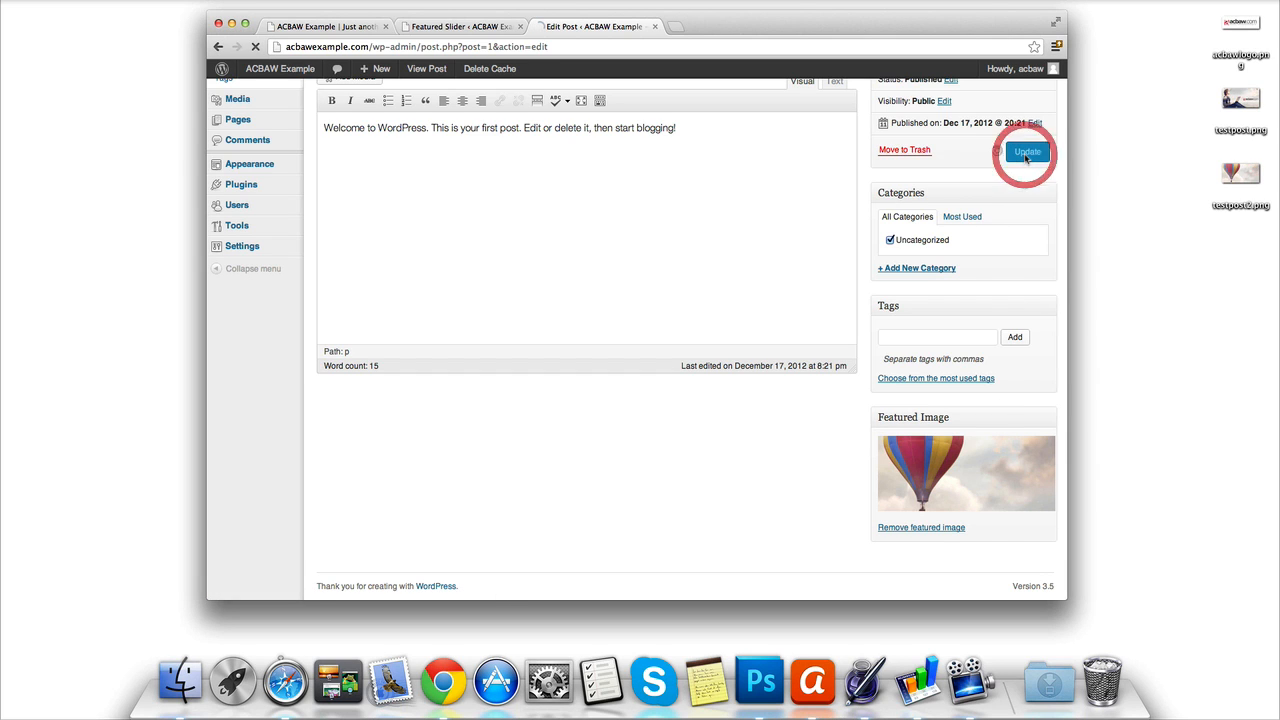
{"action": "left_click", "coordinate": [1028, 152]}
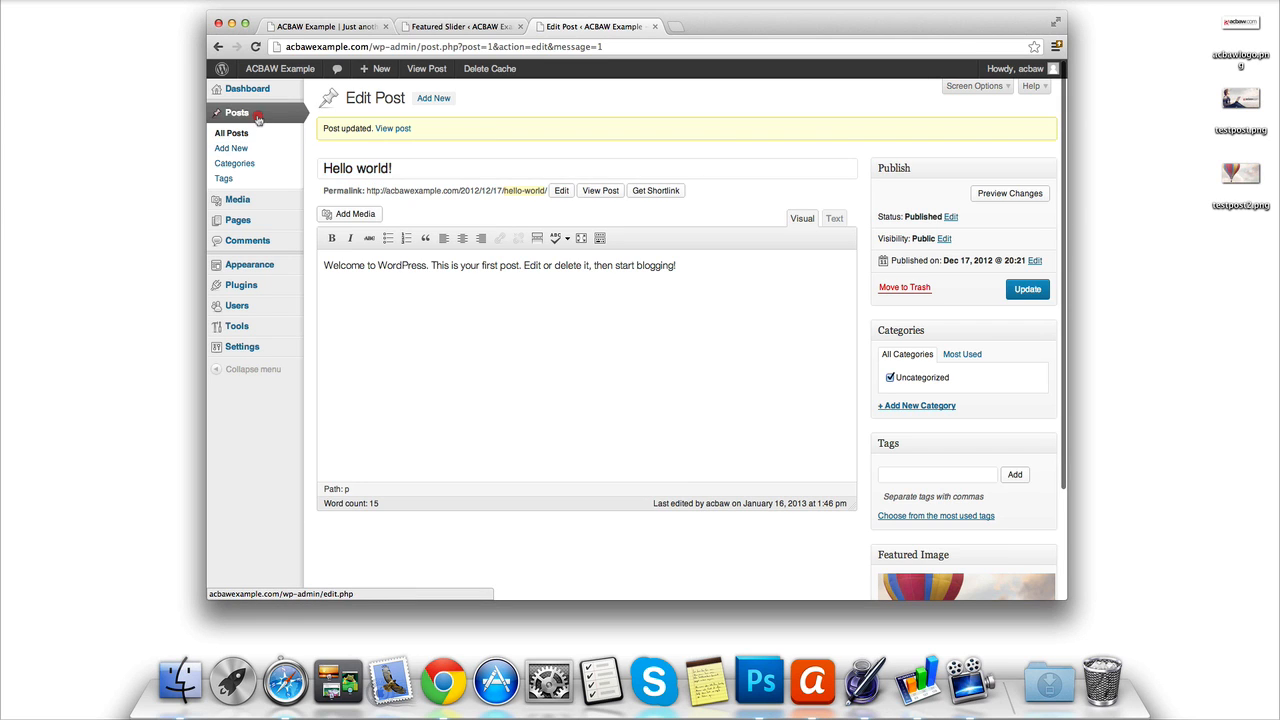
- Enter post IDs 1 and 4 in the Featured Slider slots and save the slider settings
{"action": "left_click", "coordinate": [232, 132]}
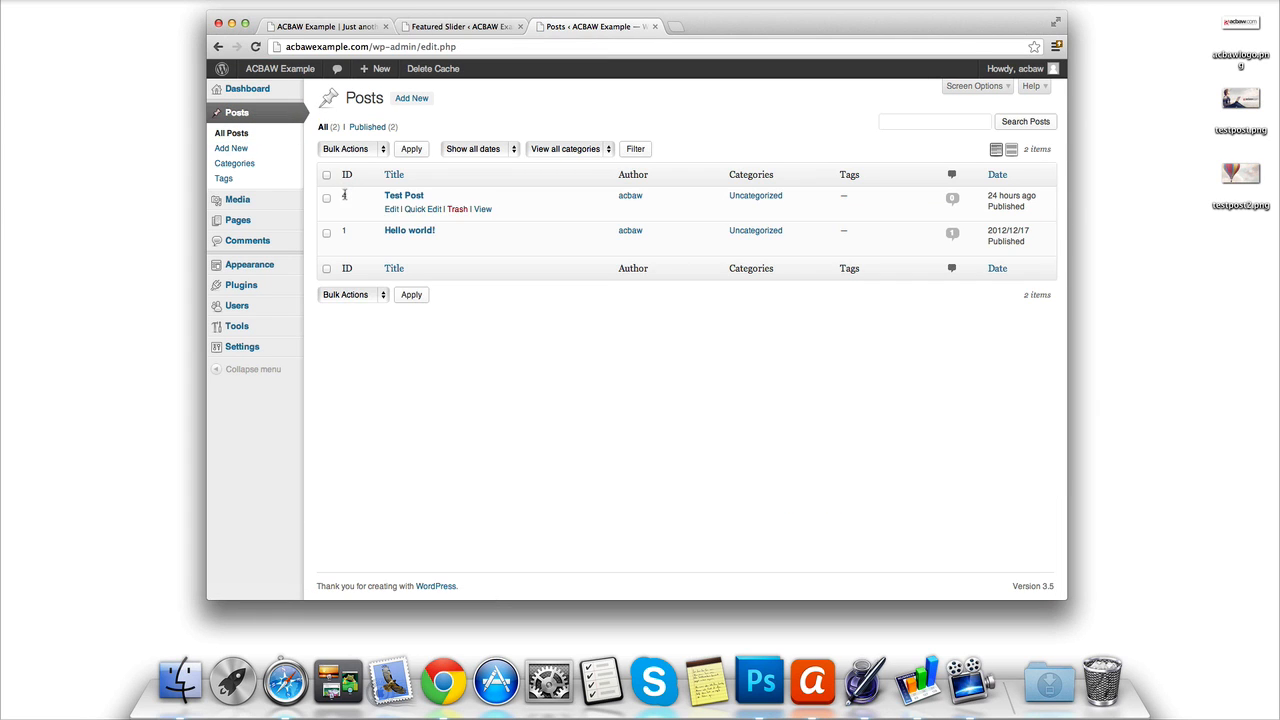
{"action": "mouse_move", "coordinate": [250, 264]}
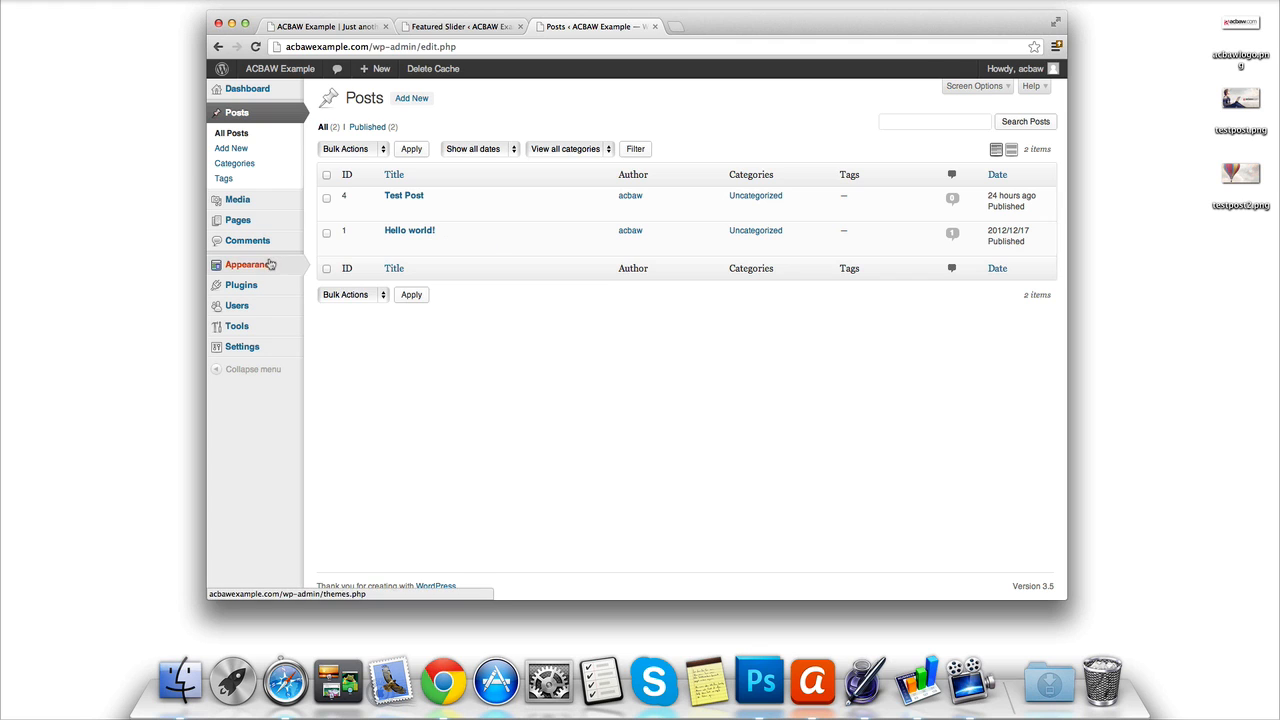
{"action": "left_click", "coordinate": [460, 26]}
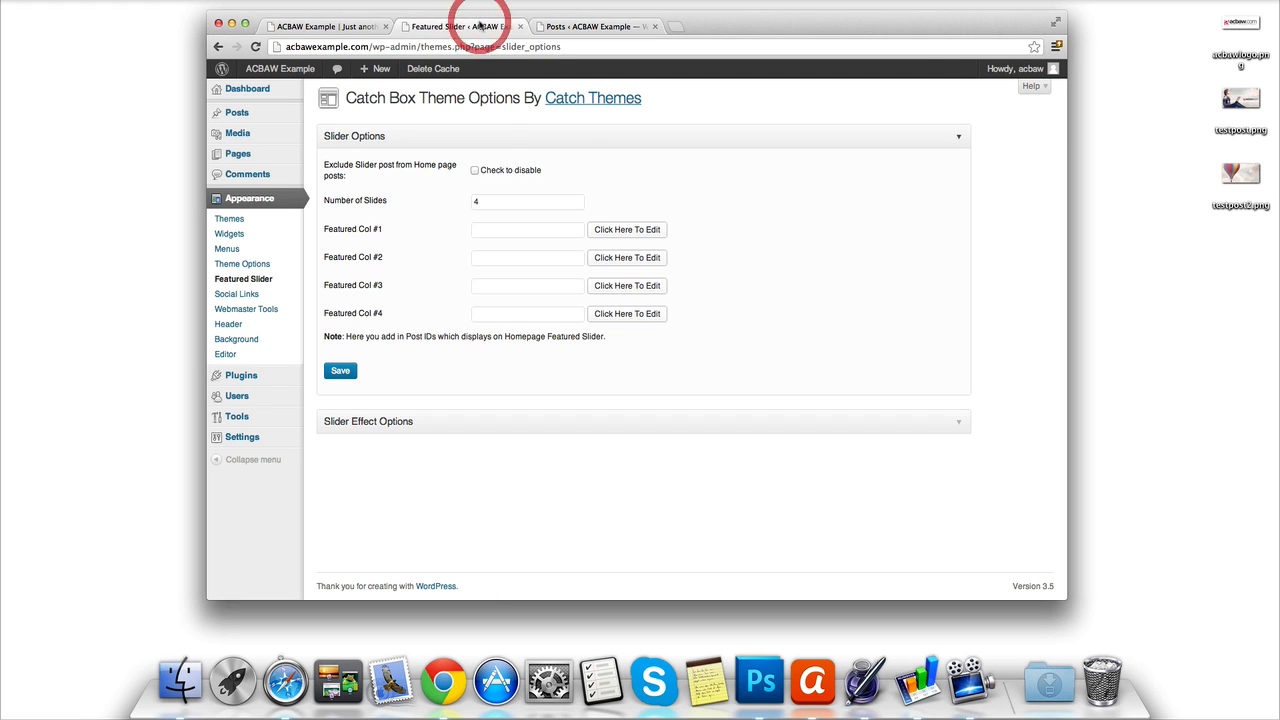
{"action": "left_click", "coordinate": [528, 228]}
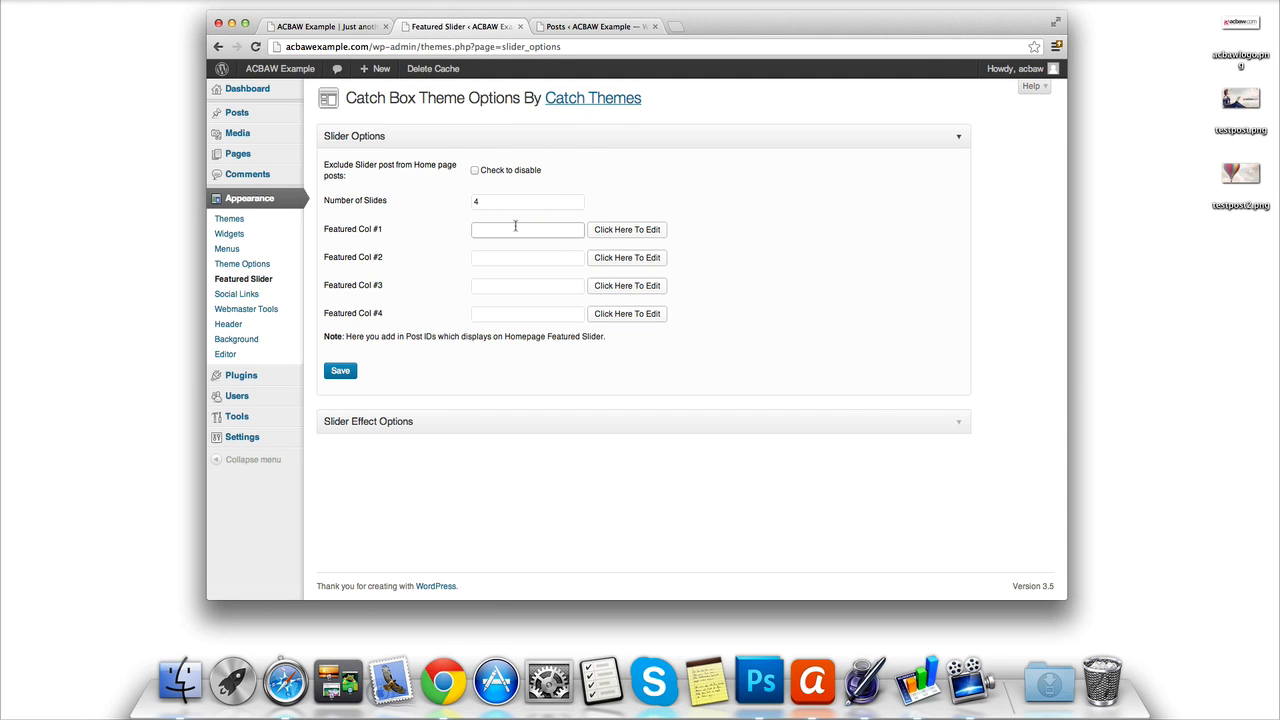
{"action": "type", "text": "1"}
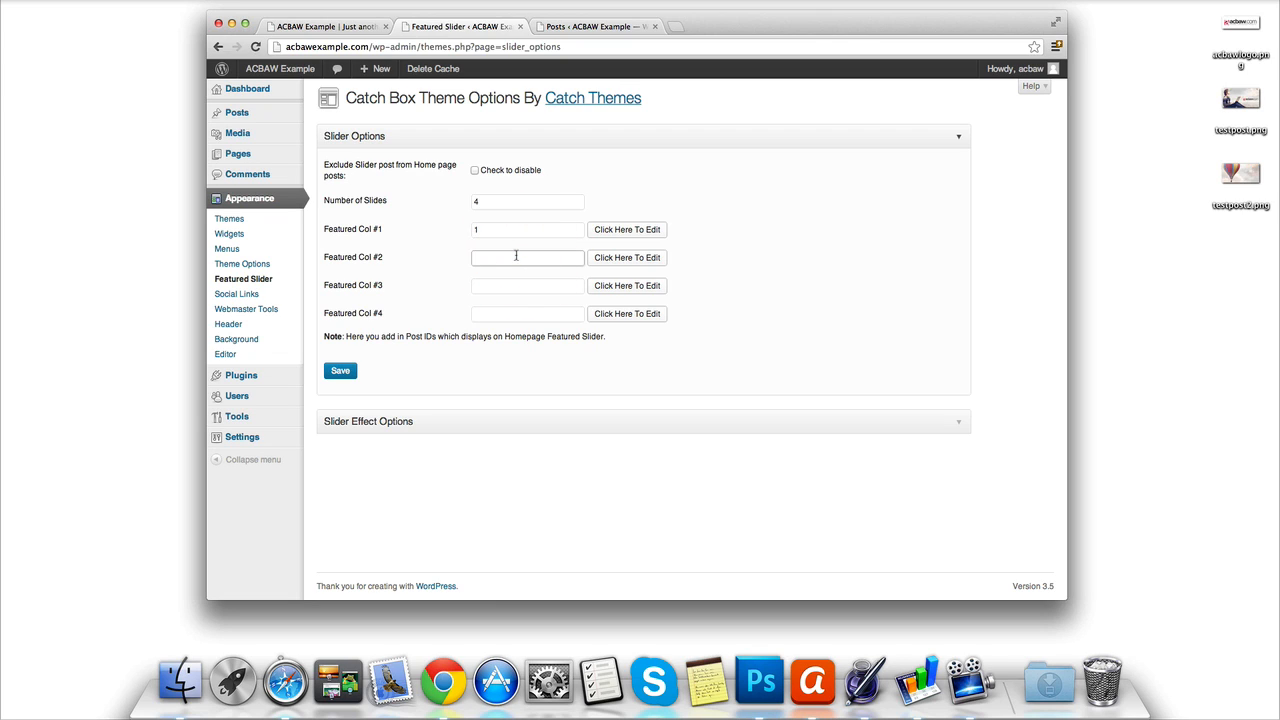
{"action": "type", "text": "4"}
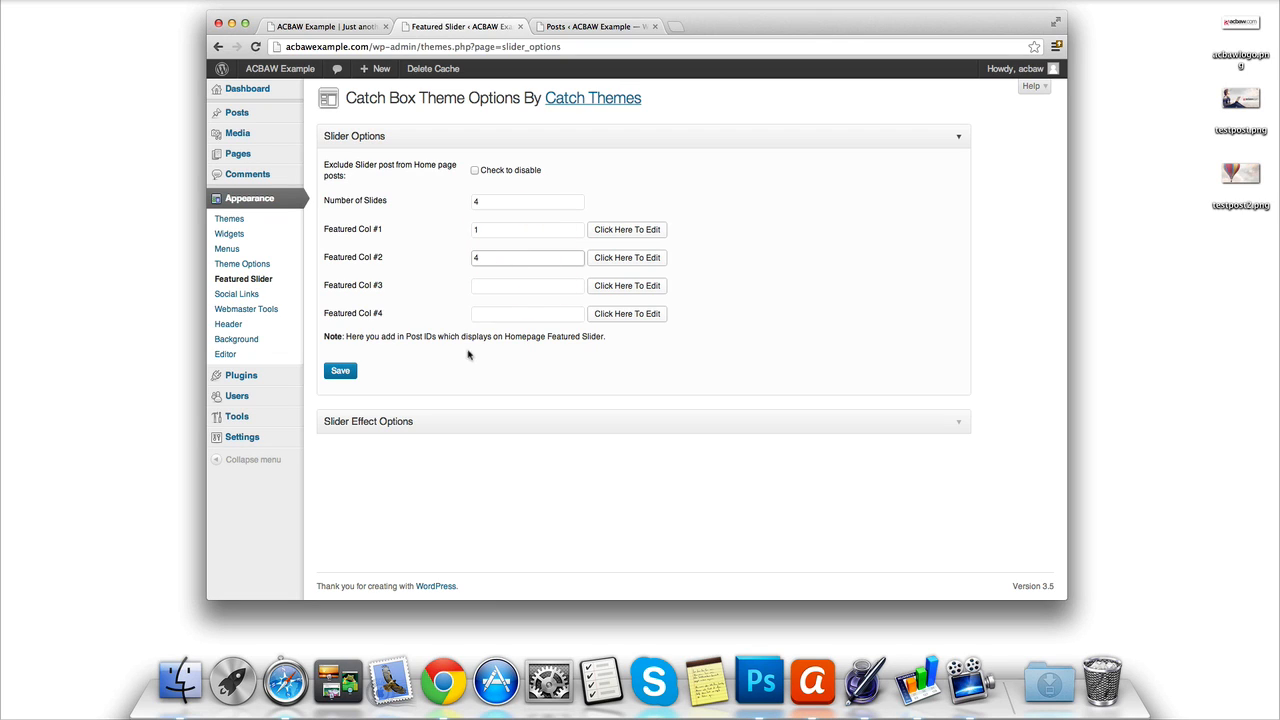
{"action": "left_click", "coordinate": [340, 370]}
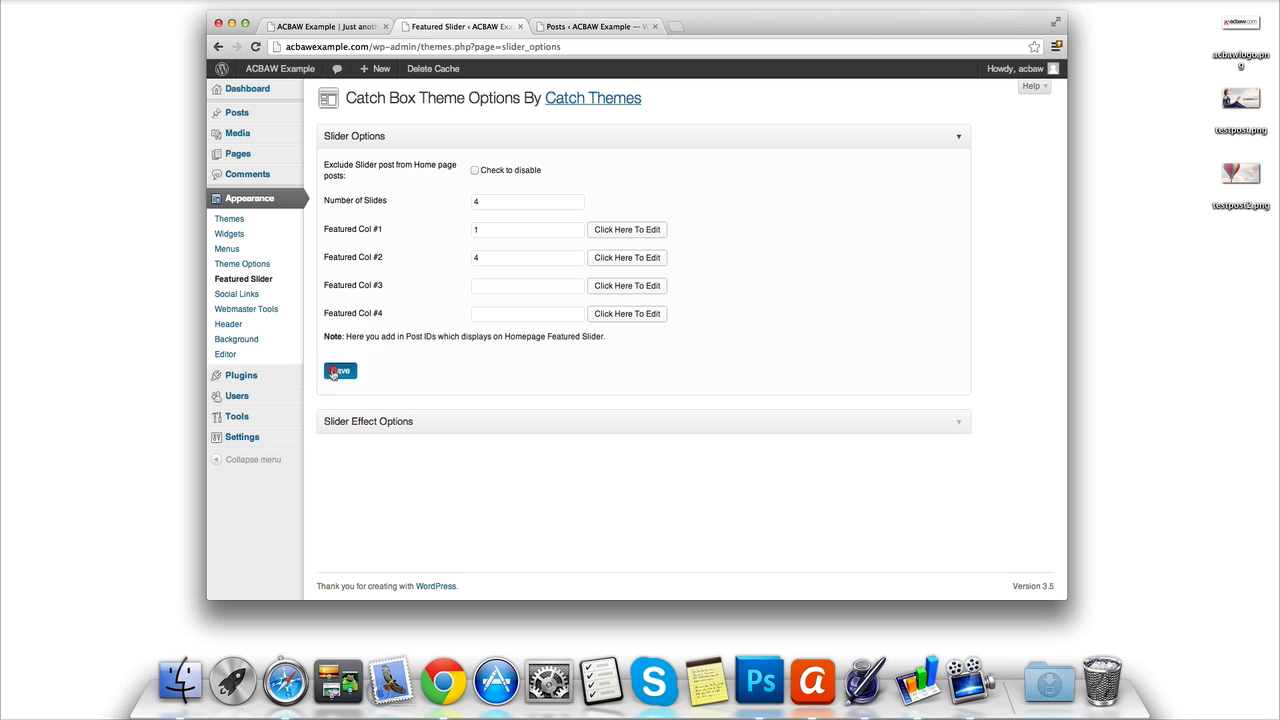
{"action": "left_click", "coordinate": [340, 370]}
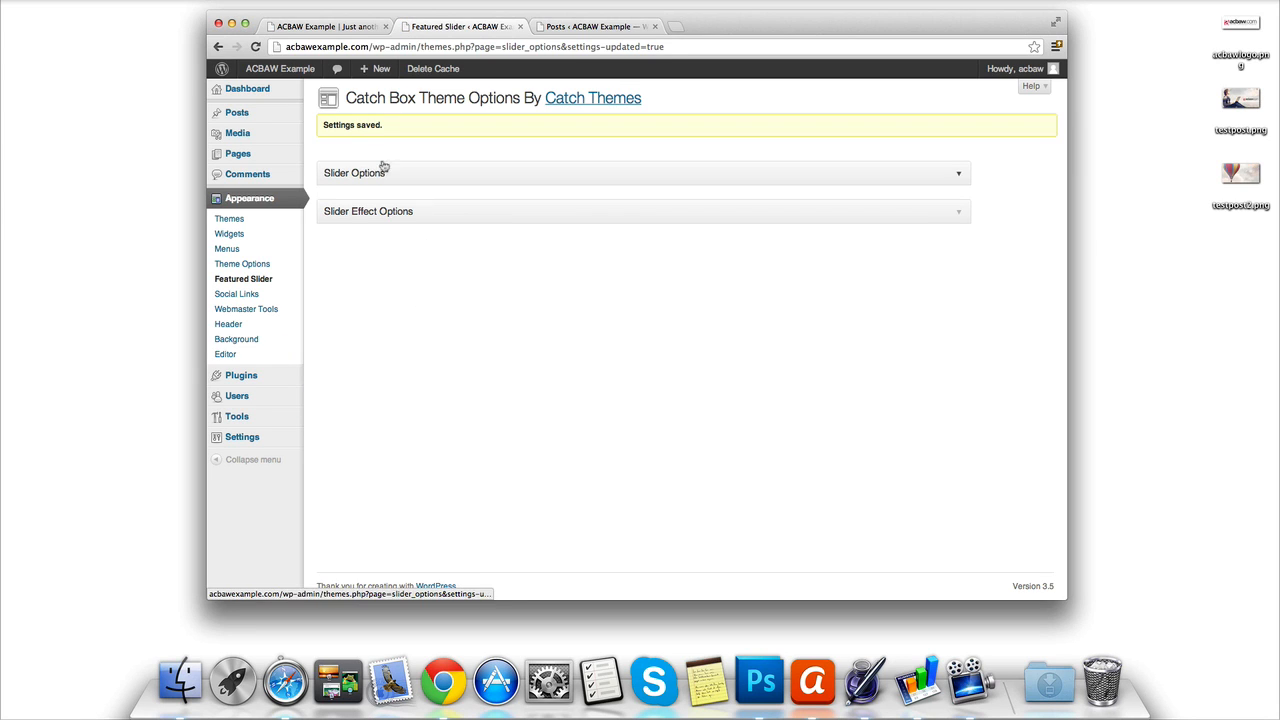
- Reload the live homepage, scroll through it to check the two-post slider, then return to the slider settings
{"action": "left_click", "coordinate": [324, 26]}
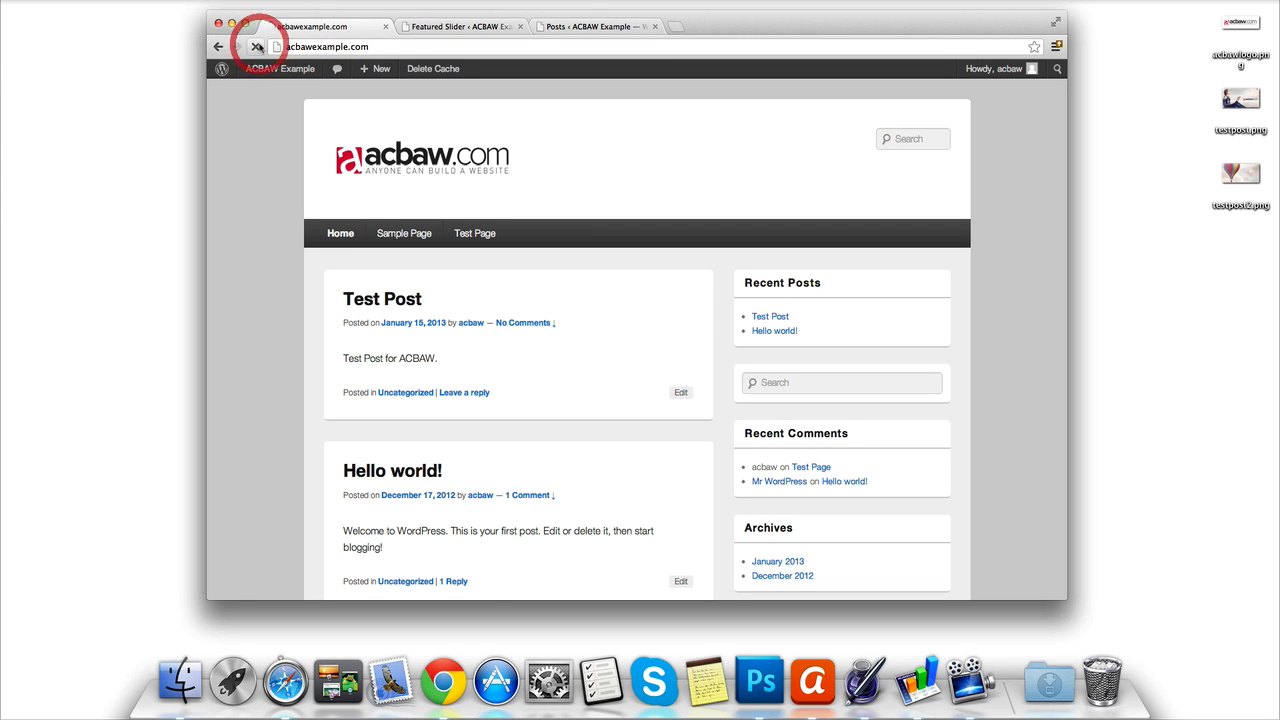
{"action": "left_click", "coordinate": [256, 48]}
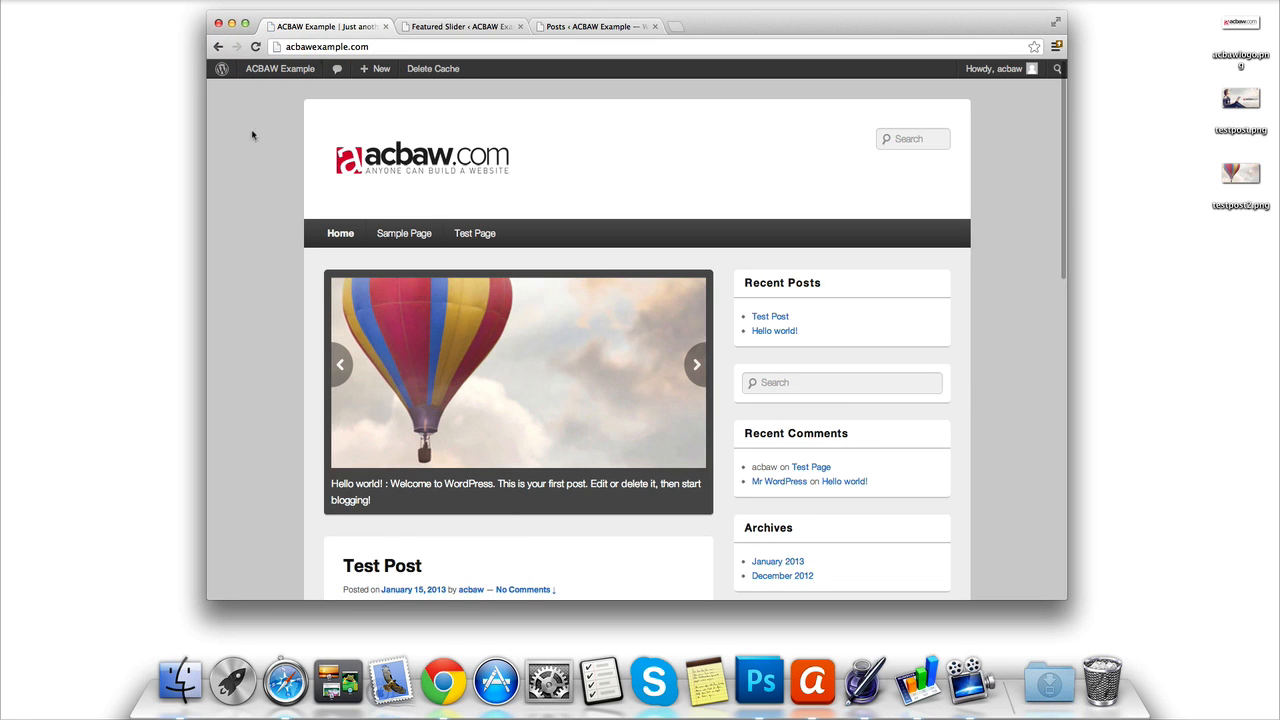
{"action": "scroll", "scroll_direction": "down", "scroll_amount": 3}
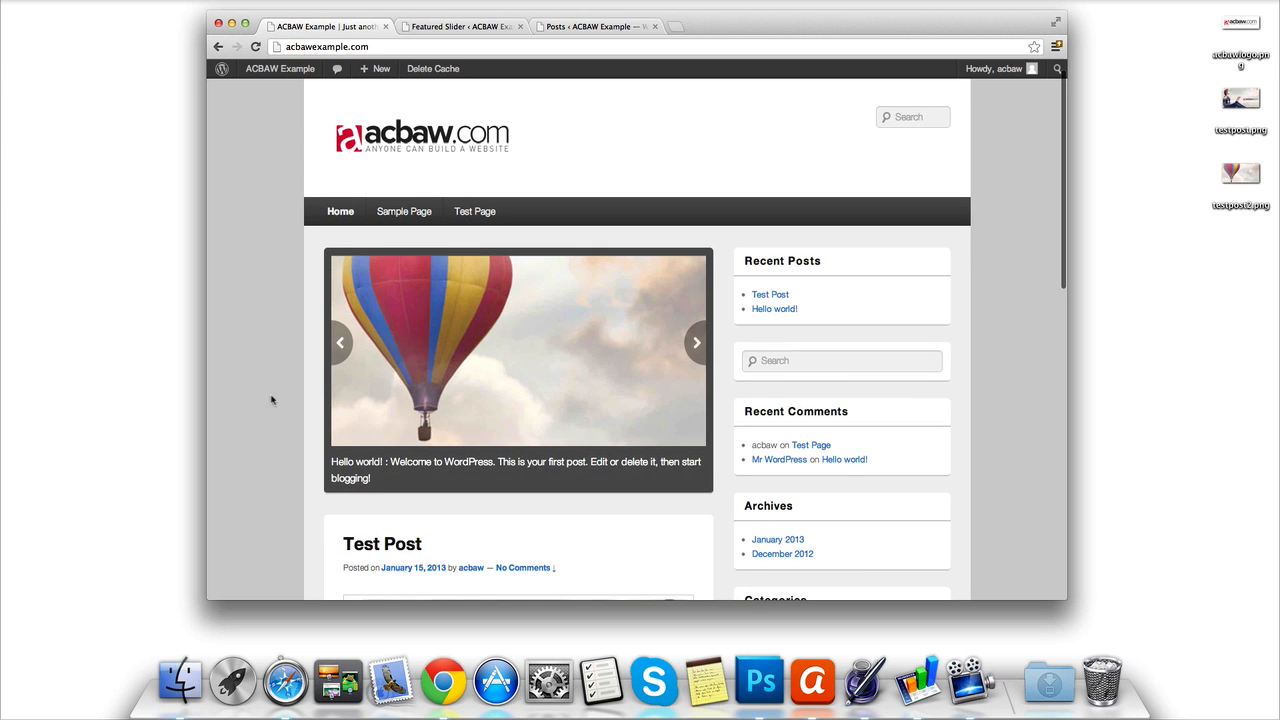
{"action": "scroll", "scroll_direction": "down", "scroll_amount": 3}
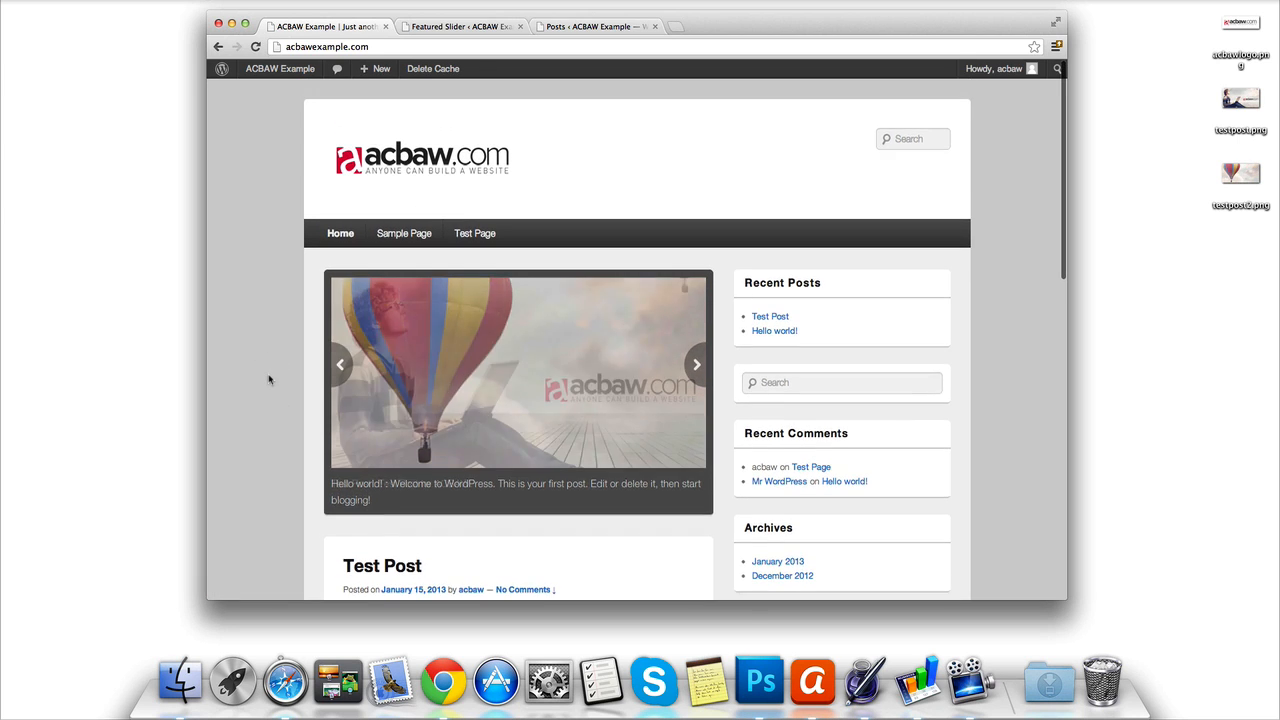
{"action": "left_click", "coordinate": [696, 364]}
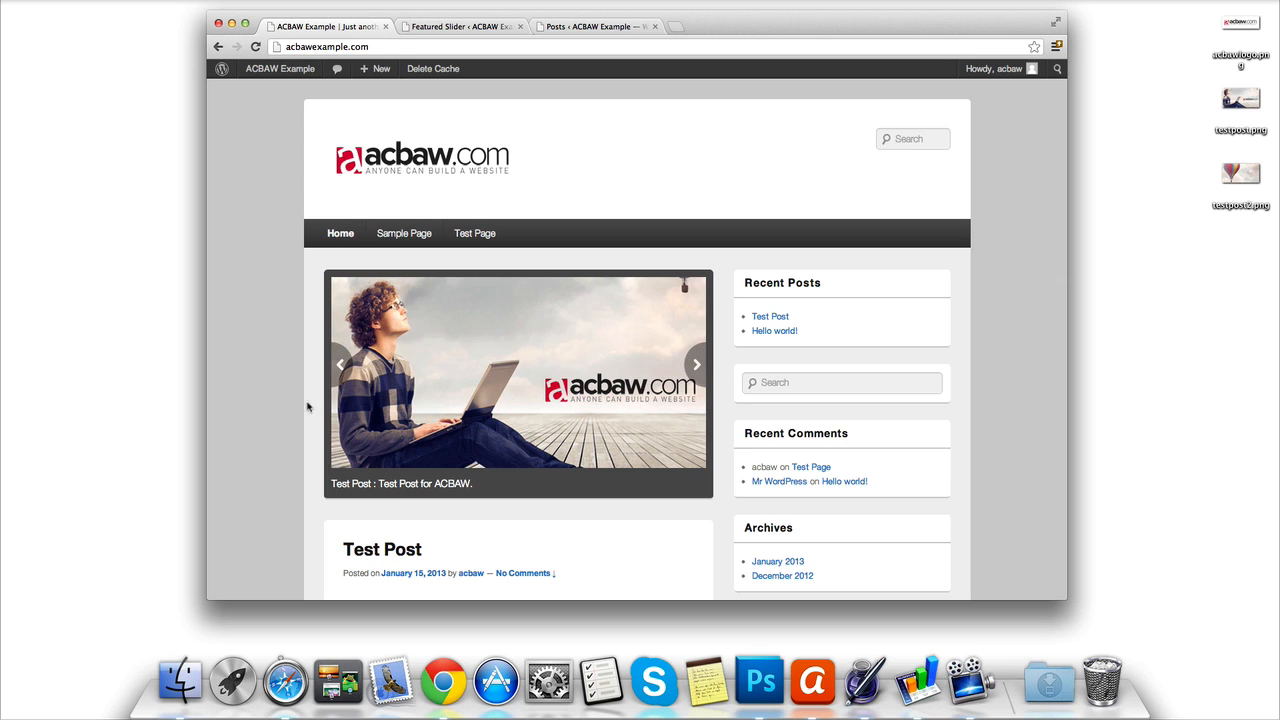
{"action": "scroll", "scroll_direction": "down", "scroll_amount": 3}
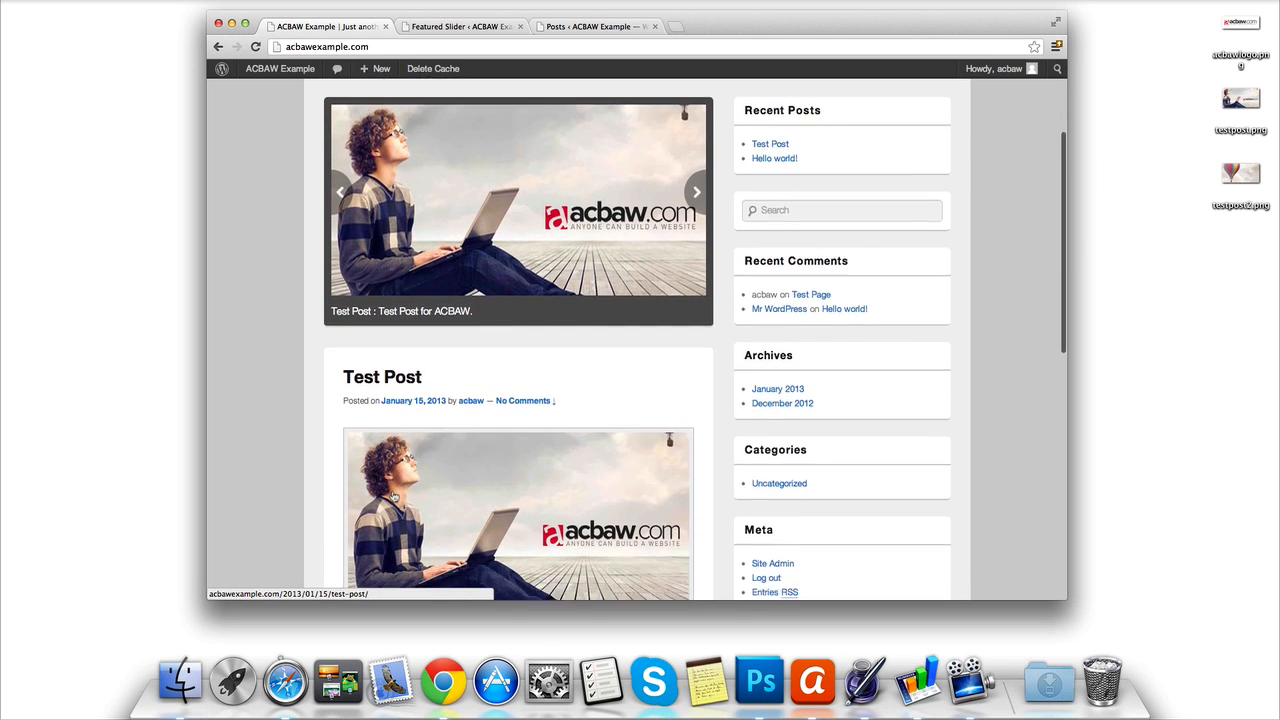
{"action": "scroll", "scroll_direction": "down", "scroll_amount": 3}
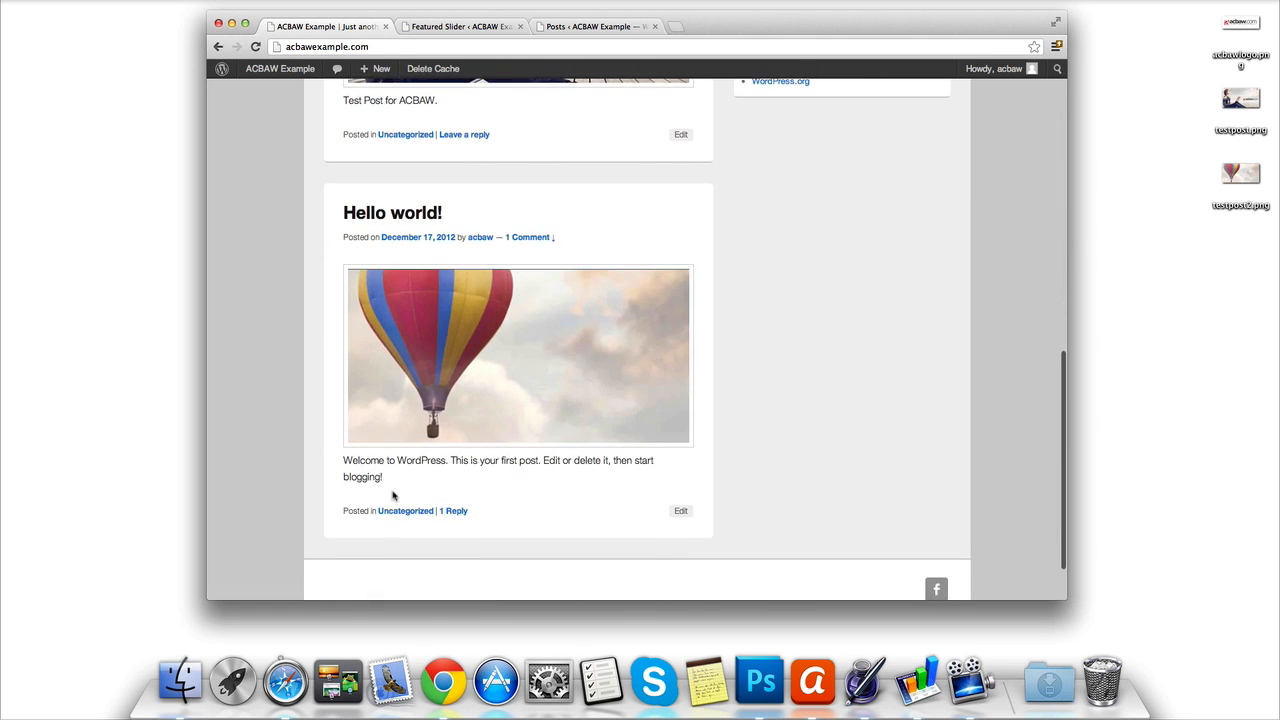
{"action": "scroll", "scroll_direction": "up", "scroll_amount": 3}
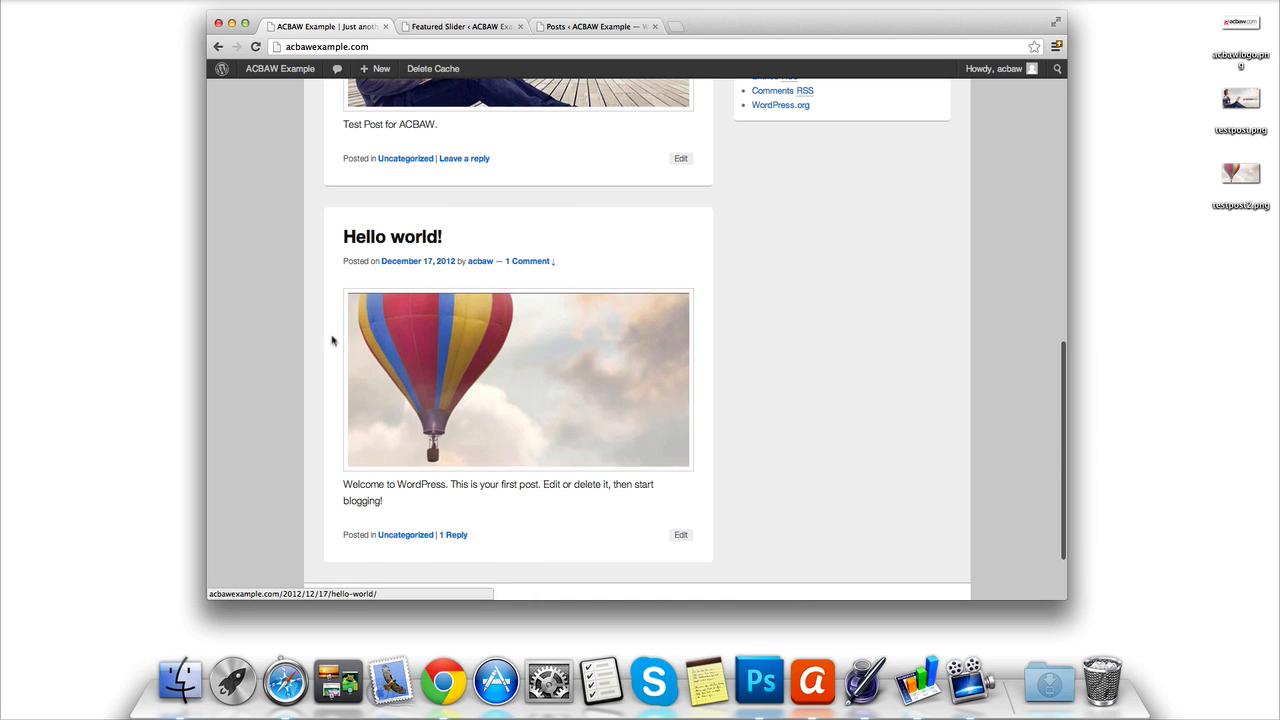
{"action": "scroll", "scroll_direction": "up", "scroll_amount": 3}
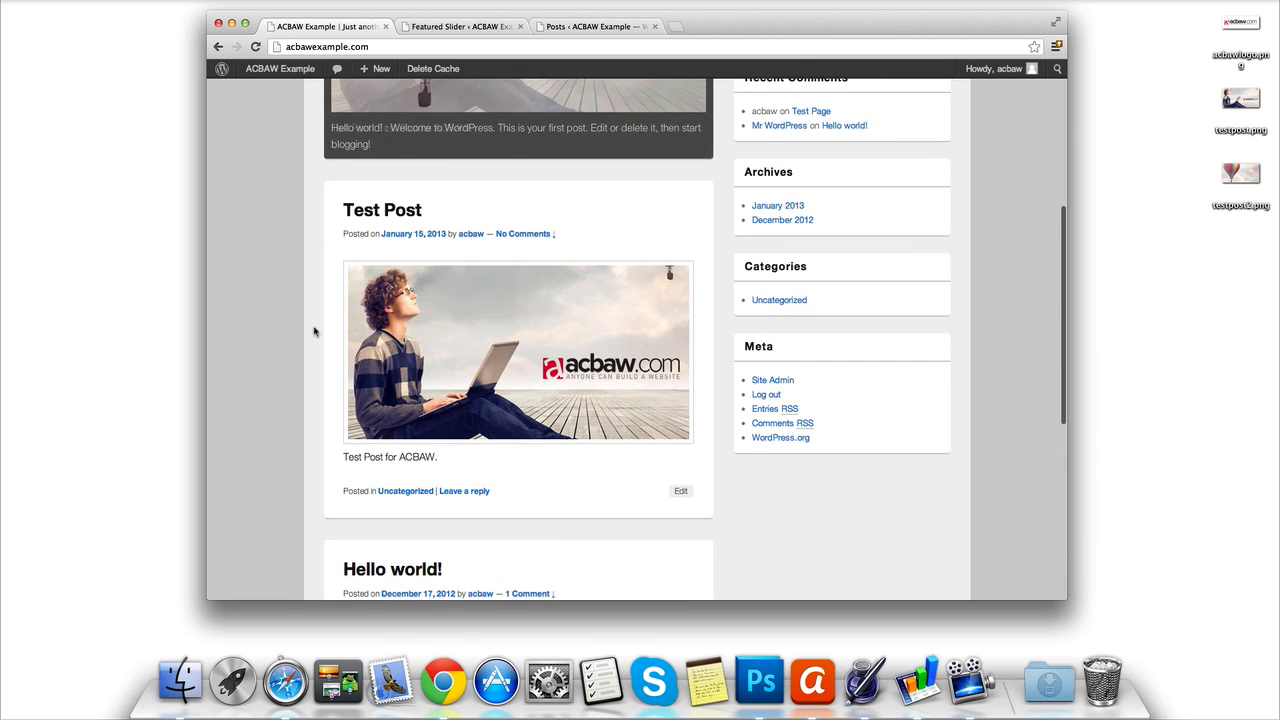
{"action": "scroll", "scroll_direction": "up", "scroll_amount": 3}
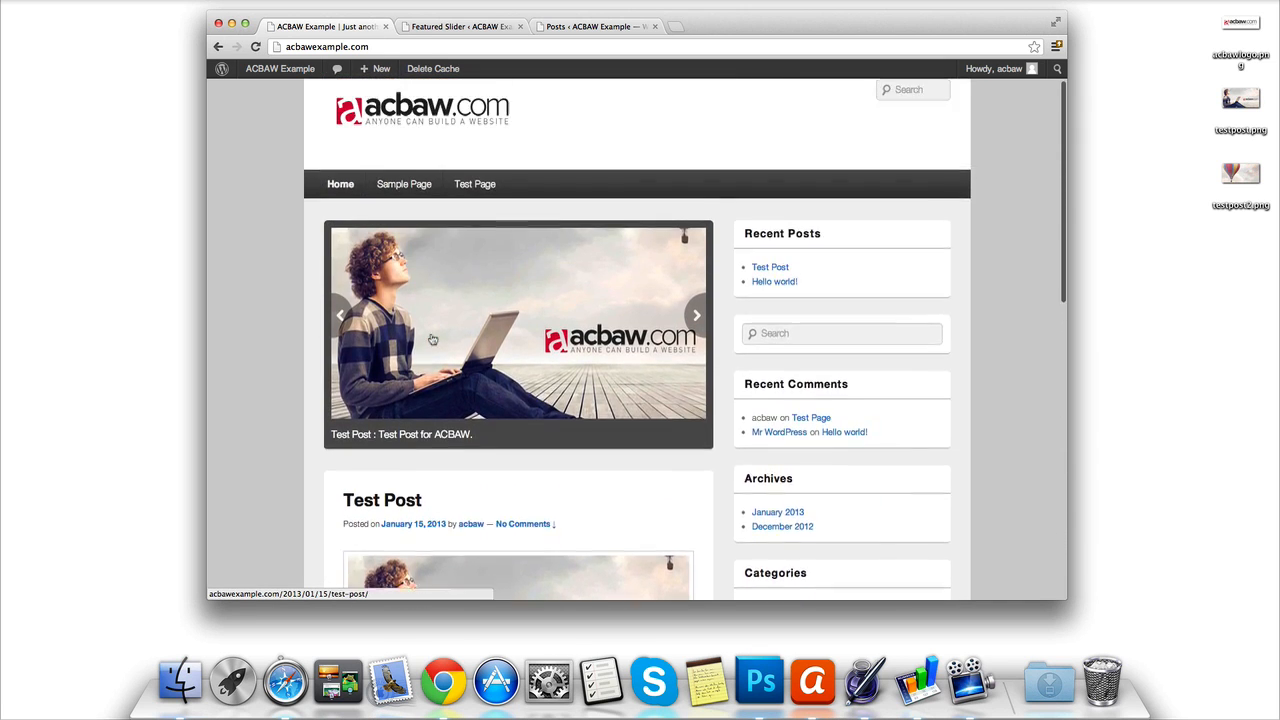
{"action": "scroll", "scroll_direction": "up", "scroll_amount": 3}
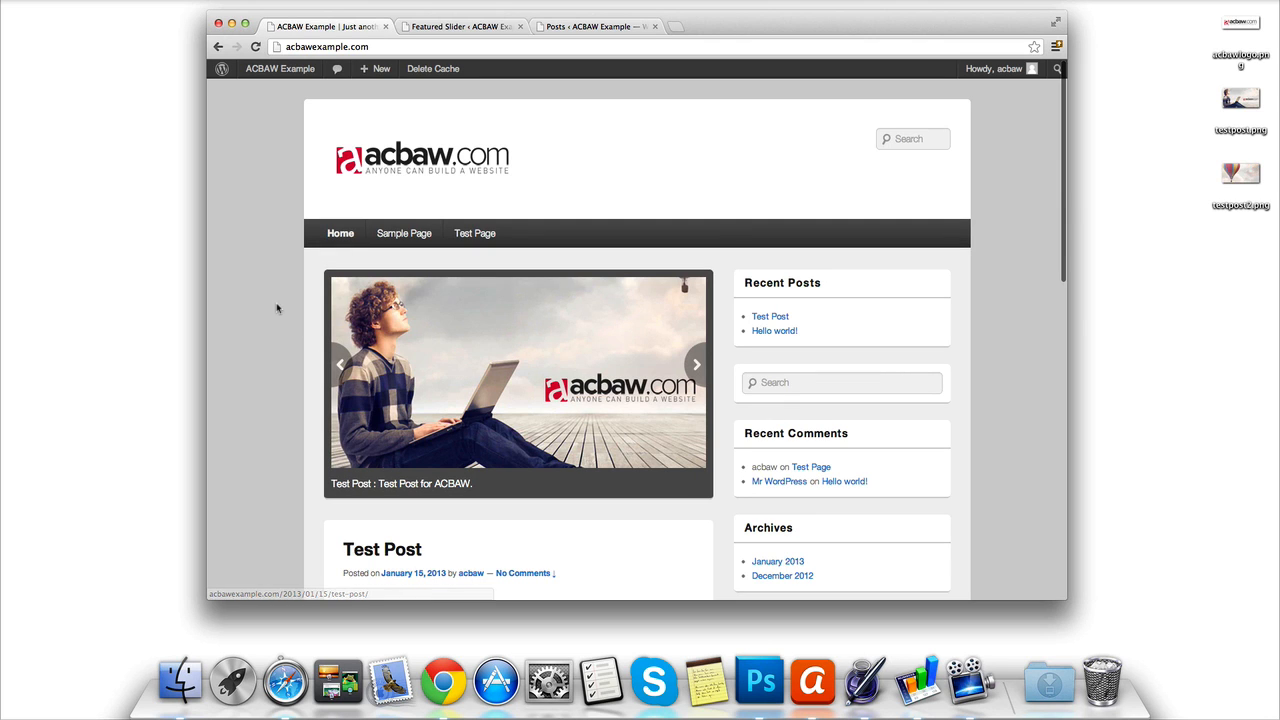
{"action": "left_click", "coordinate": [696, 364]}
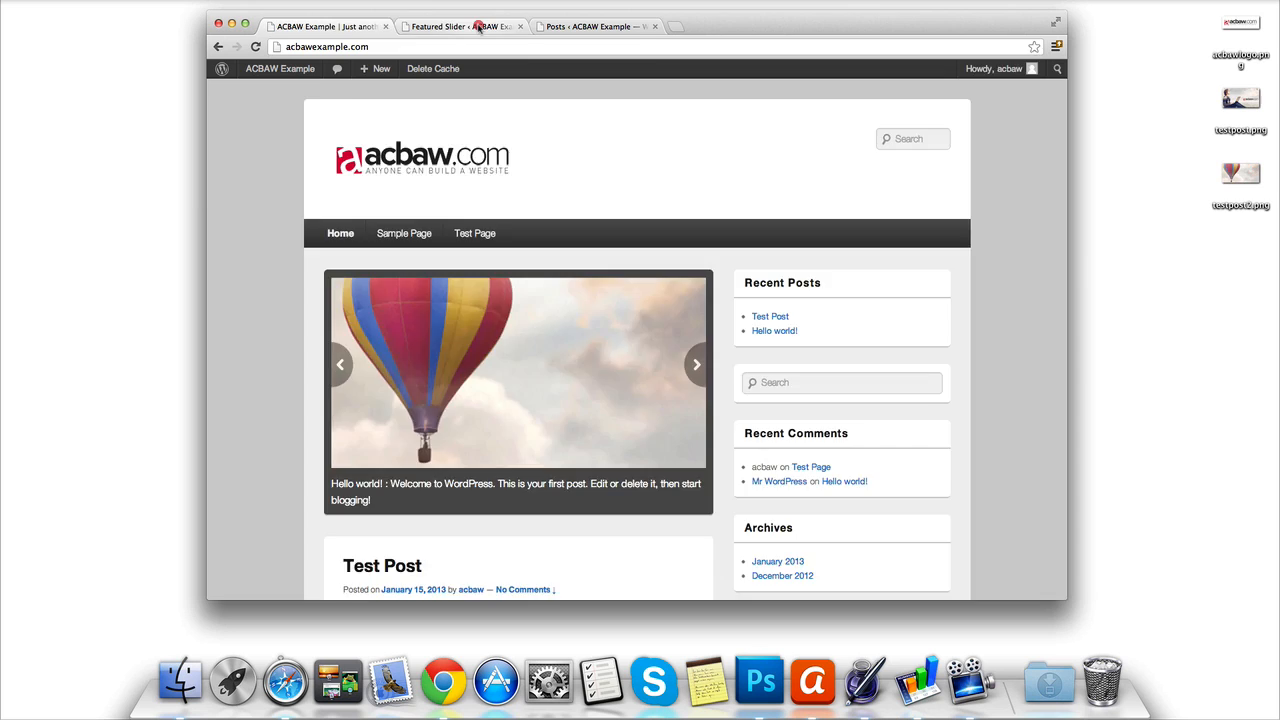
{"action": "left_click", "coordinate": [460, 26]}
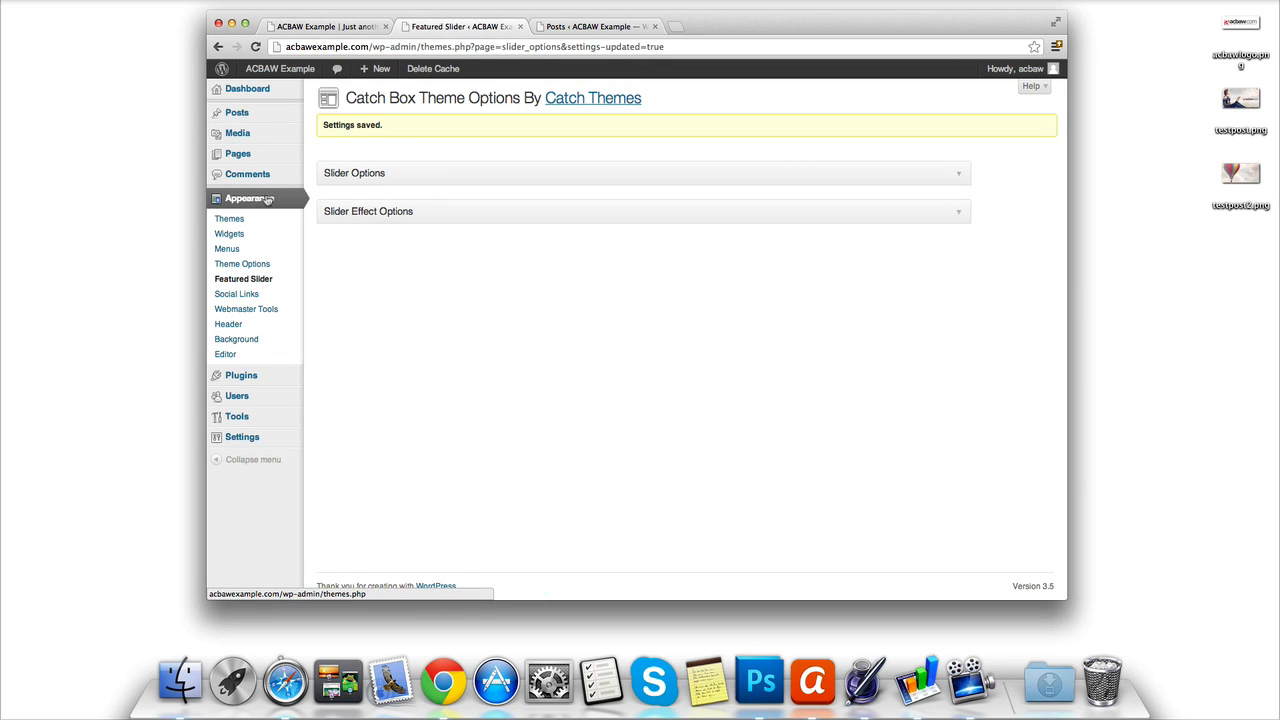
- Reach the Catch Box Social Links settings from Appearance > Manage Themes
{"action": "left_click", "coordinate": [248, 198]}
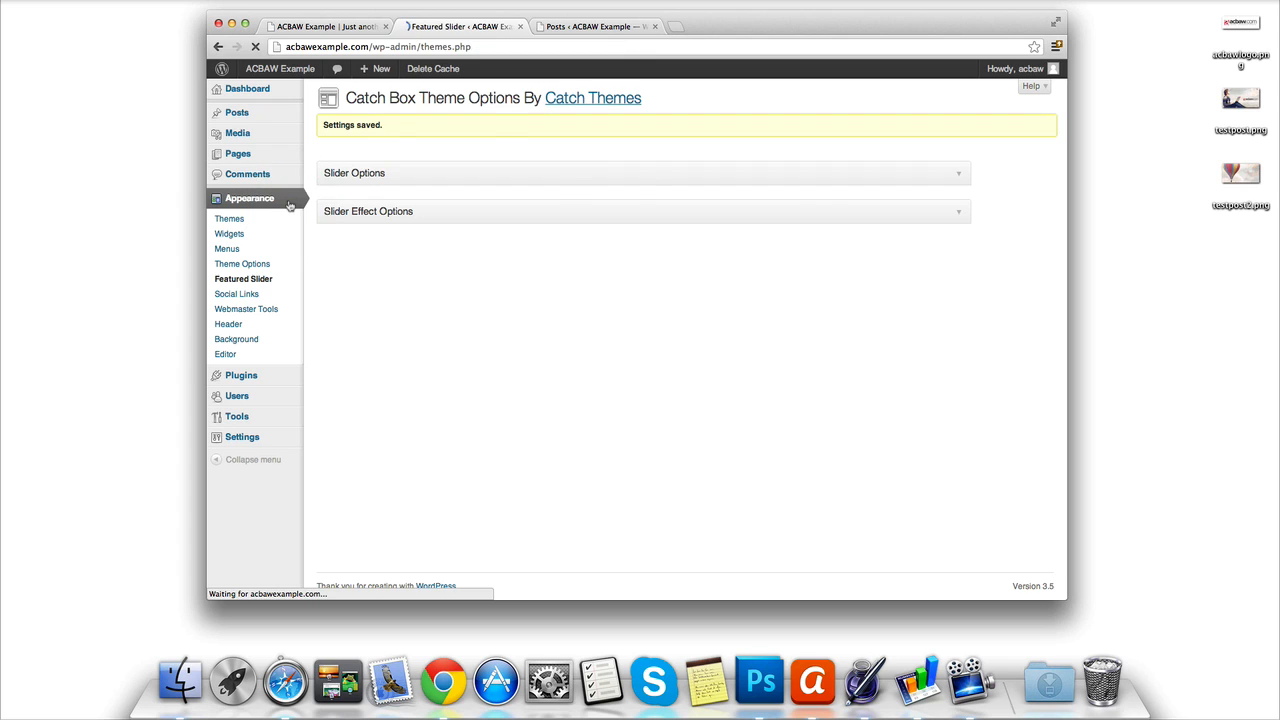
{"action": "left_click", "coordinate": [228, 218]}
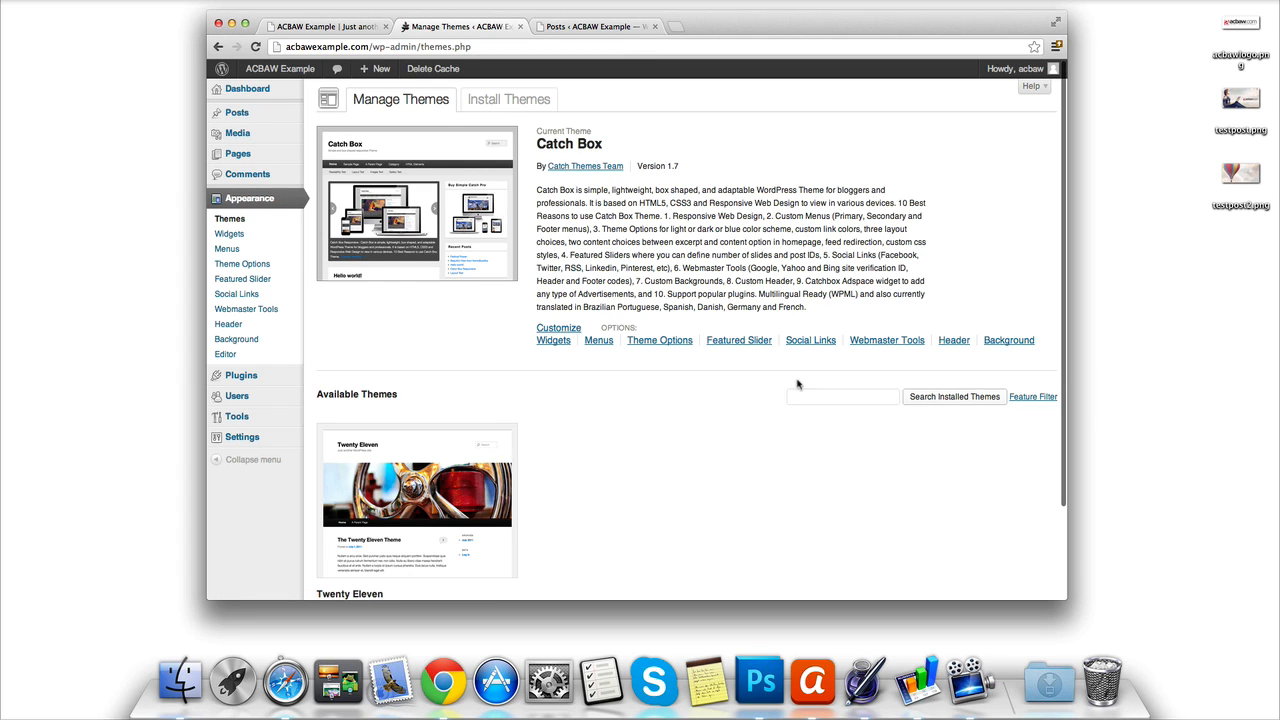
{"action": "mouse_move", "coordinate": [810, 340]}
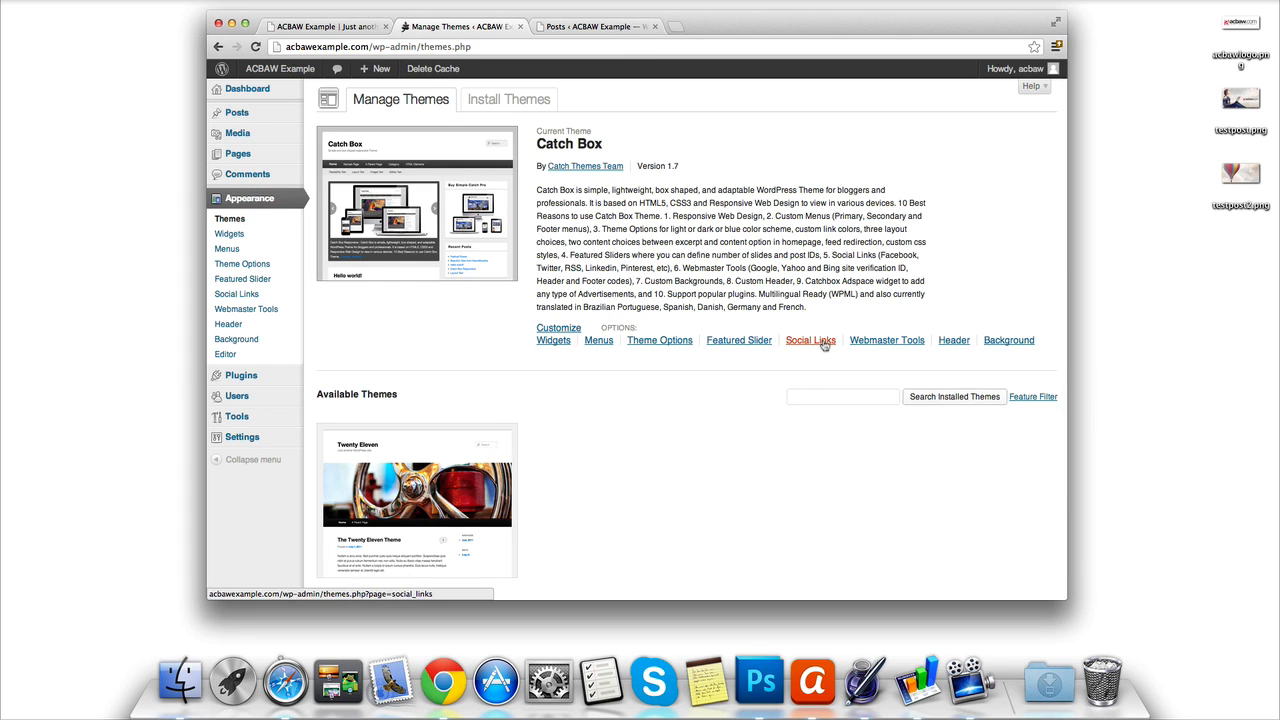
{"action": "left_click", "coordinate": [810, 340]}
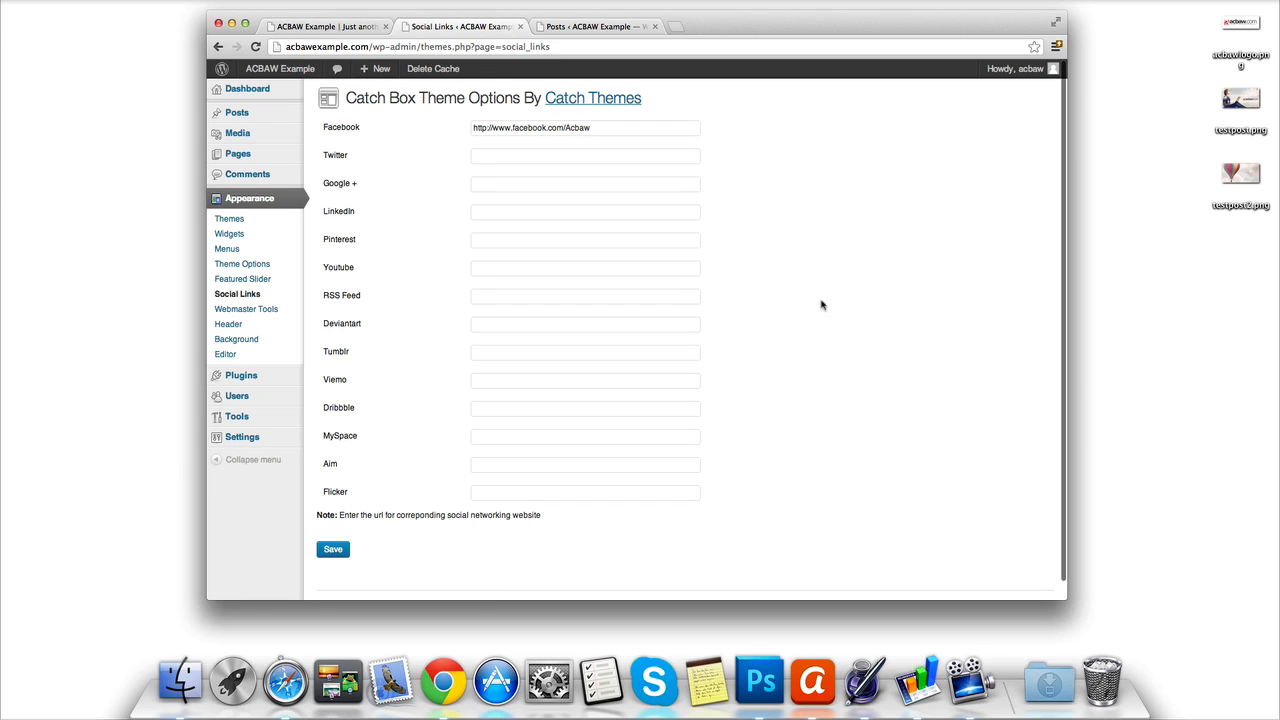
{"action": "left_click", "coordinate": [584, 128]}
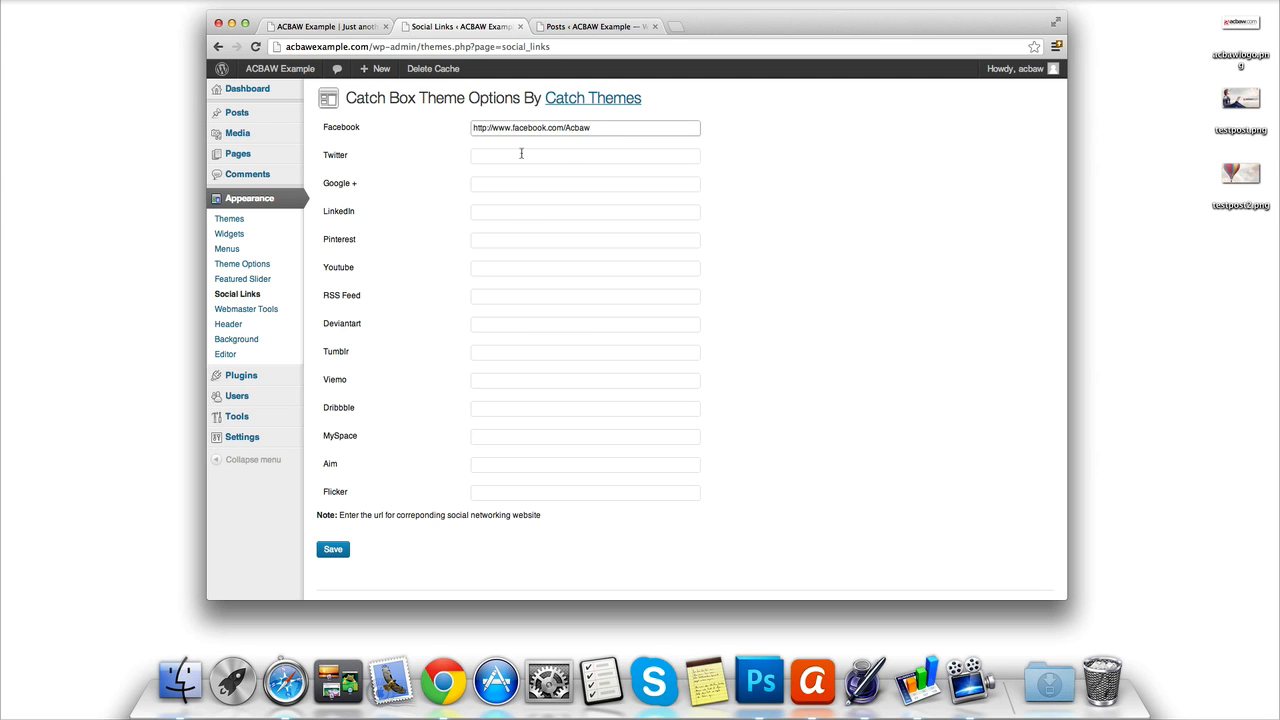
{"action": "type", "text": "http"}
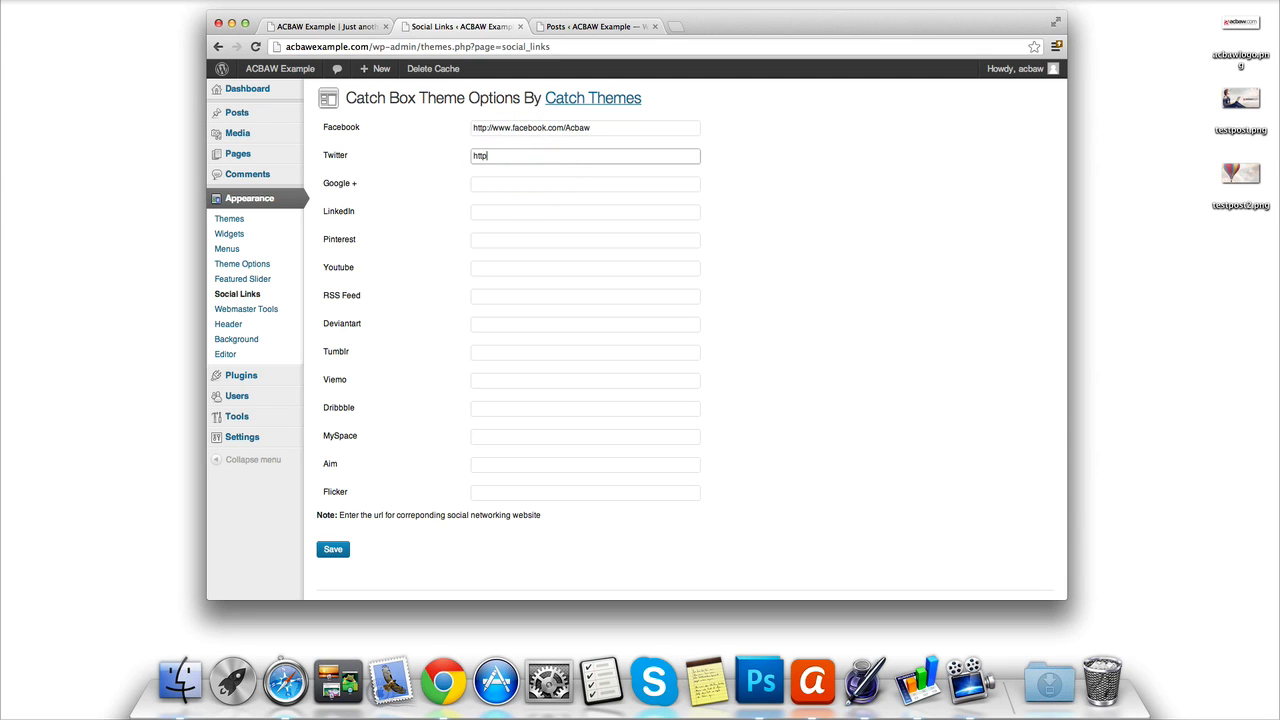
{"action": "type", "text": "://ww"}
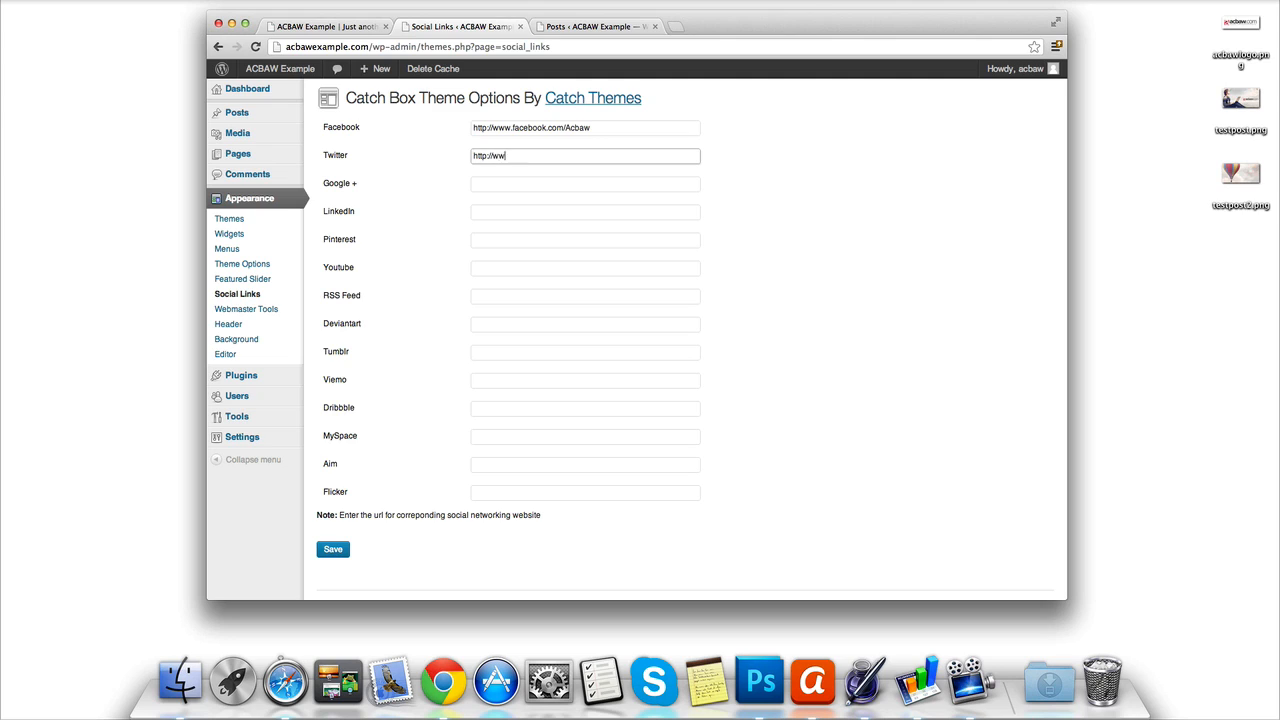
{"action": "type", "text": "w.tw"}
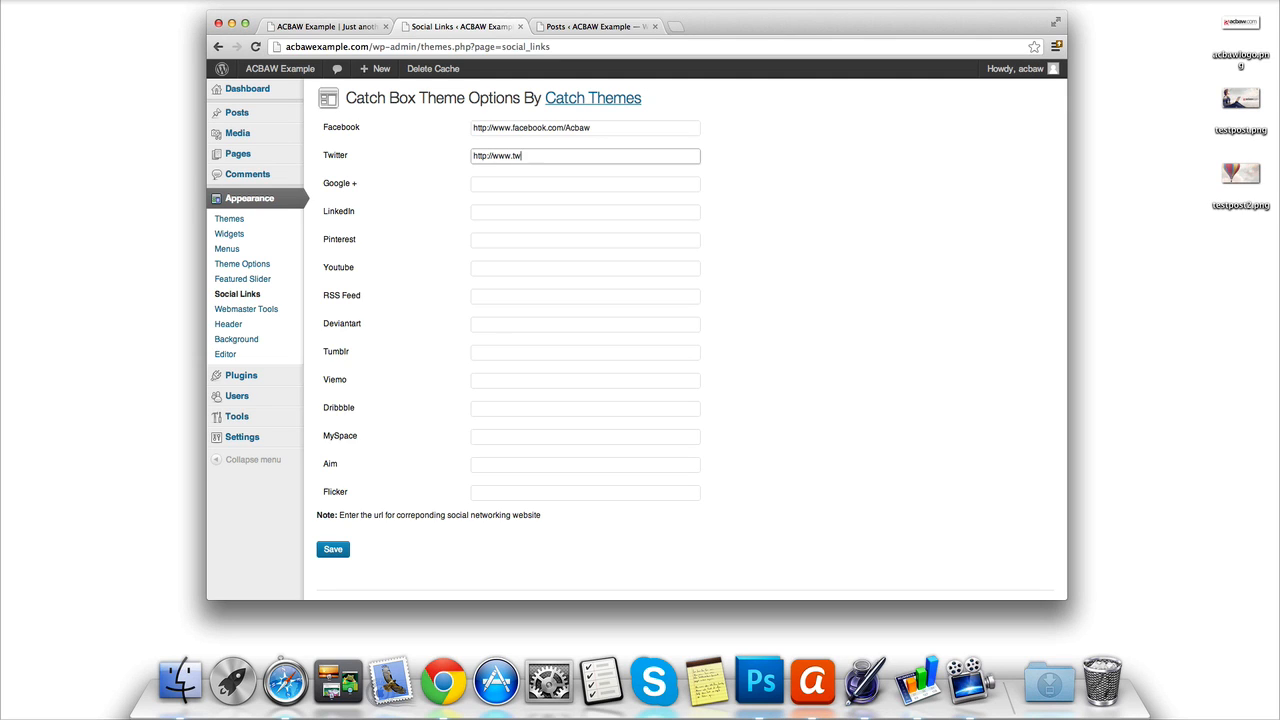
{"action": "type", "text": "itter.com/"}
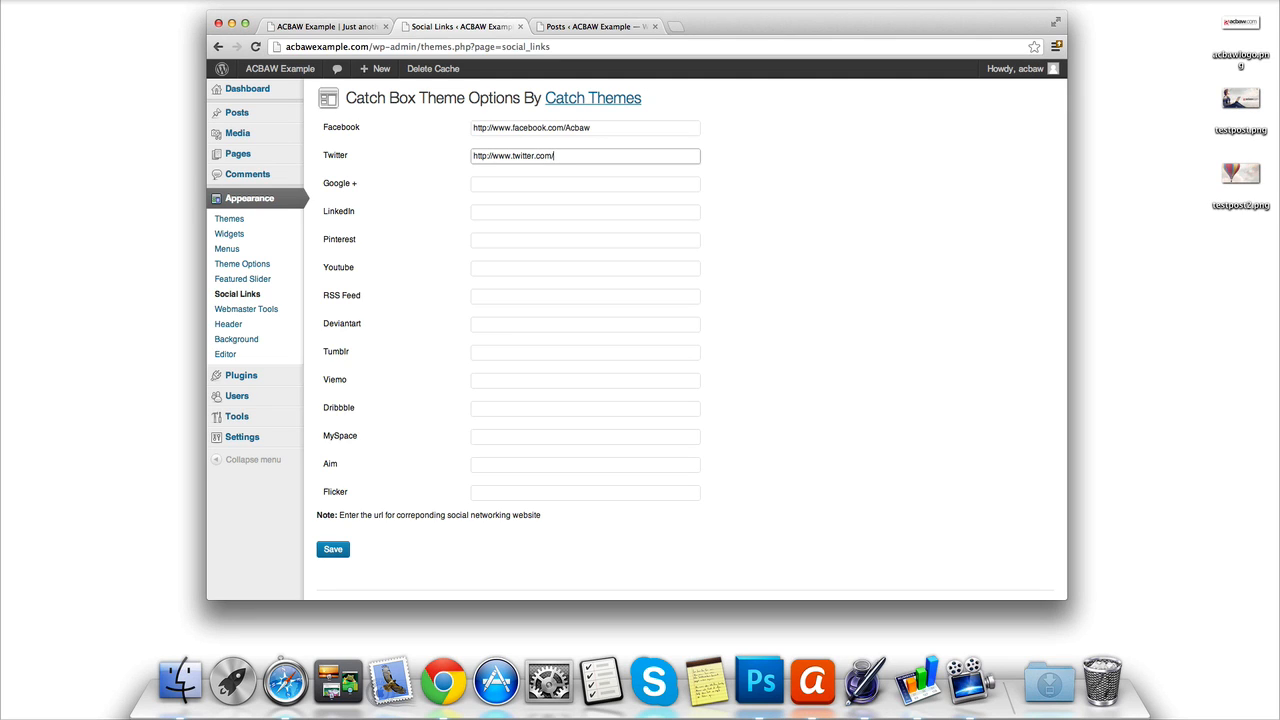
{"action": "type", "text": "acbaw"}
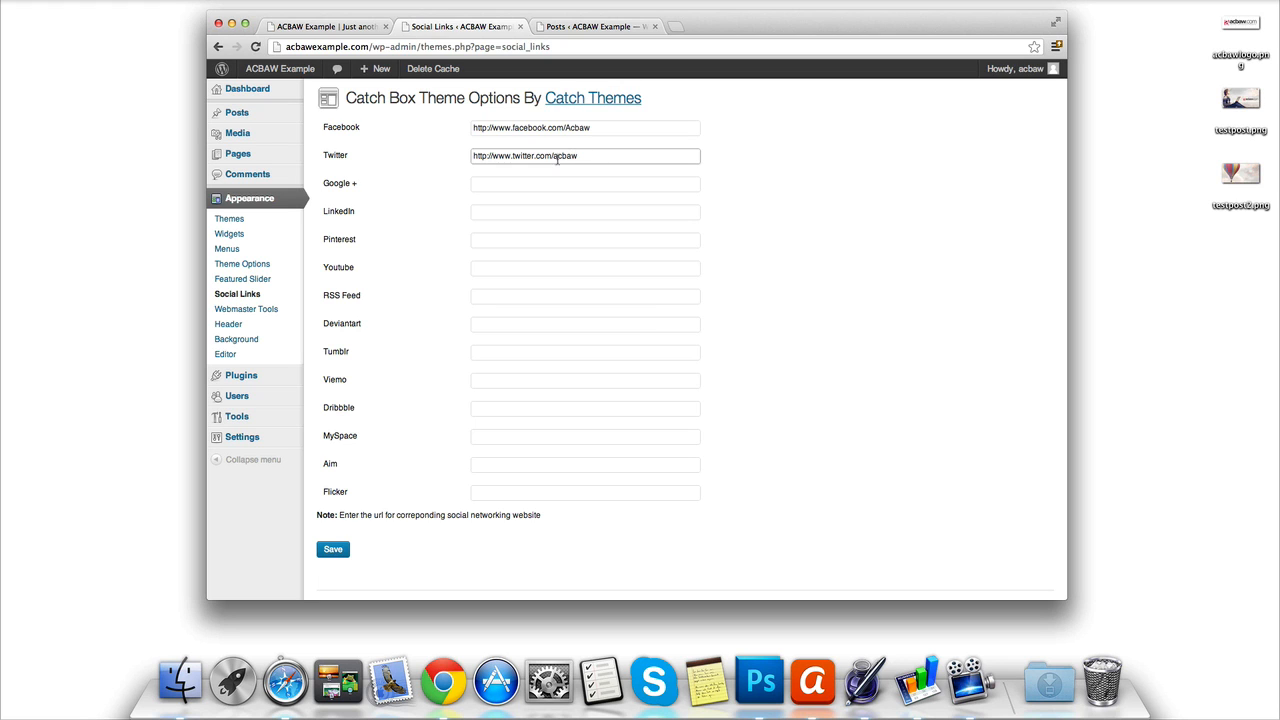
{"action": "scroll", "scroll_direction": "down", "scroll_amount": 3}
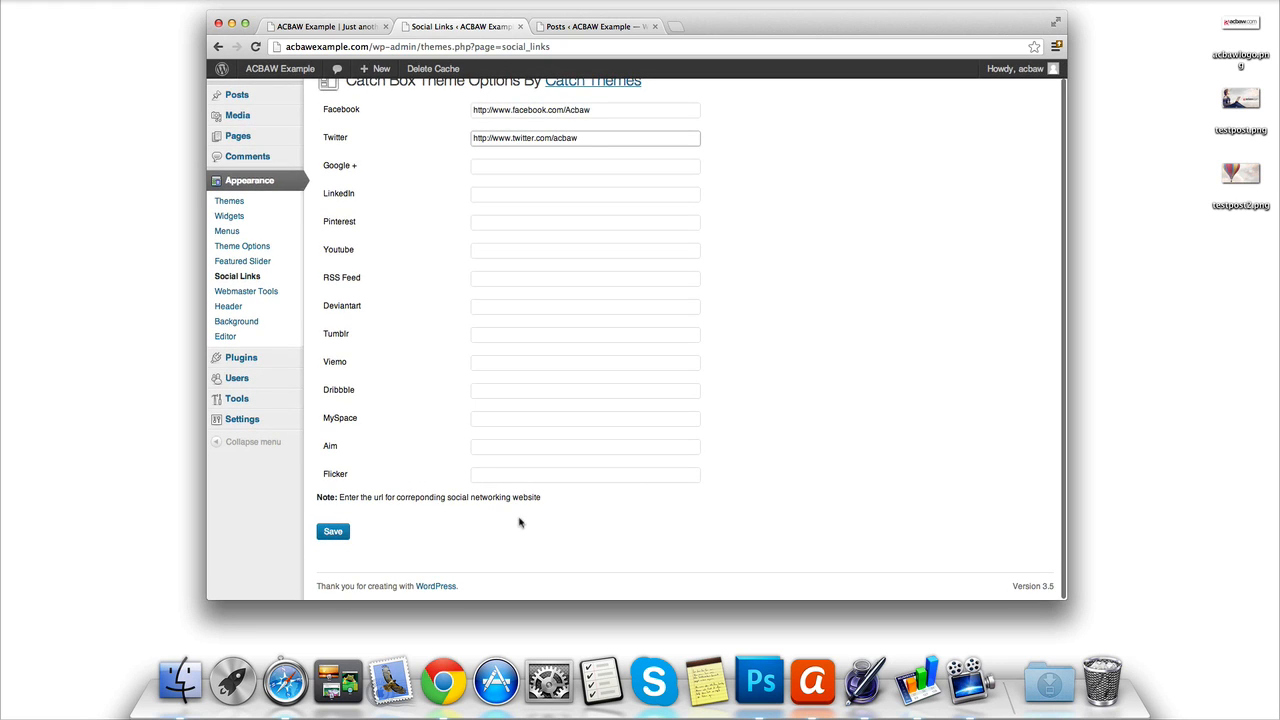
{"action": "left_click", "coordinate": [332, 532]}
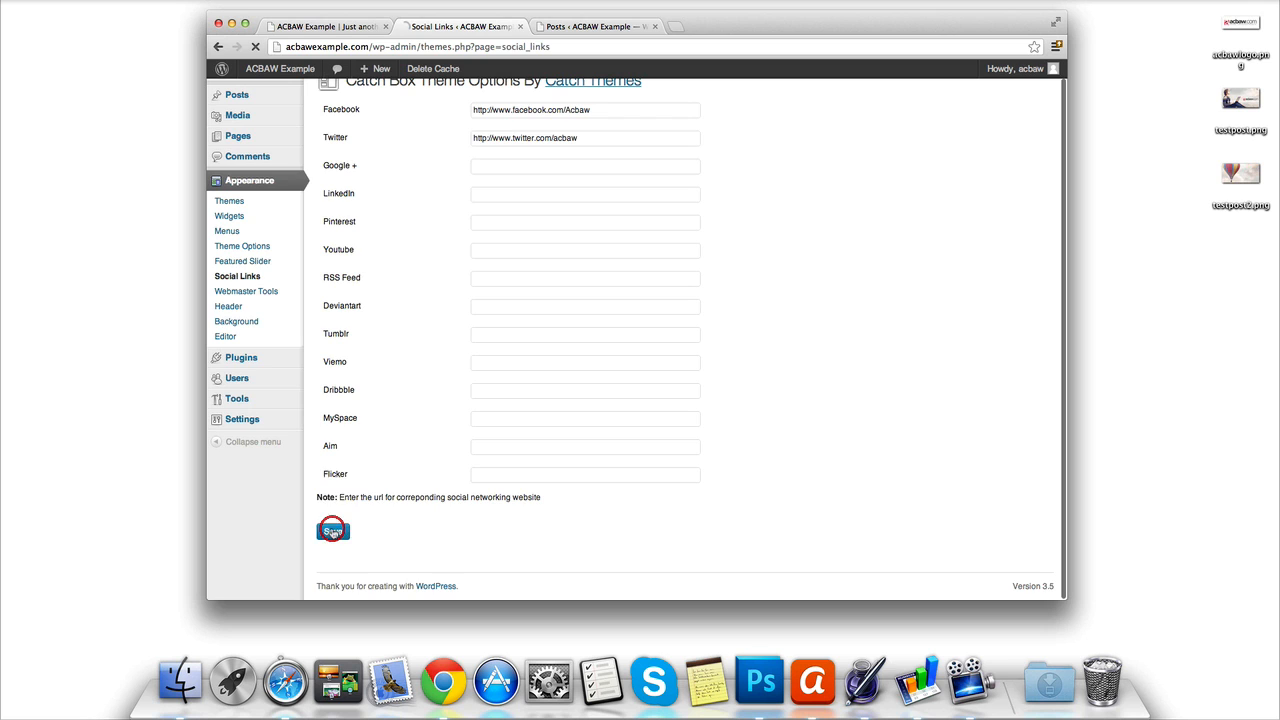
{"action": "left_click", "coordinate": [332, 528]}
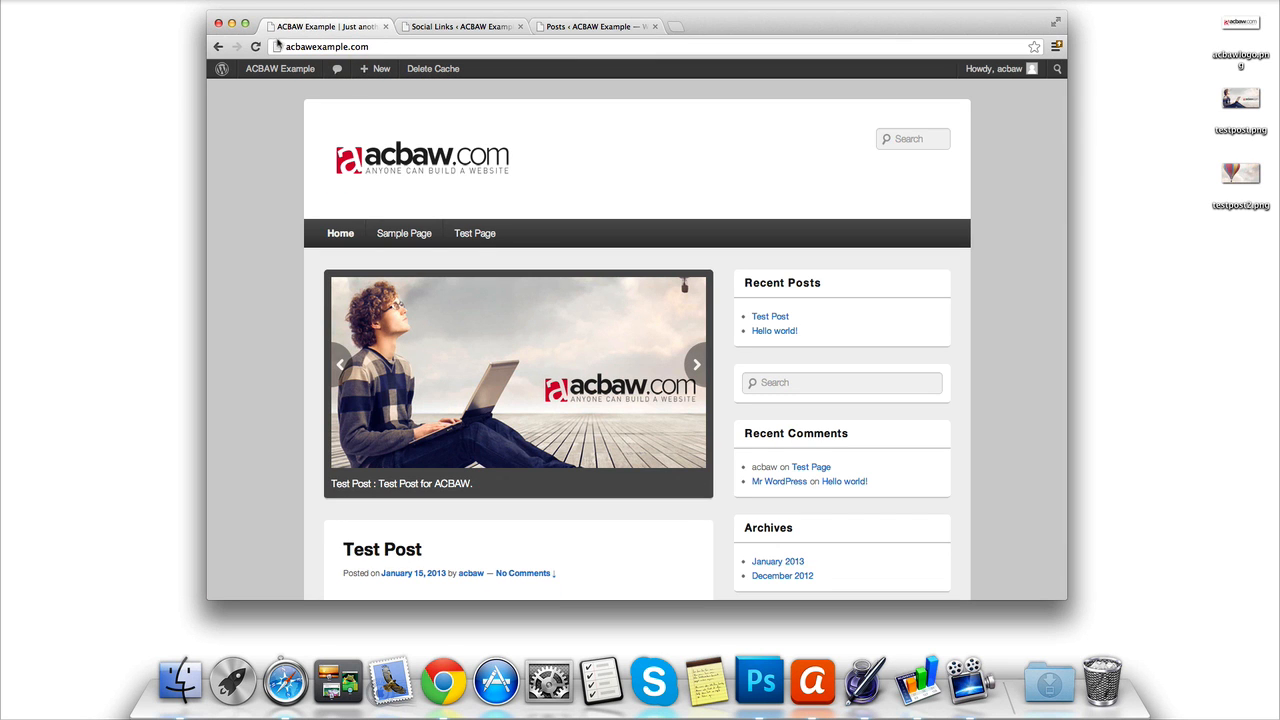
- Reload the live site and scroll to the footer to confirm the Facebook and Twitter icons
{"action": "left_click", "coordinate": [696, 364]}
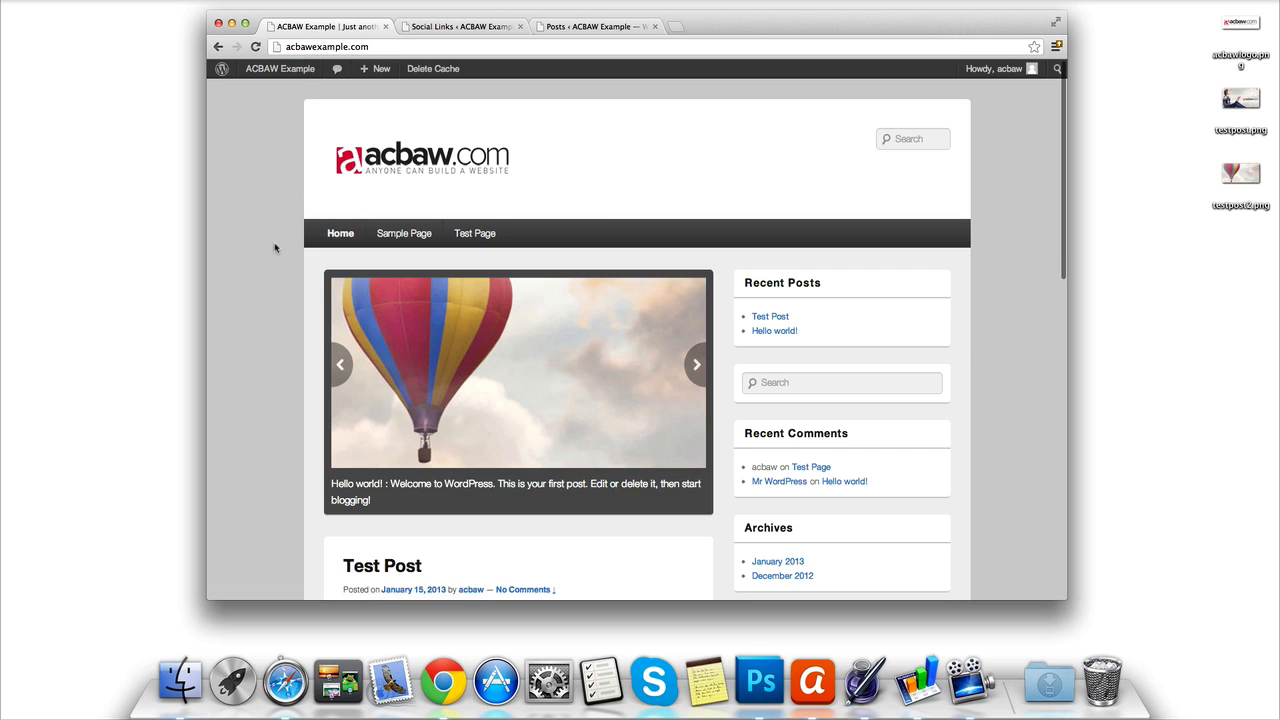
{"action": "scroll", "scroll_direction": "down", "scroll_amount": 3}
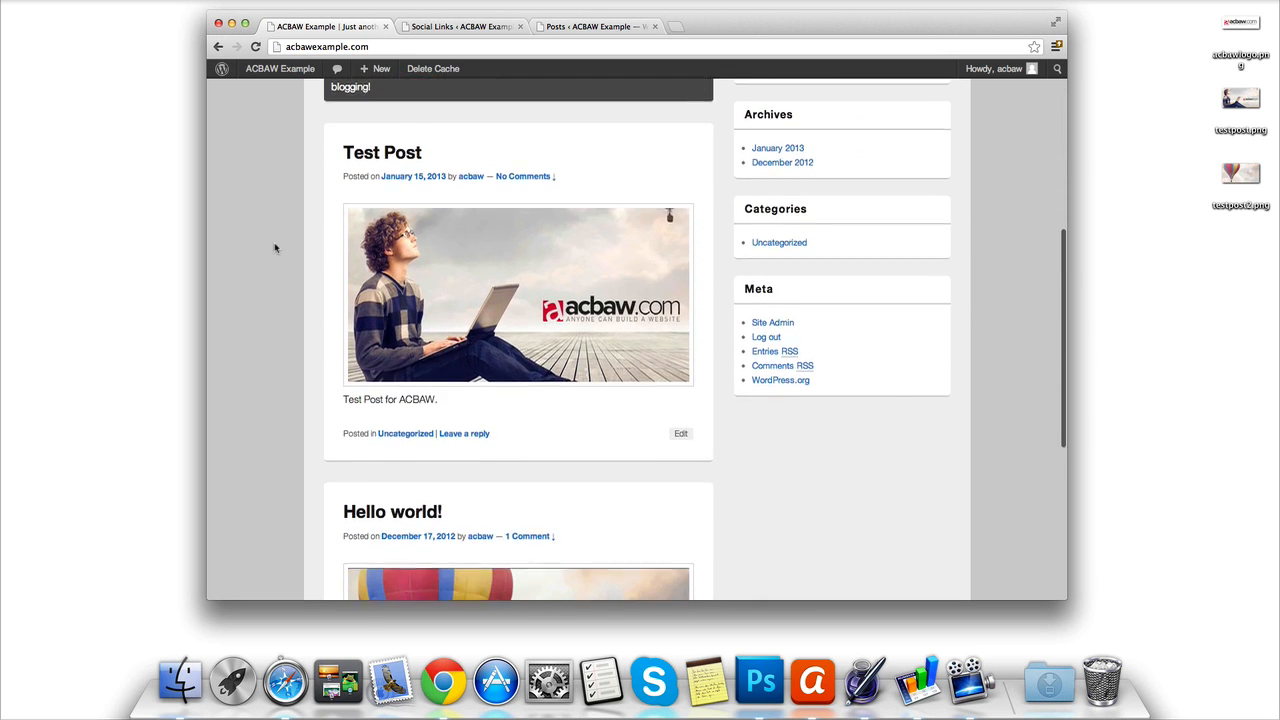
{"action": "scroll", "scroll_direction": "down", "scroll_amount": 3}
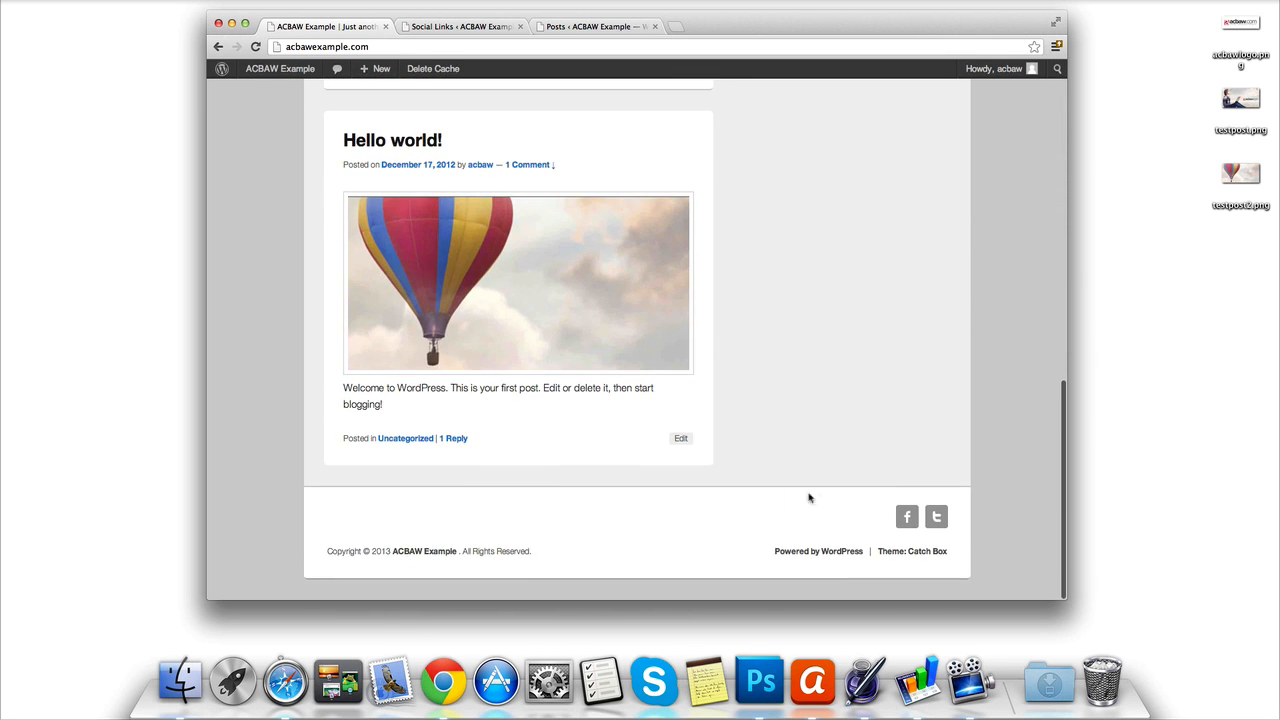
{"action": "mouse_move", "coordinate": [936, 516]}
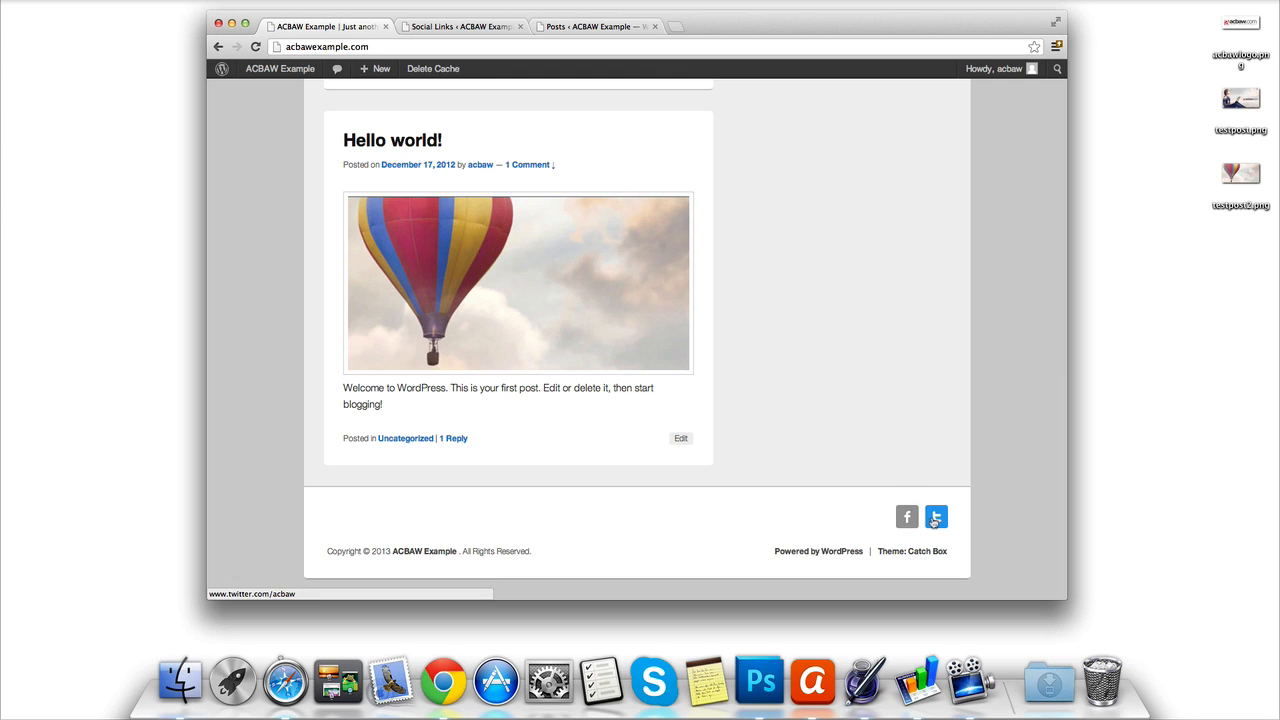
{"action": "mouse_move", "coordinate": [936, 516]}
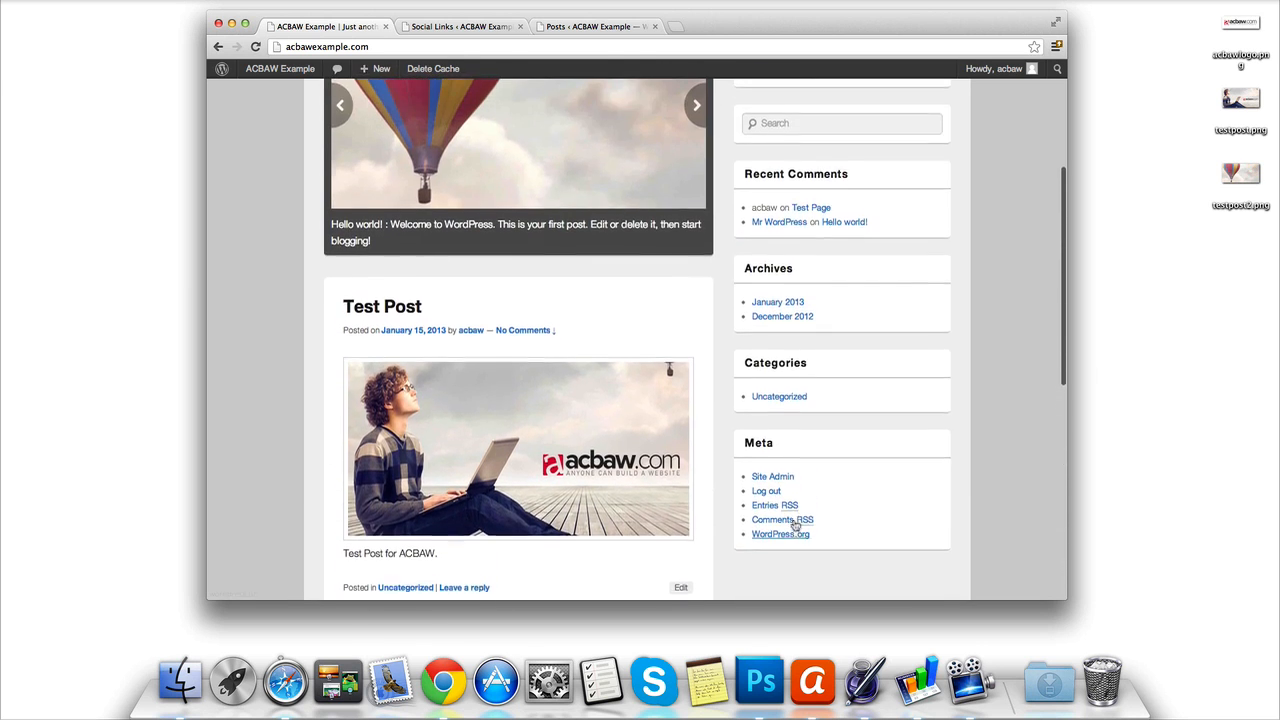
{"action": "scroll", "scroll_direction": "up", "scroll_amount": 3}
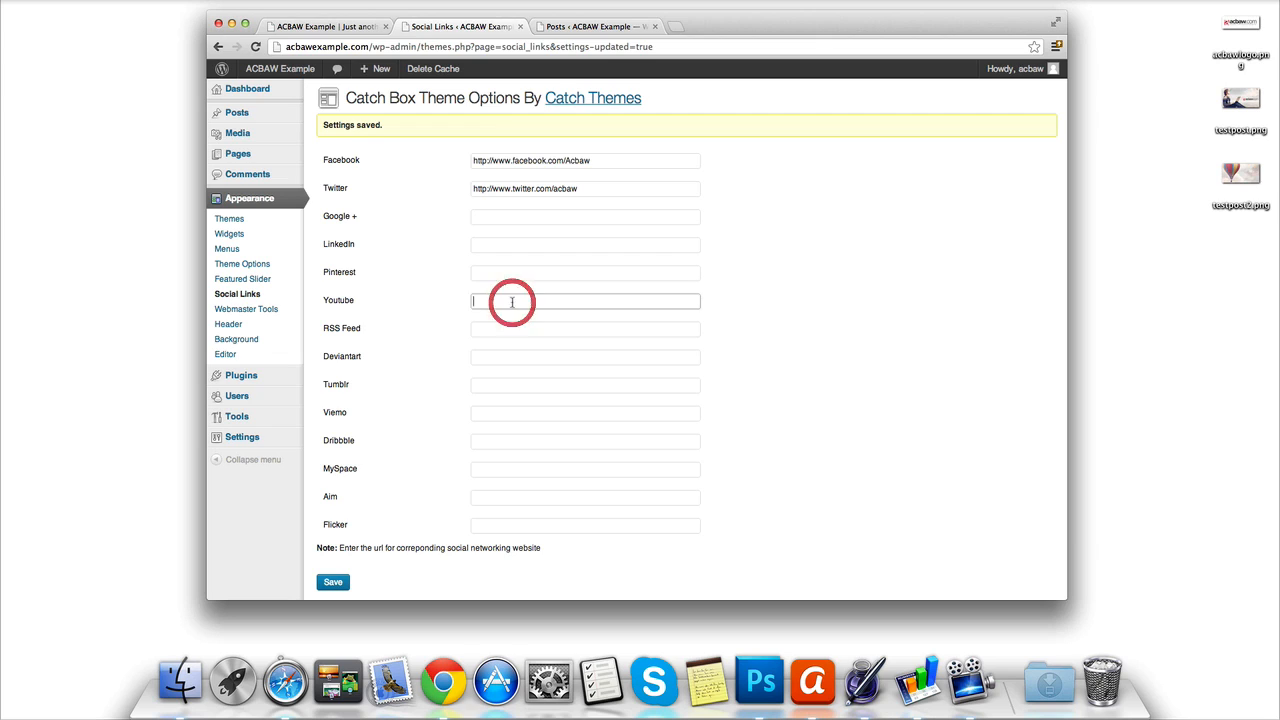
{"action": "type", "text": "http:"}
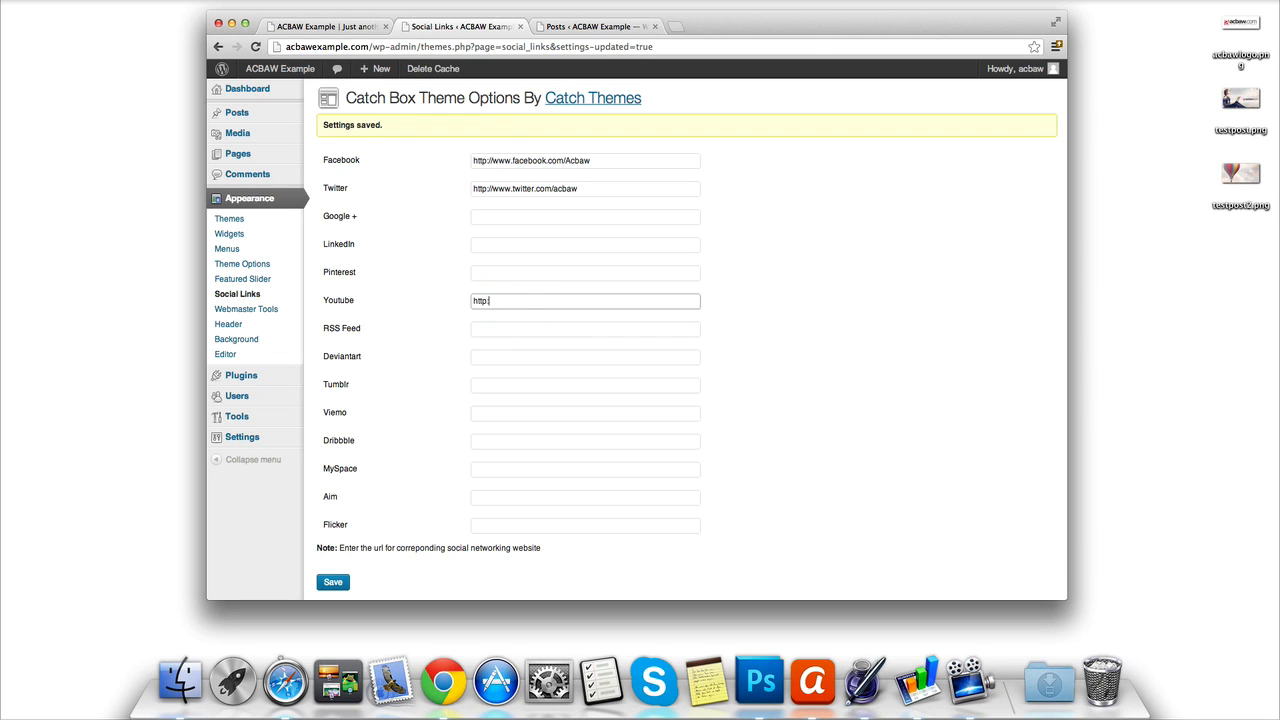
{"action": "type", "text": "yo"}
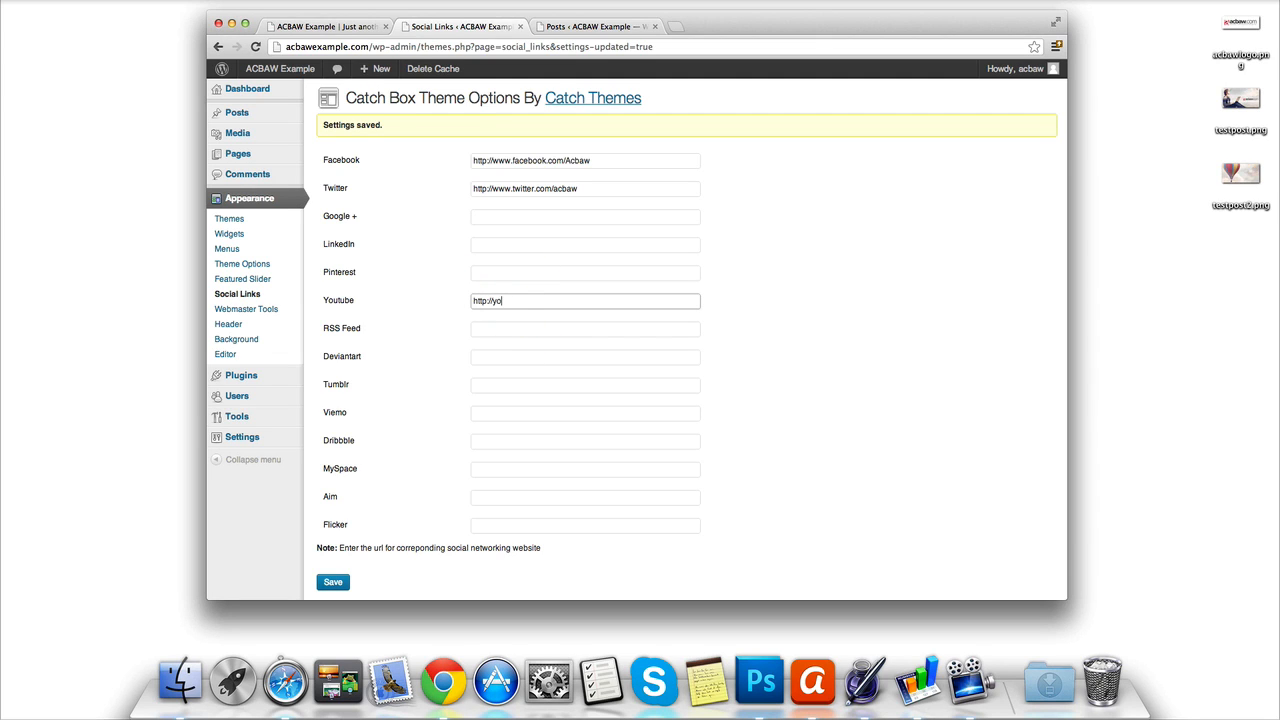
{"action": "type", "text": "utube.o"}
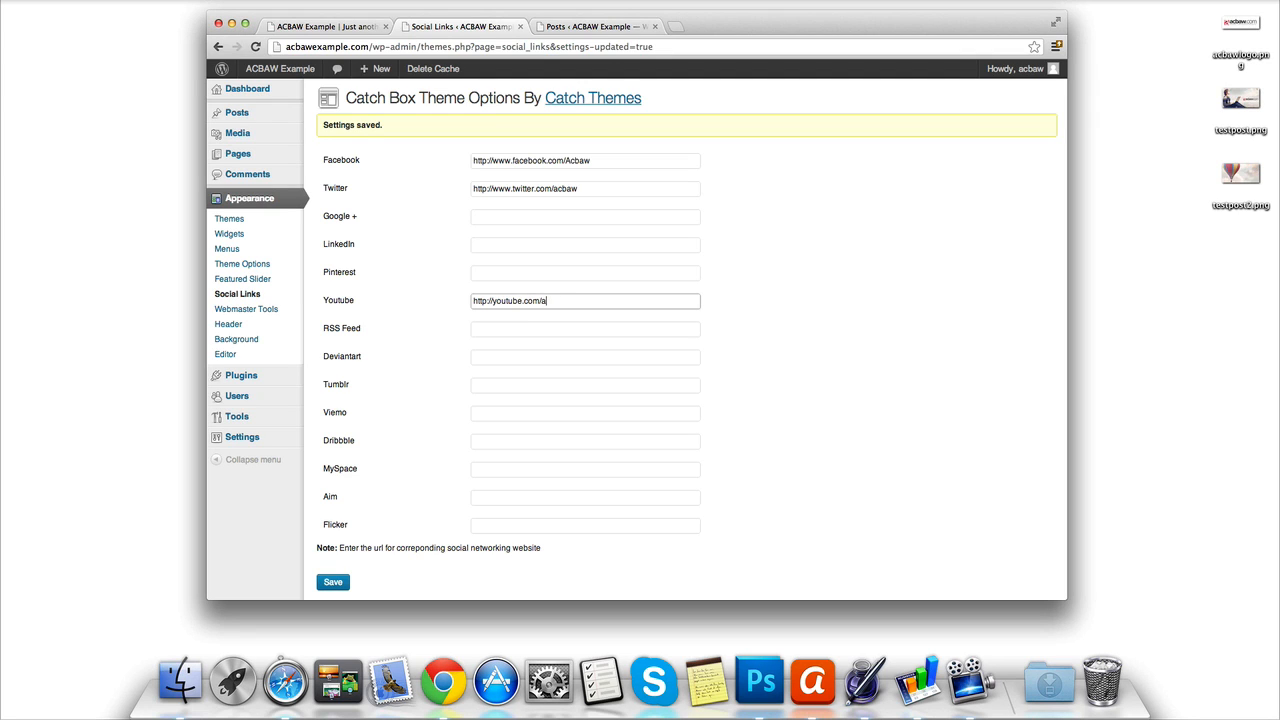
{"action": "type", "text": "cbawtube"}
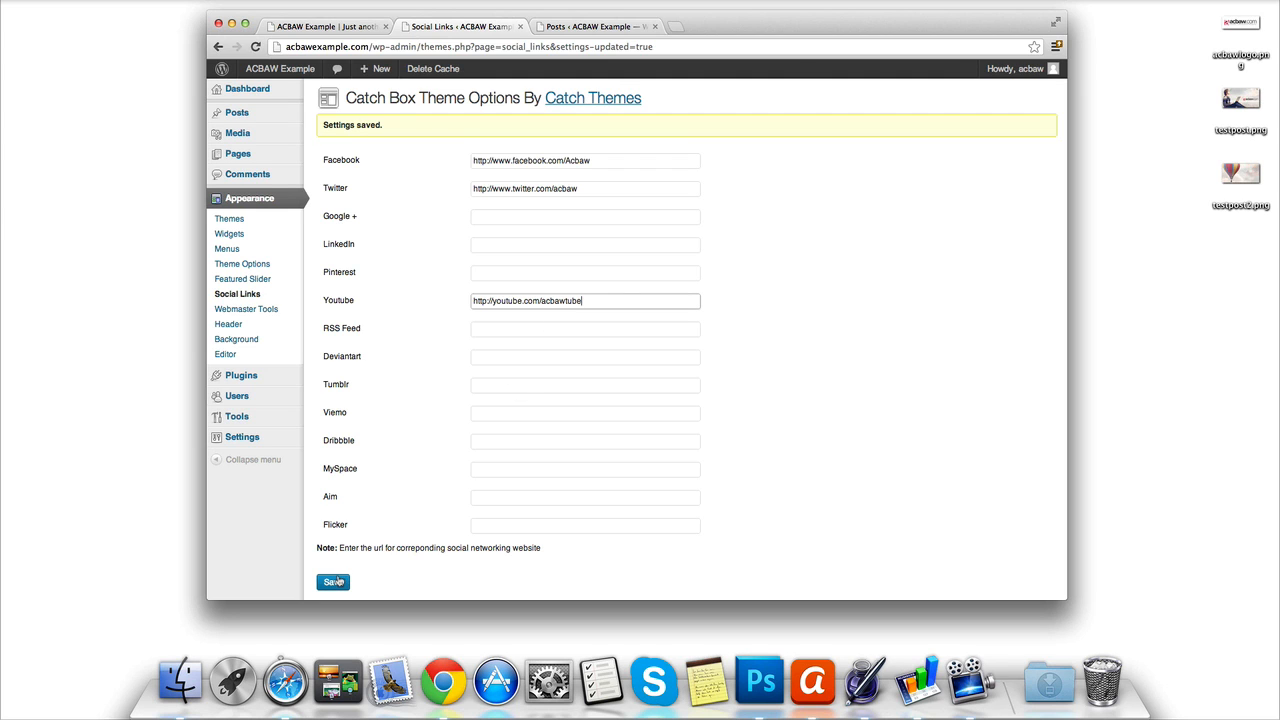
{"action": "left_click", "coordinate": [332, 580]}
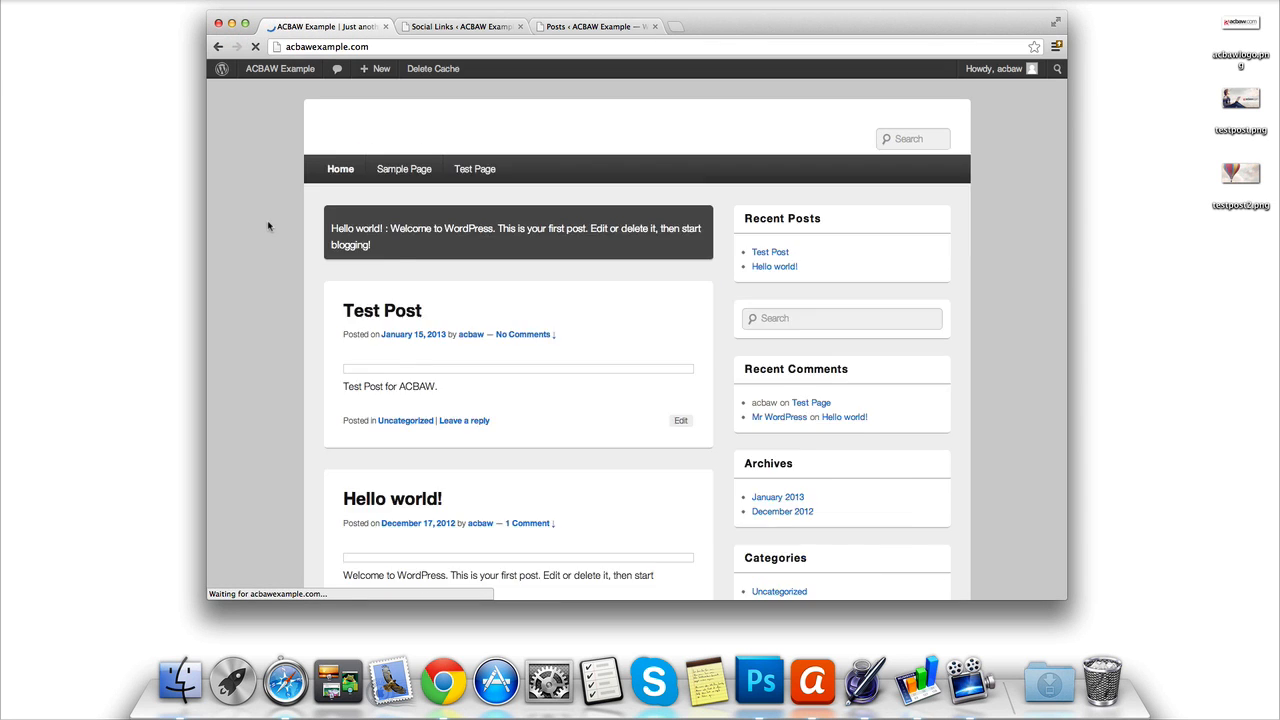
- Scroll the reloaded live site down to the footer and back to check the three social icons
{"action": "scroll", "scroll_direction": "down", "scroll_amount": 3}
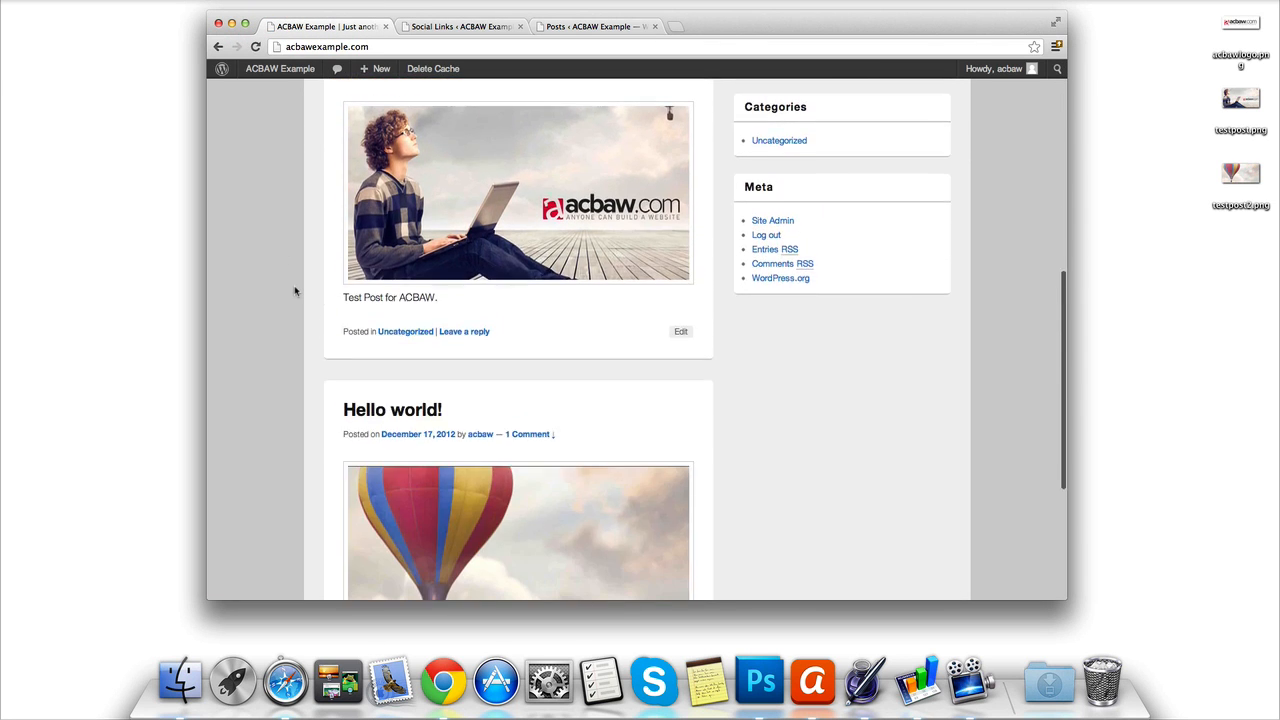
{"action": "scroll", "scroll_direction": "down", "scroll_amount": 3}
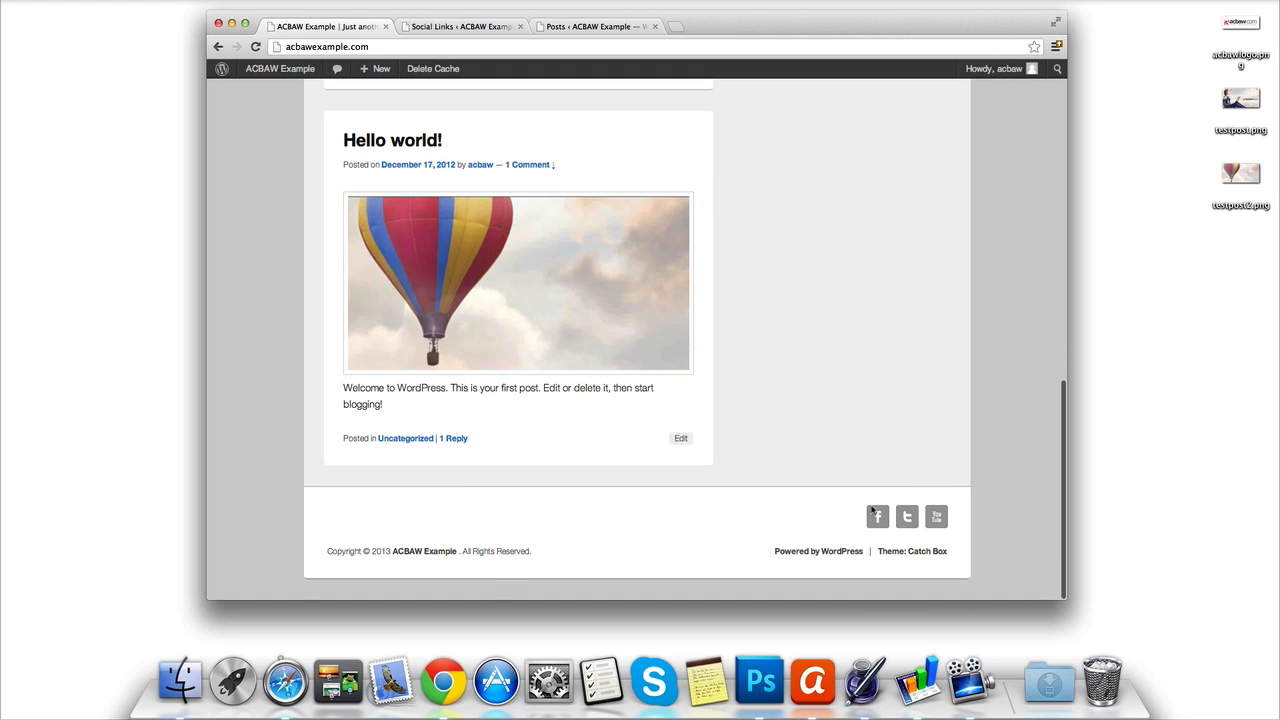
{"action": "mouse_move", "coordinate": [906, 516]}
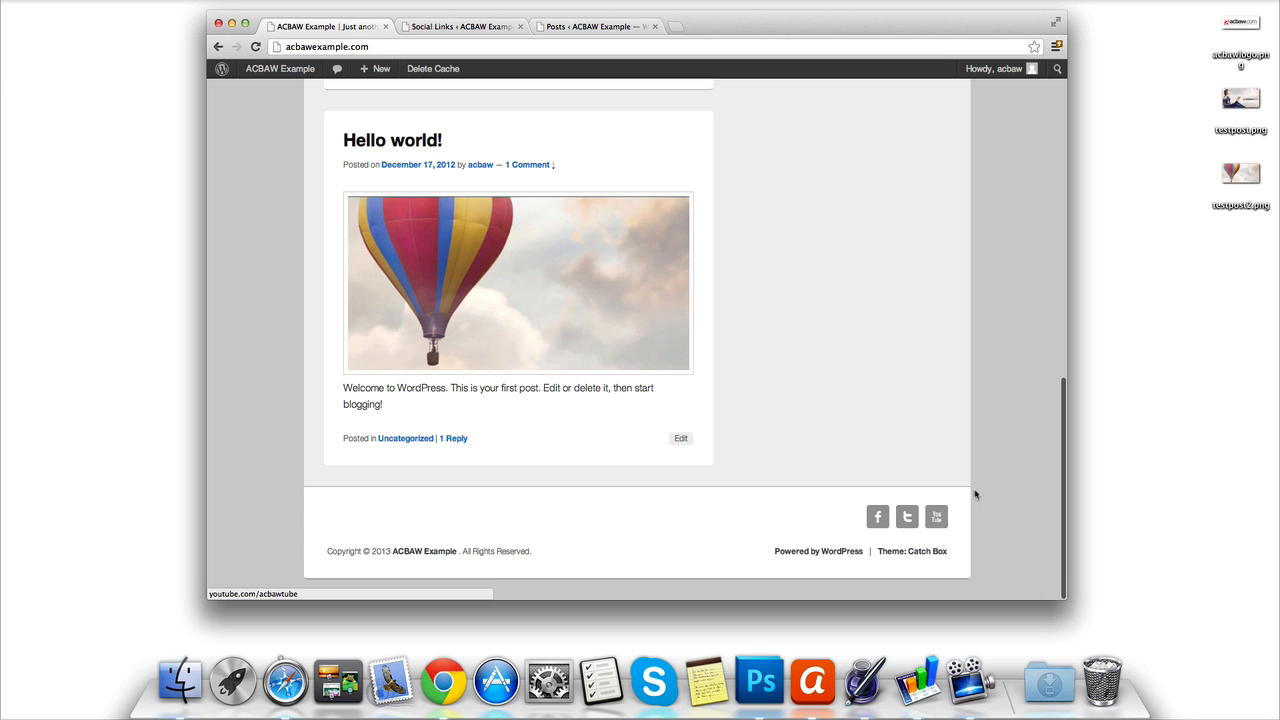
{"action": "scroll", "scroll_direction": "up", "scroll_amount": 3}
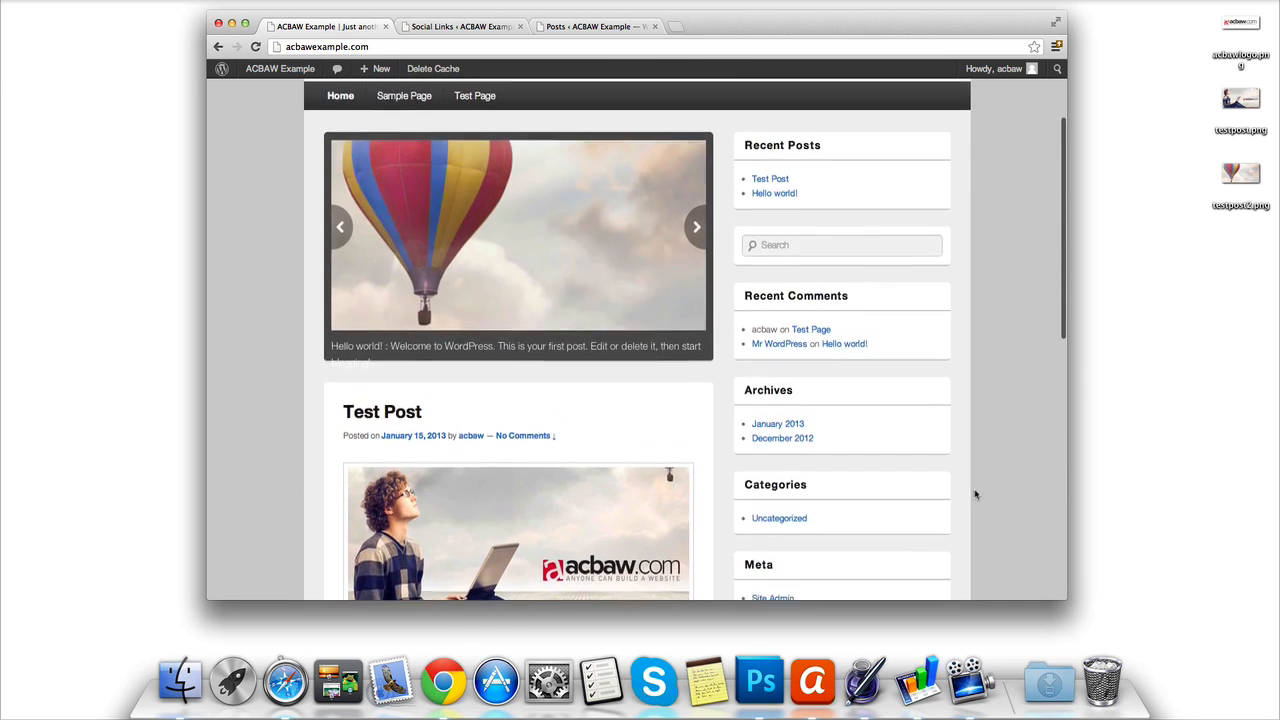
{"action": "scroll", "scroll_direction": "up", "scroll_amount": 3}
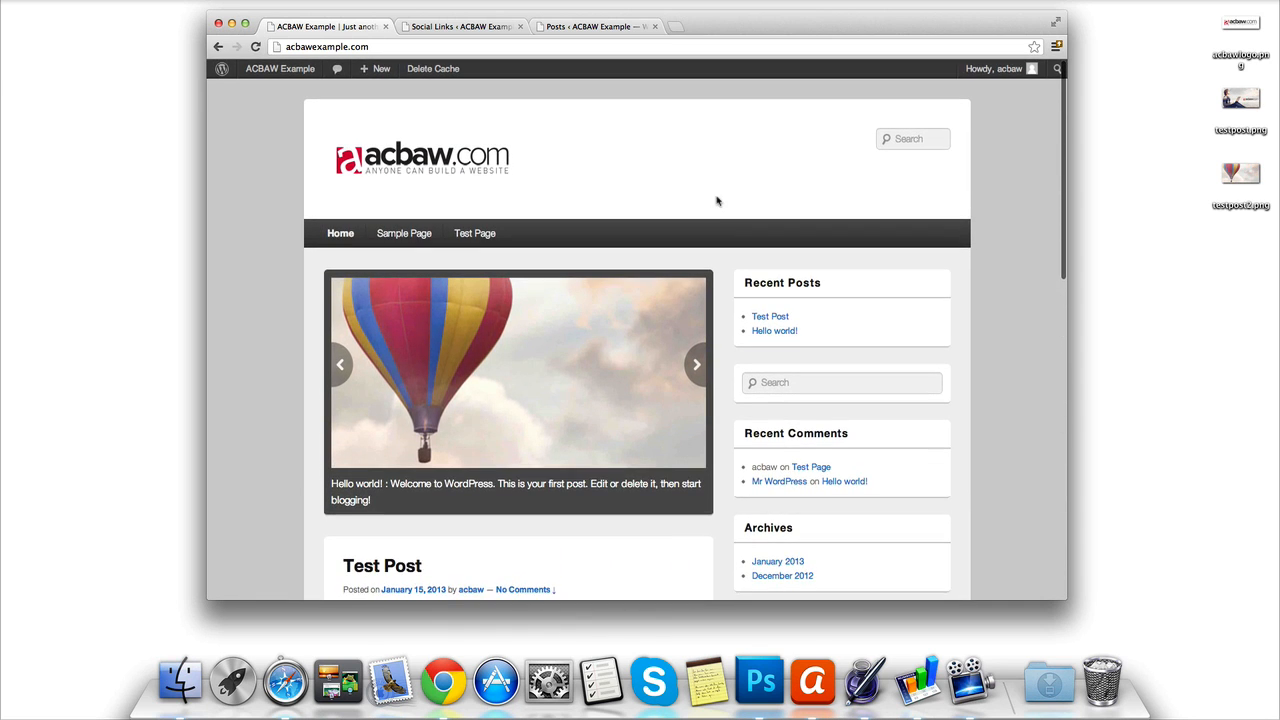
{"action": "scroll", "scroll_direction": "down", "scroll_amount": 3}
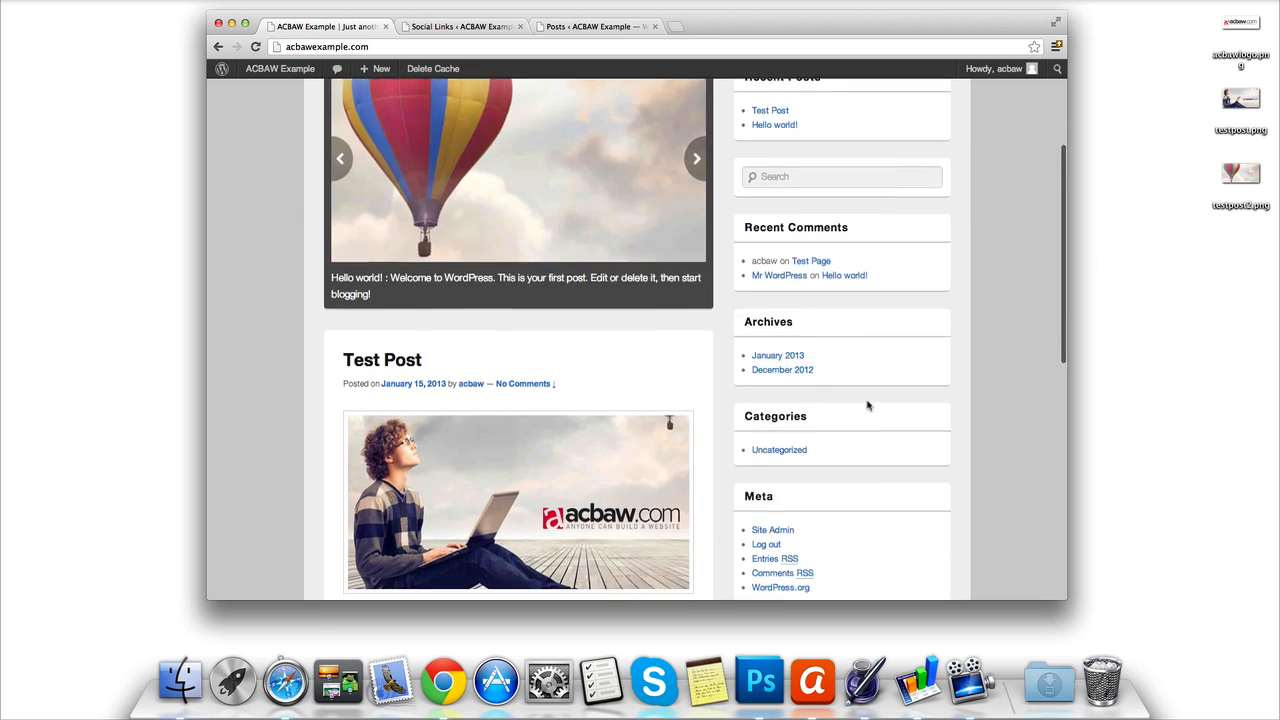
{"action": "scroll", "scroll_direction": "down", "scroll_amount": 3}
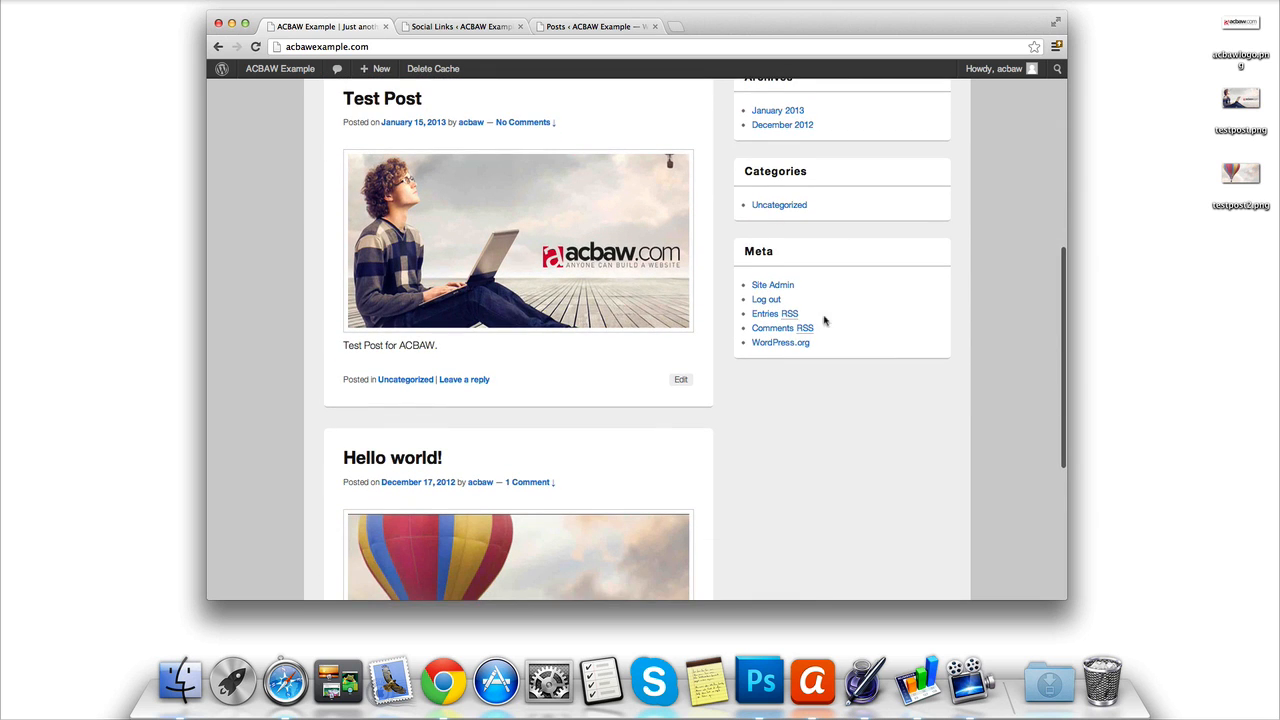
{"action": "scroll", "scroll_direction": "up", "scroll_amount": 3}
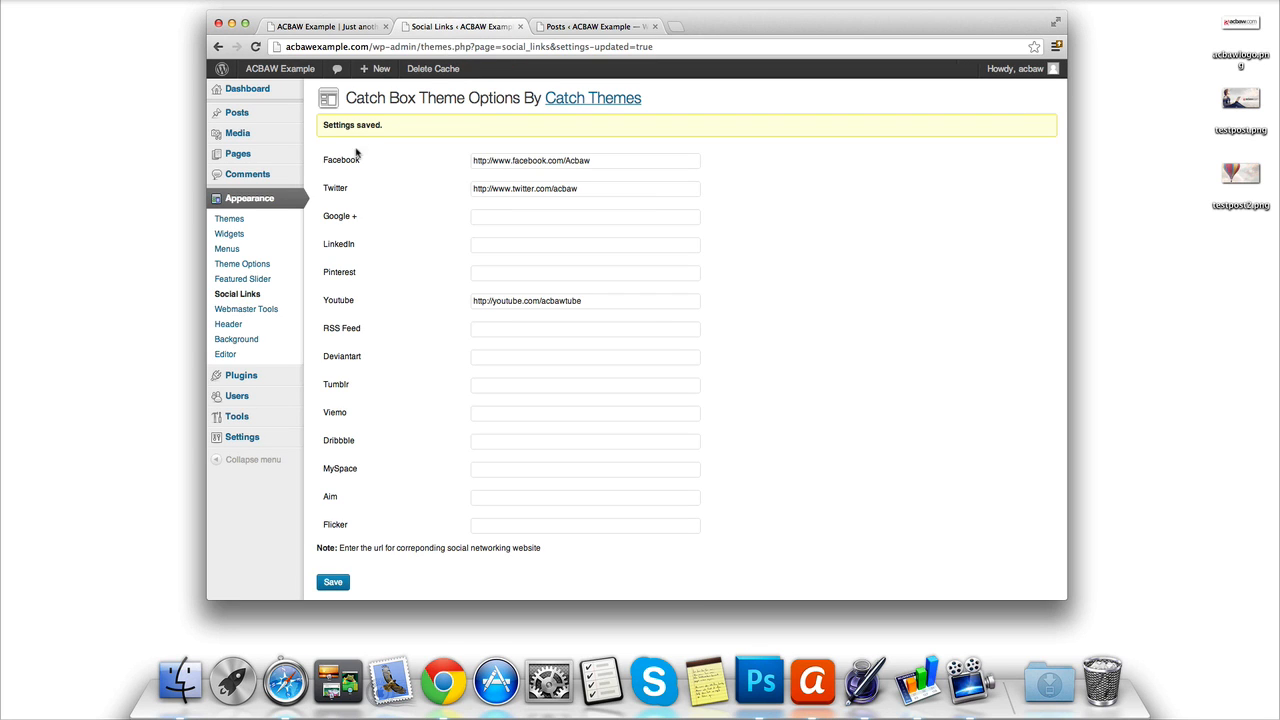
{"action": "left_click", "coordinate": [228, 218]}
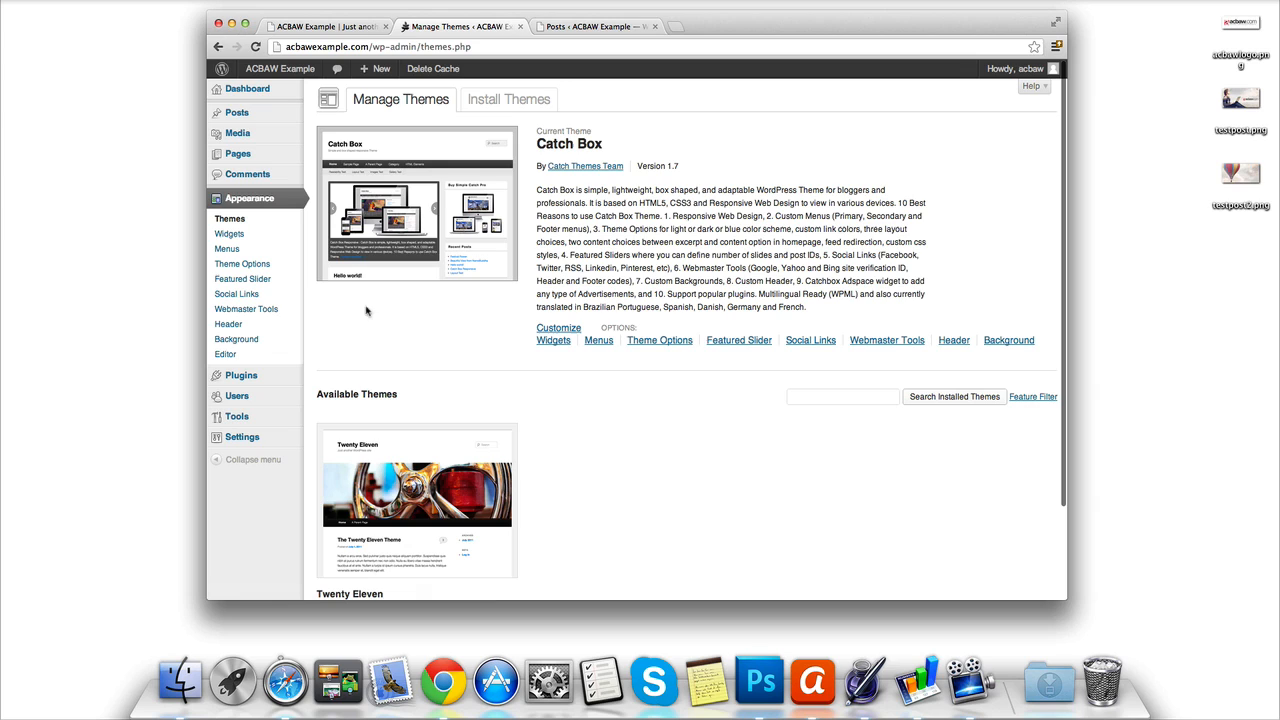
{"action": "mouse_move", "coordinate": [492, 372]}
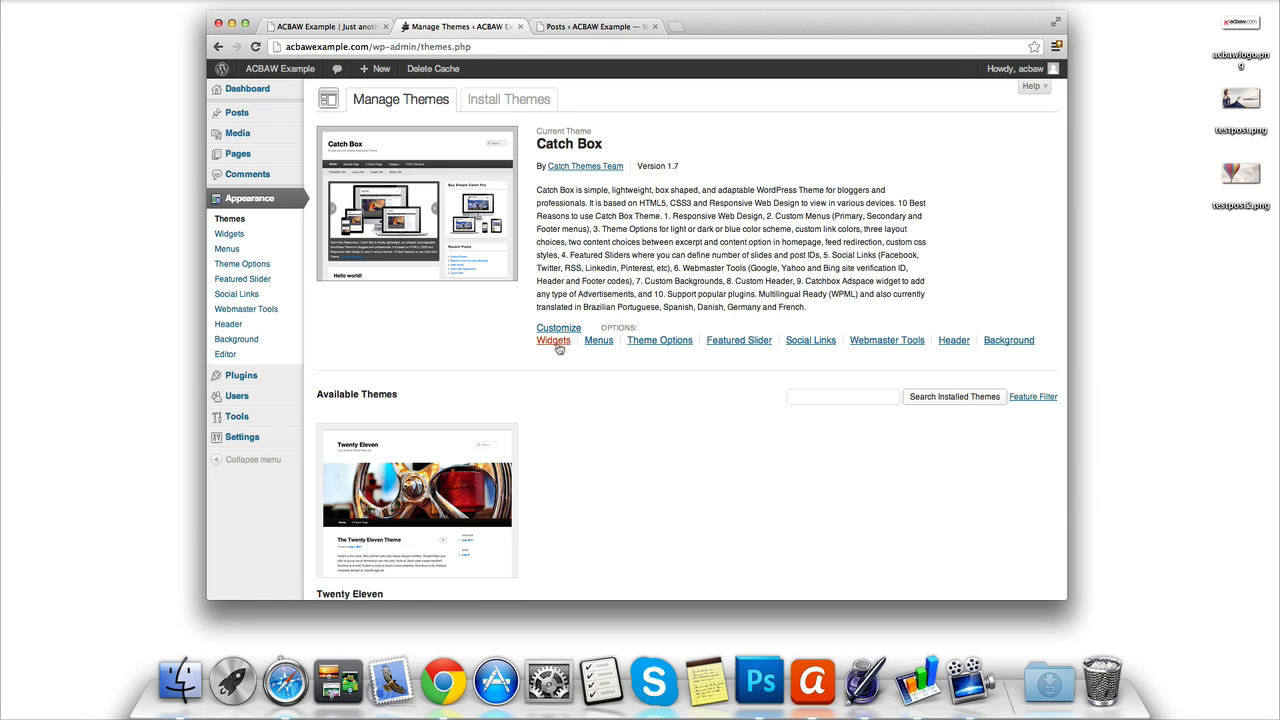
{"action": "left_click", "coordinate": [554, 340]}
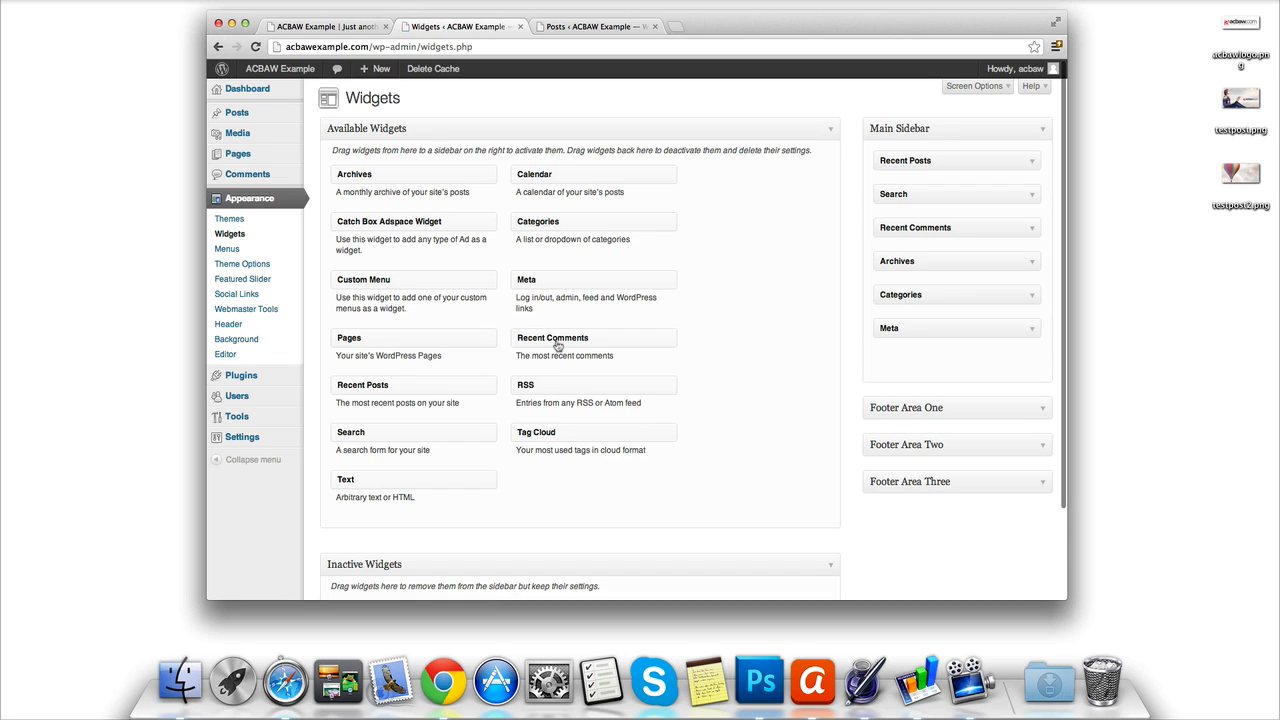
{"action": "mouse_move", "coordinate": [930, 160]}
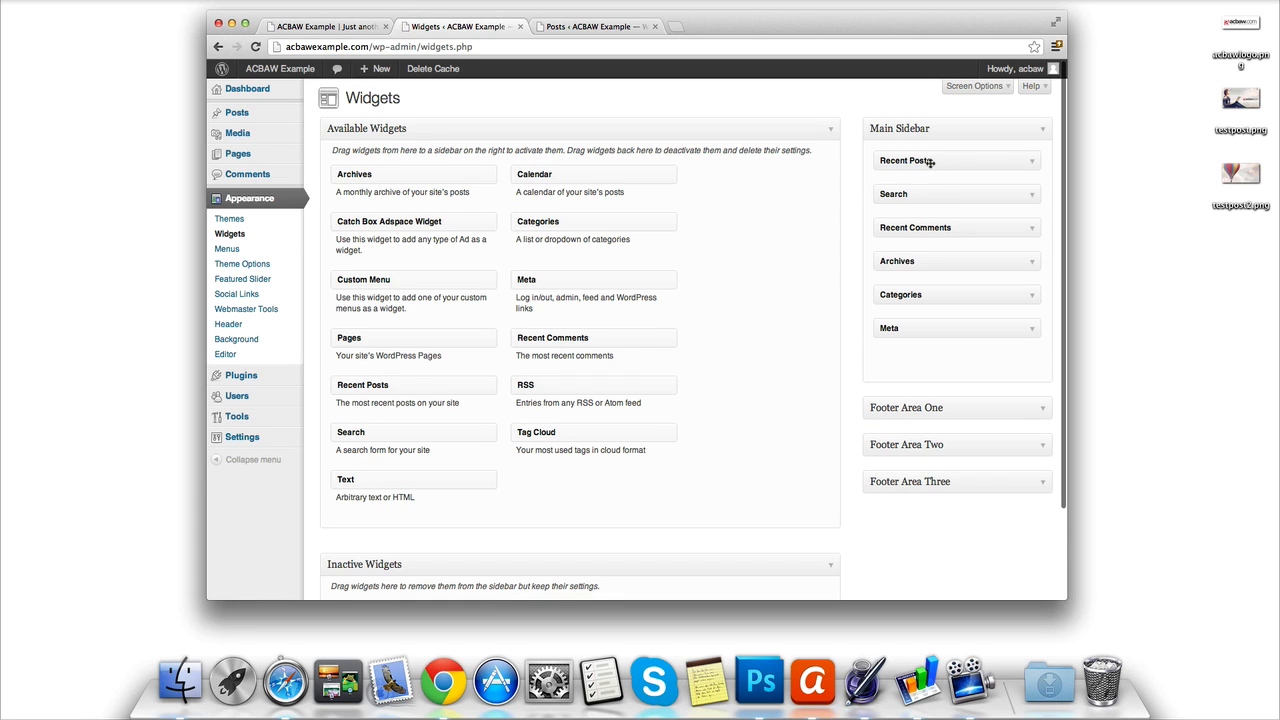
{"action": "mouse_move", "coordinate": [940, 268]}
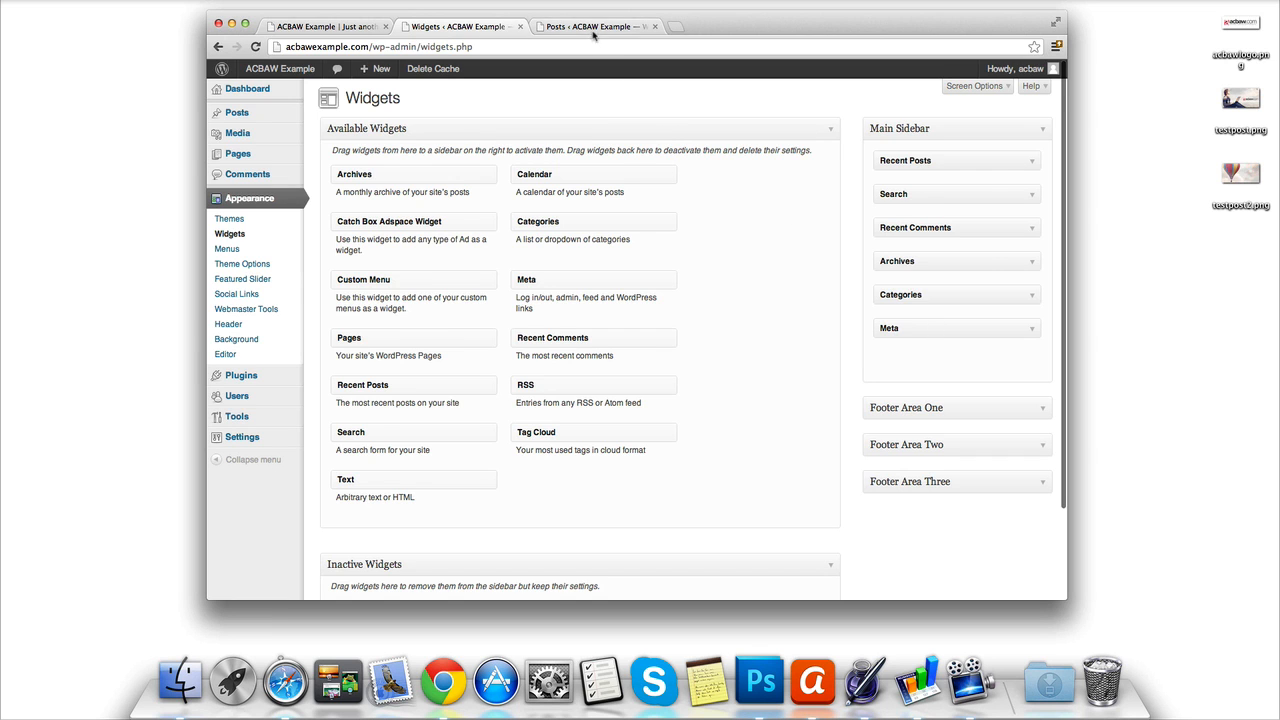
- Check the live site's sidebar, then return to the Widgets page to trim the Main Sidebar
{"action": "left_click", "coordinate": [320, 26]}
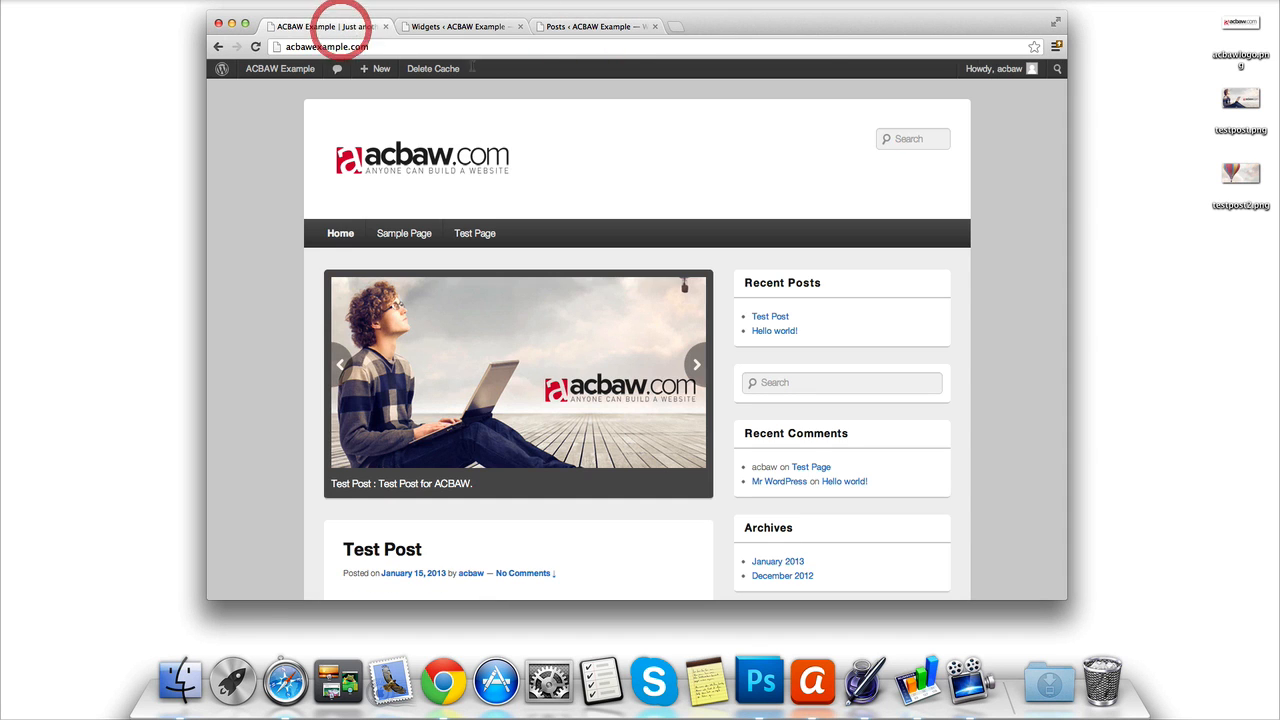
{"action": "scroll", "scroll_direction": "down", "scroll_amount": 3}
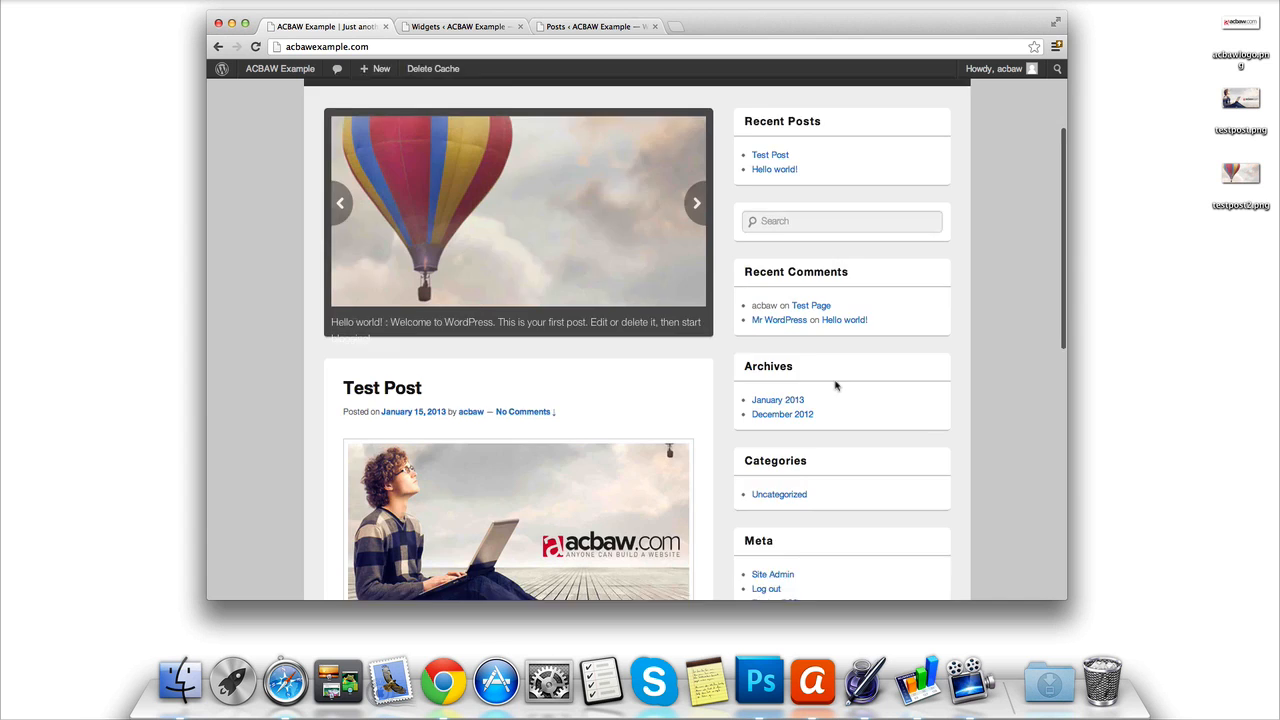
{"action": "scroll", "scroll_direction": "down", "scroll_amount": 3}
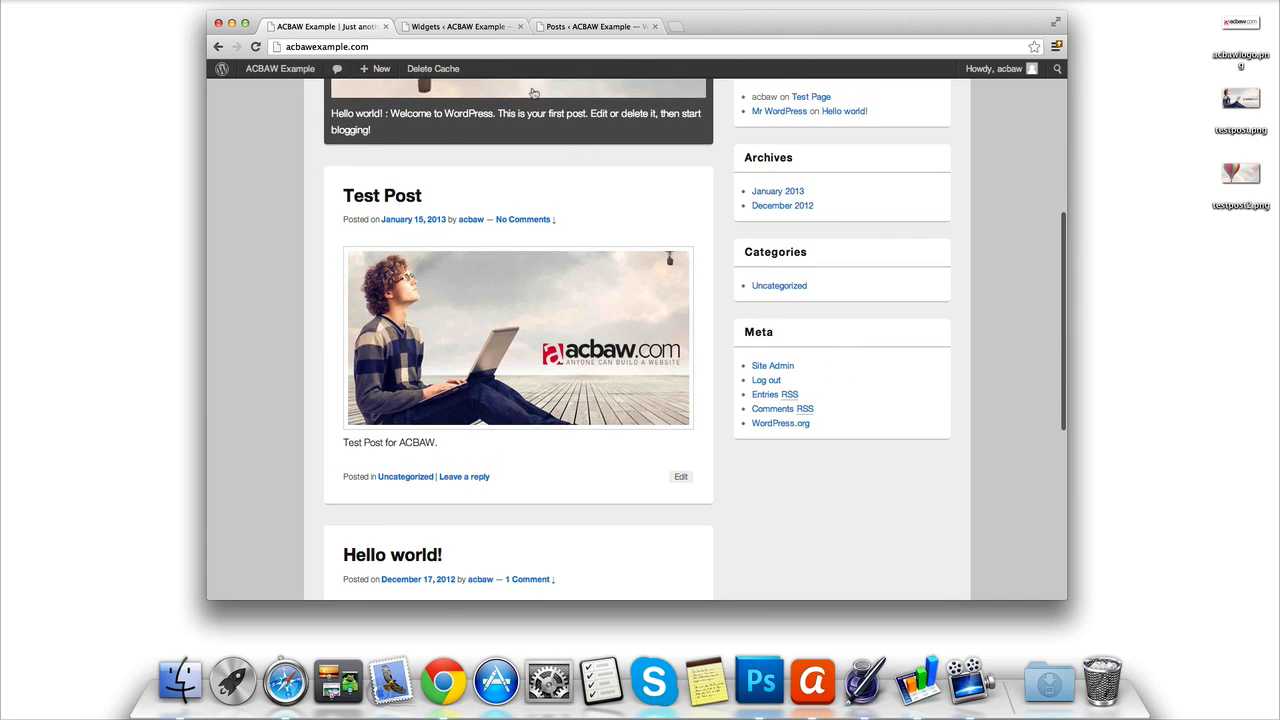
{"action": "left_click", "coordinate": [460, 26]}
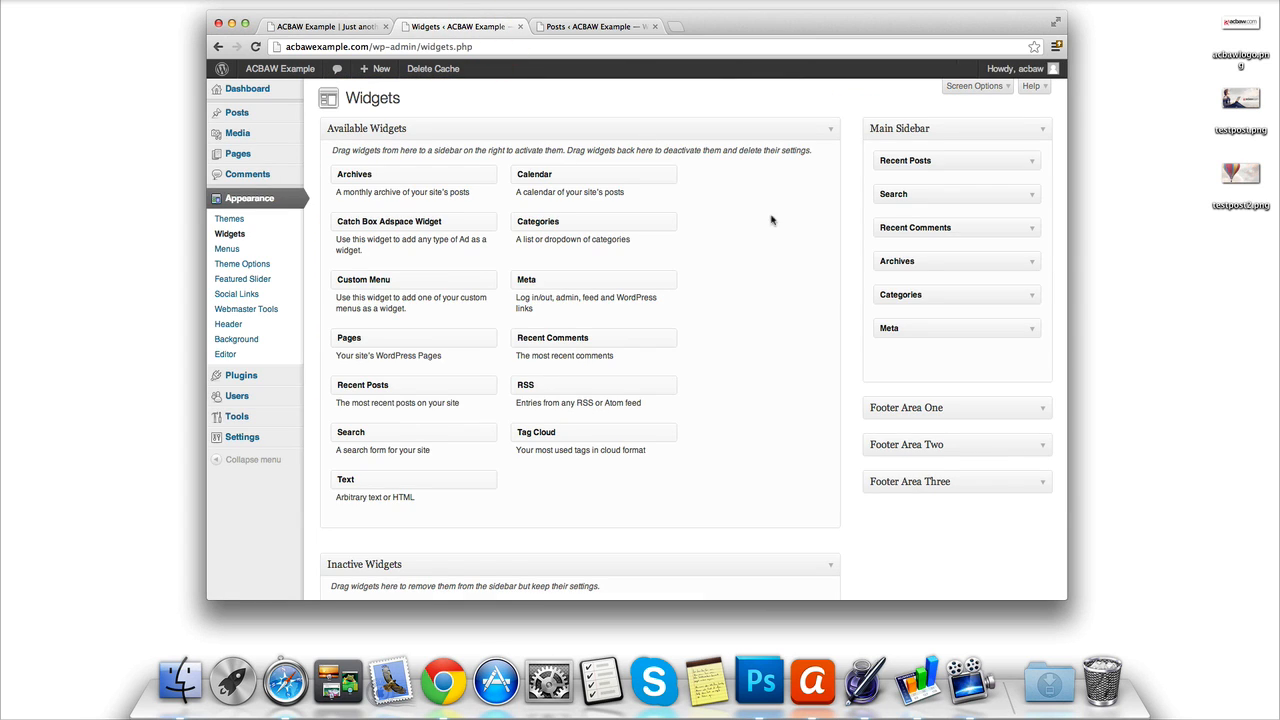
{"action": "mouse_move", "coordinate": [976, 188]}
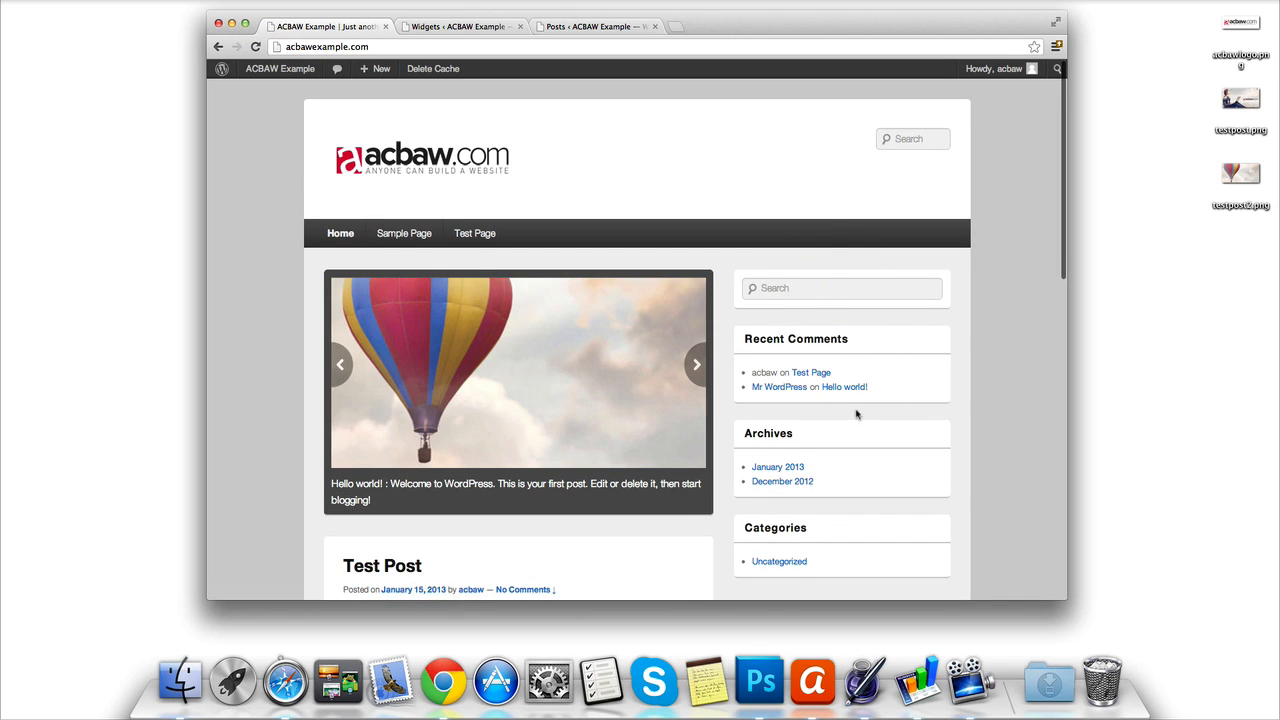
- Verify on the live site that the sidebar shows only Search, Recent Comments, Archives and Categories
{"action": "scroll", "scroll_direction": "down", "scroll_amount": 3}
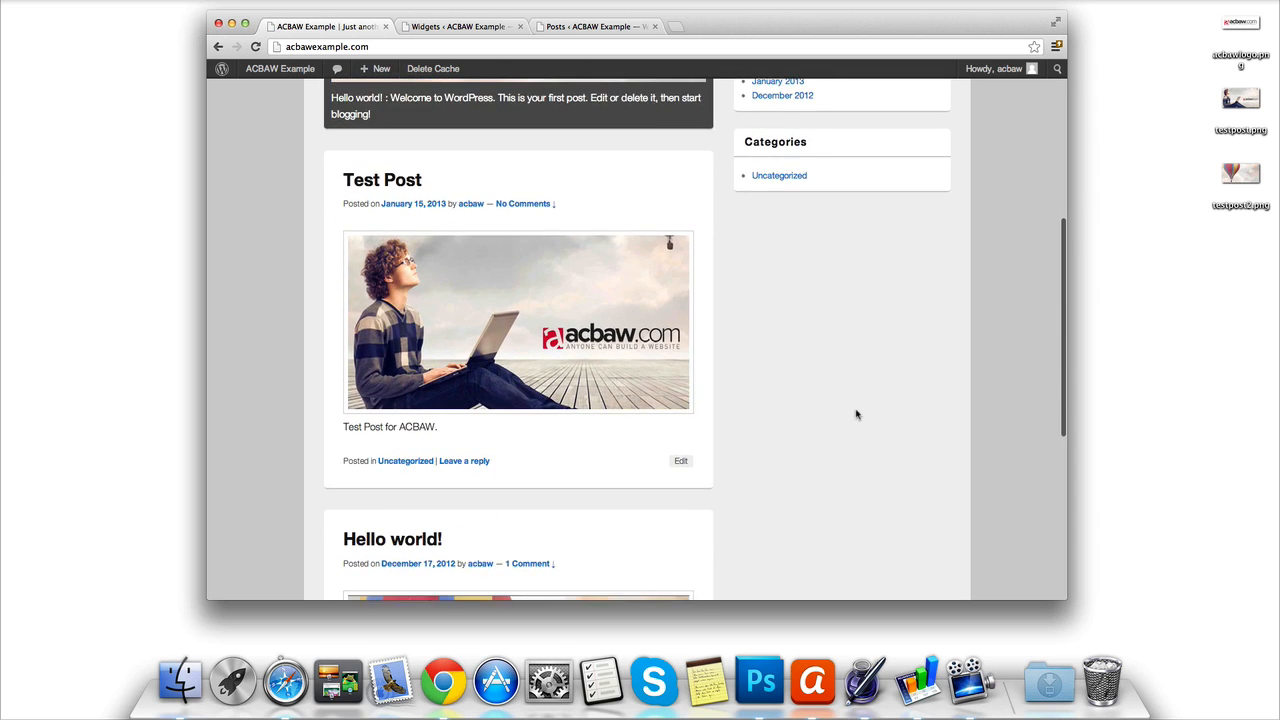
{"action": "scroll", "scroll_direction": "down", "scroll_amount": 3}
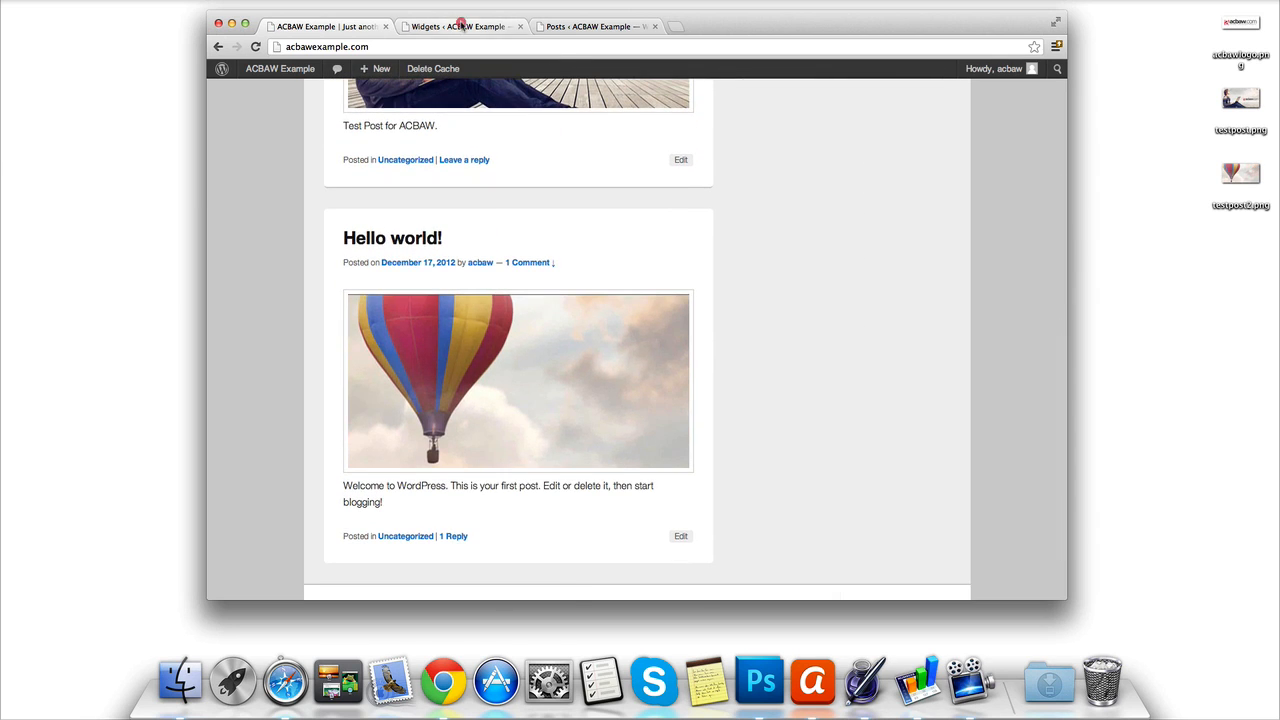
{"action": "left_click", "coordinate": [460, 26]}
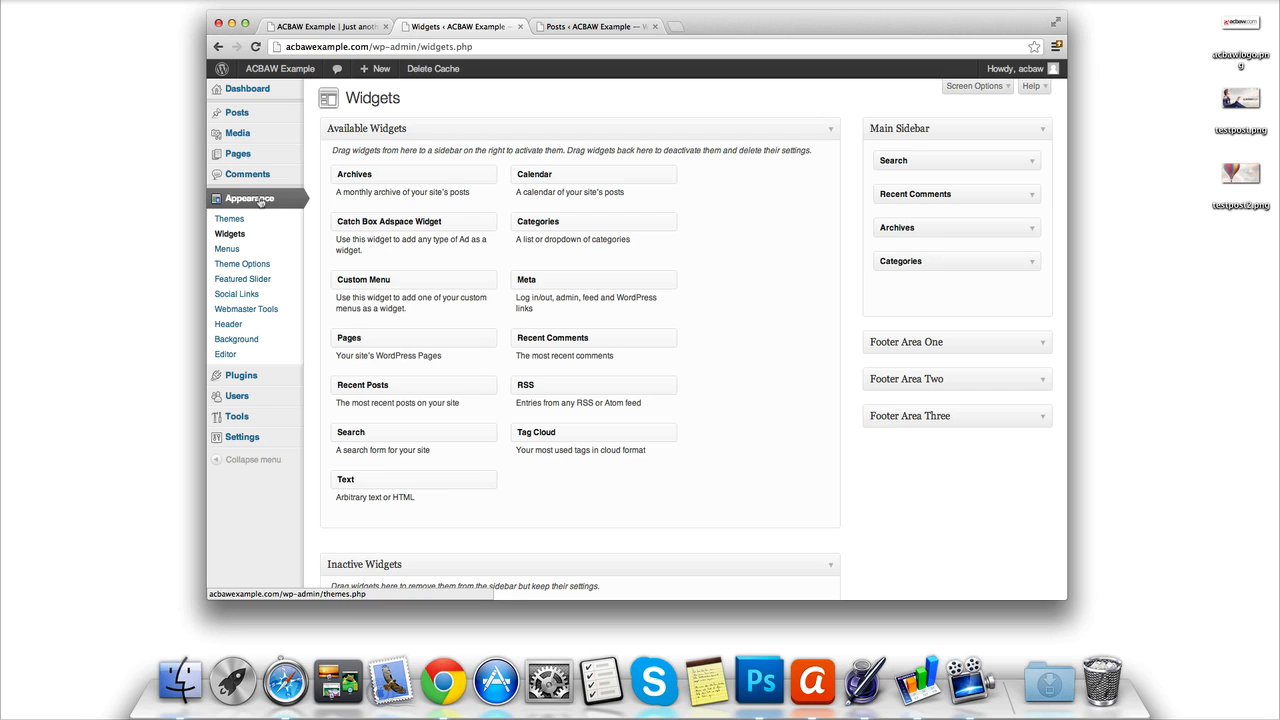
- Go to Themes and bring up the Catch Box Webmaster Tools site verification settings
{"action": "left_click", "coordinate": [228, 218]}
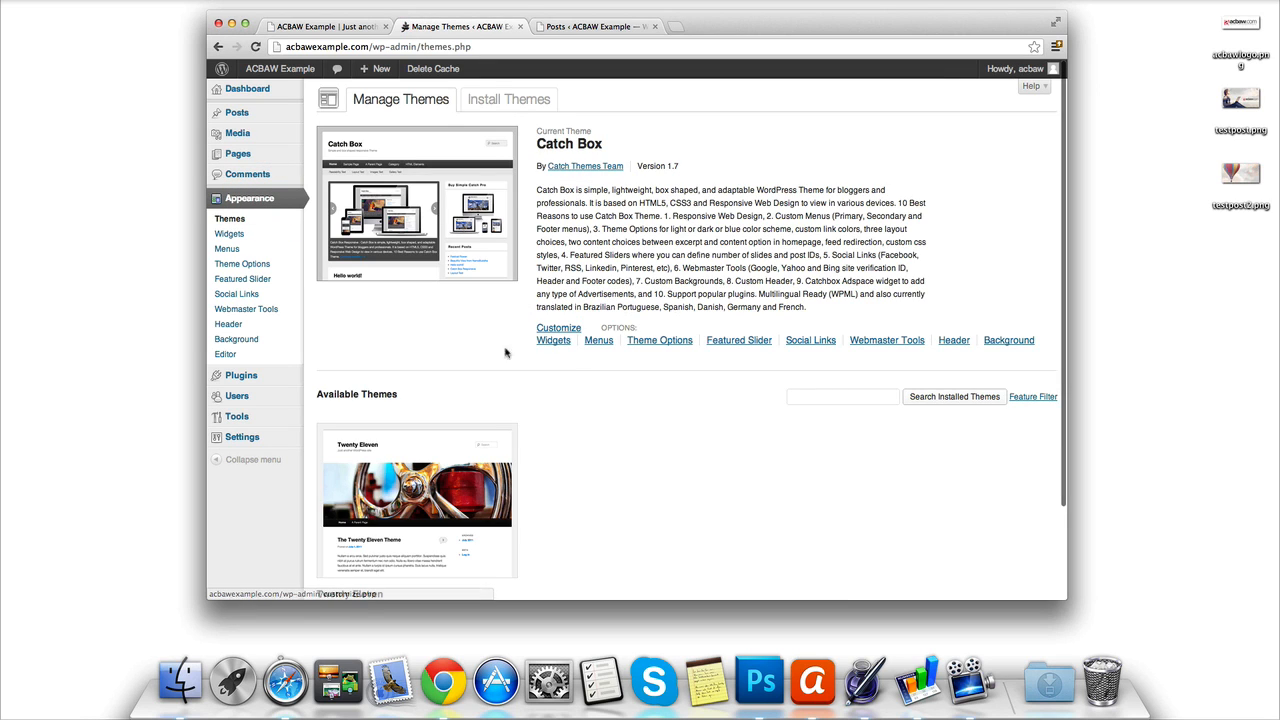
{"action": "mouse_move", "coordinate": [728, 368]}
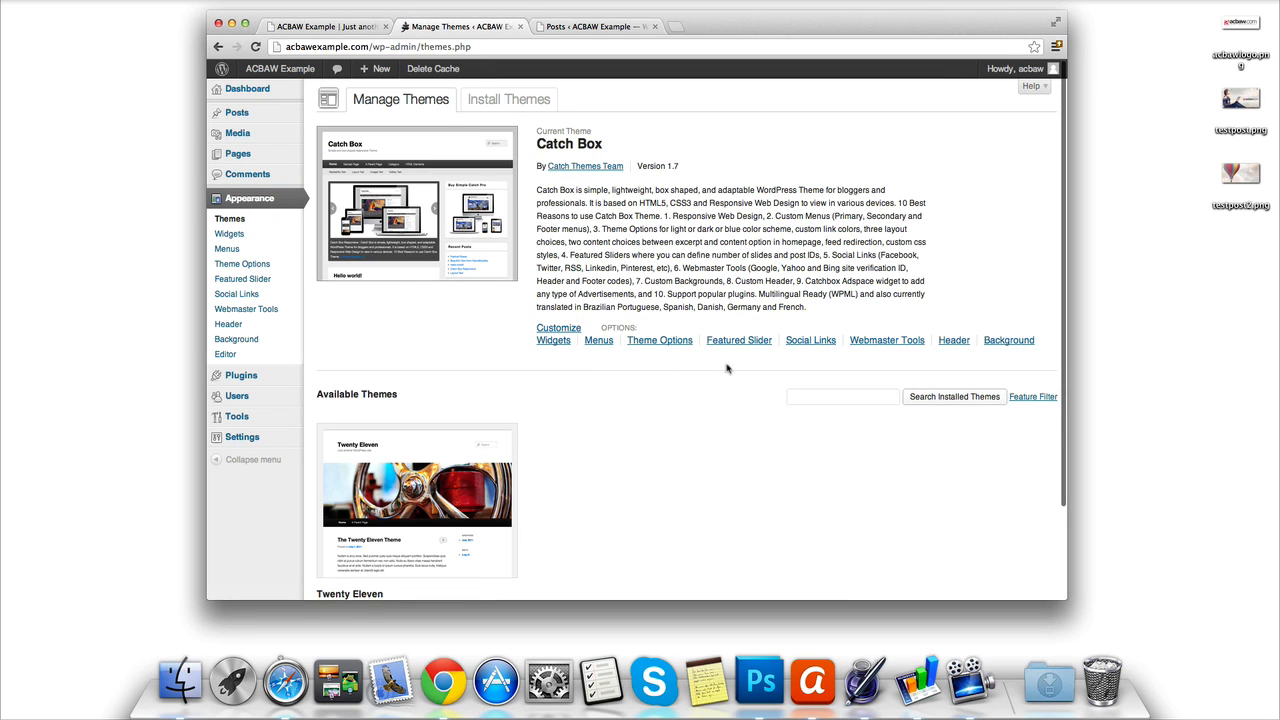
{"action": "mouse_move", "coordinate": [810, 364]}
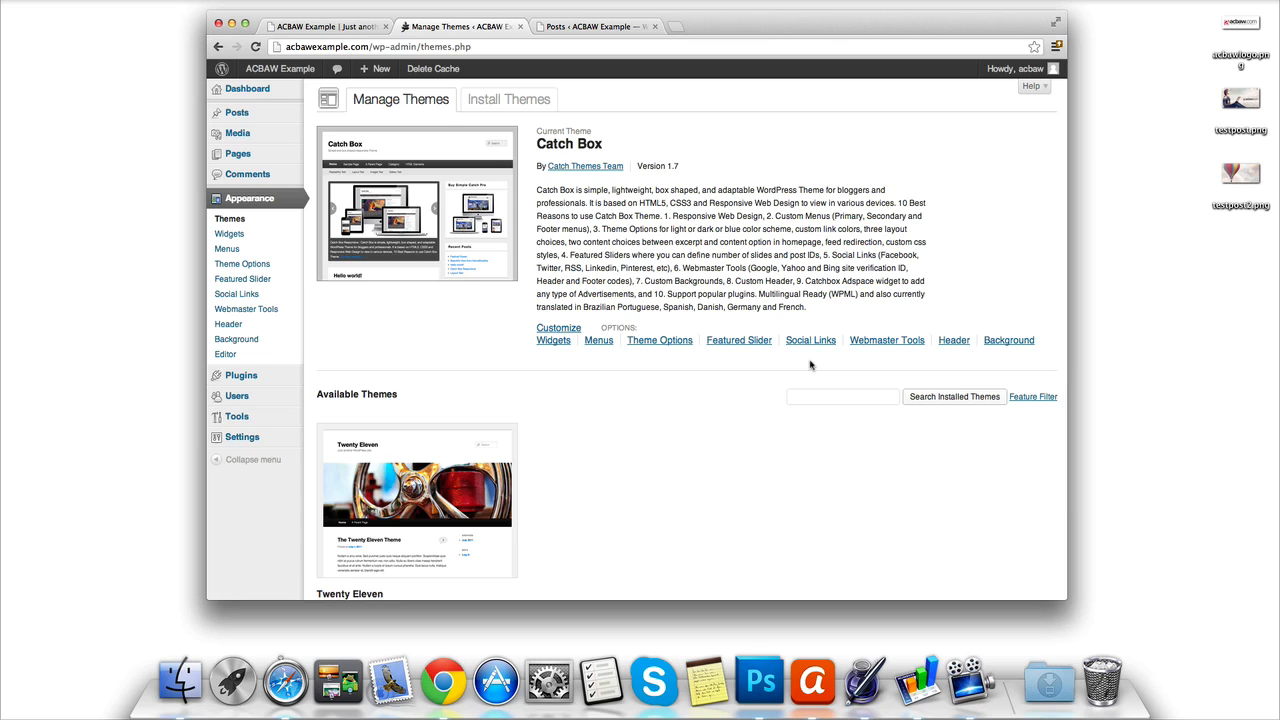
{"action": "mouse_move", "coordinate": [856, 368]}
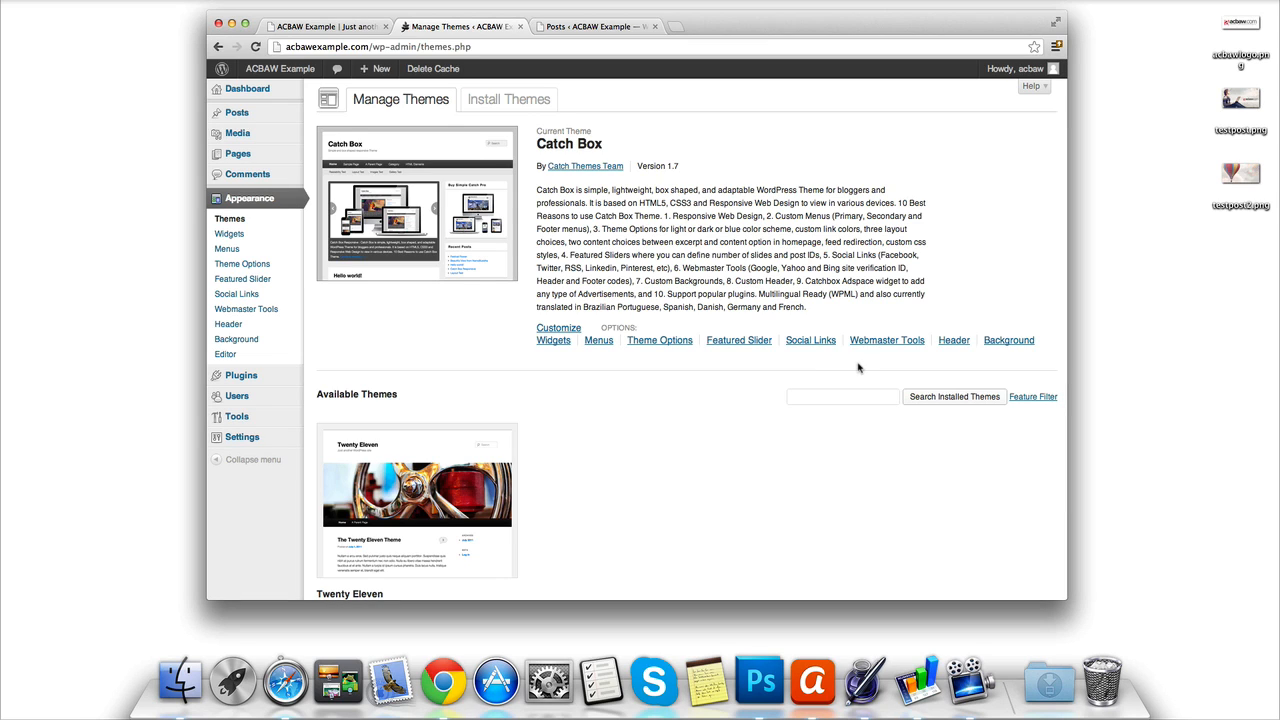
{"action": "mouse_move", "coordinate": [888, 362]}
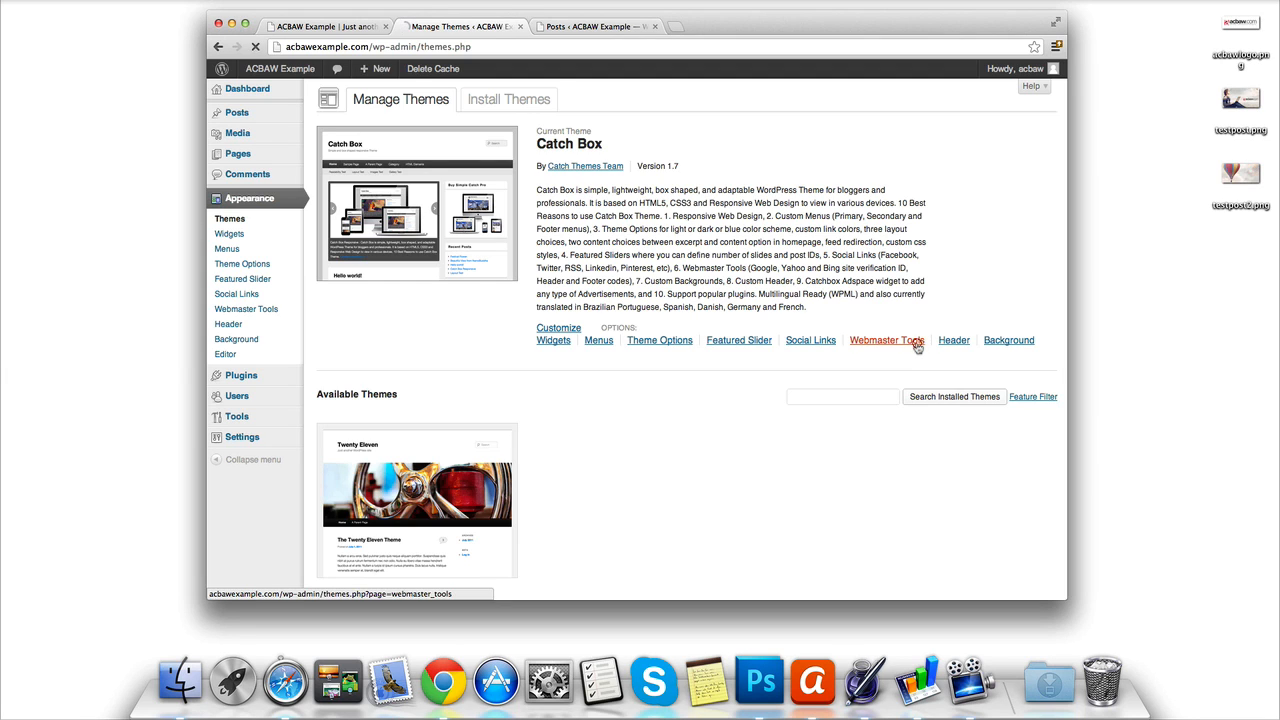
{"action": "left_click", "coordinate": [888, 340]}
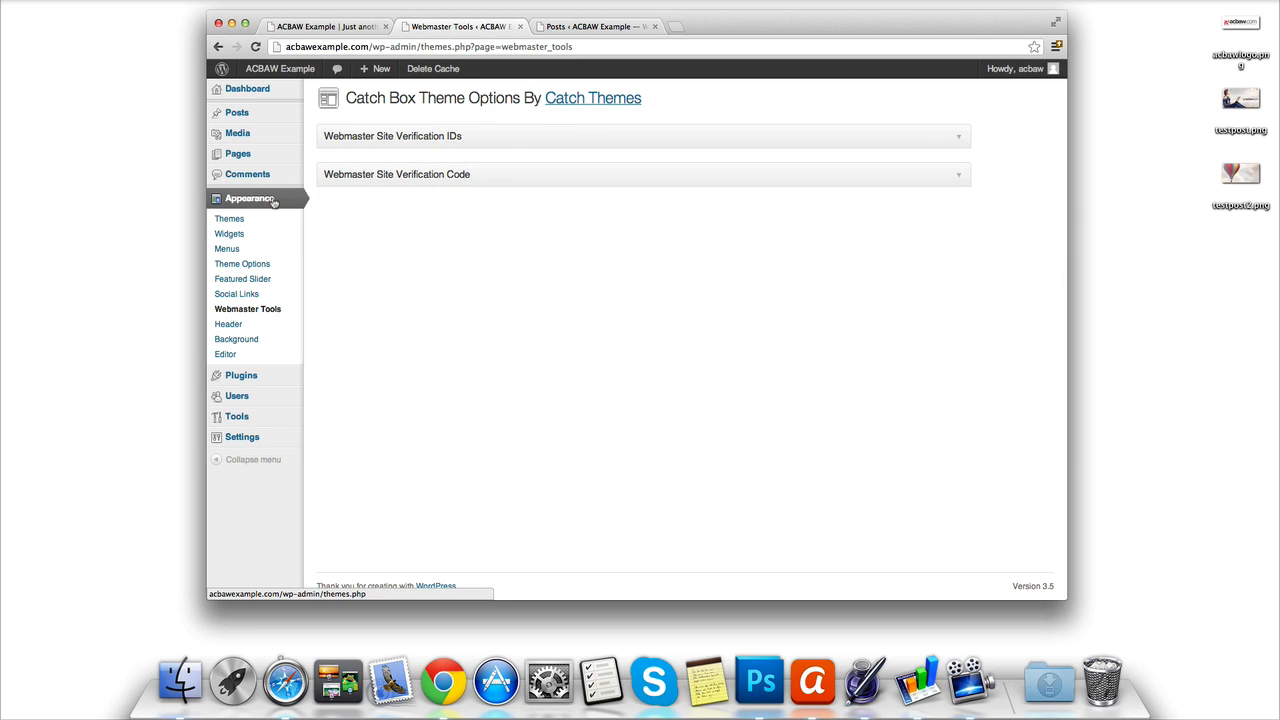
- View the Custom Background page, then return to the theme management page with Catch Box current
{"action": "left_click", "coordinate": [228, 218]}
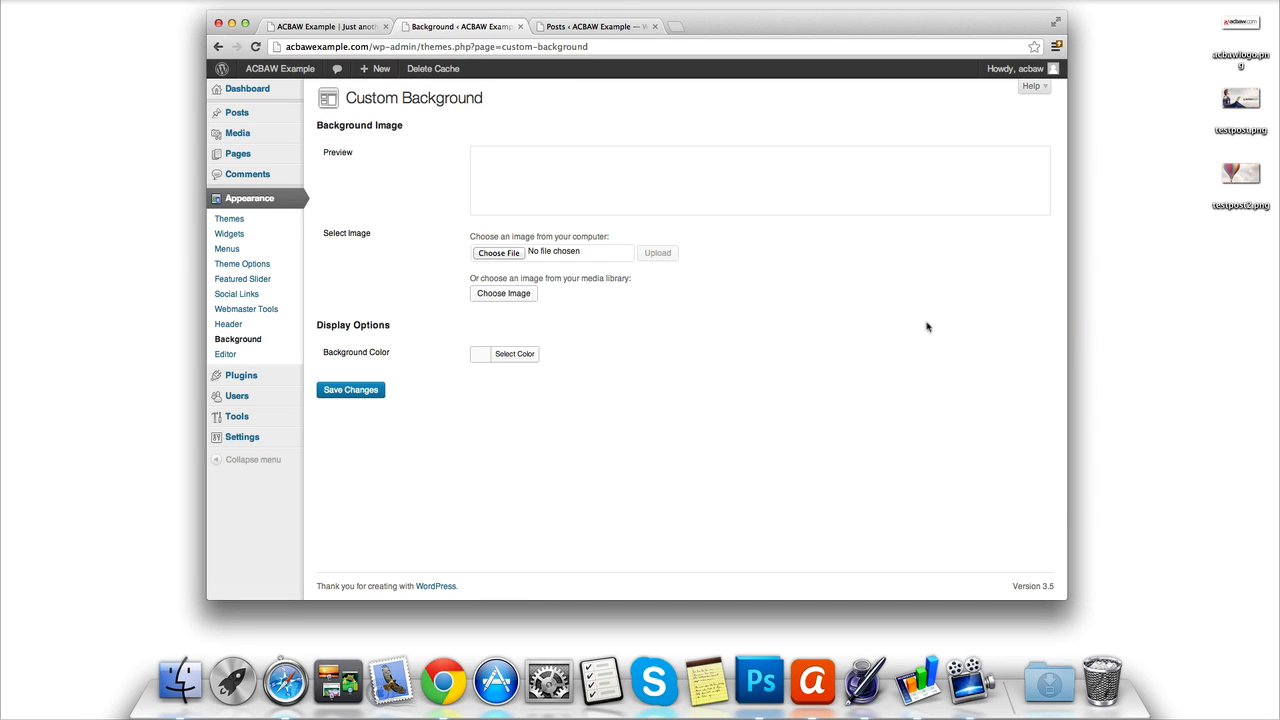
{"action": "mouse_move", "coordinate": [490, 270]}
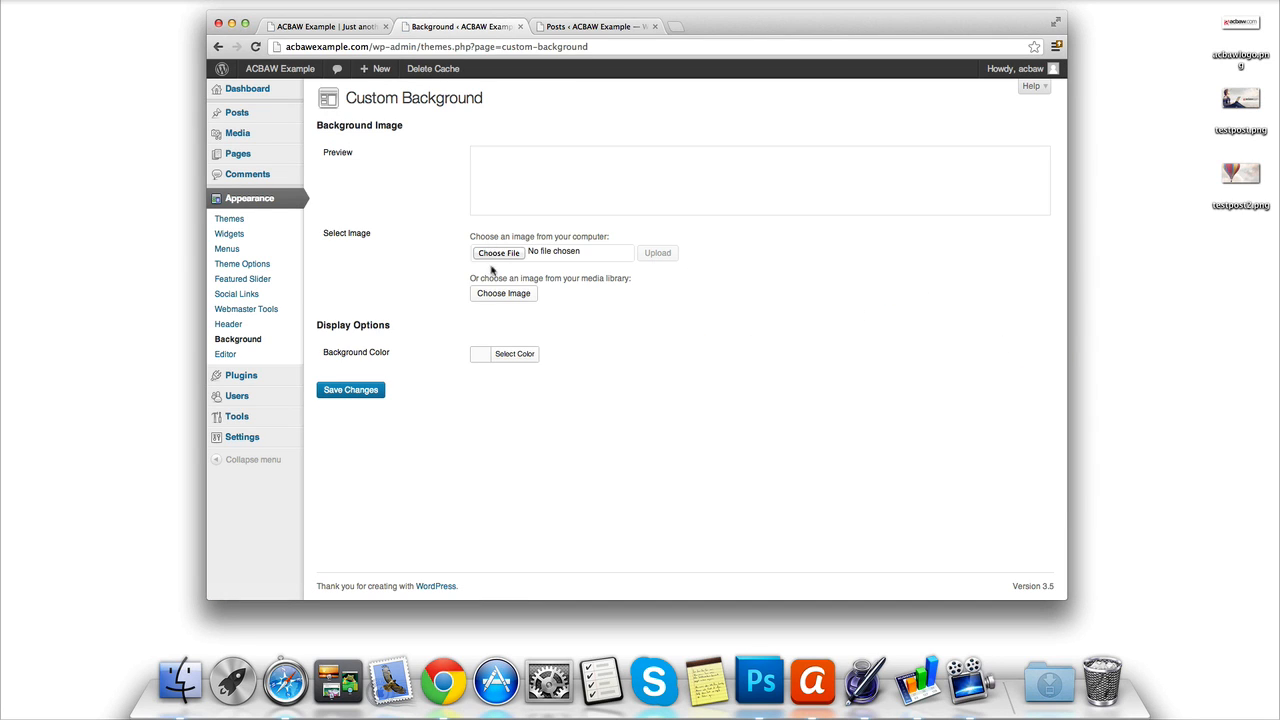
{"action": "left_click", "coordinate": [512, 352]}
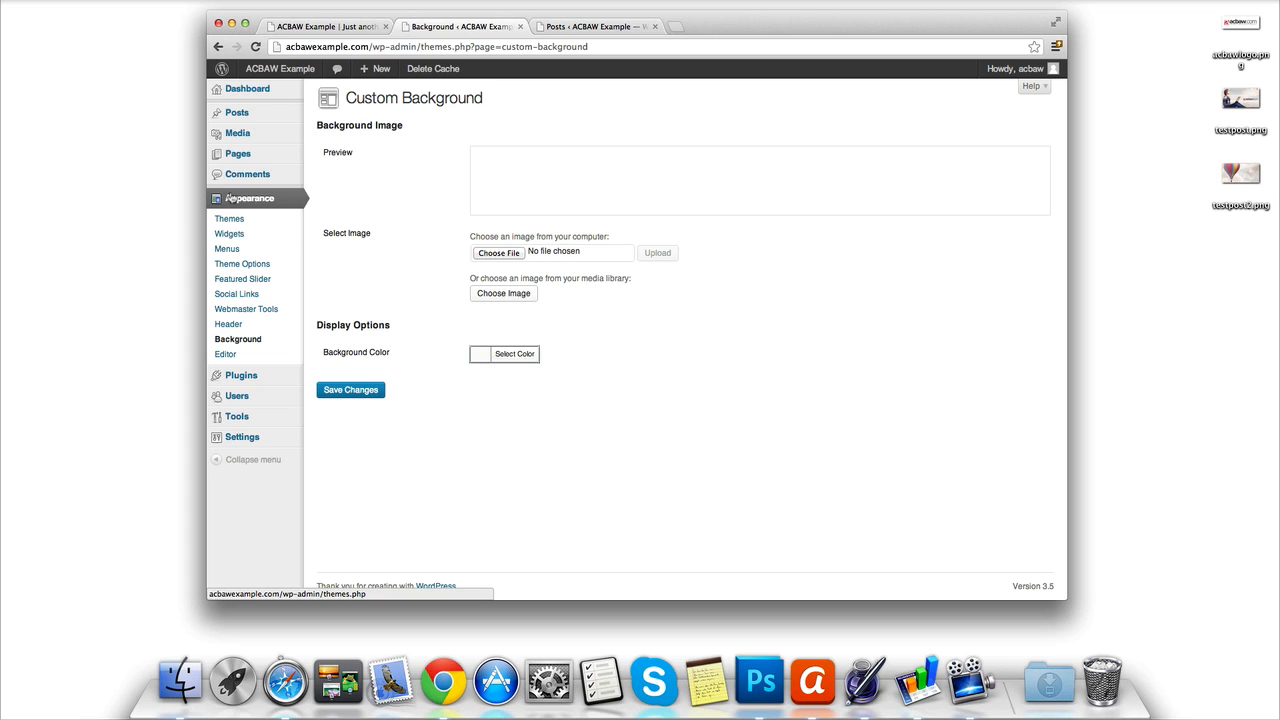
{"action": "left_click", "coordinate": [228, 218]}
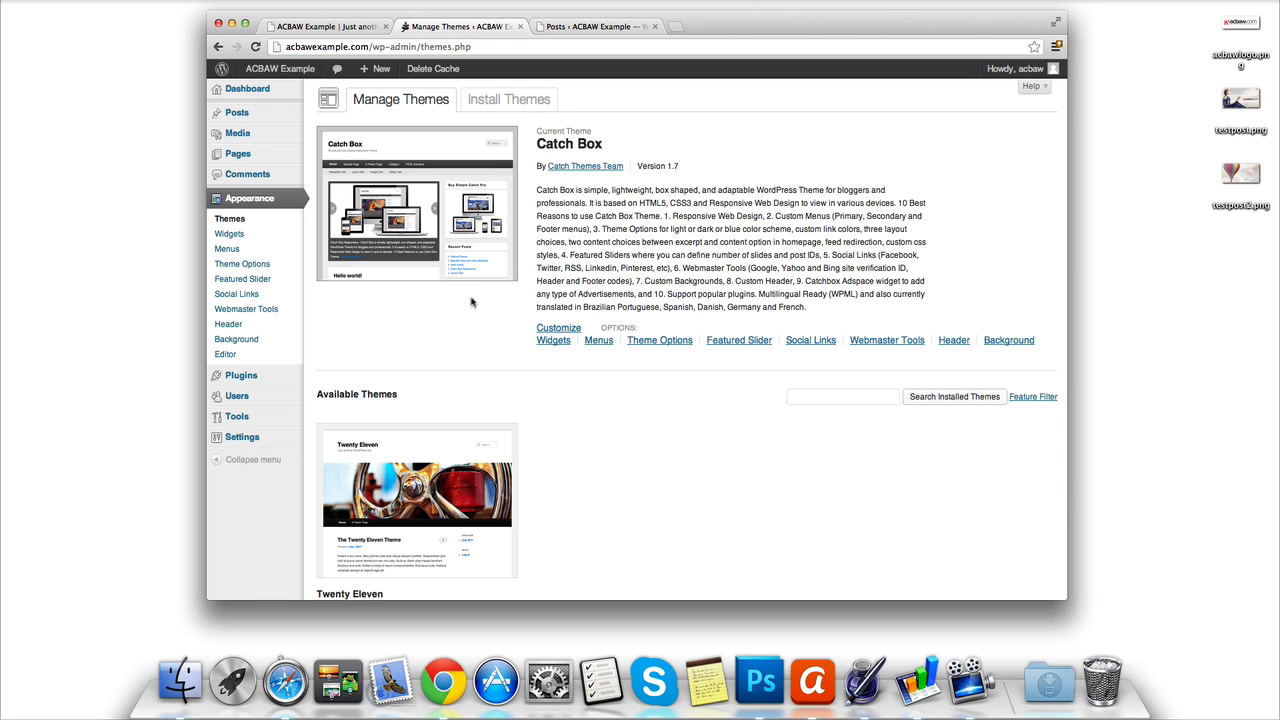
- Switch to the live acbaw.com tab and scroll to the top of the home page with its slider
{"action": "left_click", "coordinate": [320, 26]}
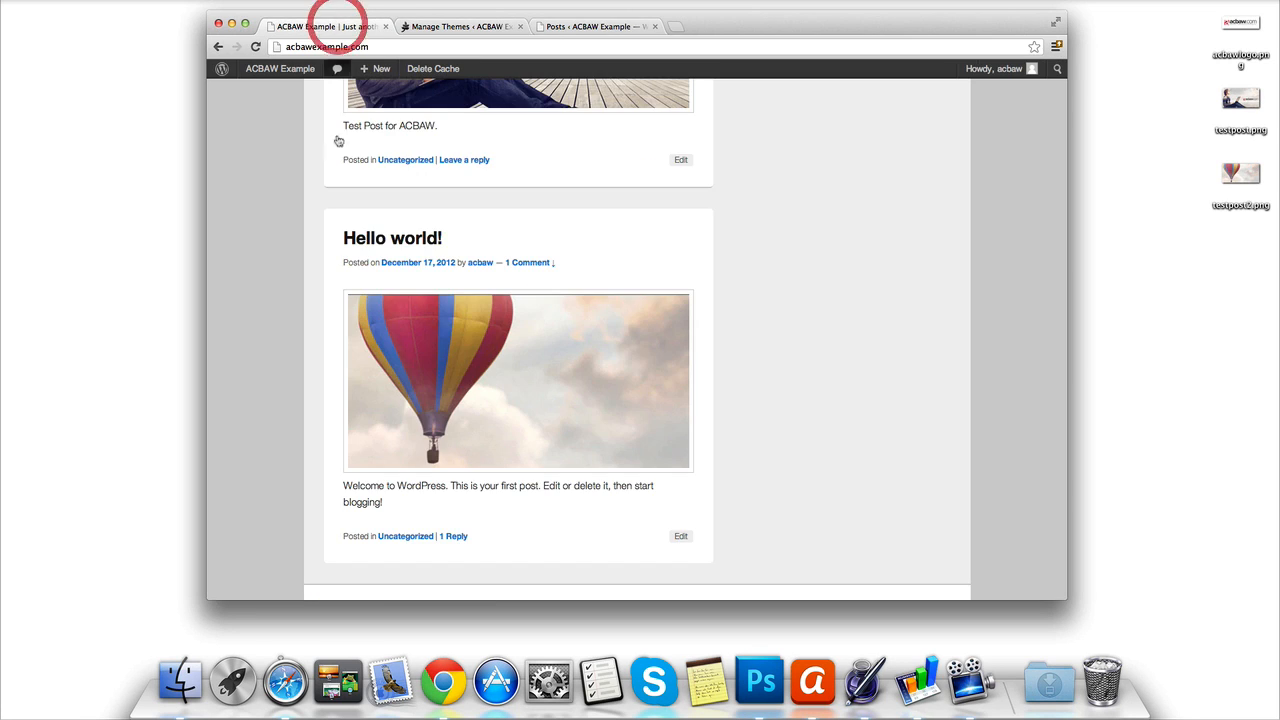
{"action": "scroll", "scroll_direction": "up", "scroll_amount": 3}
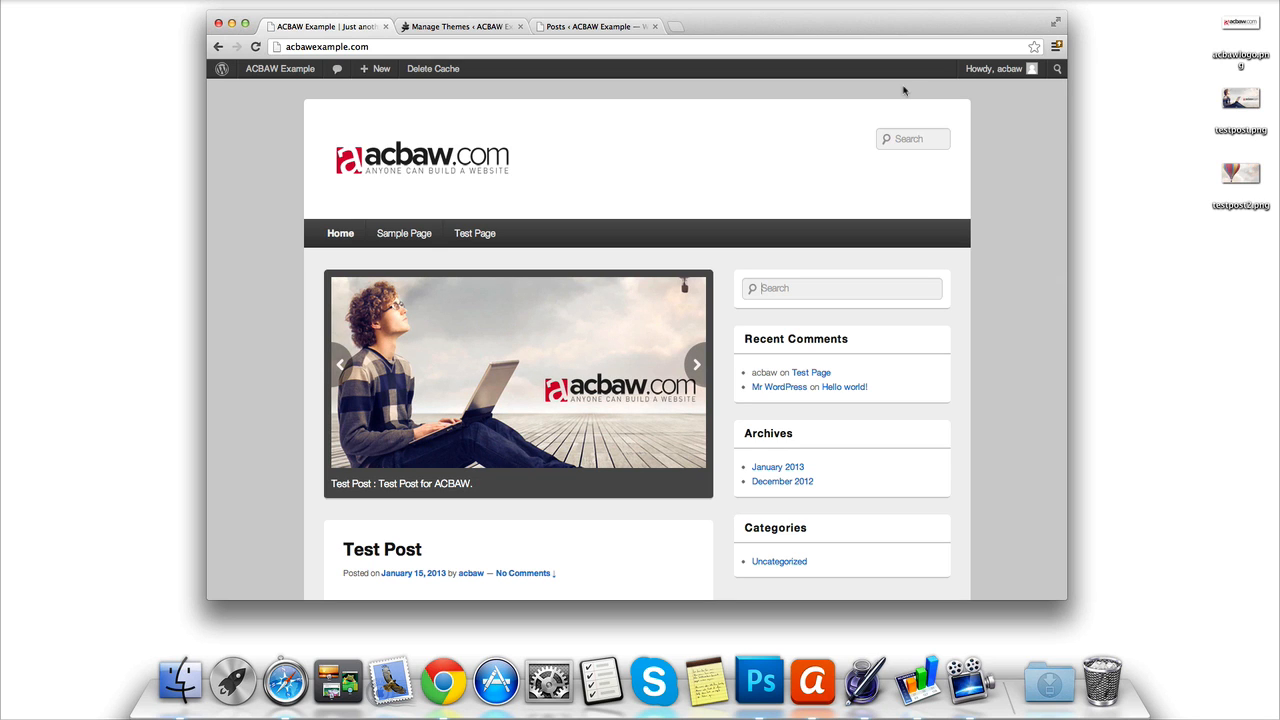
{"action": "left_click", "coordinate": [696, 364]}
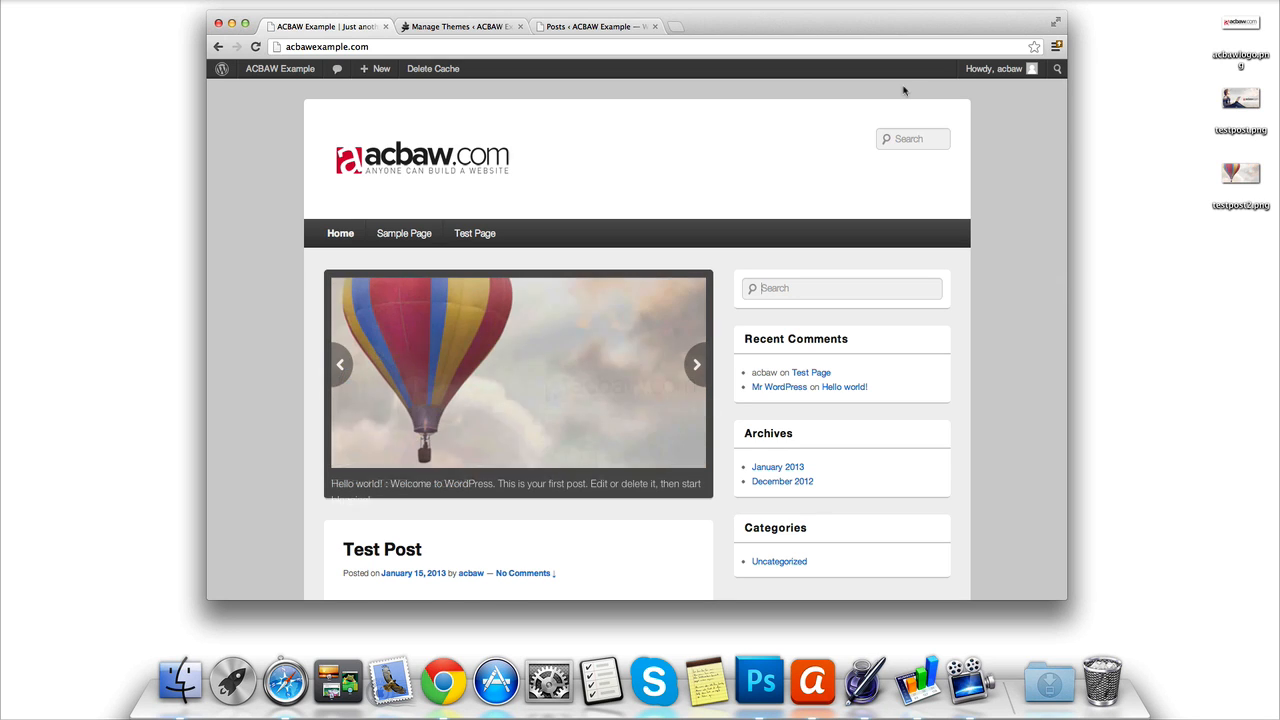